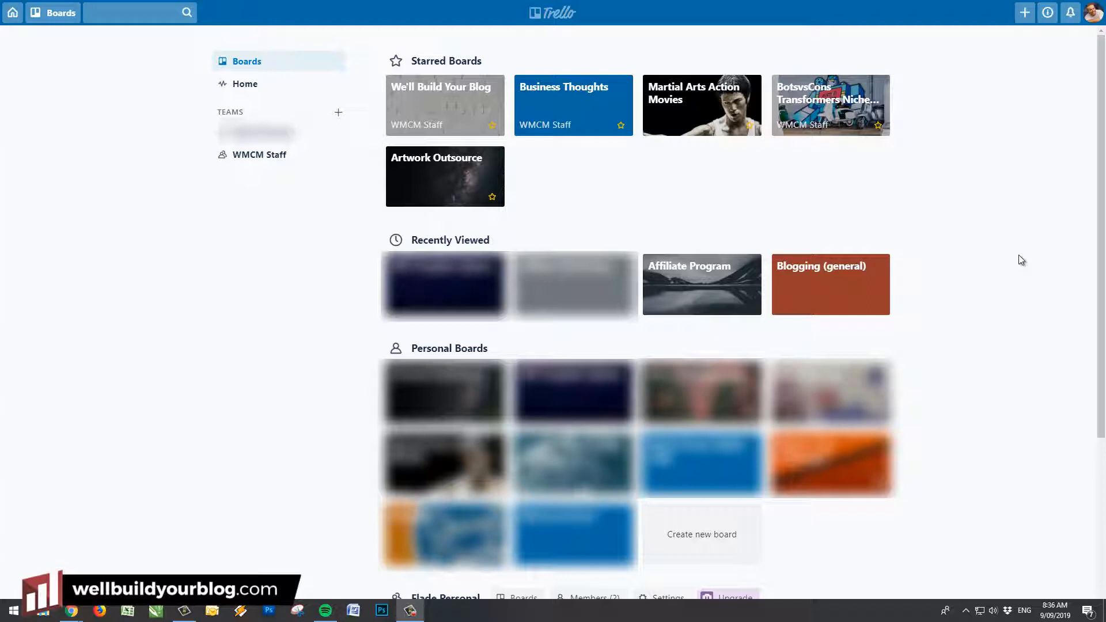
{"action": "mouse_move", "coordinate": [1095, 166]}
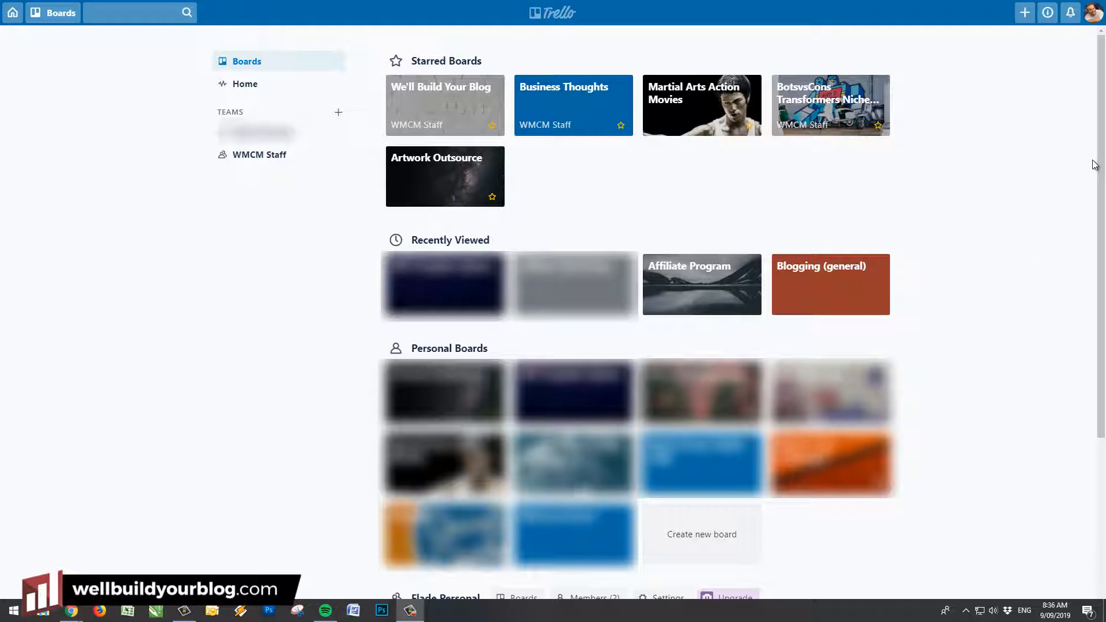
{"action": "mouse_move", "coordinate": [1063, 163]}
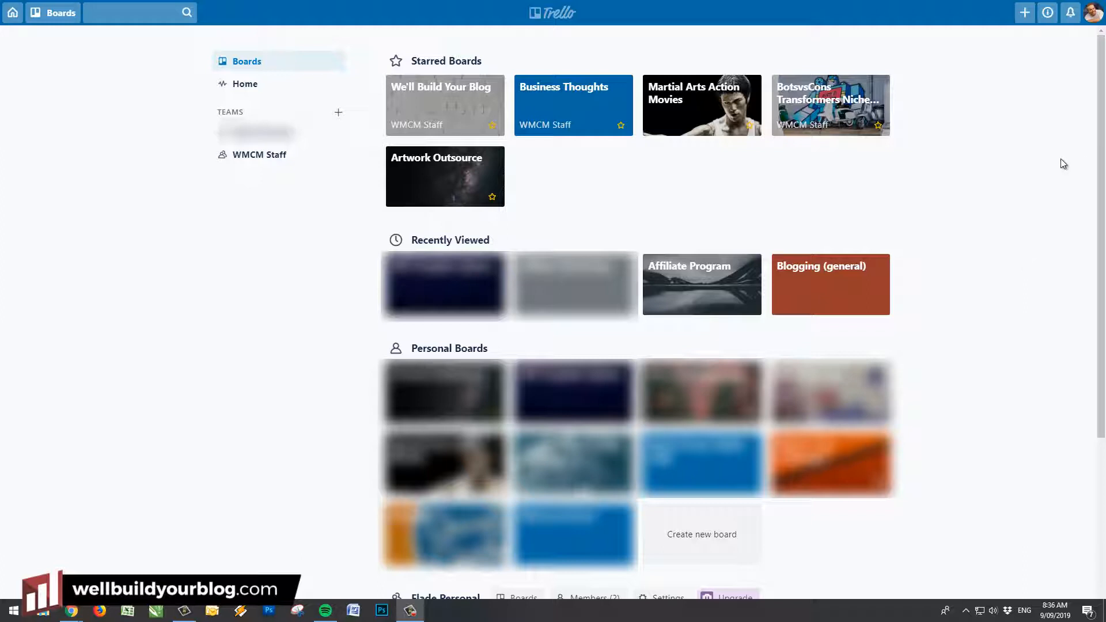
{"action": "mouse_move", "coordinate": [256, 103]}
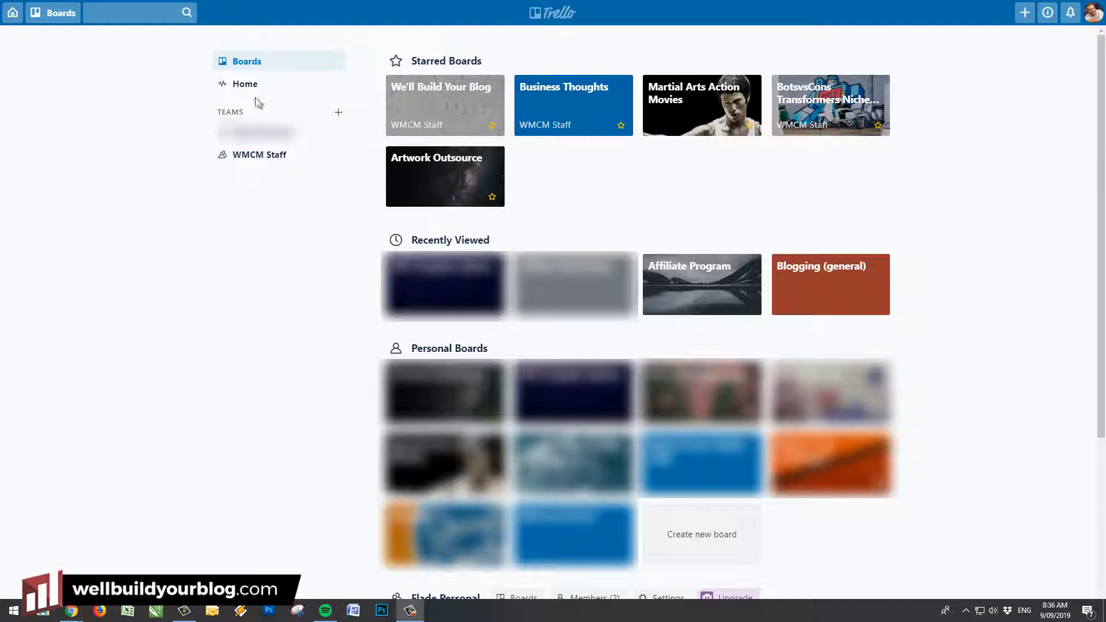
{"action": "mouse_move", "coordinate": [647, 236]}
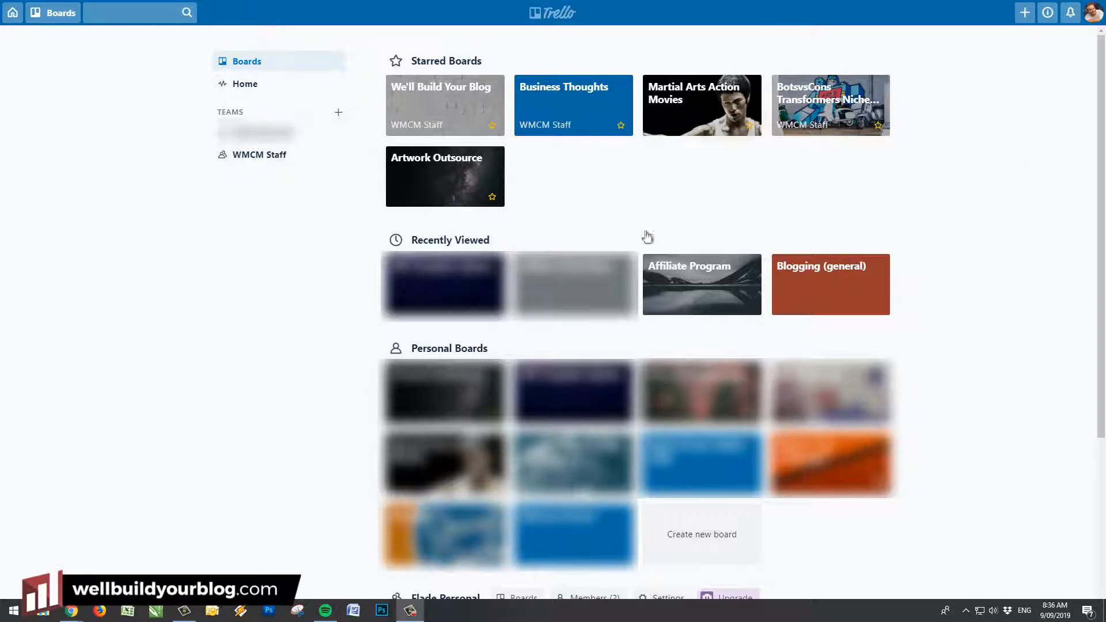
{"action": "mouse_move", "coordinate": [966, 394]}
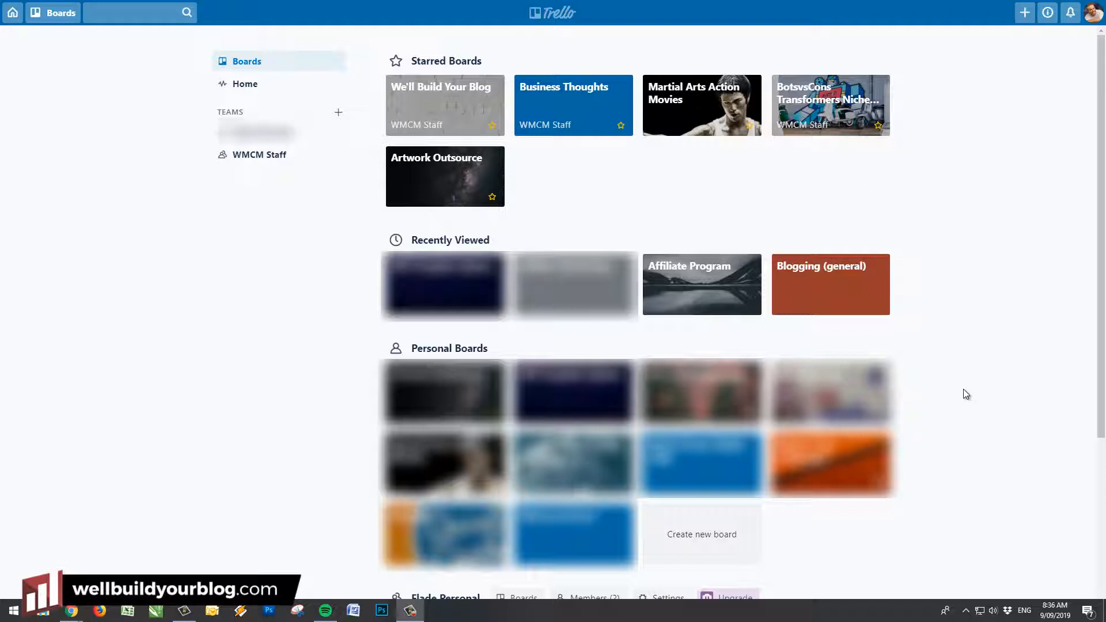
{"action": "mouse_move", "coordinate": [832, 527]}
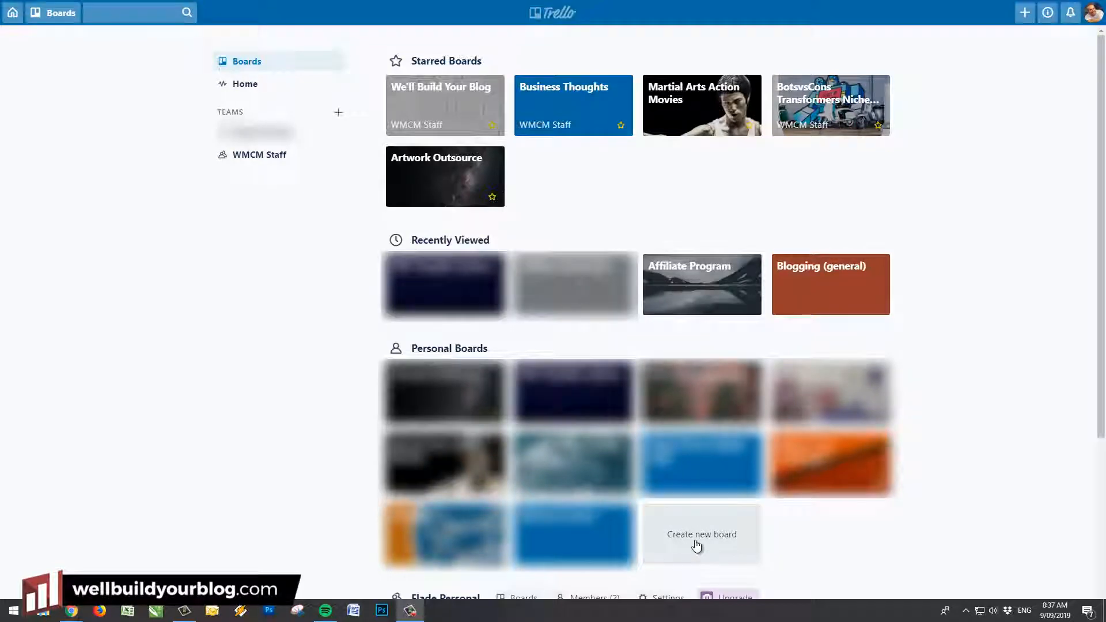
- Start a new board titled 'Blog Board for Video' with no team and private visibility
{"action": "left_click", "coordinate": [700, 535]}
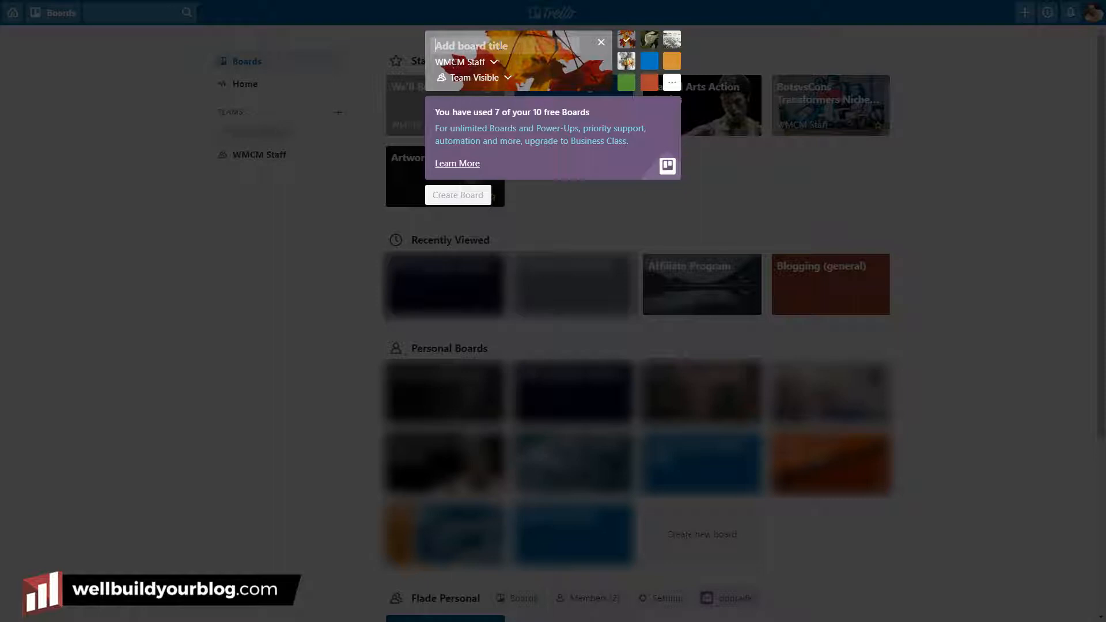
{"action": "type", "text": "Blog Board forV"}
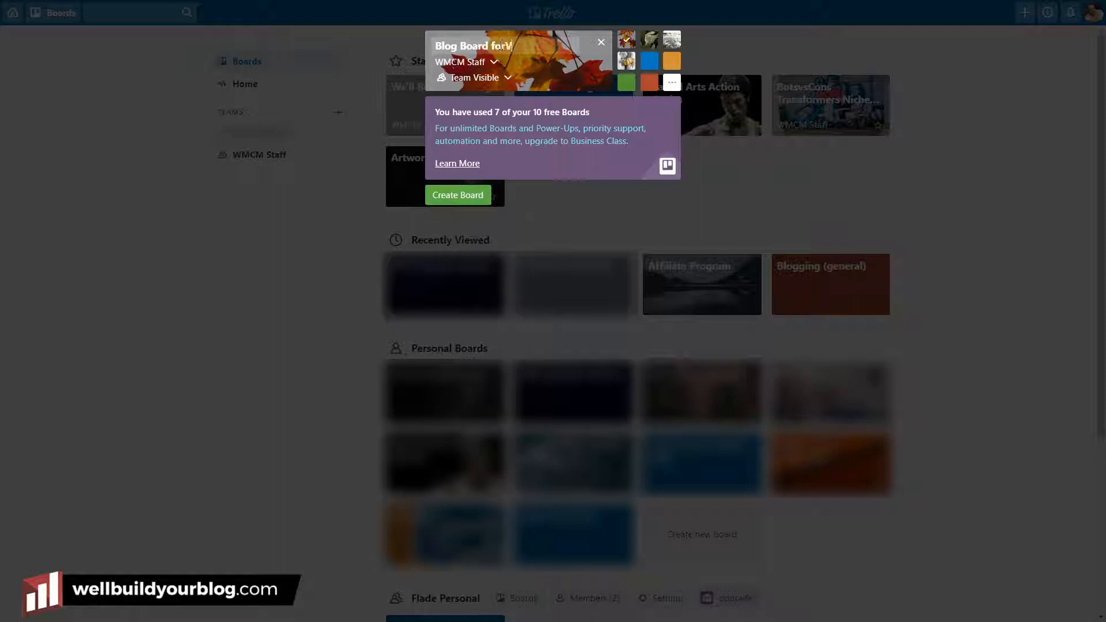
{"action": "type", "text": "ideo"}
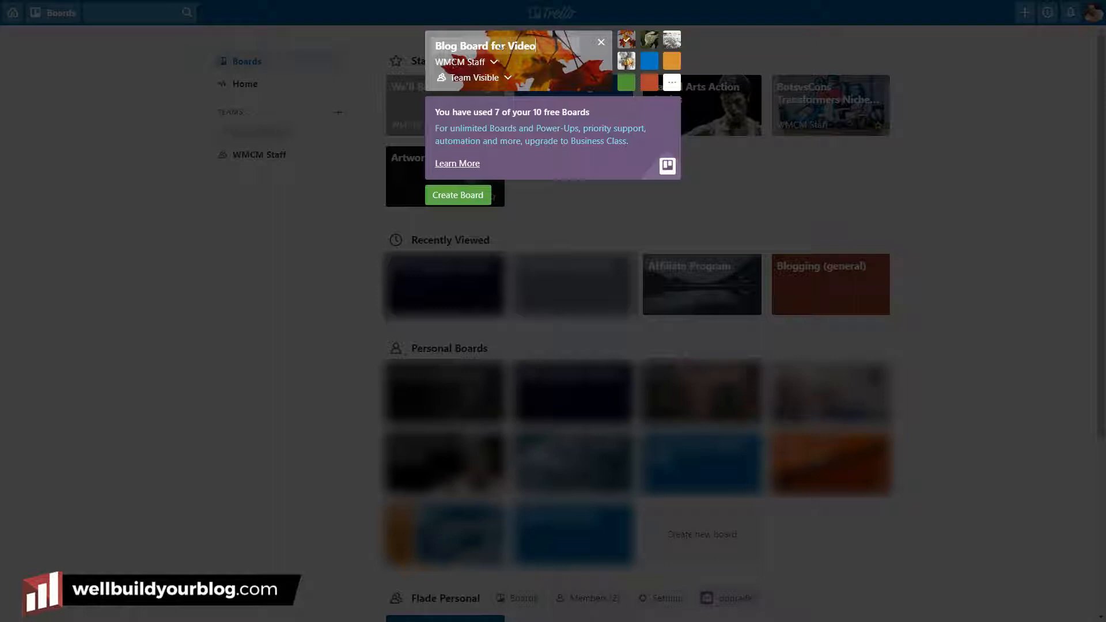
{"action": "mouse_move", "coordinate": [502, 85]}
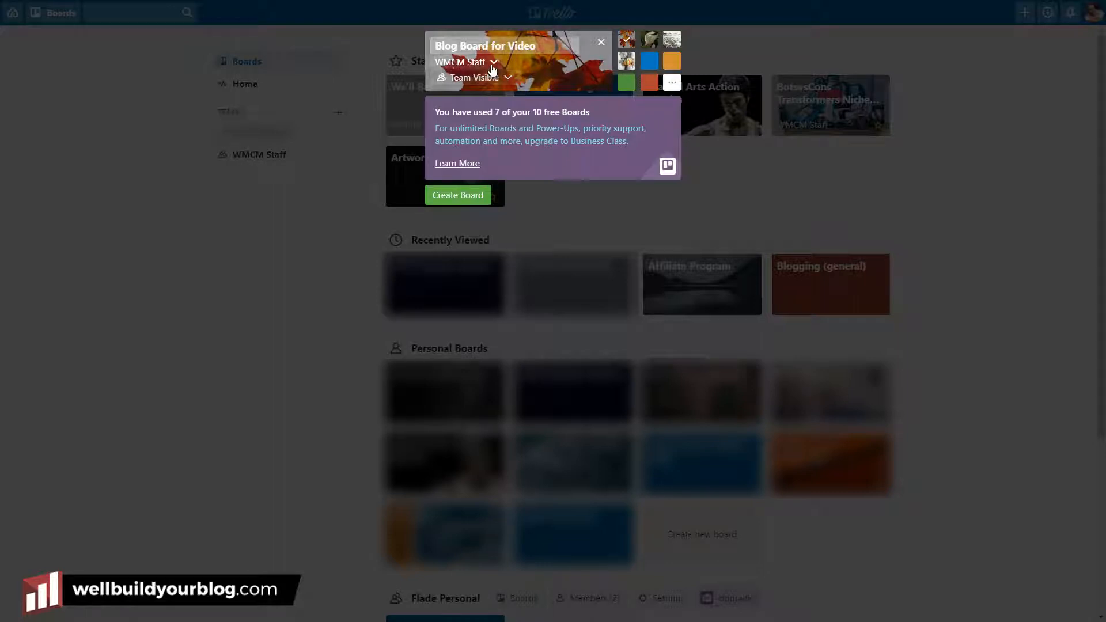
{"action": "left_click", "coordinate": [468, 61]}
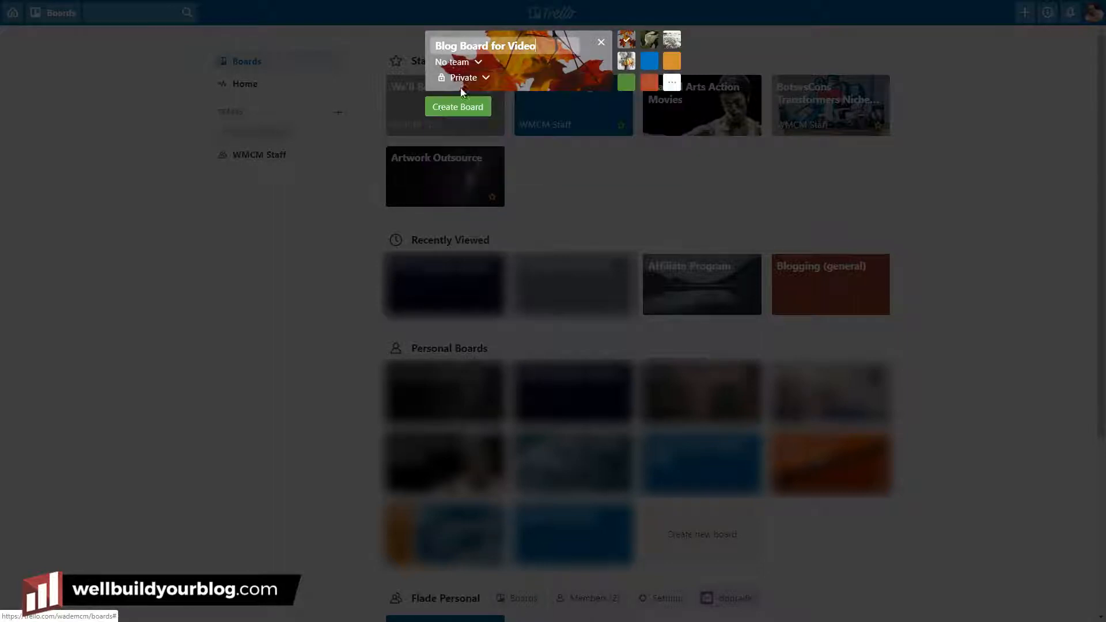
{"action": "mouse_move", "coordinate": [626, 54]}
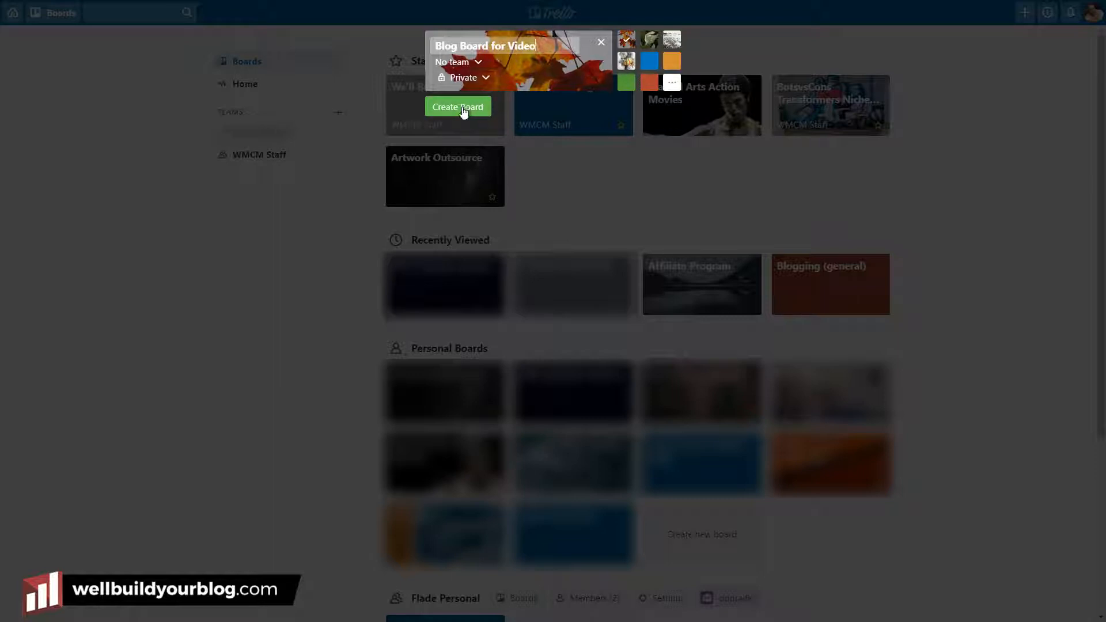
- Create the Blog Board for Video board so it opens empty
{"action": "left_click", "coordinate": [458, 106]}
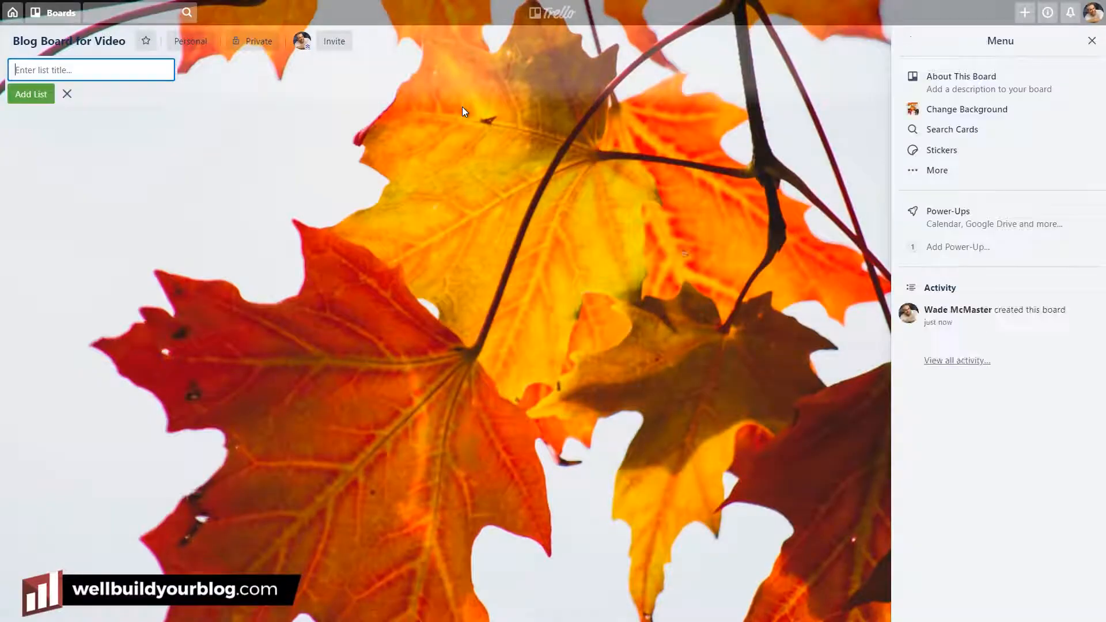
{"action": "mouse_move", "coordinate": [809, 110]}
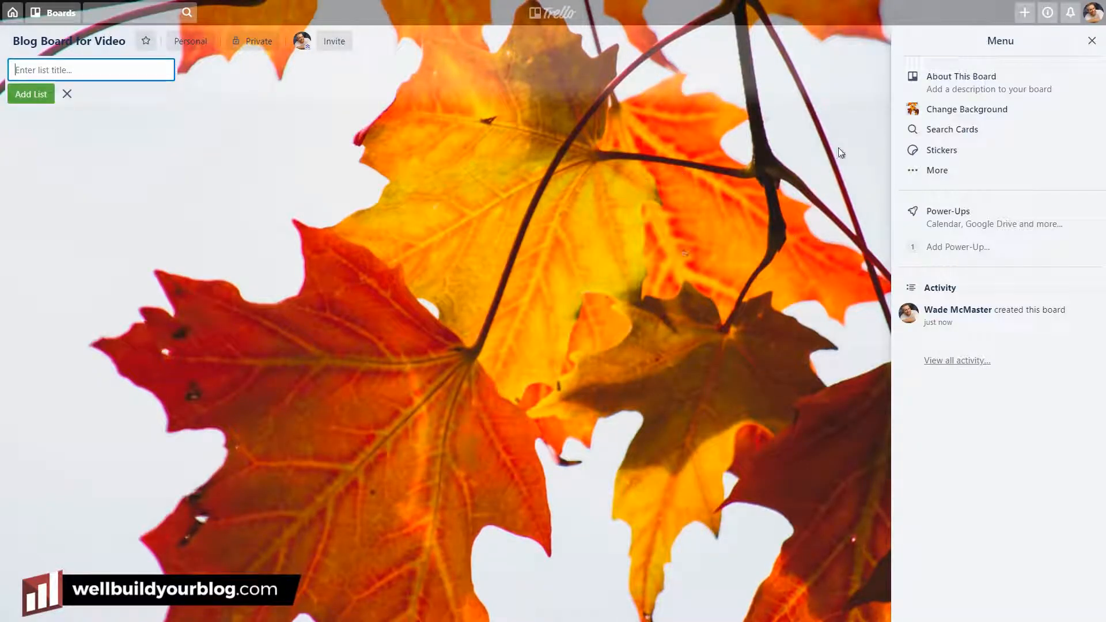
{"action": "mouse_move", "coordinate": [343, 127]}
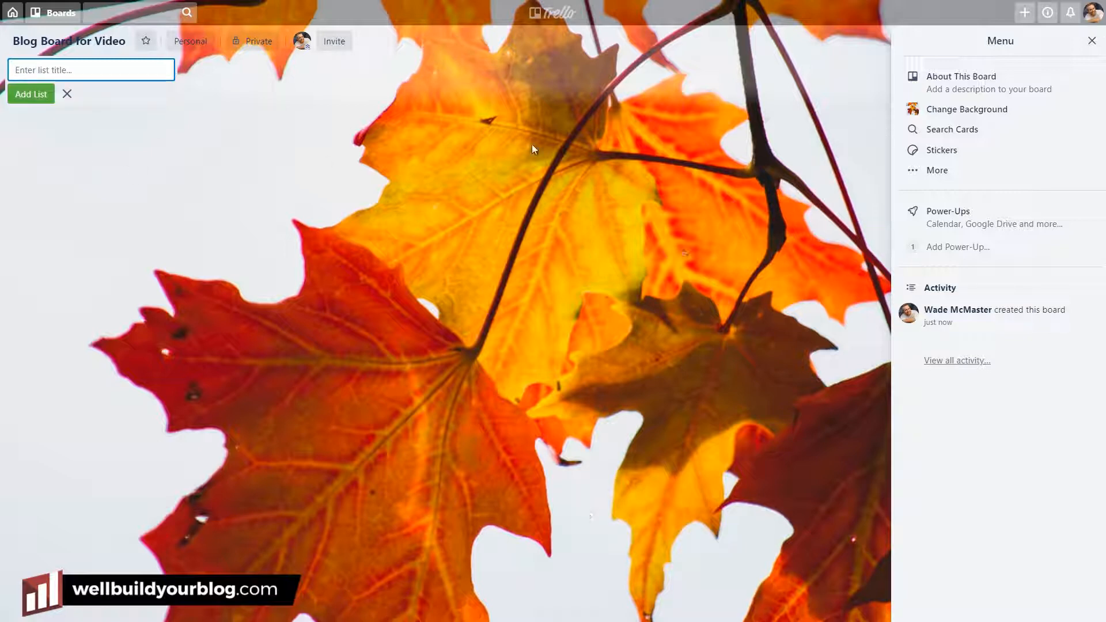
{"action": "mouse_move", "coordinate": [475, 156]}
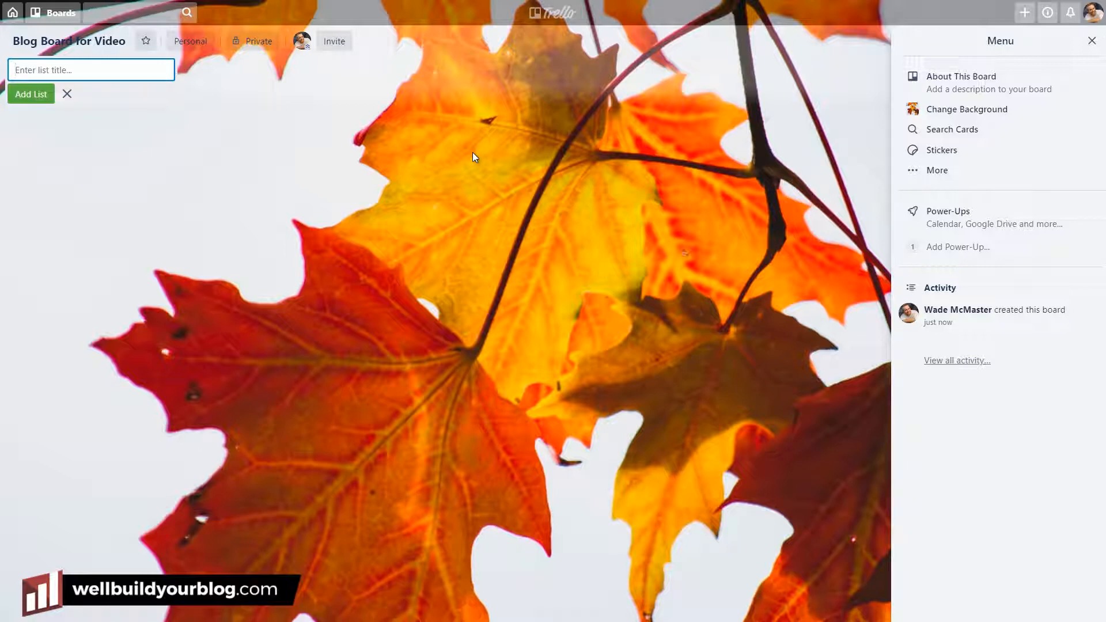
{"action": "mouse_move", "coordinate": [688, 87]}
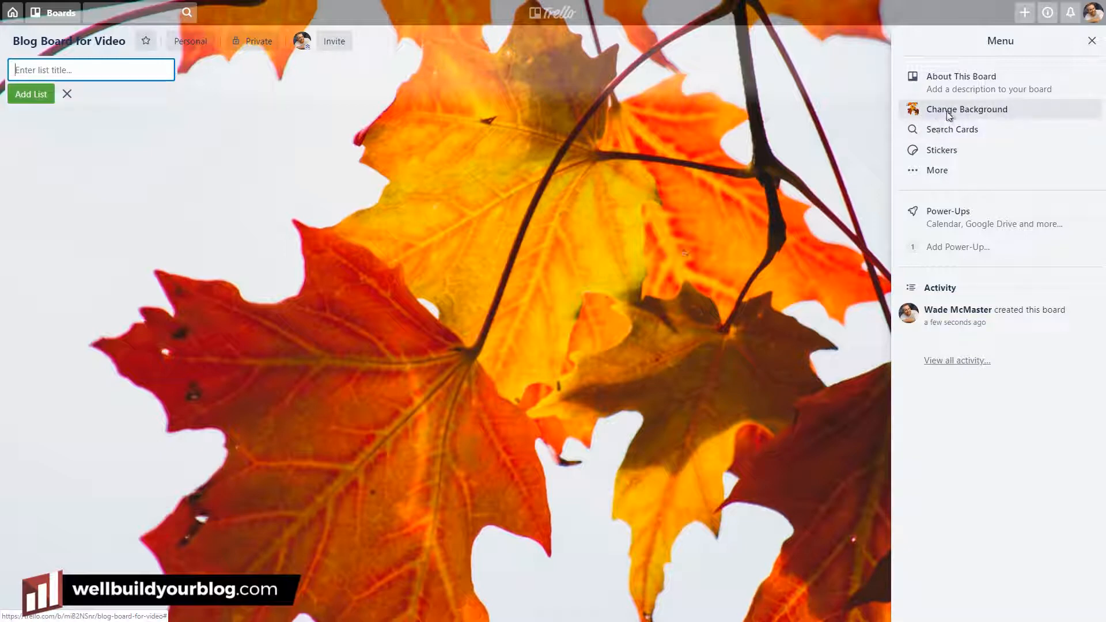
- Try a plain blue background, then browse the background photos
{"action": "left_click", "coordinate": [967, 110]}
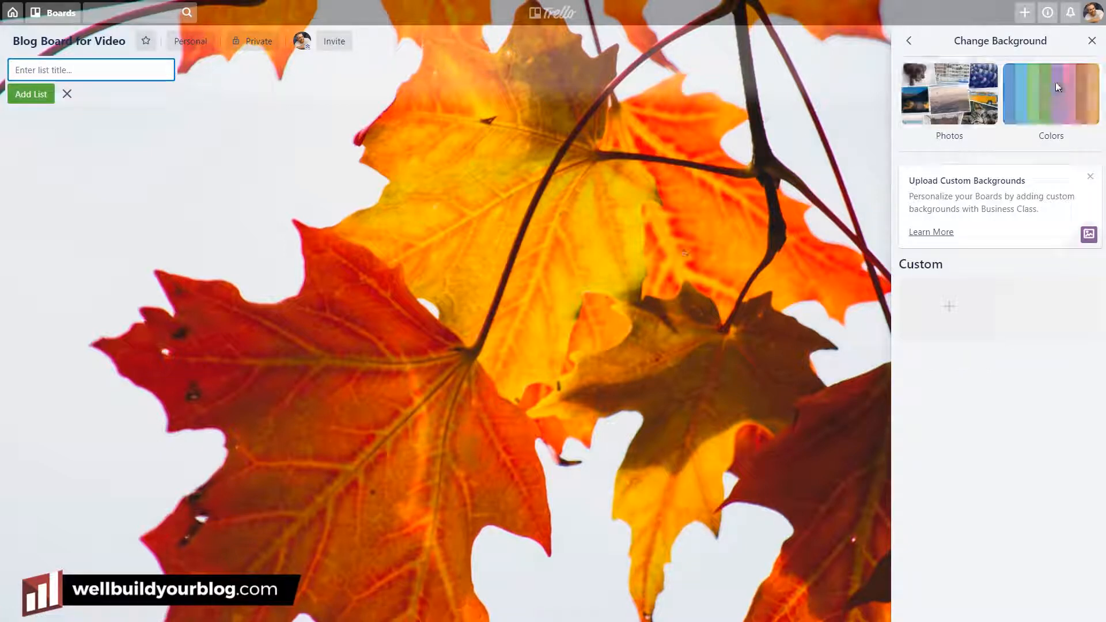
{"action": "left_click", "coordinate": [1051, 93]}
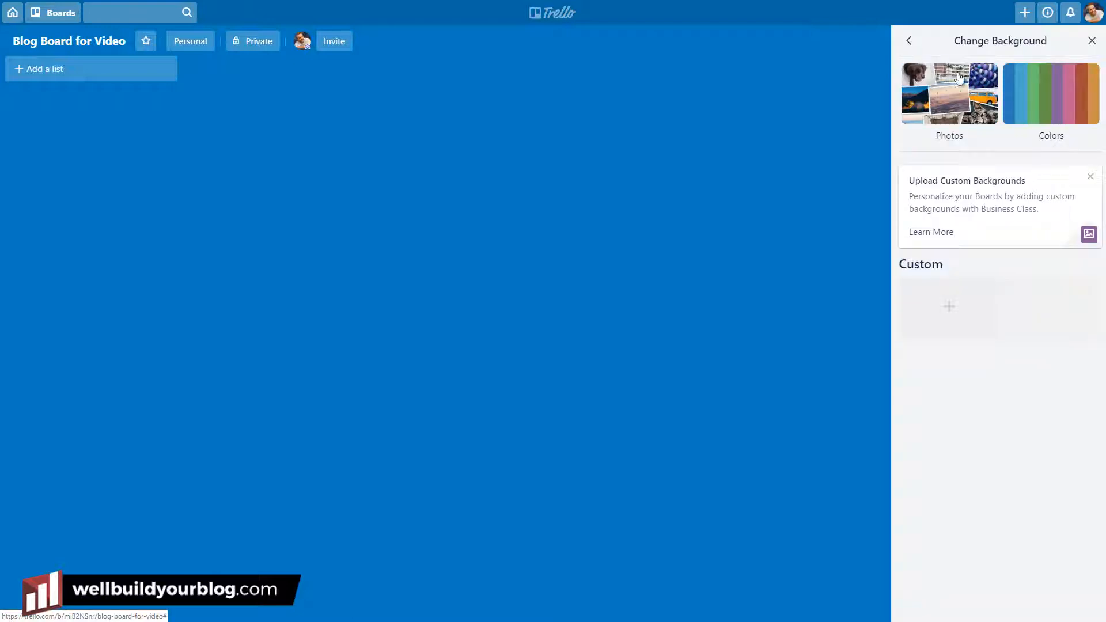
{"action": "left_click", "coordinate": [949, 94]}
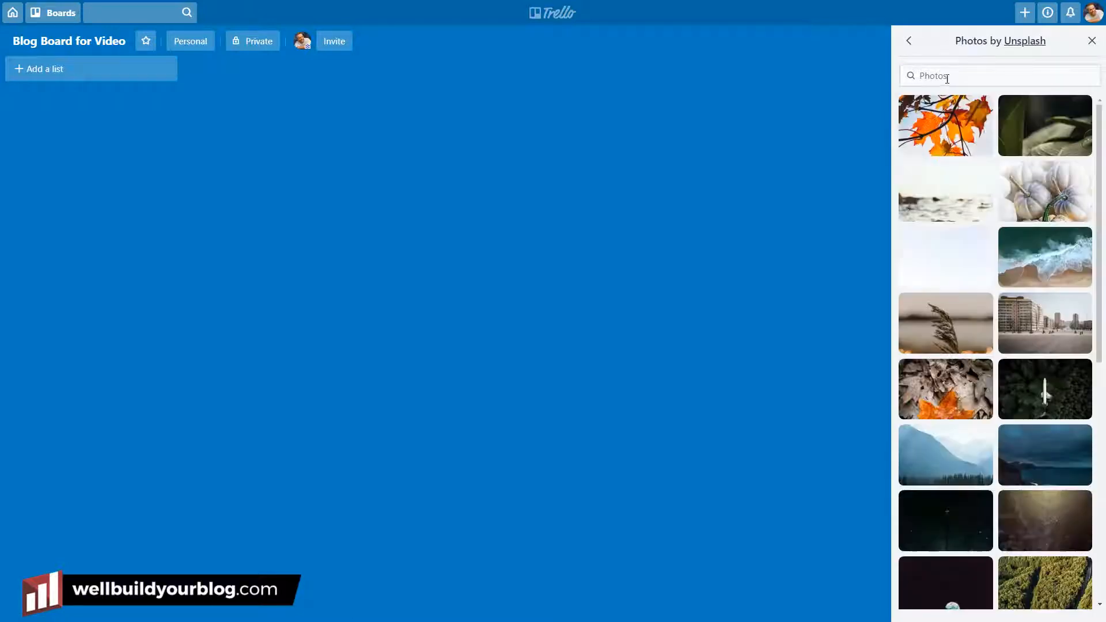
{"action": "left_click", "coordinate": [1000, 76]}
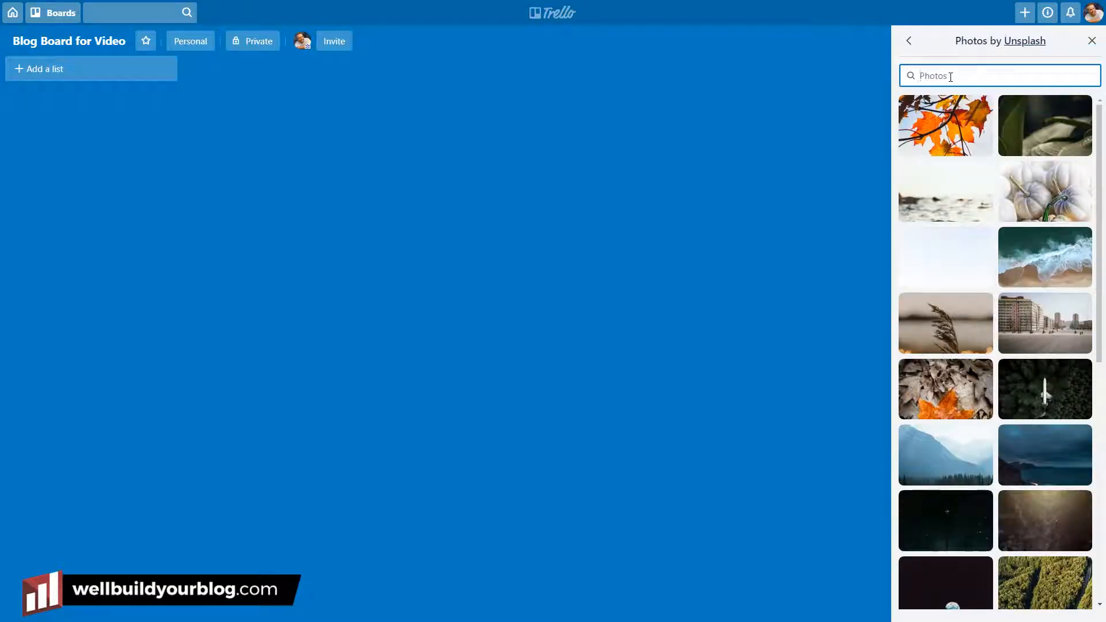
{"action": "mouse_move", "coordinate": [1035, 516]}
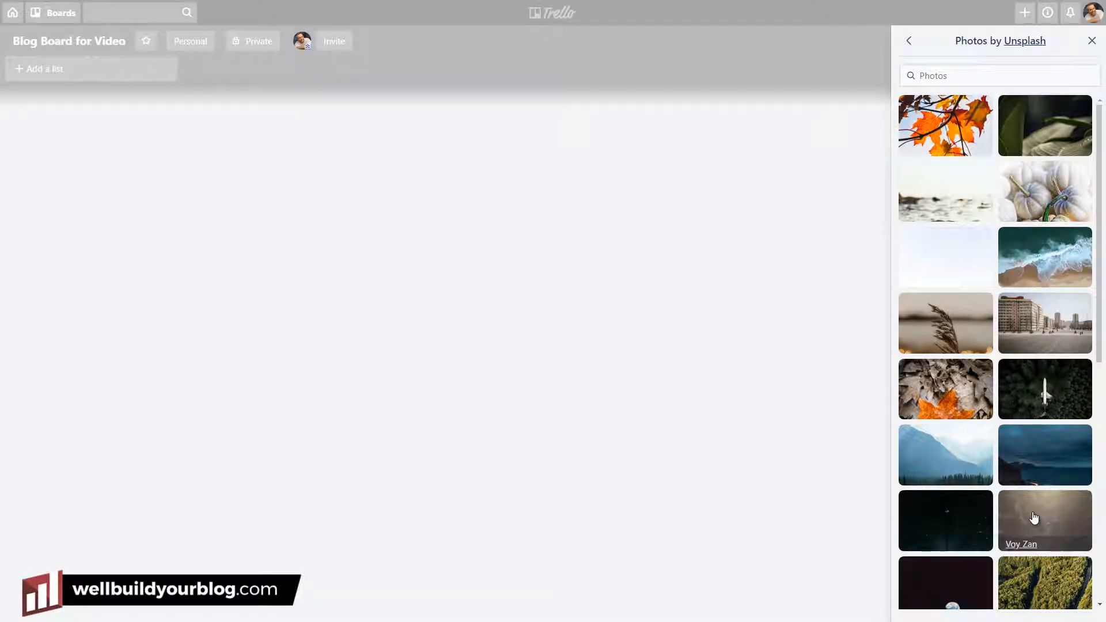
{"action": "mouse_move", "coordinate": [452, 316]}
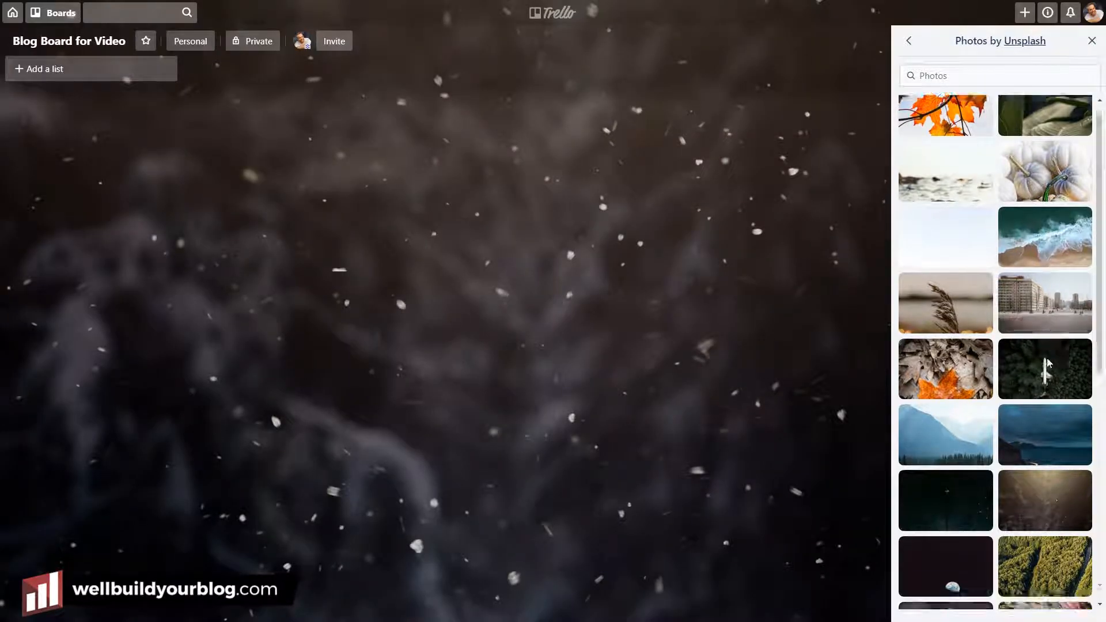
- Search the Unsplash background photos for 'robots'
{"action": "left_click", "coordinate": [996, 76]}
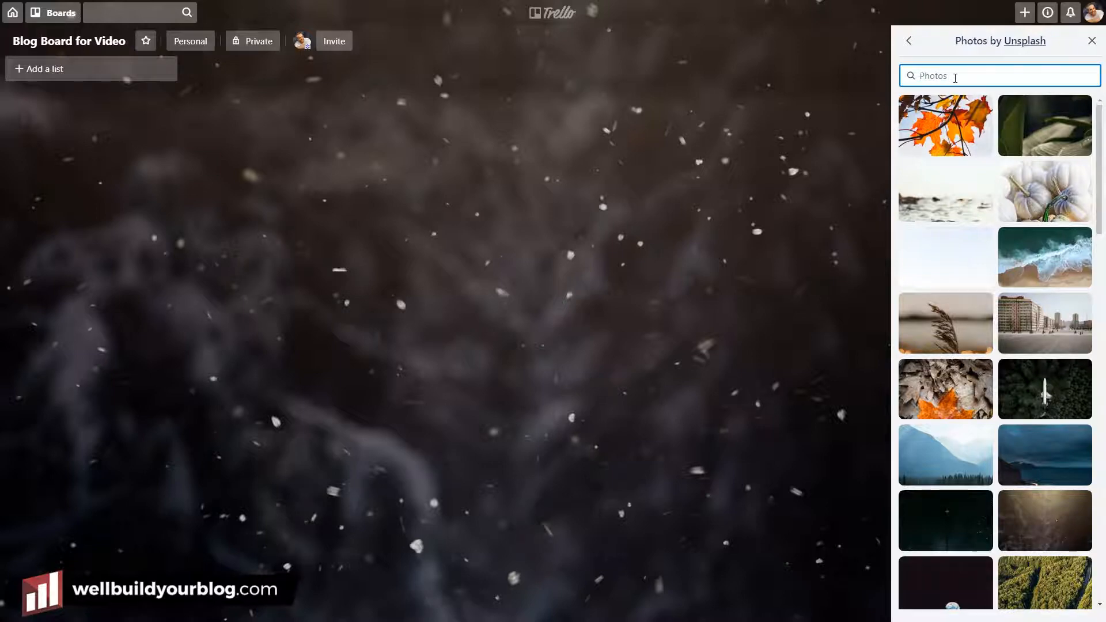
{"action": "type", "text": "robots"}
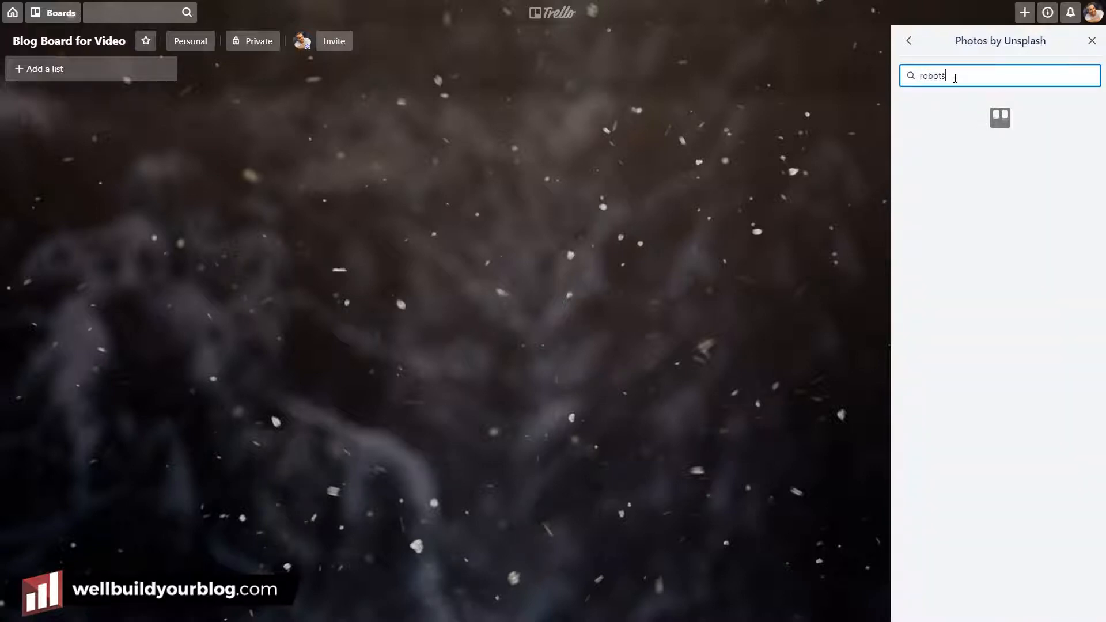
{"action": "key", "text": "Enter"}
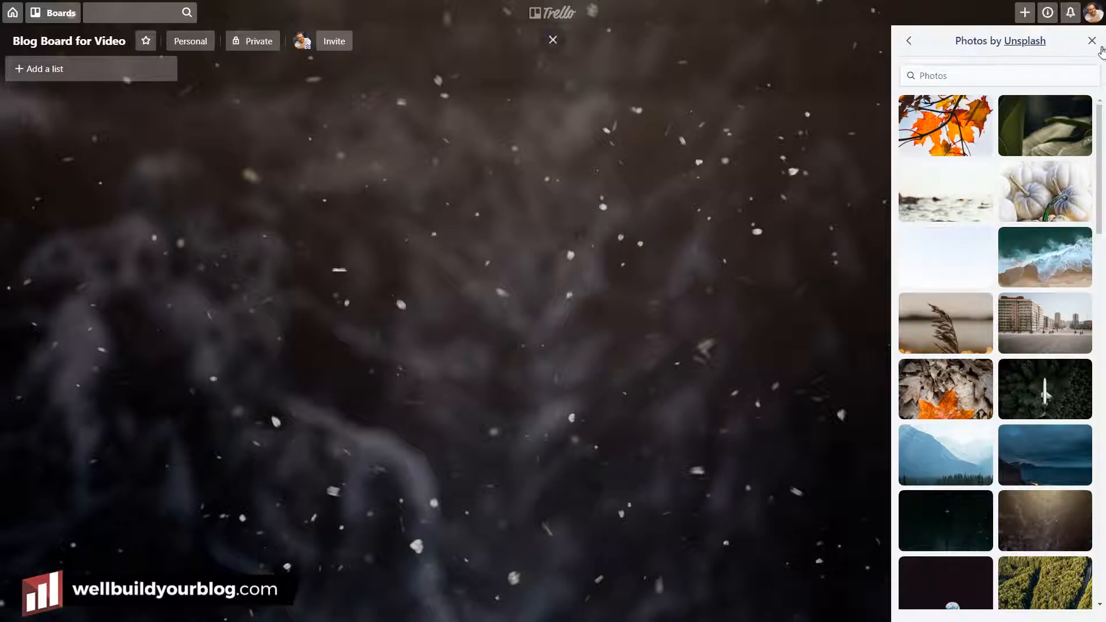
- Close the menu and add the board's first list, 'Urgent to Do List'
{"action": "left_click", "coordinate": [1092, 41]}
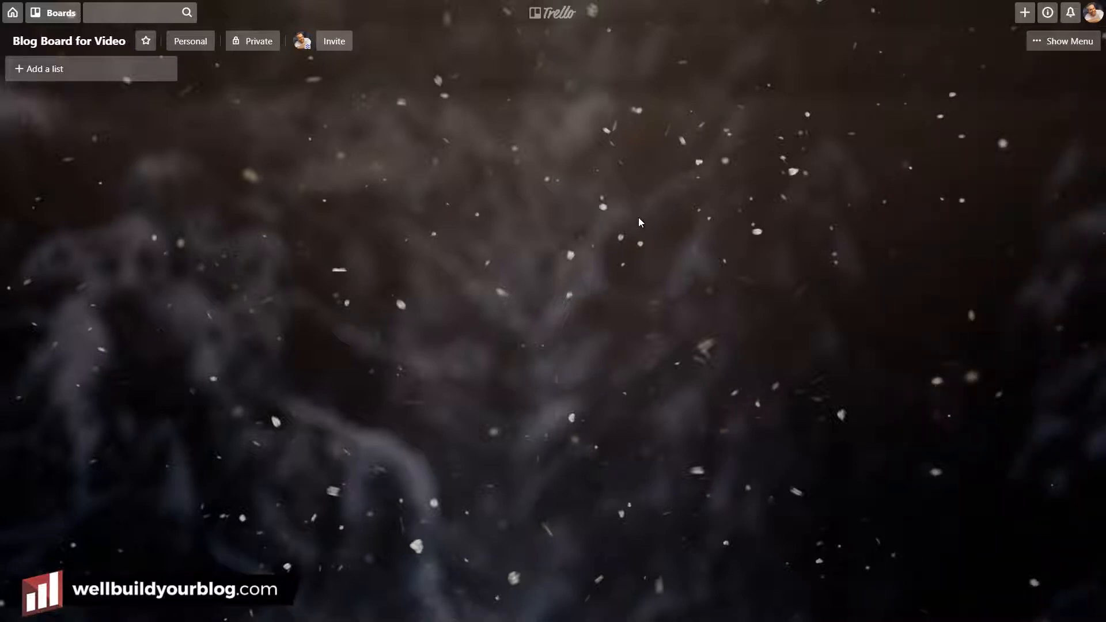
{"action": "mouse_move", "coordinate": [314, 52]}
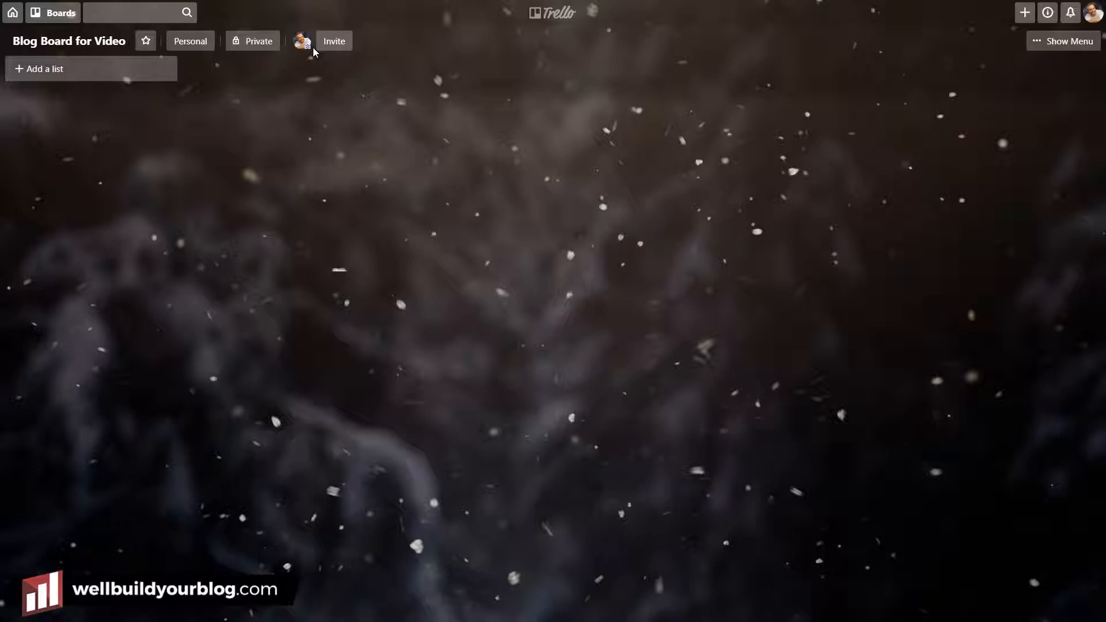
{"action": "mouse_move", "coordinate": [311, 32]}
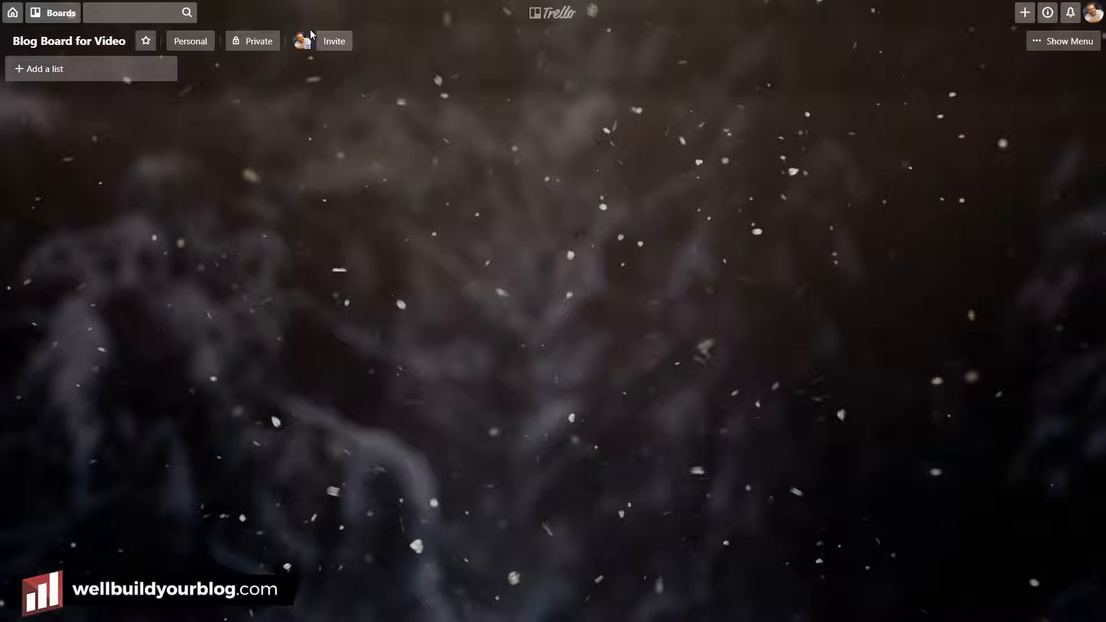
{"action": "mouse_move", "coordinate": [57, 71]}
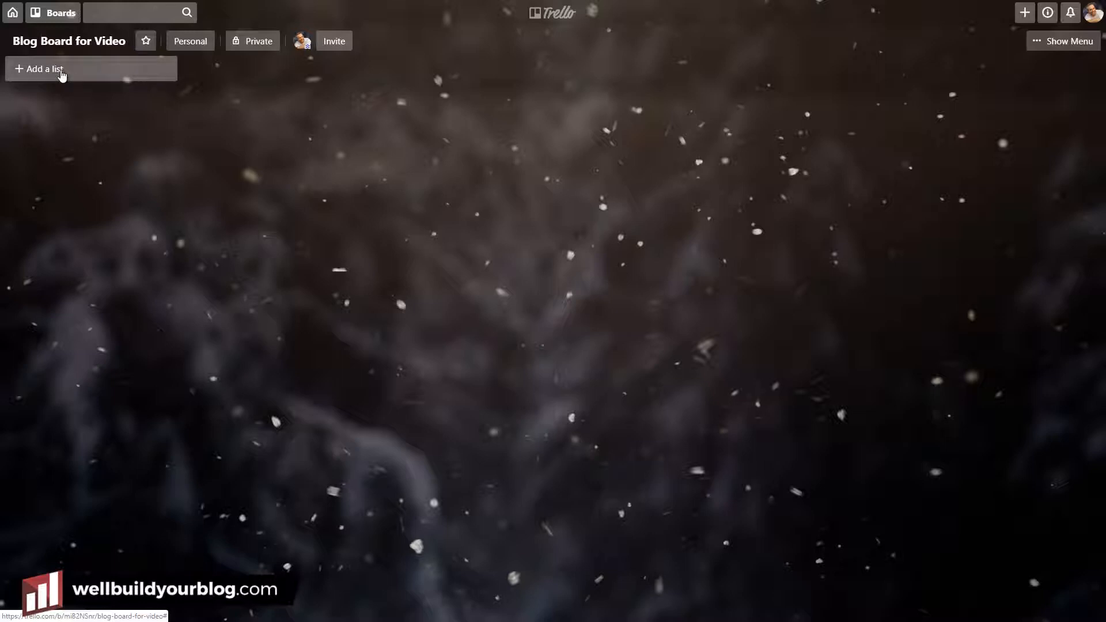
{"action": "left_click", "coordinate": [48, 69]}
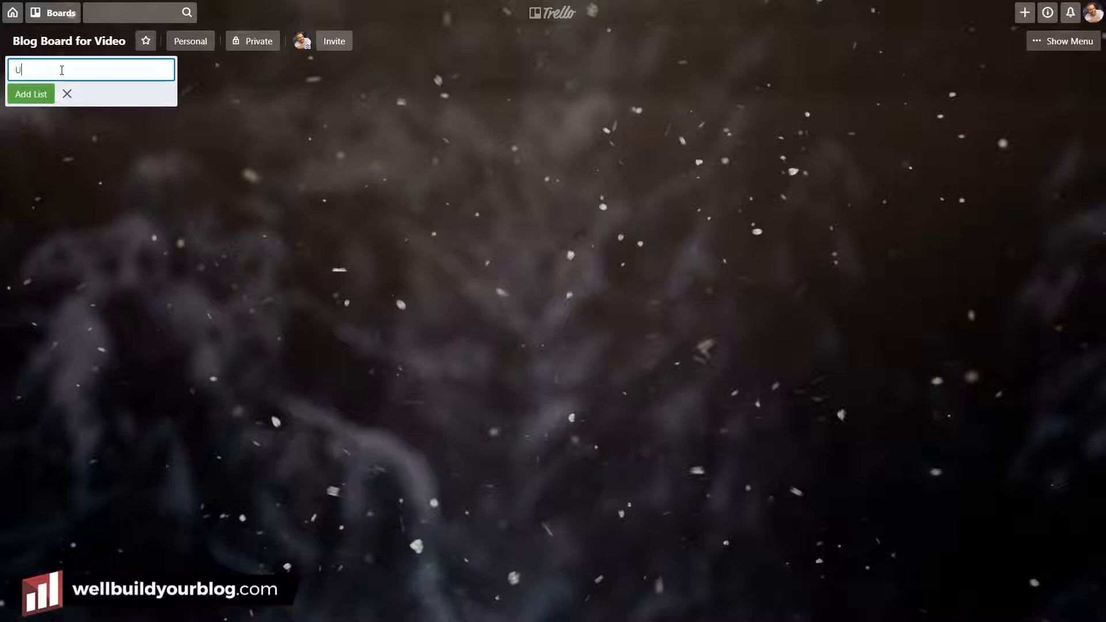
{"action": "type", "text": "Urgent to Do"}
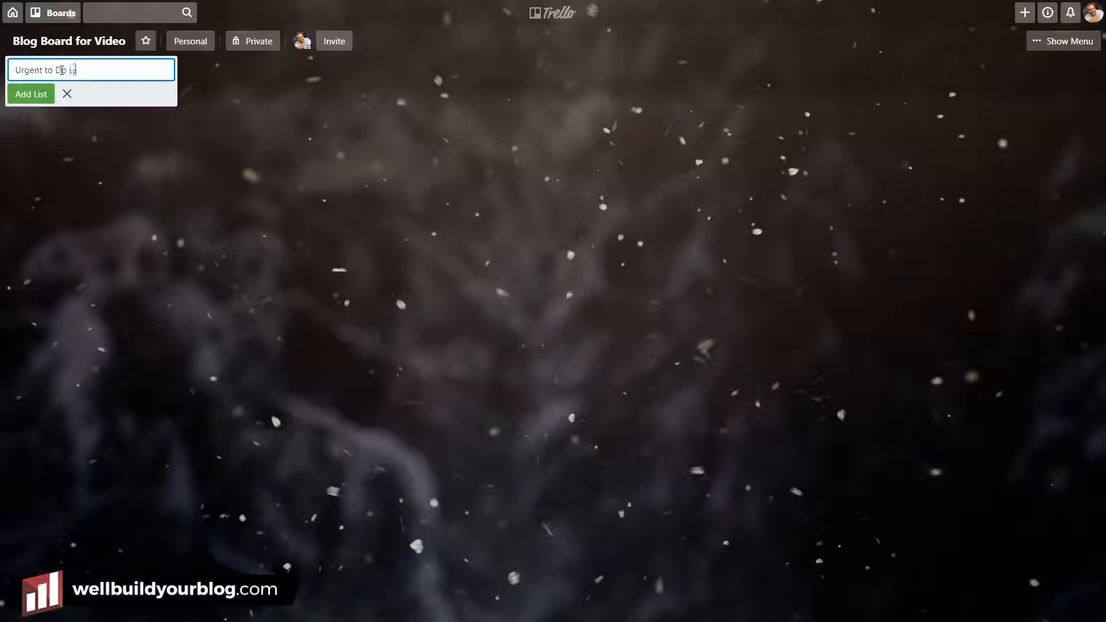
{"action": "left_click", "coordinate": [31, 93]}
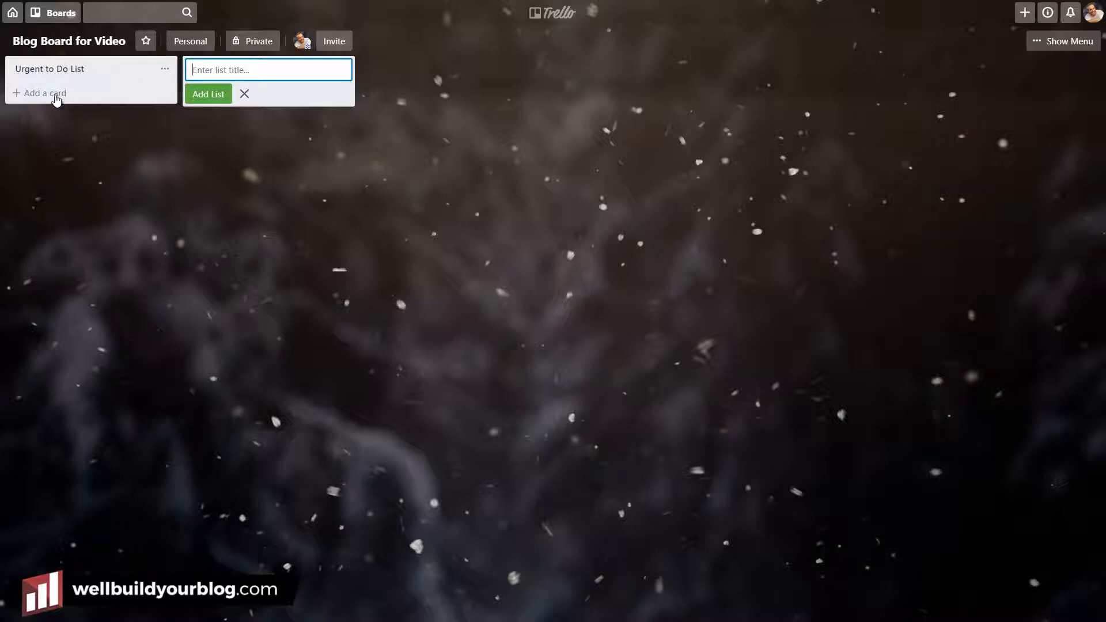
- Rename the first list 'Future General to do' and add a Blog Post Ideas list
{"action": "left_click", "coordinate": [50, 69]}
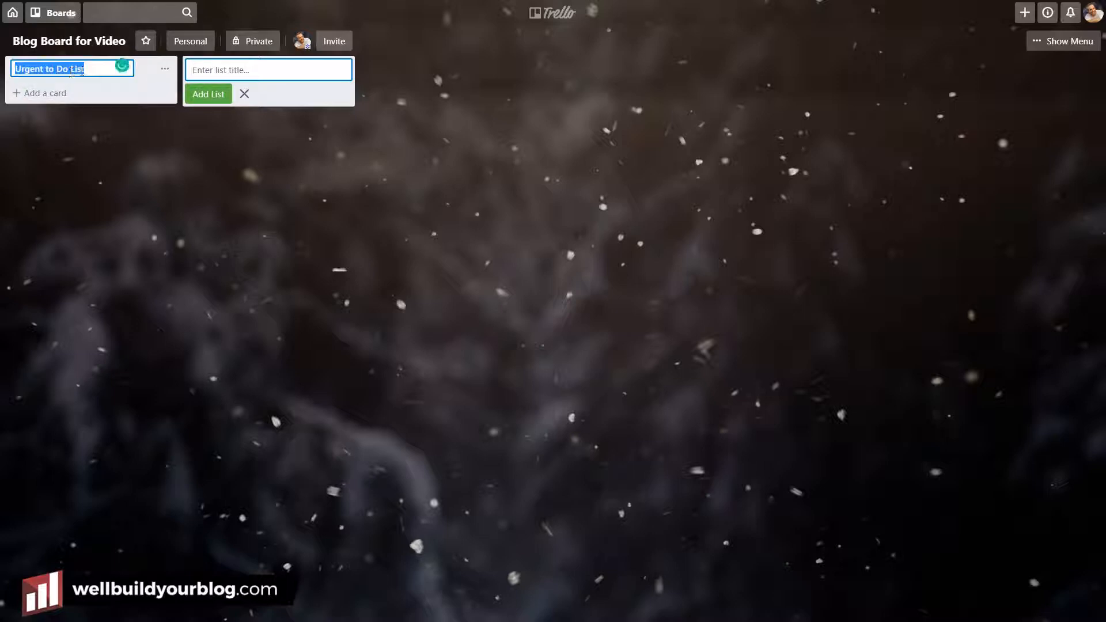
{"action": "type", "text": "Future"}
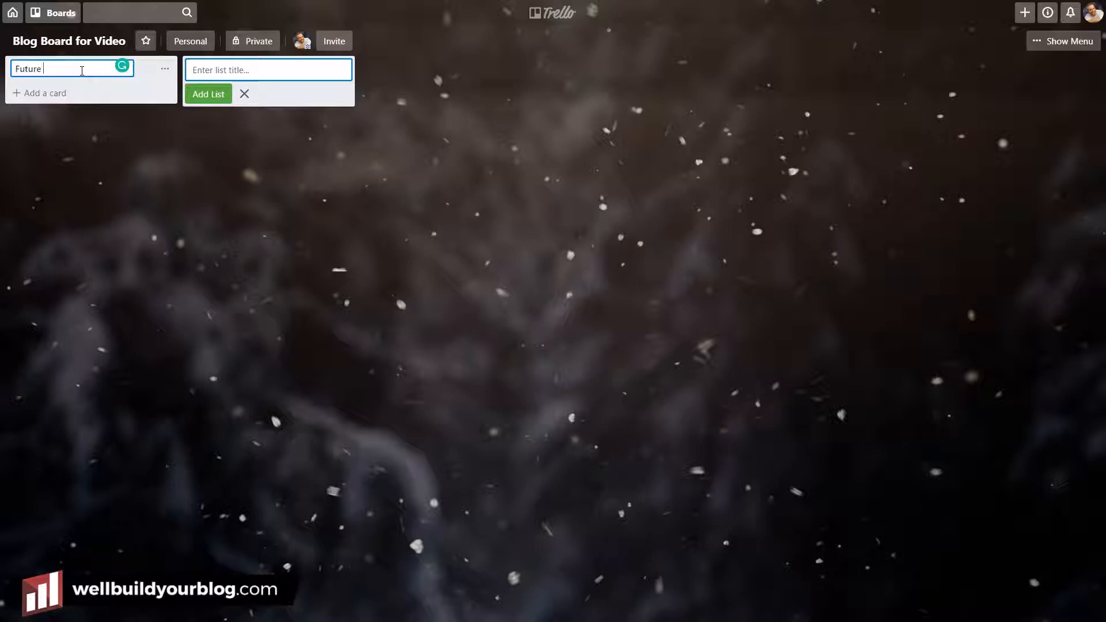
{"action": "type", "text": "General n"}
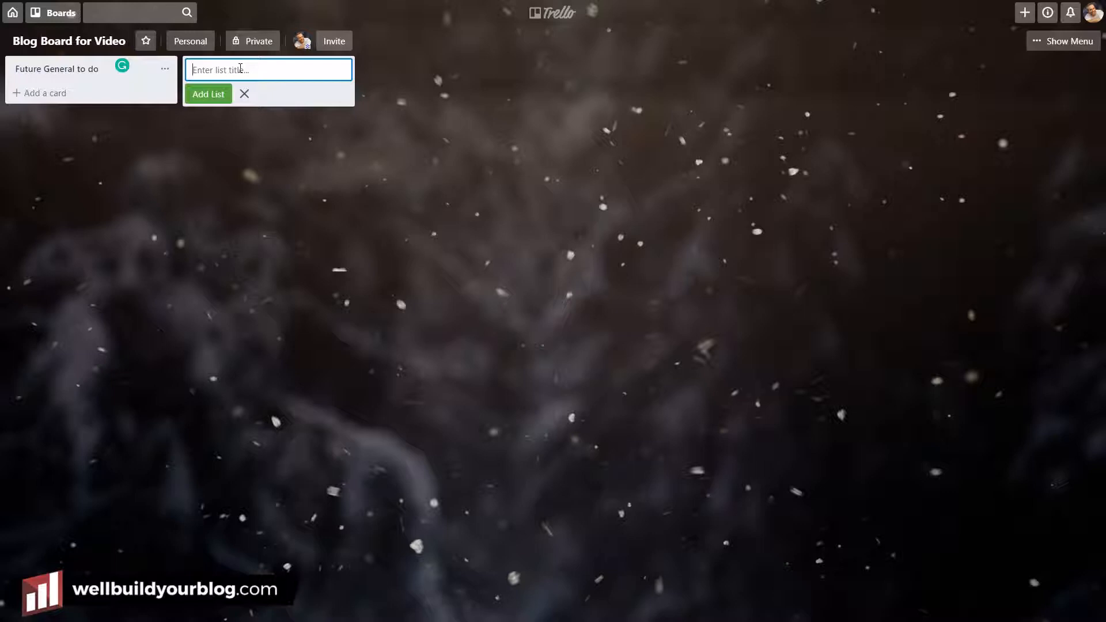
{"action": "type", "text": "Blog Po"}
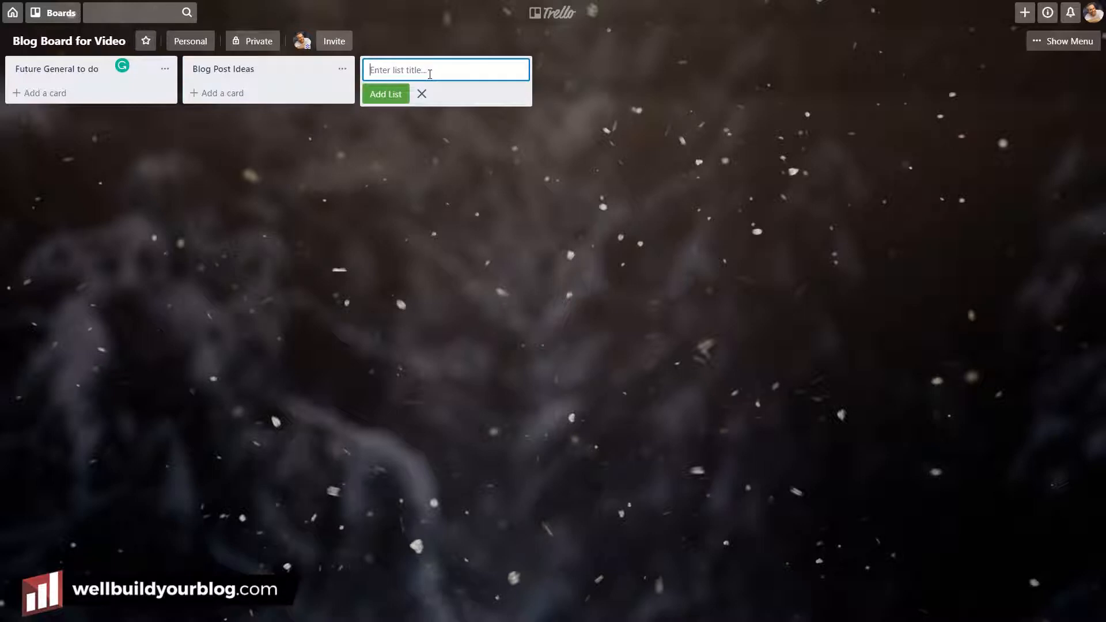
- Add the Posts to Write, Posts to Publish and Promote lists
{"action": "type", "text": "P"}
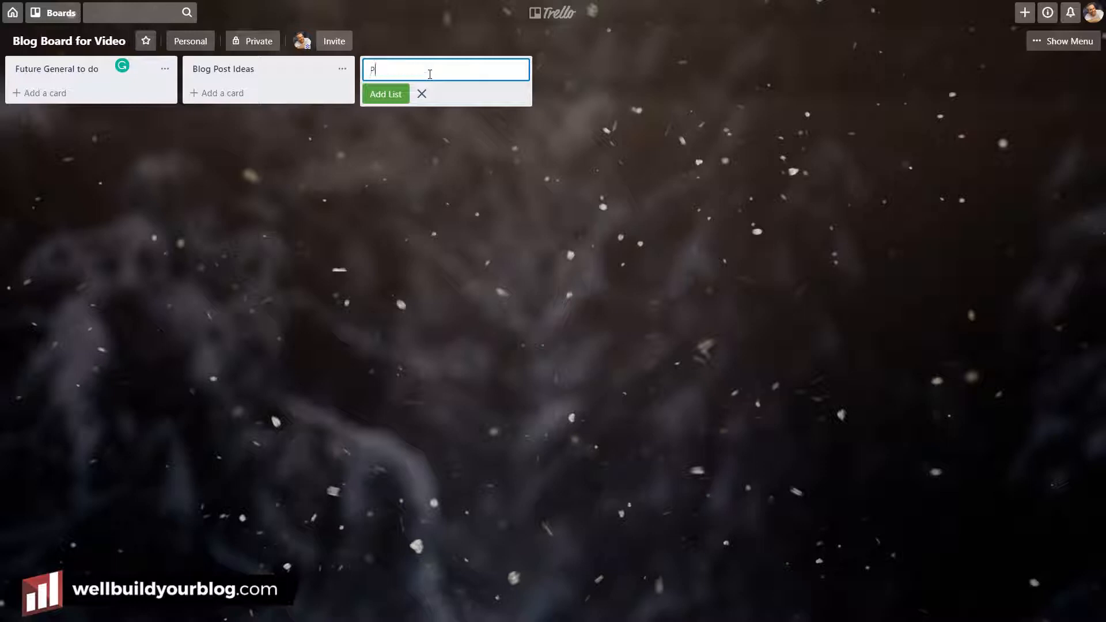
{"action": "type", "text": "Posts to Writ"}
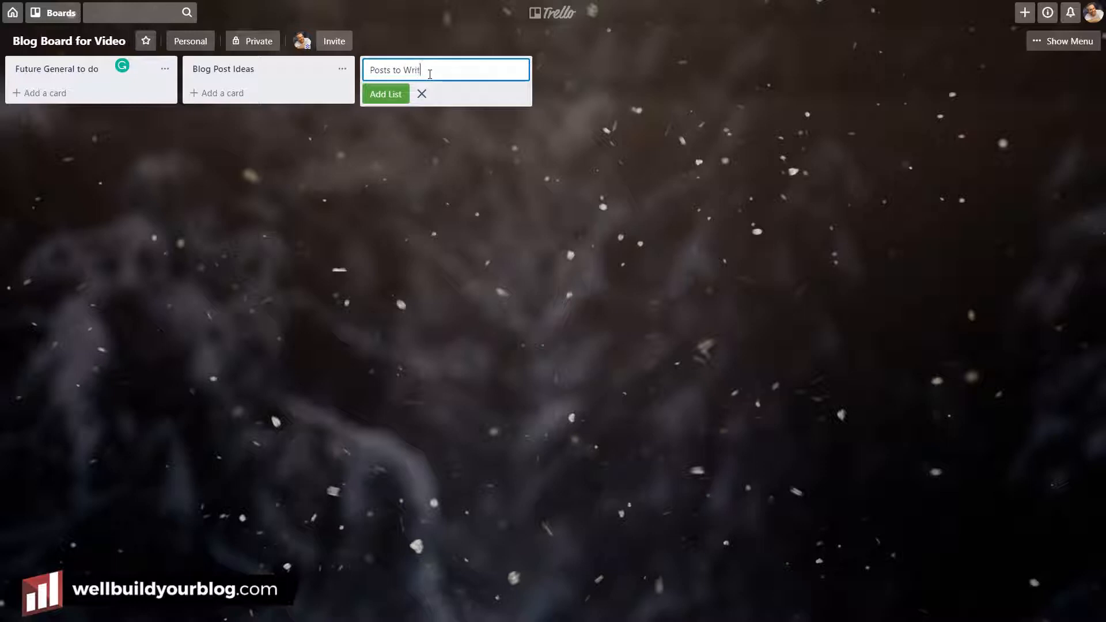
{"action": "left_click", "coordinate": [384, 93]}
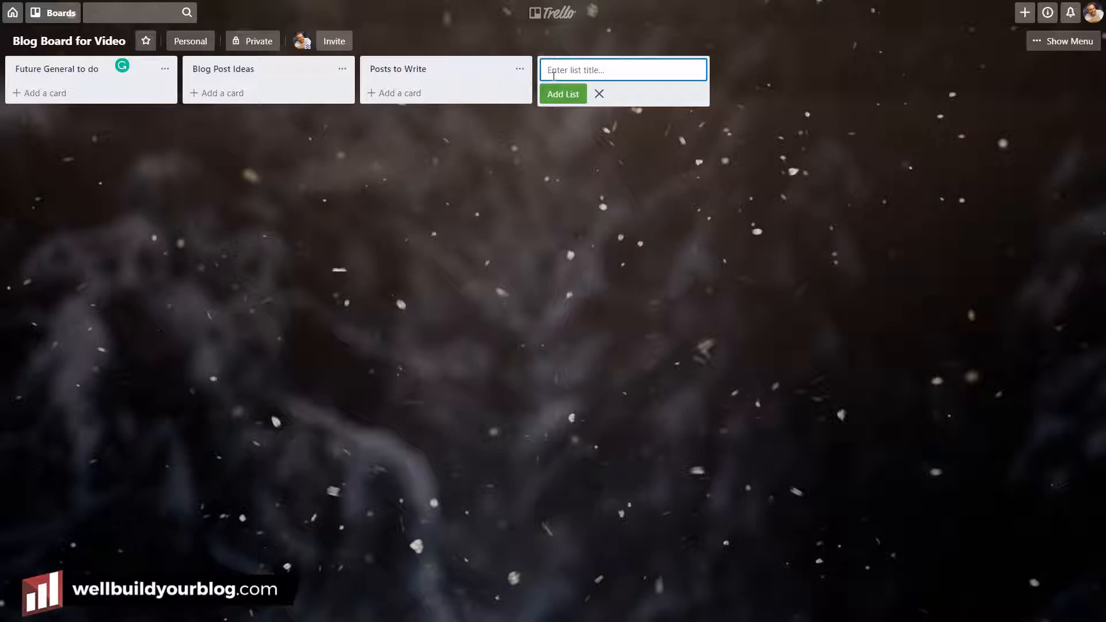
{"action": "type", "text": "Posts to Publish"}
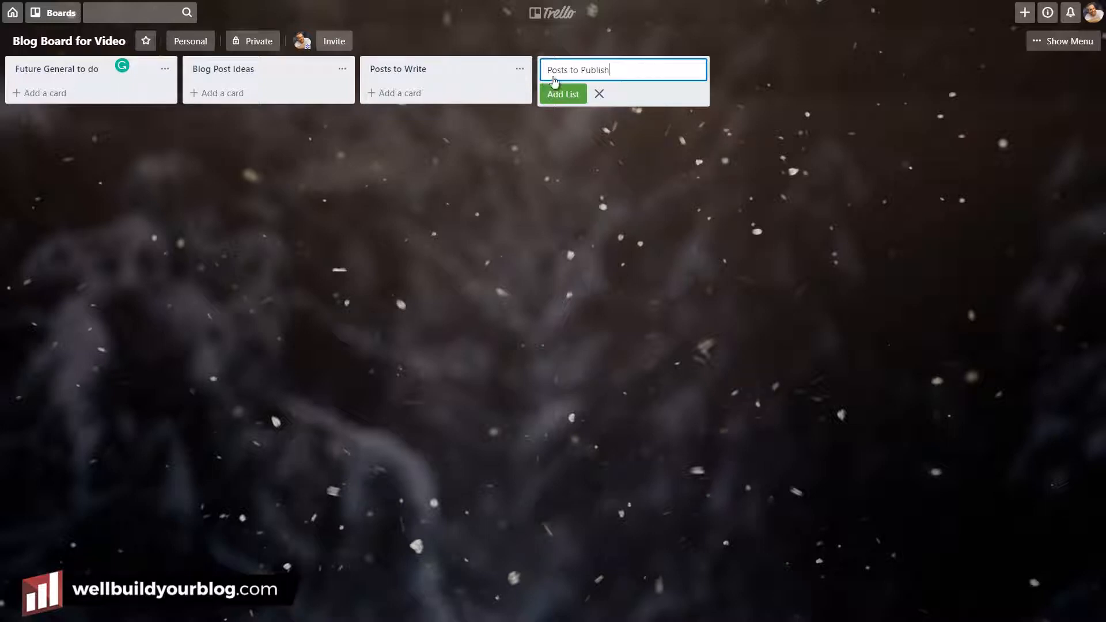
{"action": "left_click", "coordinate": [563, 93]}
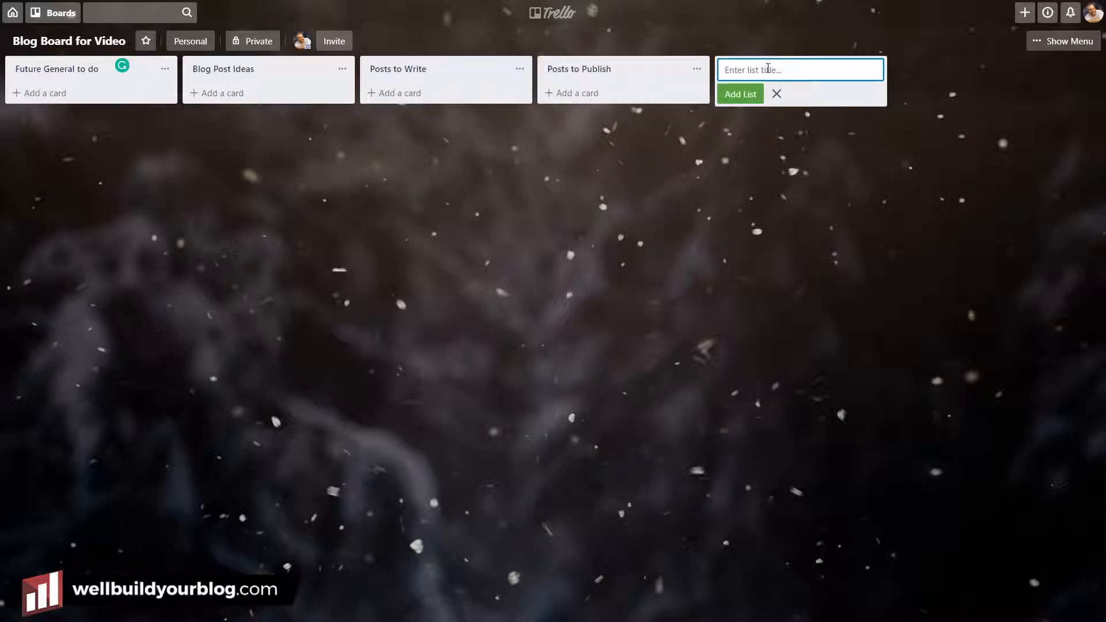
{"action": "type", "text": "Posts t"}
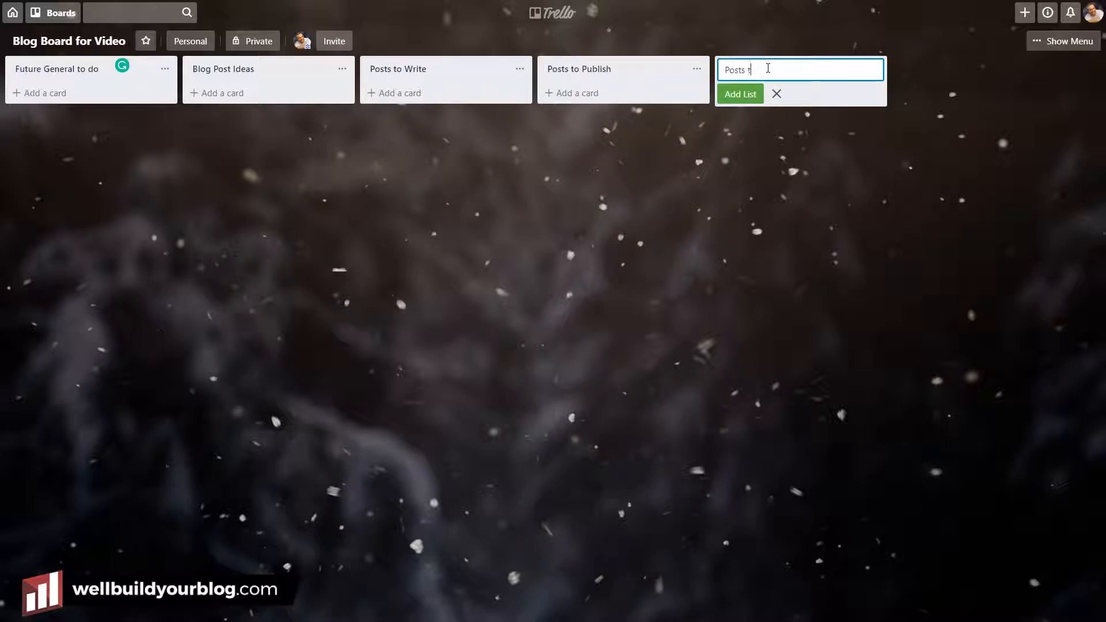
{"action": "type", "text": "Promote"}
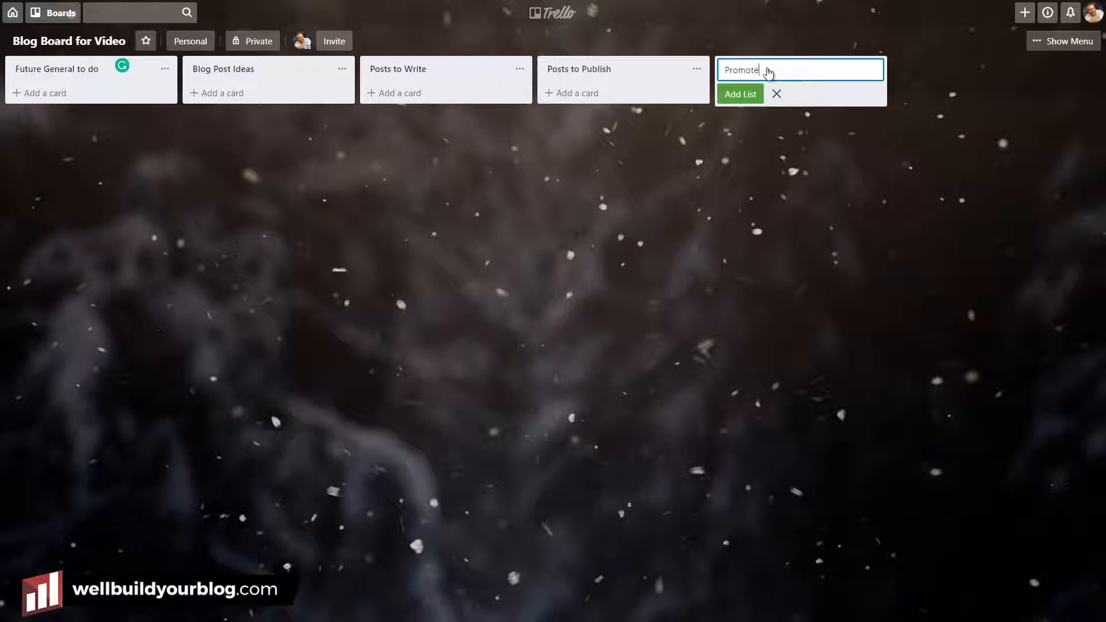
{"action": "left_click", "coordinate": [740, 94]}
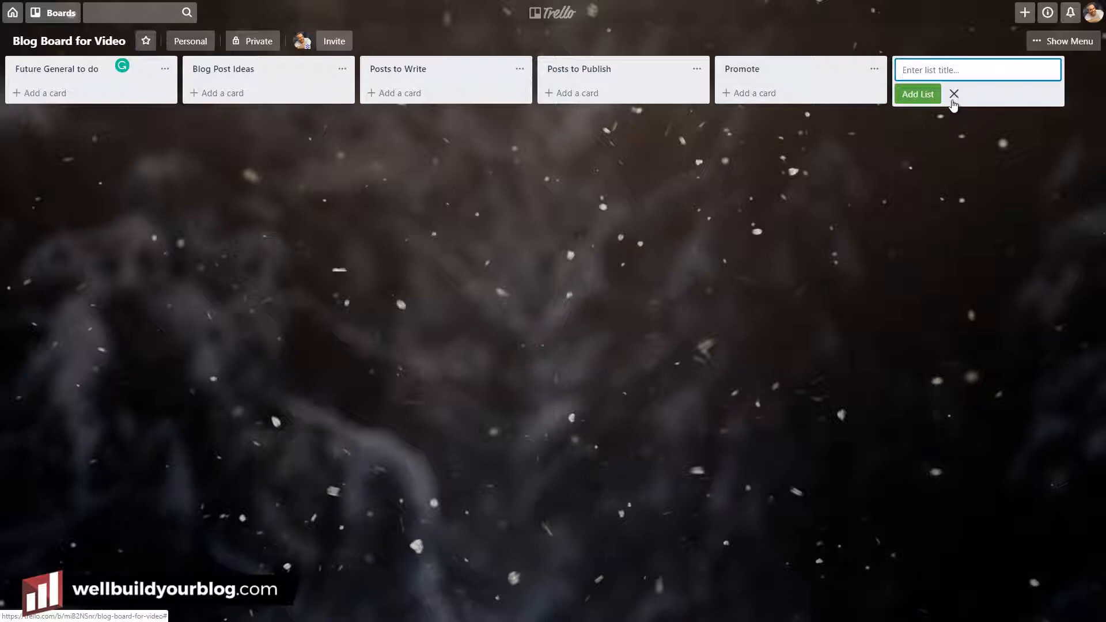
{"action": "mouse_move", "coordinate": [479, 373]}
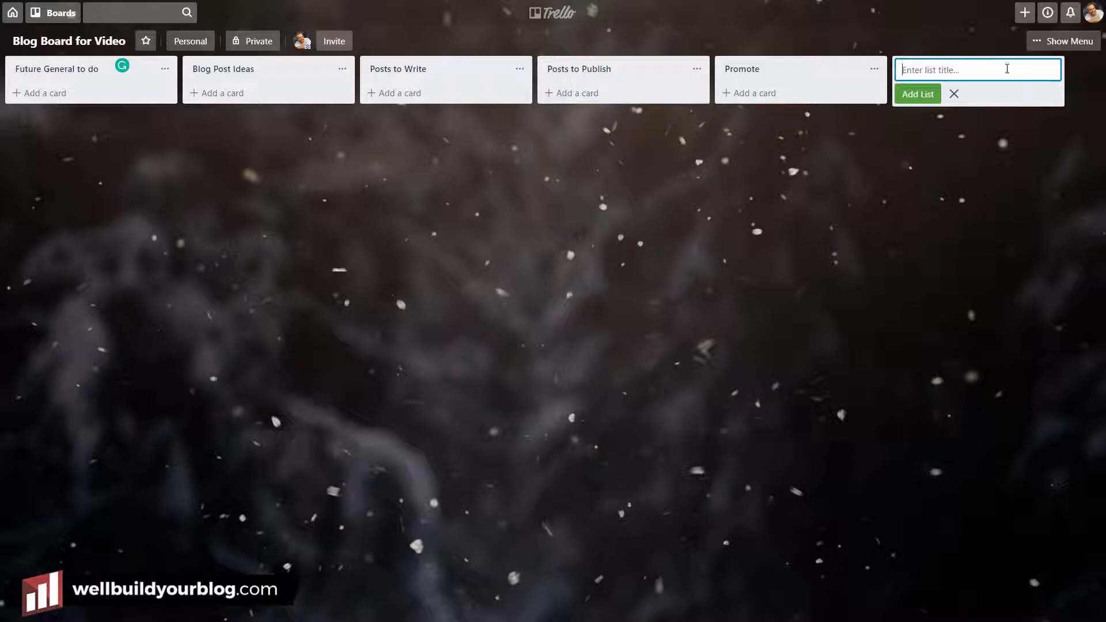
- Add Proofread and Produce YouTube Video lists to the board
{"action": "type", "text": "Proofread"}
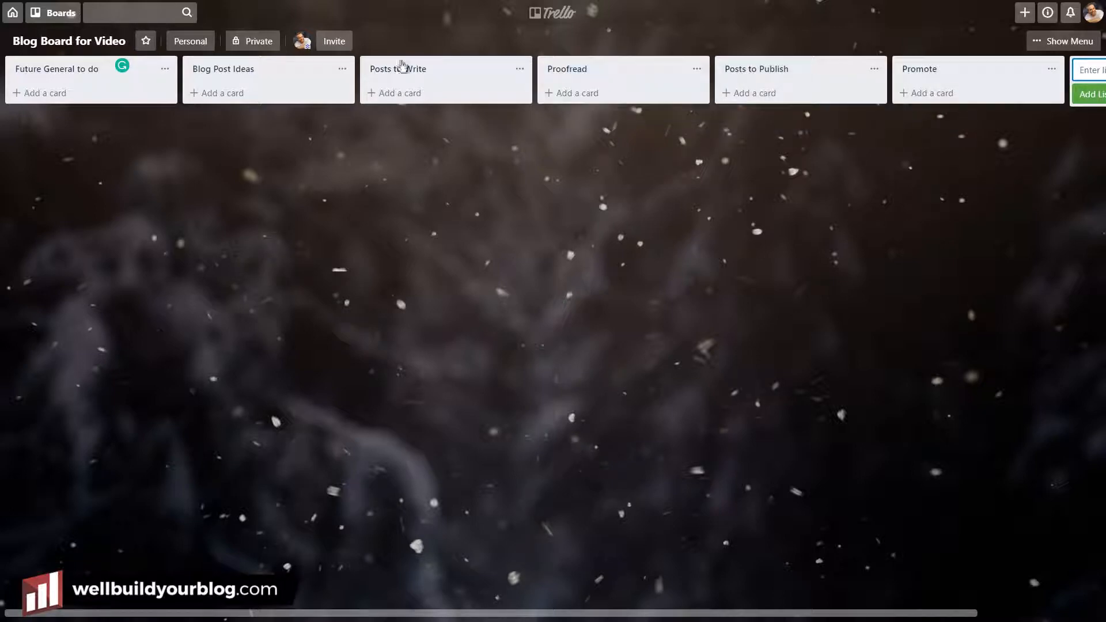
{"action": "mouse_move", "coordinate": [984, 560]}
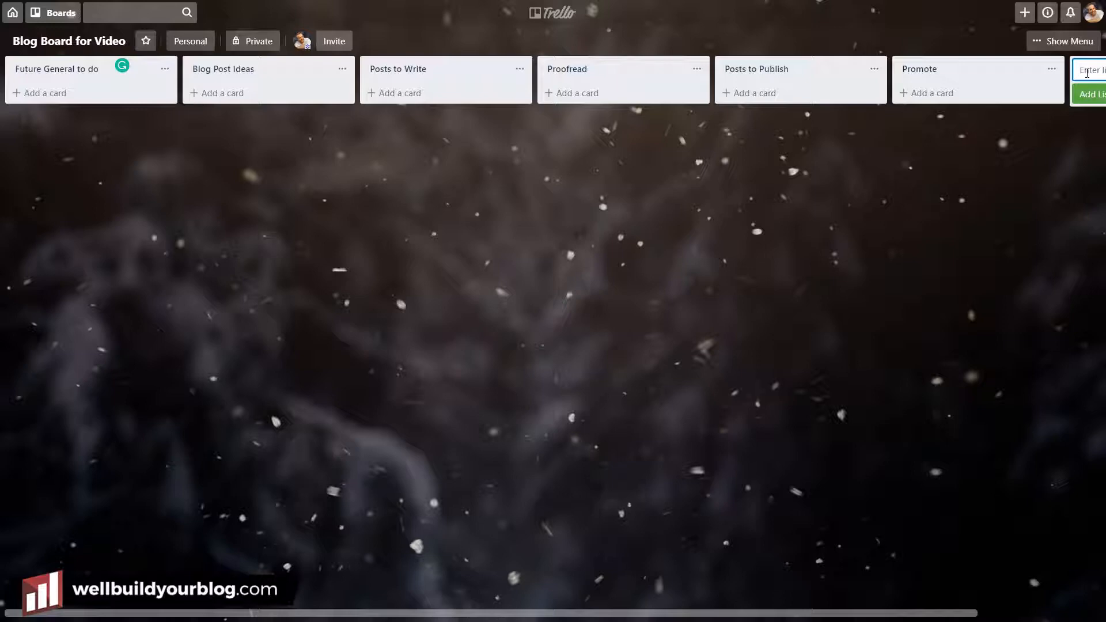
{"action": "type", "text": "Produce Y"}
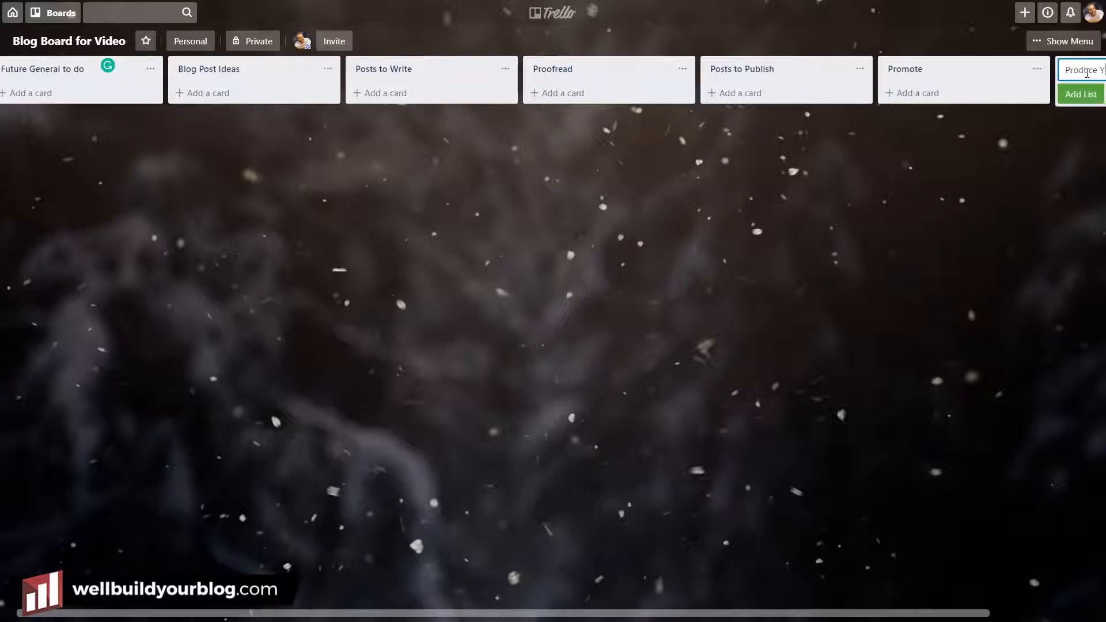
{"action": "type", "text": "Produce YouTube Video"}
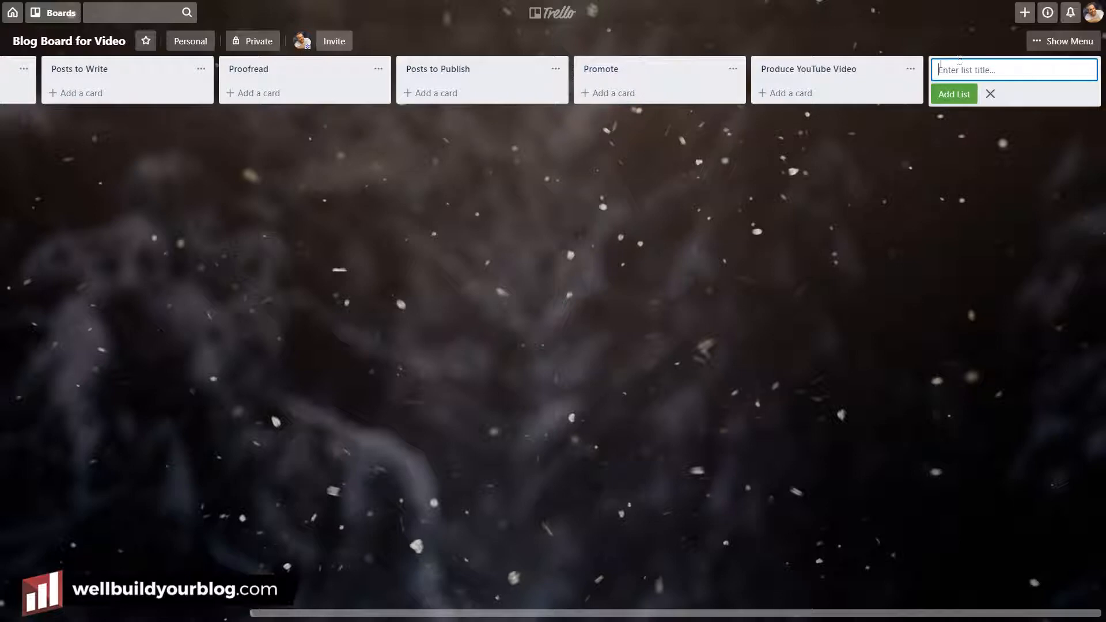
{"action": "mouse_move", "coordinate": [476, 79]}
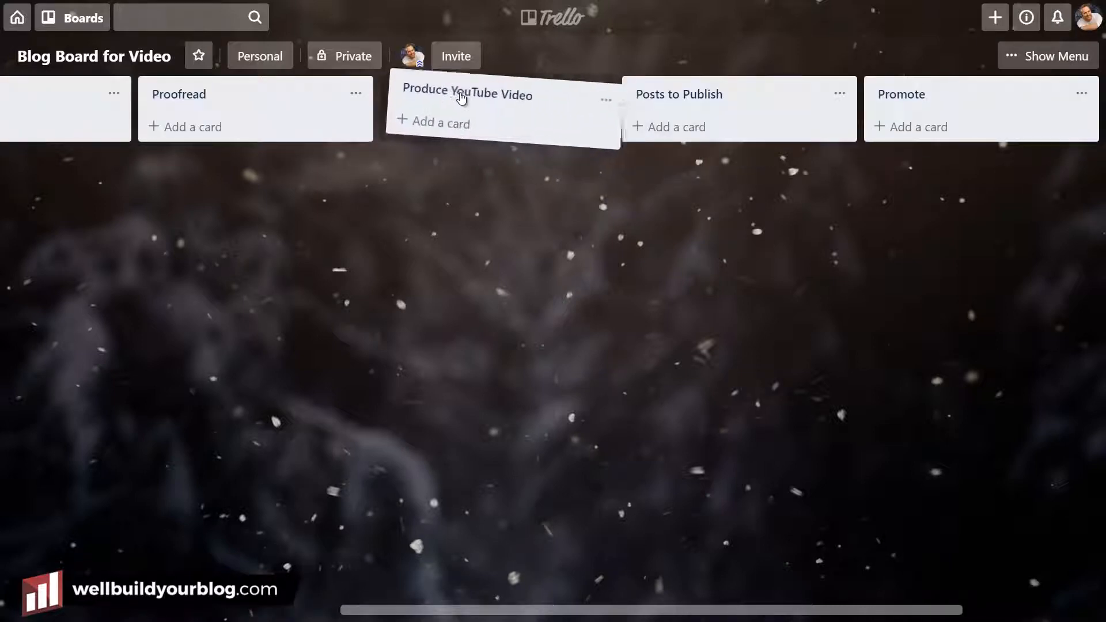
- Scroll the board to settle Produce YouTube Video right after Proofread
{"action": "scroll", "scroll_direction": "left", "scroll_amount": 3}
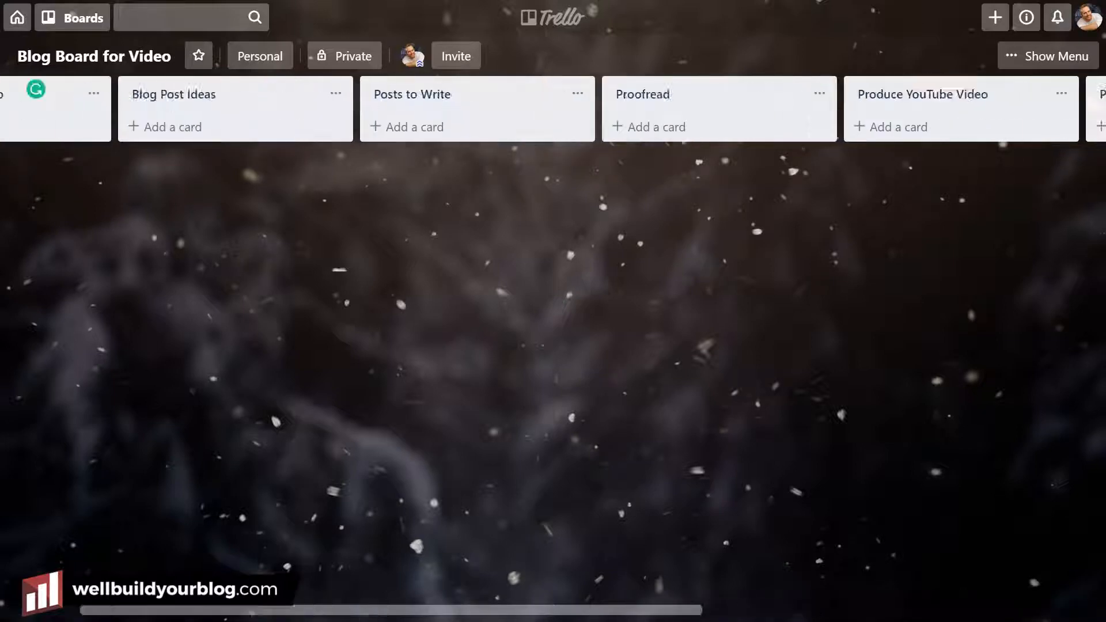
{"action": "scroll", "scroll_direction": "left", "scroll_amount": 3}
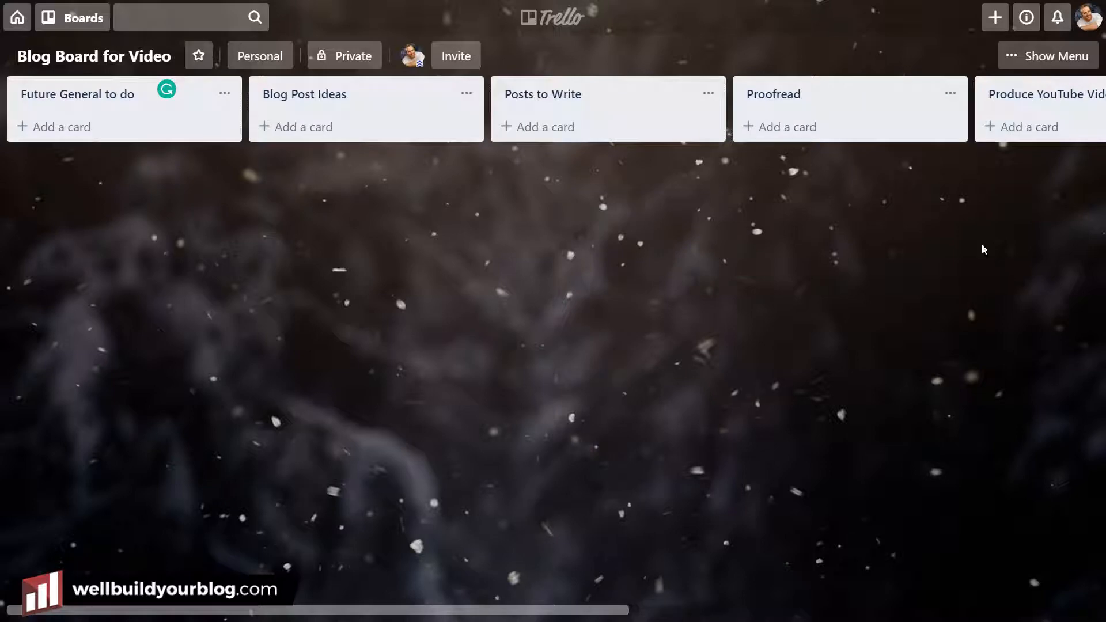
{"action": "mouse_move", "coordinate": [390, 590]}
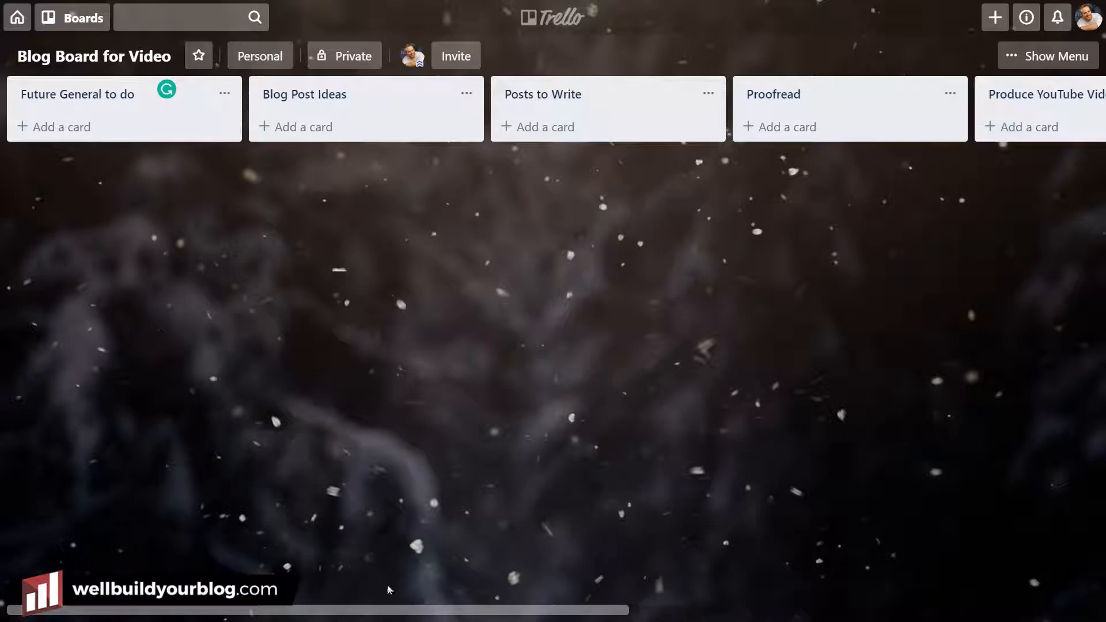
{"action": "scroll", "scroll_direction": "right", "scroll_amount": 3}
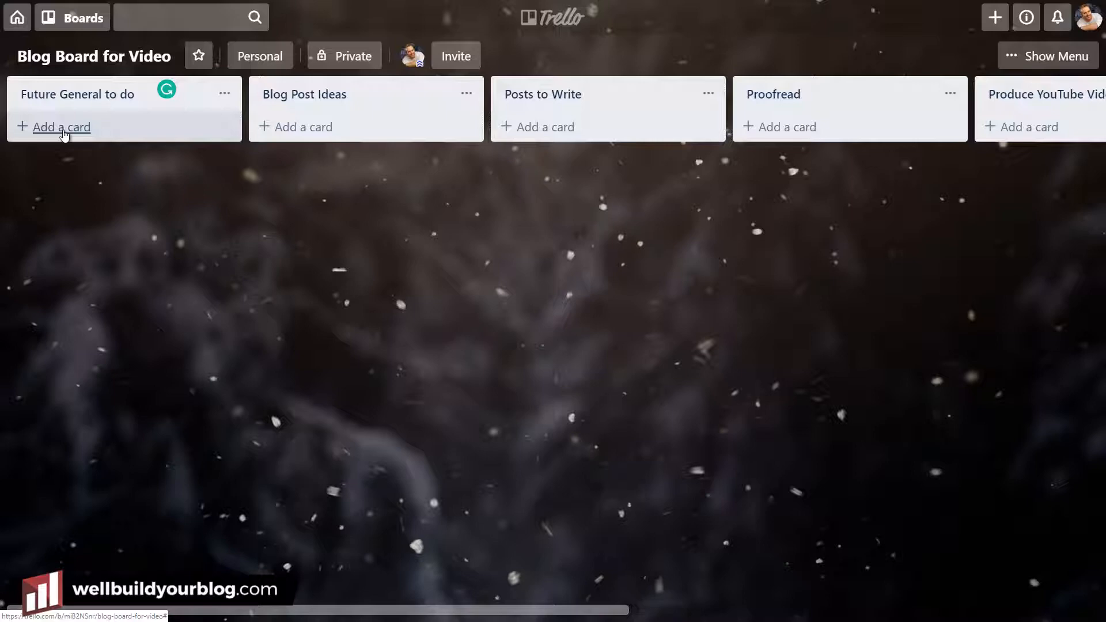
- Add a Re Design Website card described 'Improve Branding, use more white'
{"action": "left_click", "coordinate": [63, 127]}
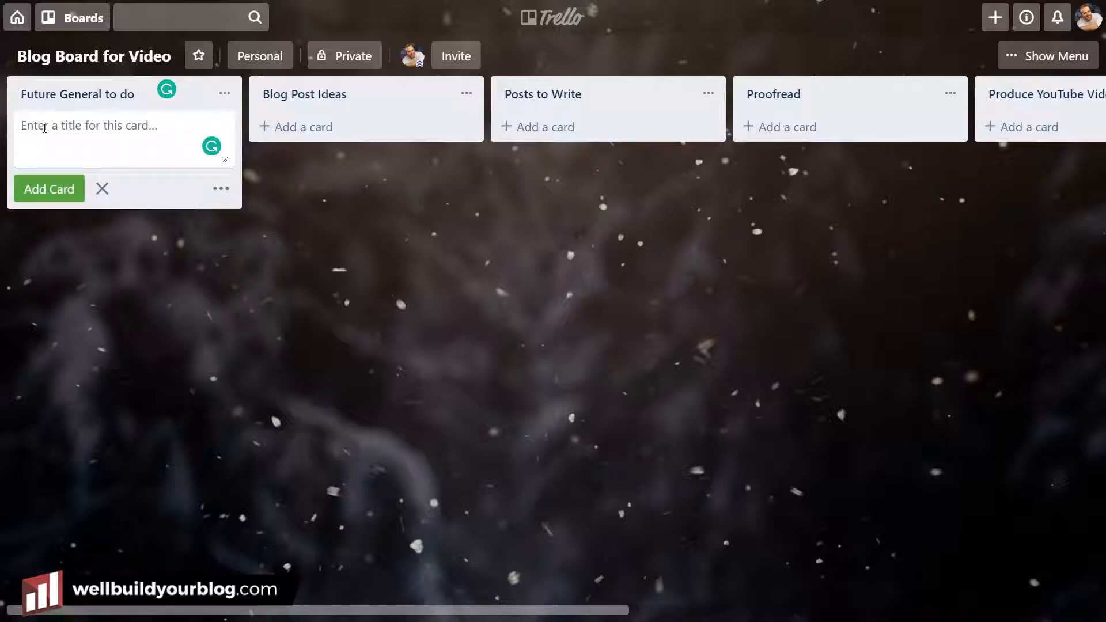
{"action": "type", "text": "Re Desi"}
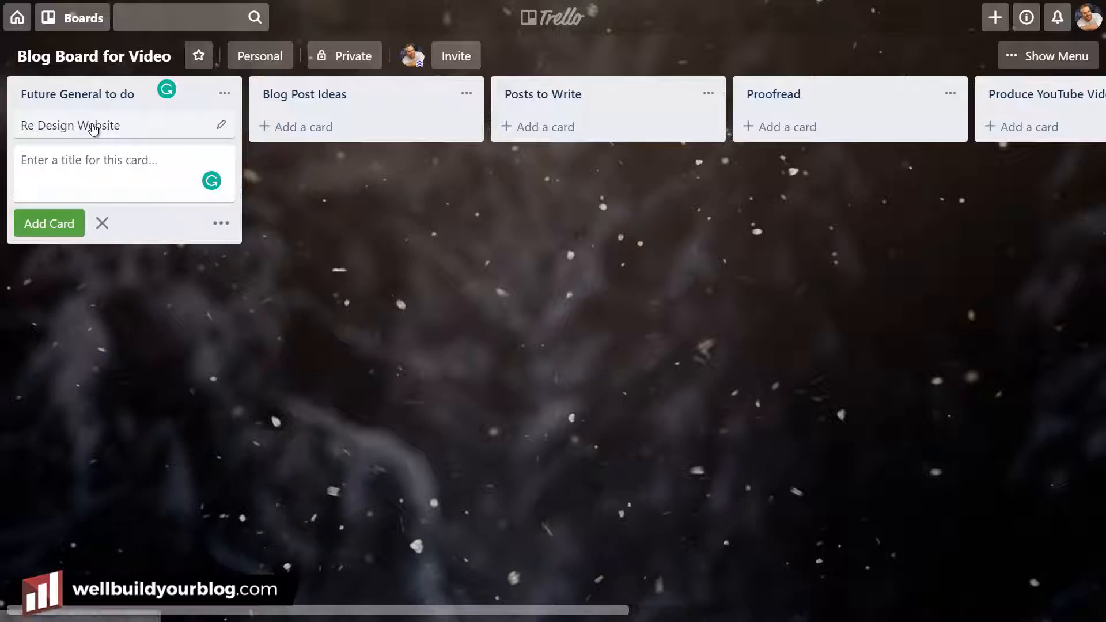
{"action": "left_click", "coordinate": [69, 125]}
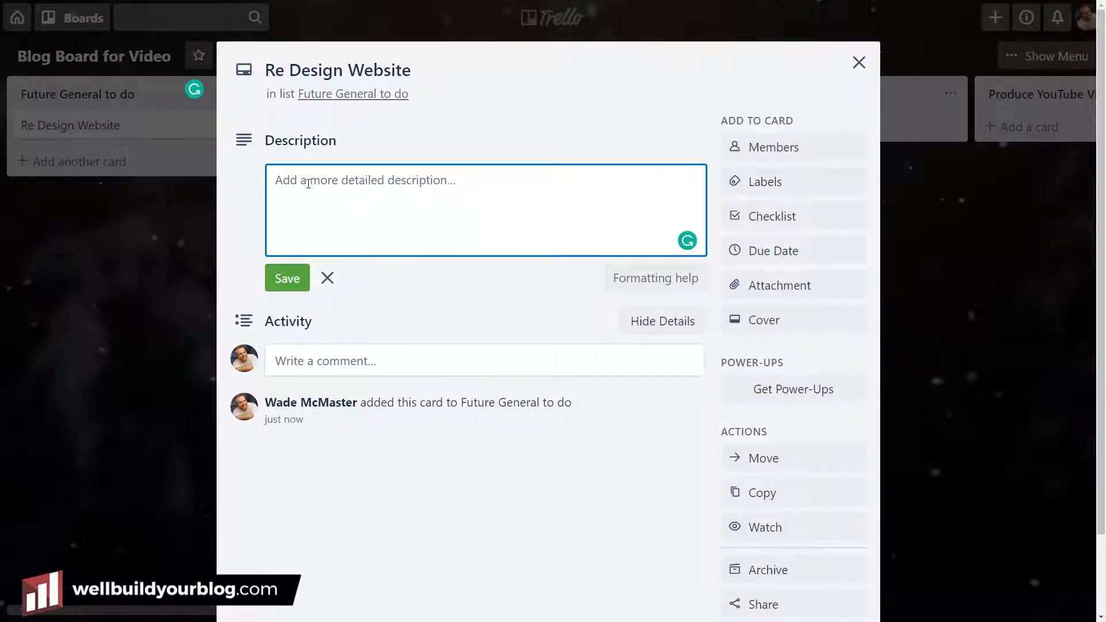
{"action": "type", "text": "Improve Branding, use"}
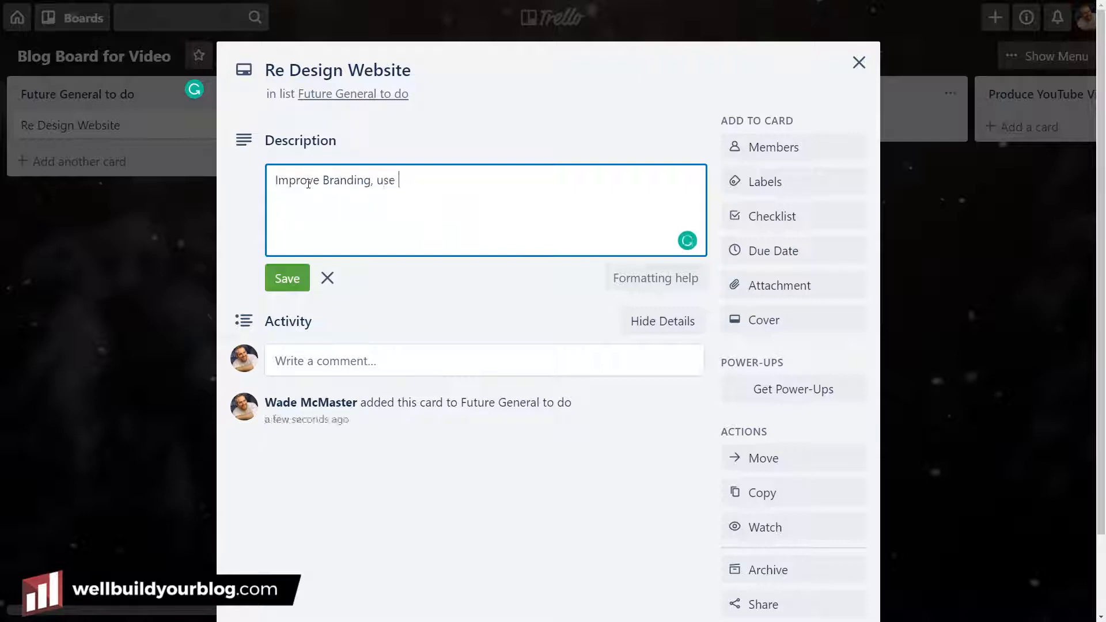
{"action": "type", "text": "more white"}
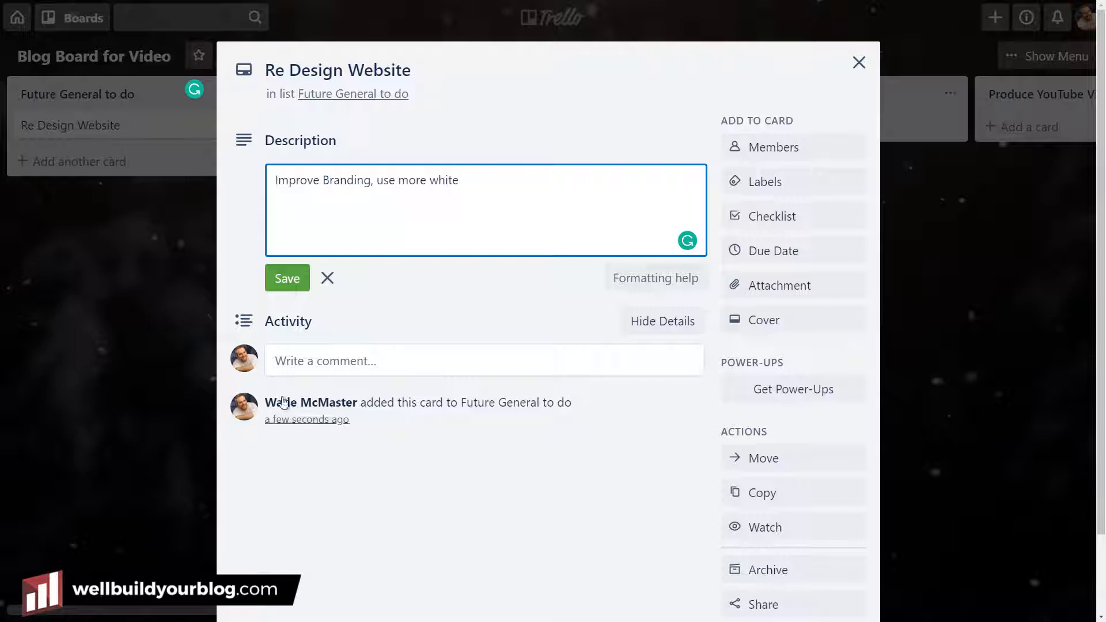
{"action": "left_click", "coordinate": [286, 278]}
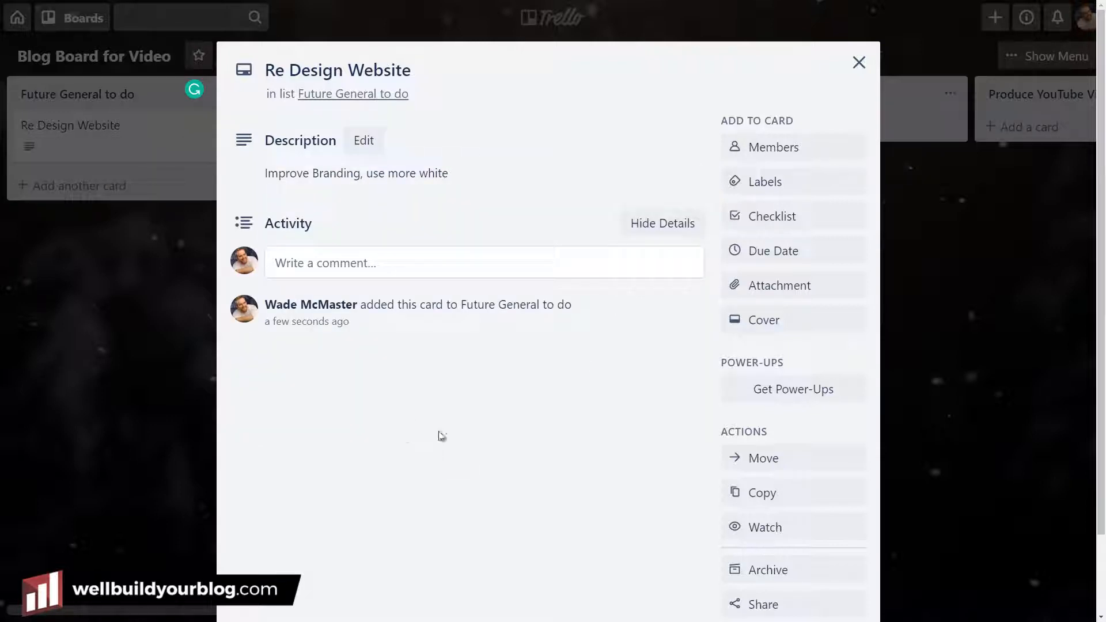
- Close, reopen and close the Re Design Website card to check its description
{"action": "left_click", "coordinate": [858, 63]}
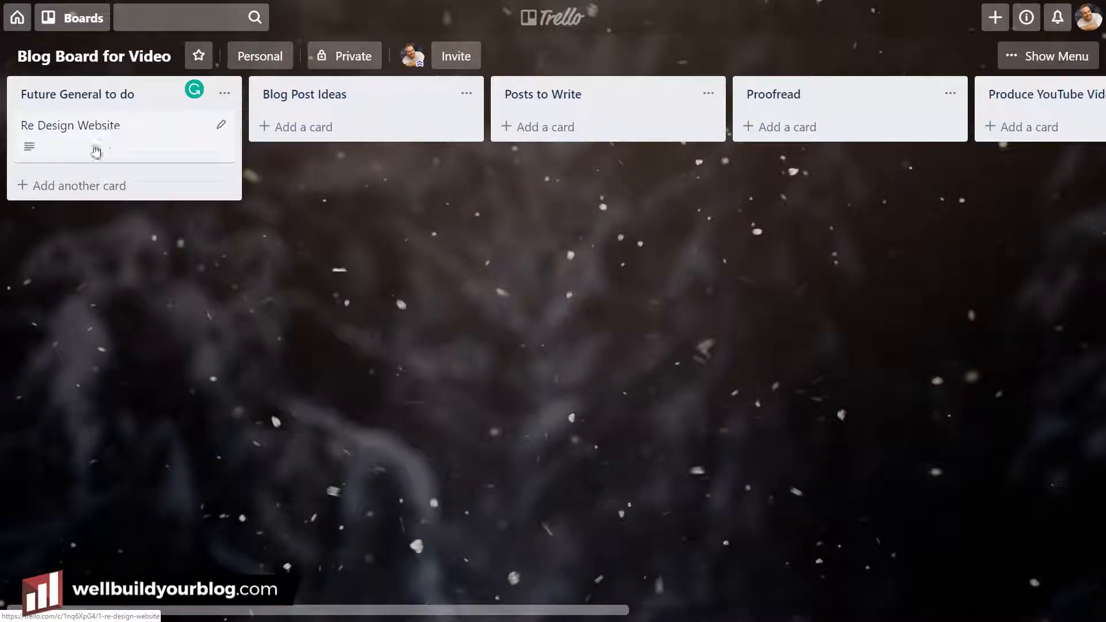
{"action": "left_click", "coordinate": [71, 124]}
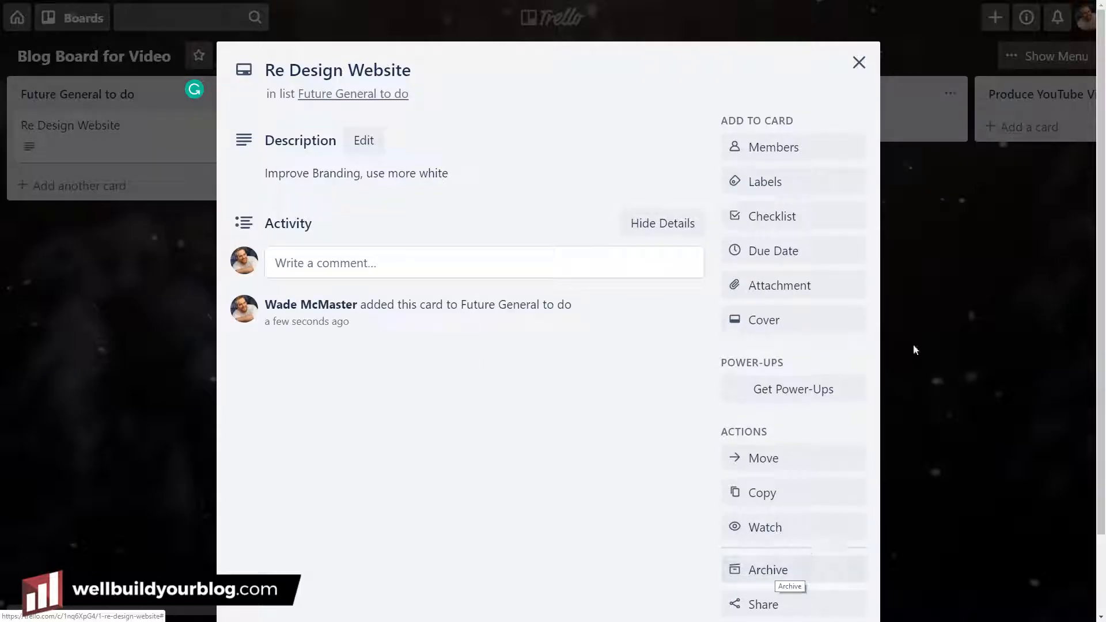
{"action": "left_click", "coordinate": [858, 62]}
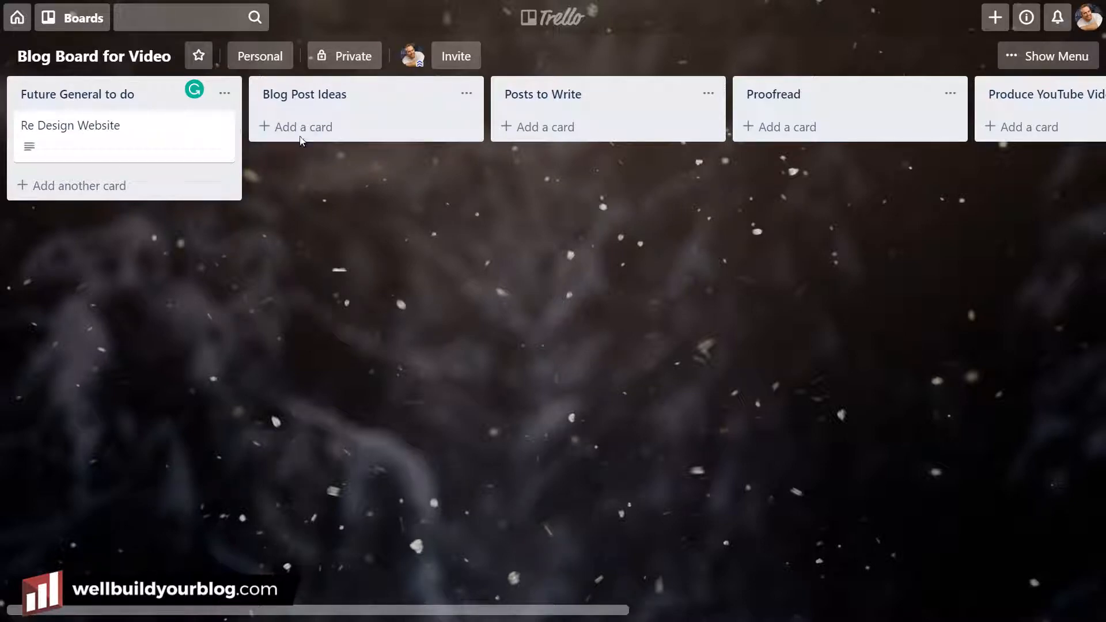
{"action": "mouse_move", "coordinate": [368, 88]}
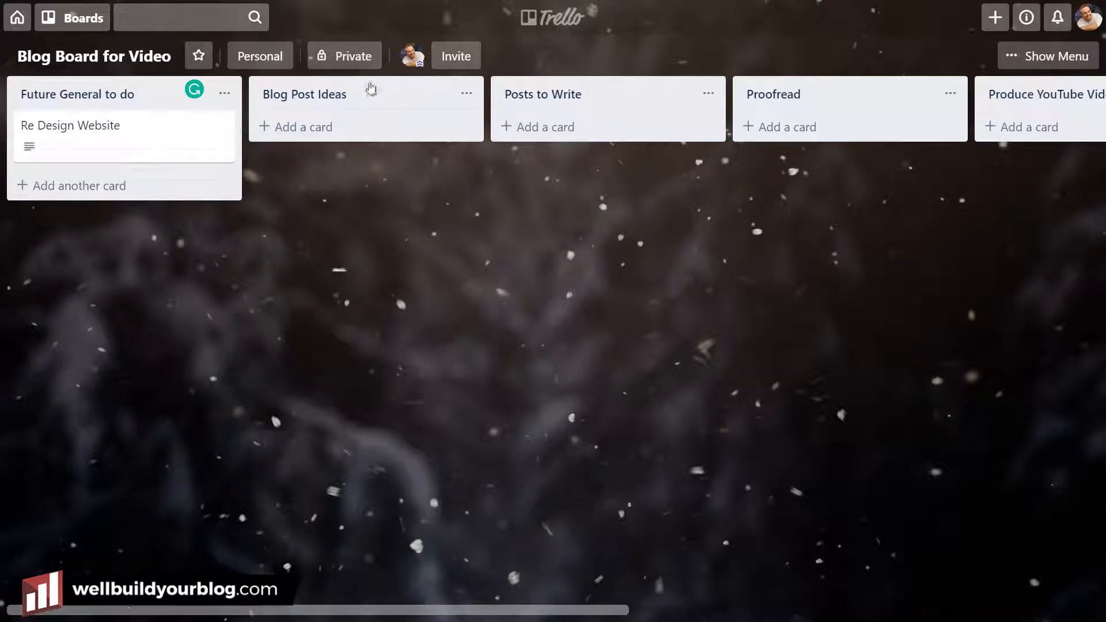
{"action": "mouse_move", "coordinate": [166, 413]}
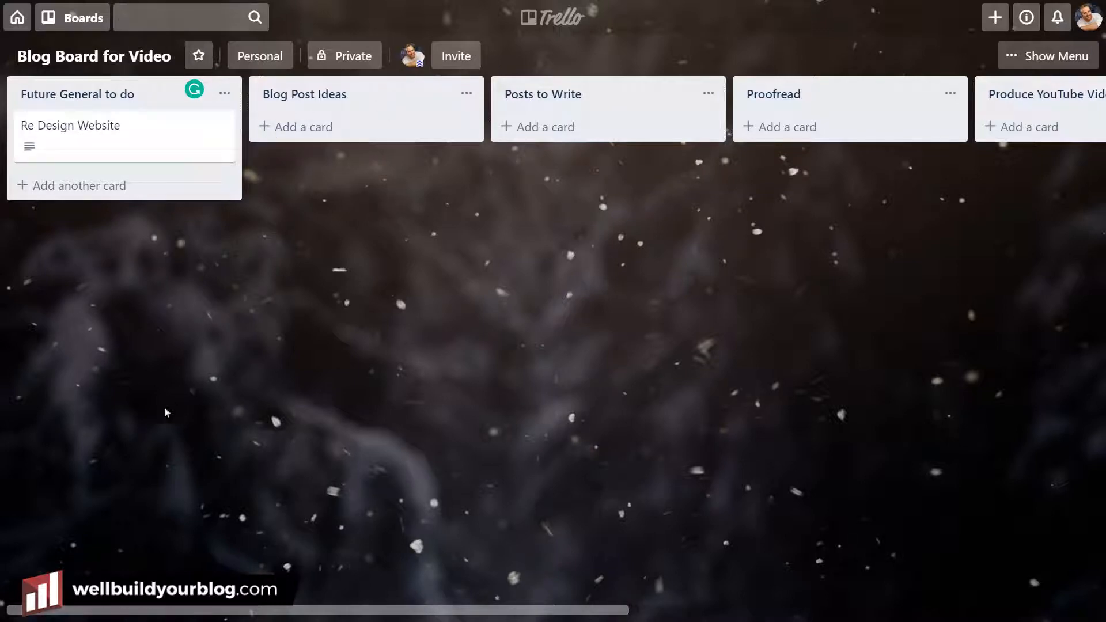
{"action": "mouse_move", "coordinate": [938, 36]}
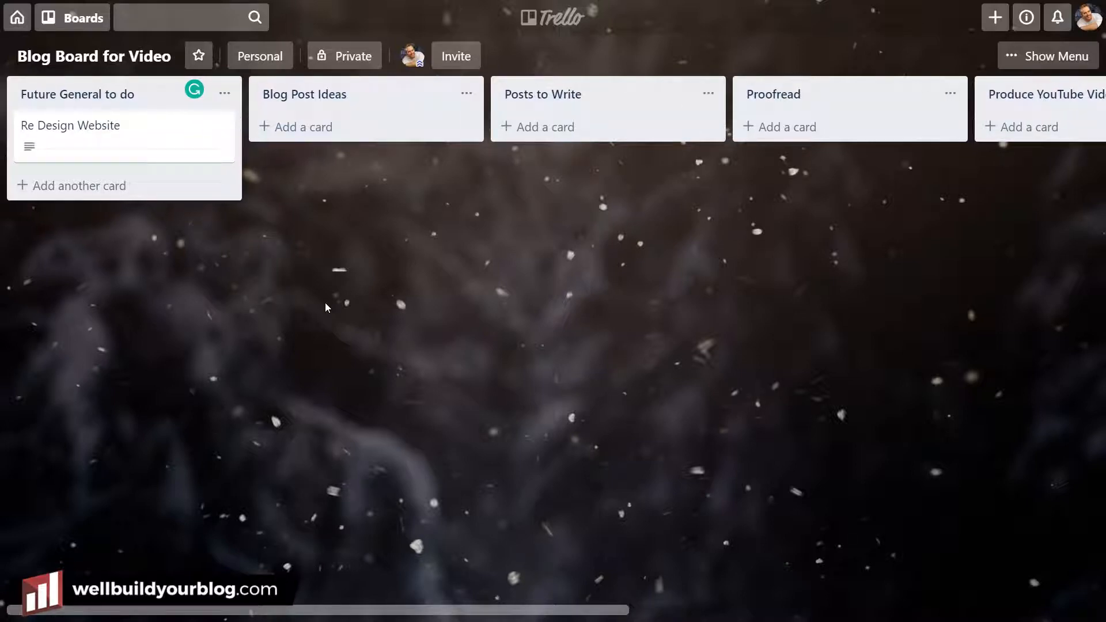
{"action": "mouse_move", "coordinate": [347, 126]}
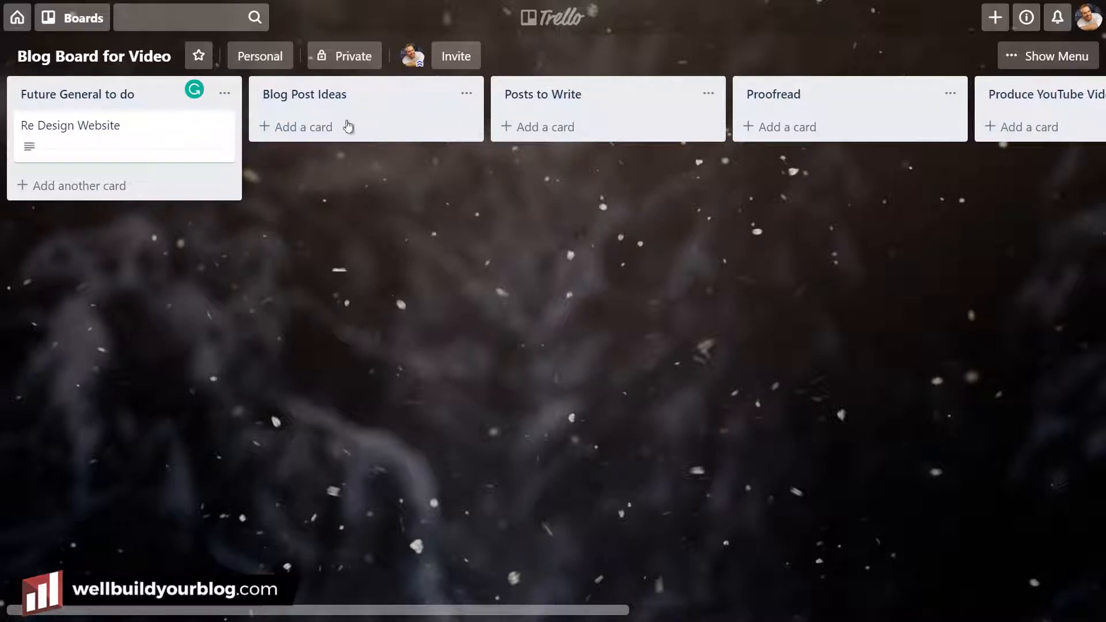
{"action": "mouse_move", "coordinate": [525, 83]}
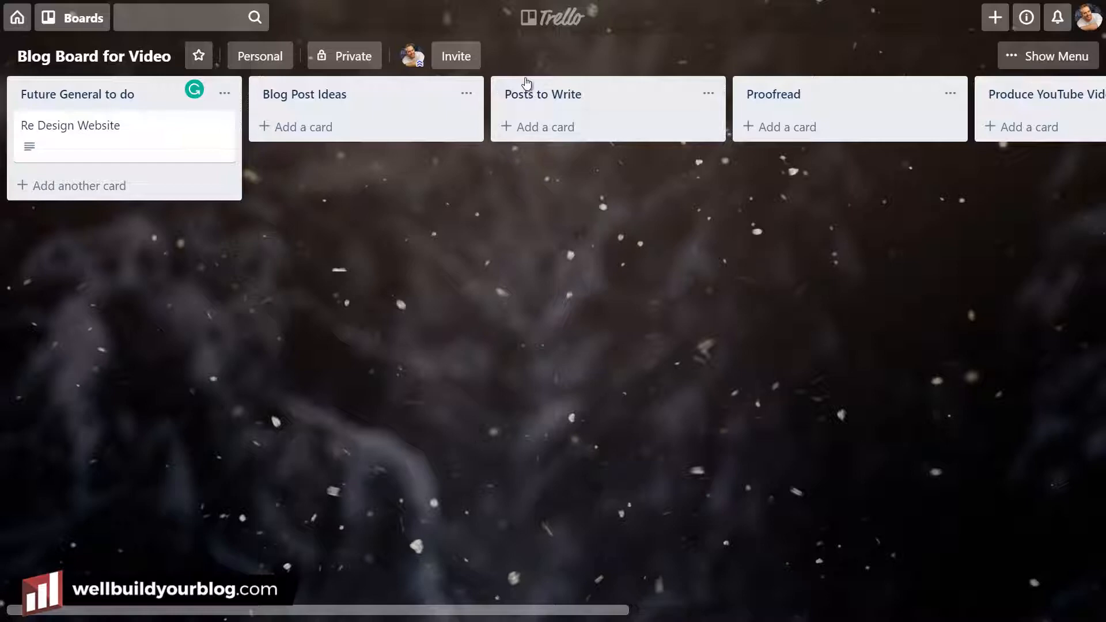
{"action": "mouse_move", "coordinate": [310, 90]}
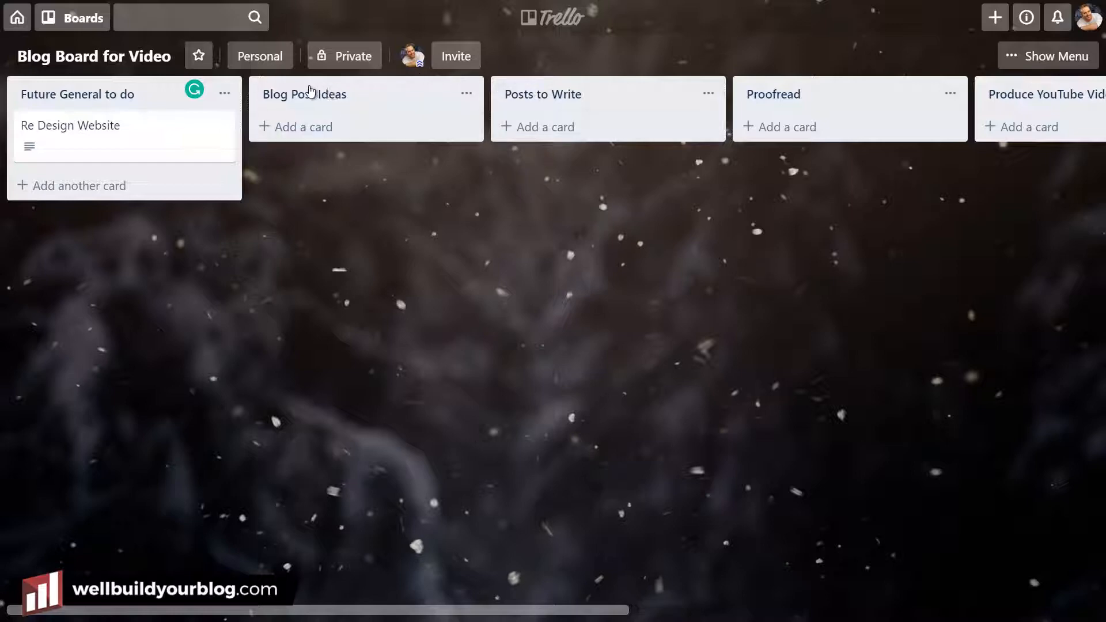
{"action": "mouse_move", "coordinate": [491, 100]}
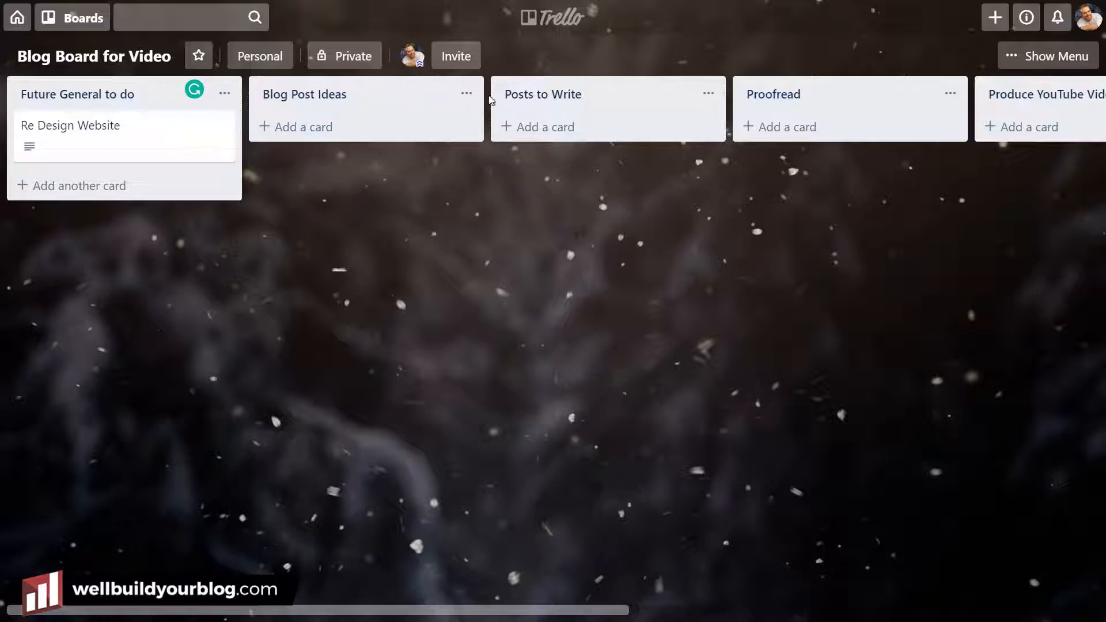
{"action": "mouse_move", "coordinate": [814, 104]}
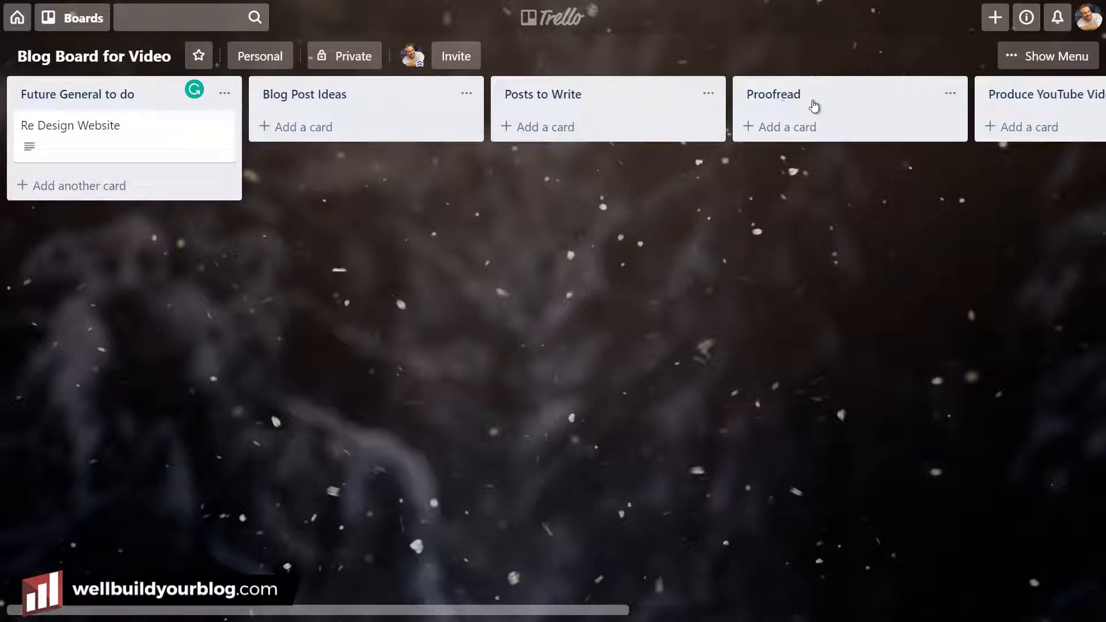
{"action": "mouse_move", "coordinate": [387, 114]}
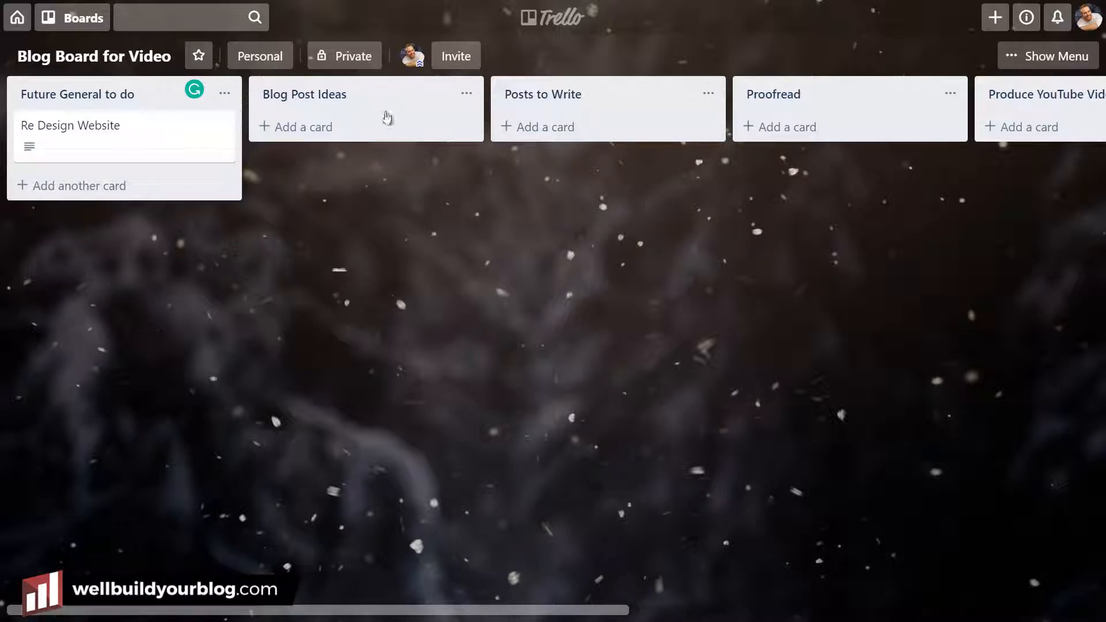
{"action": "mouse_move", "coordinate": [842, 85]}
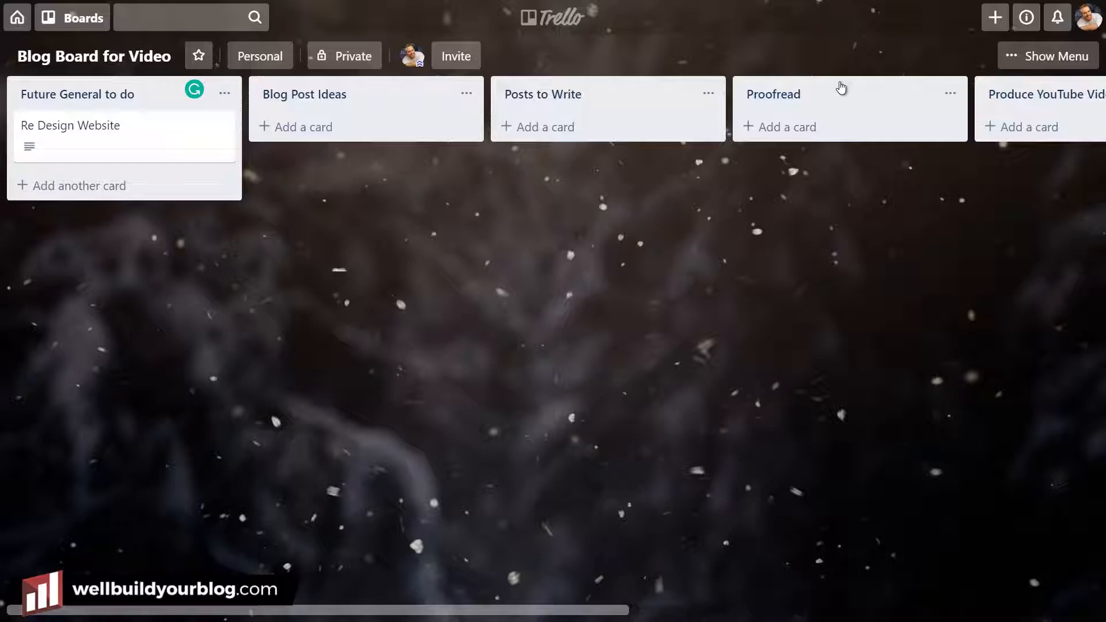
{"action": "mouse_move", "coordinate": [265, 108]}
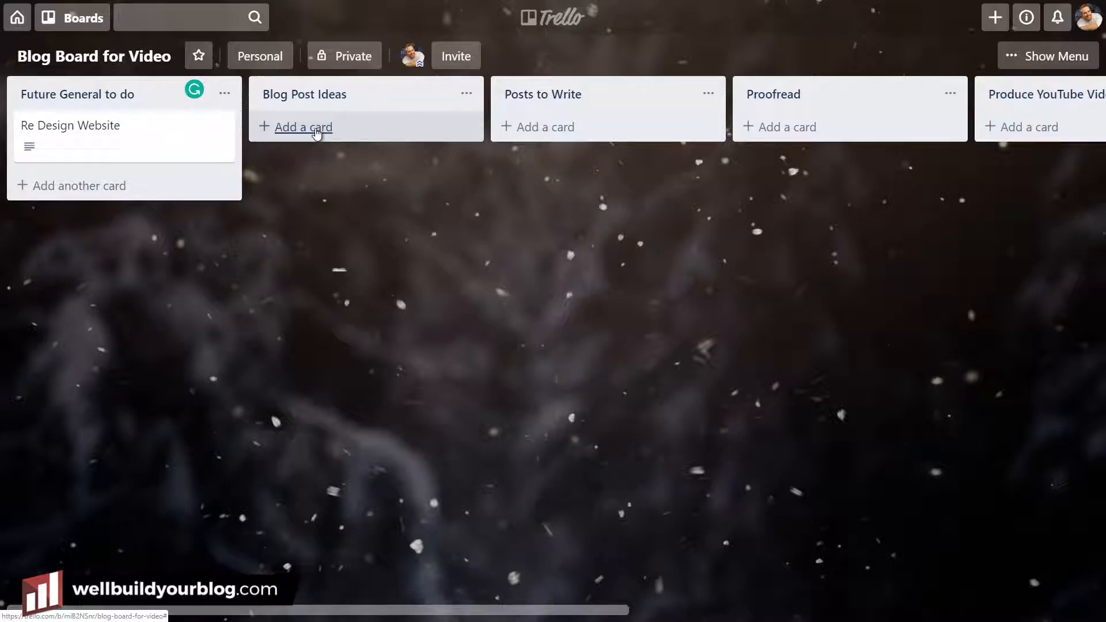
- Add How to Lose Weight and Why I eat Paleo cards, correcting the Paleo spelling
{"action": "left_click", "coordinate": [303, 126]}
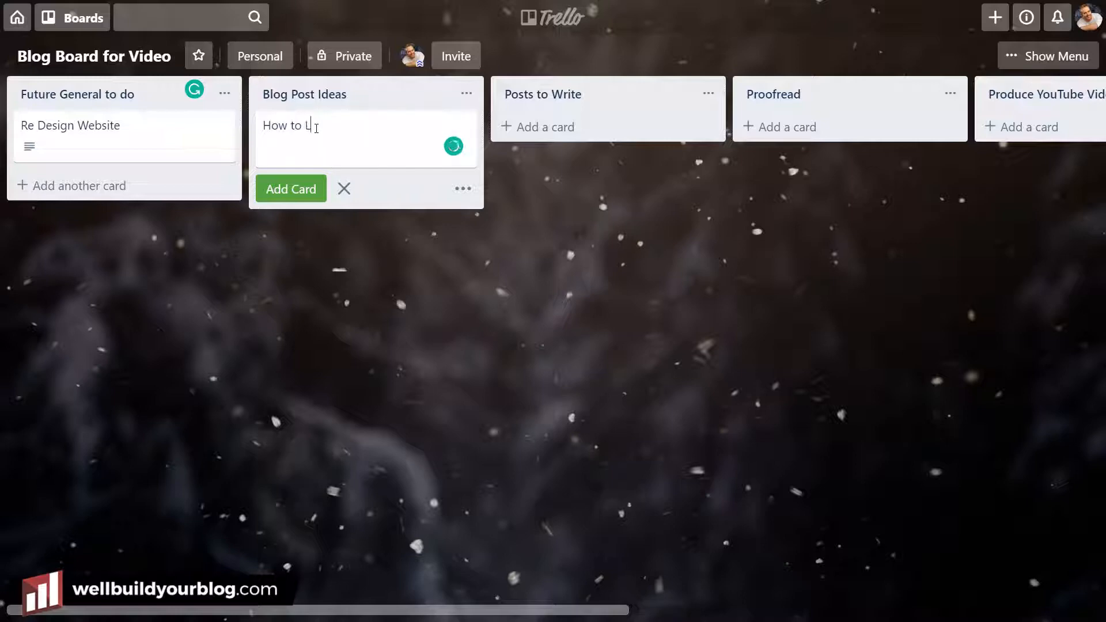
{"action": "type", "text": "ose We"}
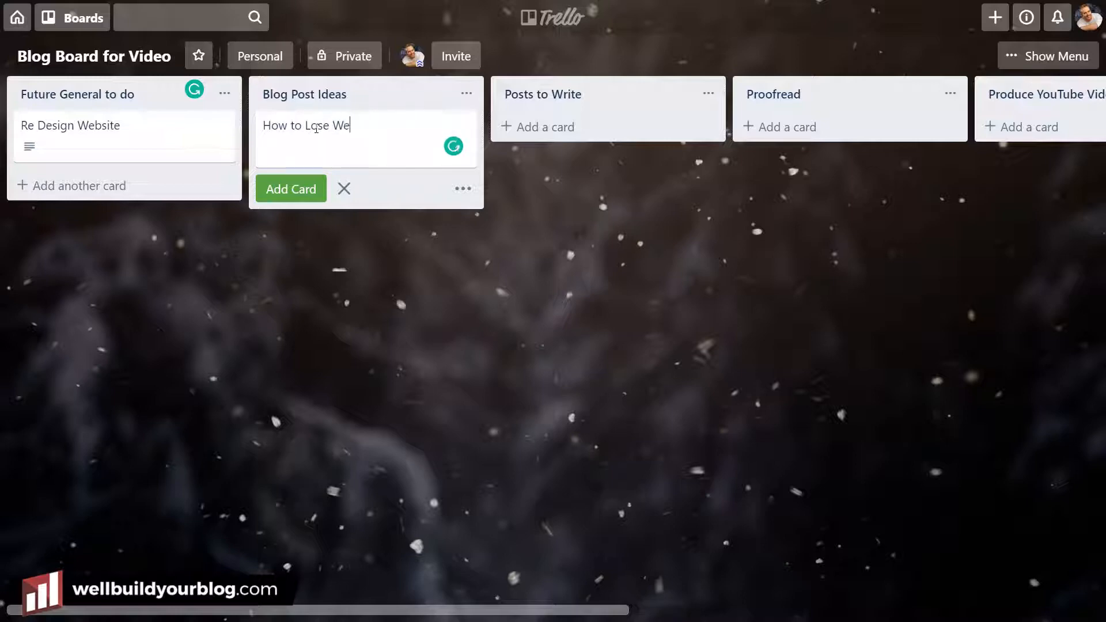
{"action": "left_click", "coordinate": [291, 189]}
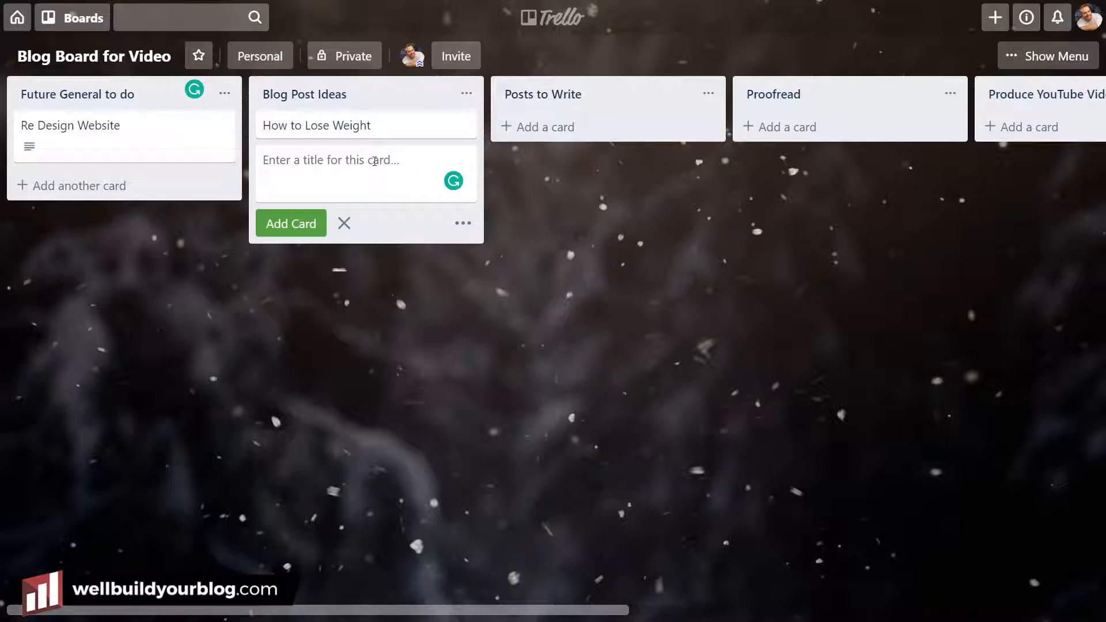
{"action": "type", "text": "Why"}
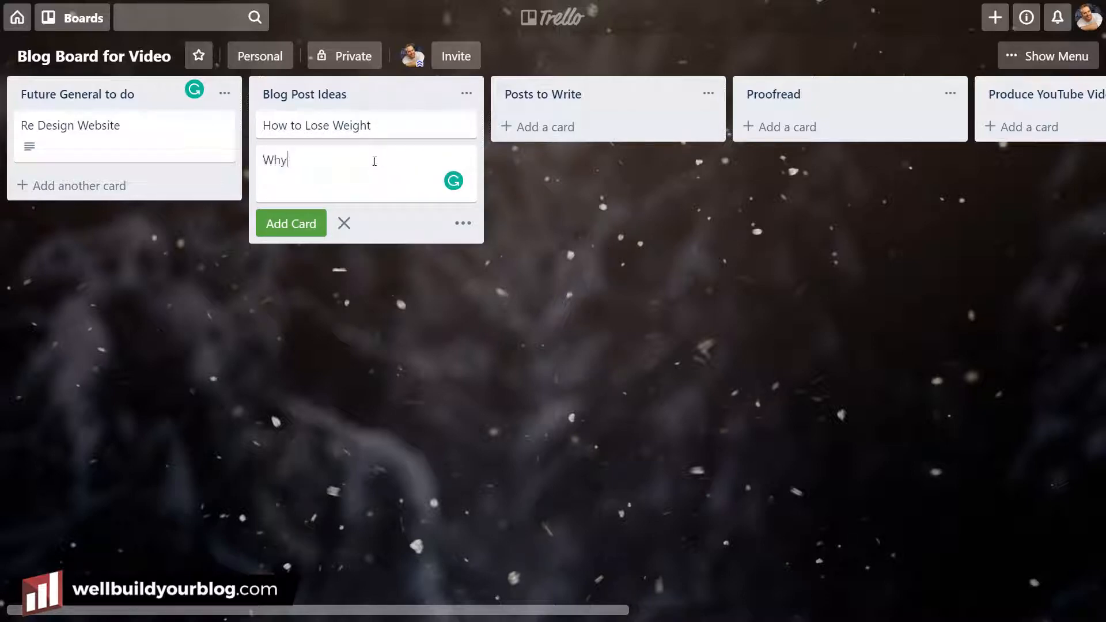
{"action": "type", "text": "I eat Paelo"}
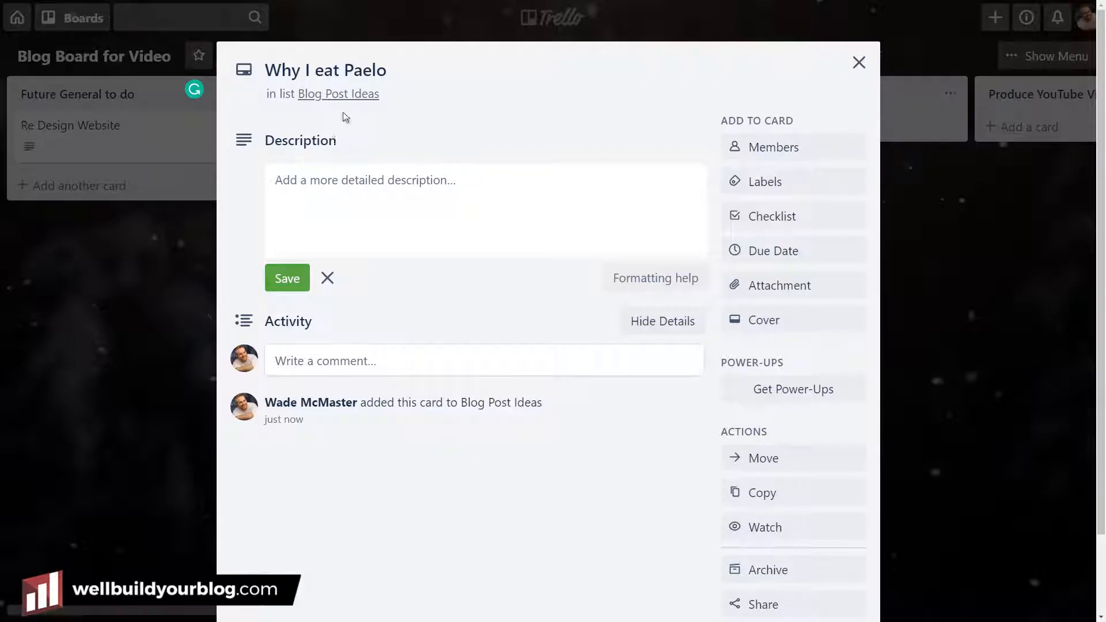
{"action": "left_click", "coordinate": [348, 70]}
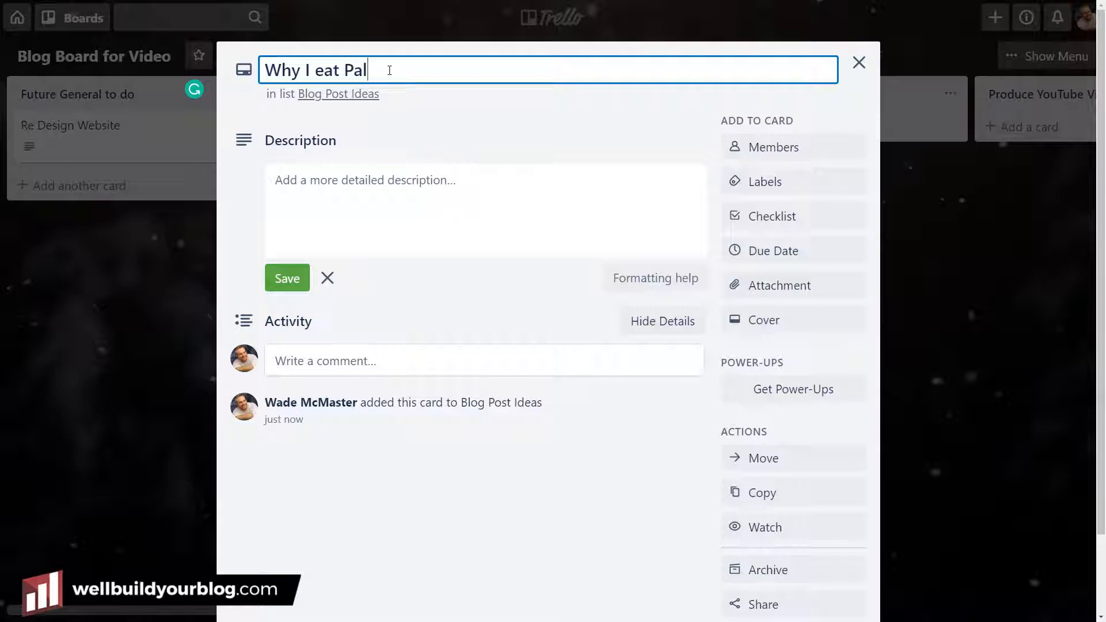
{"action": "left_click", "coordinate": [859, 63]}
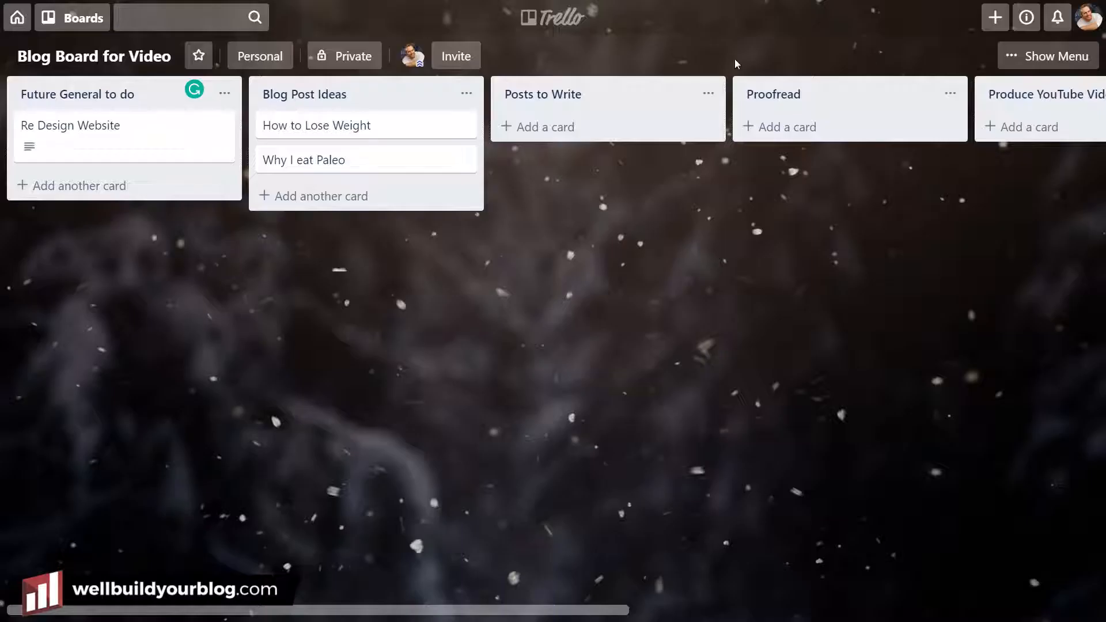
- Add How to gain Muscle and a Ten Exercises to grow your biceps card
{"action": "left_click", "coordinate": [322, 196]}
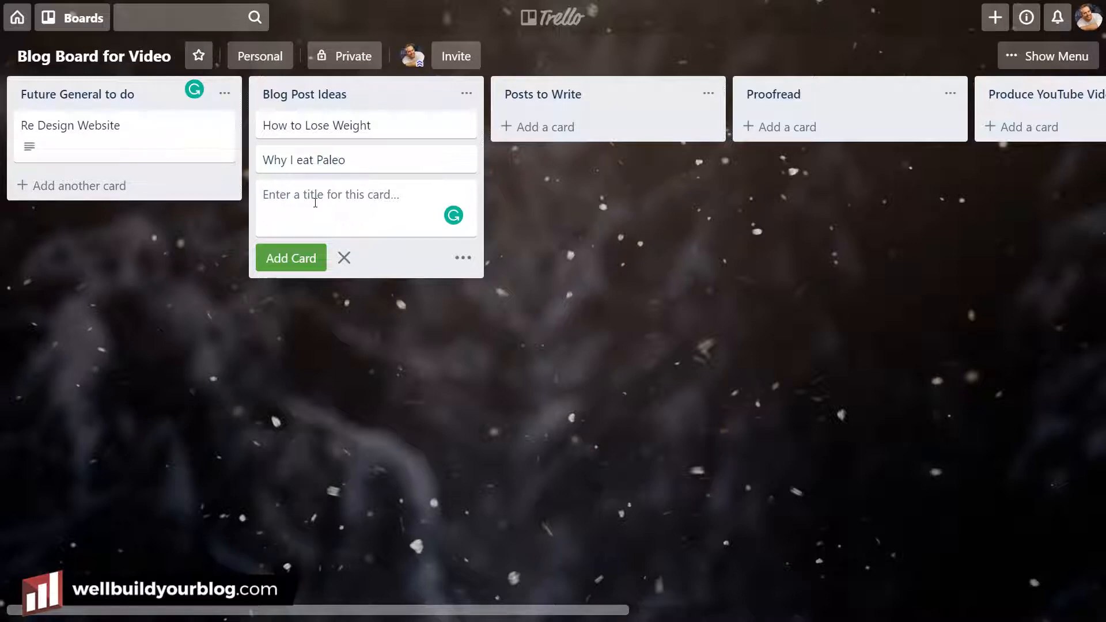
{"action": "type", "text": "How to"}
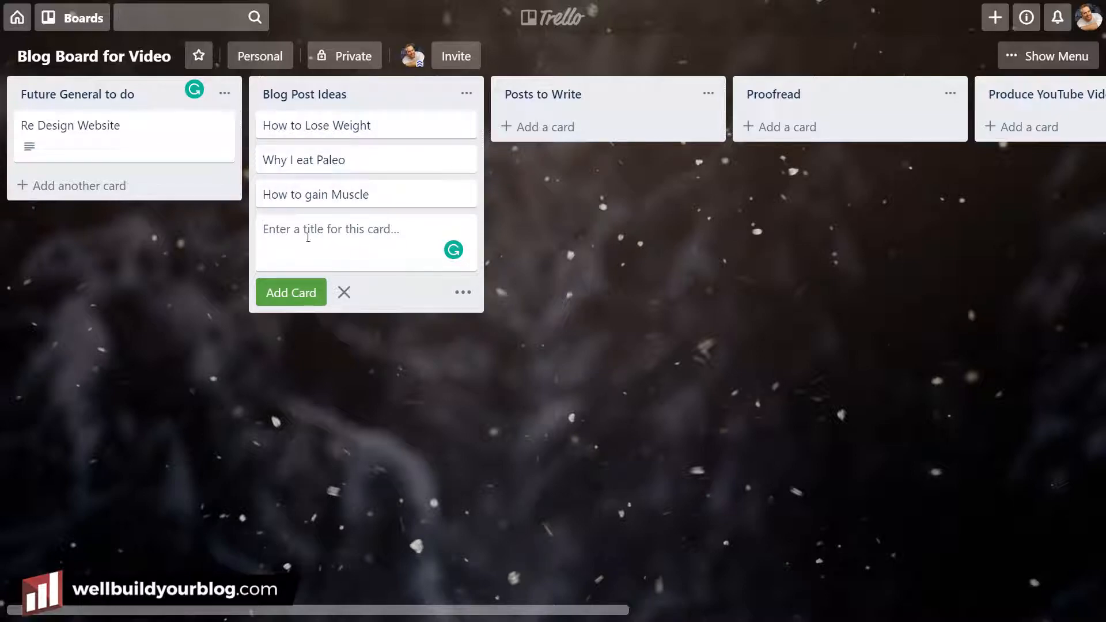
{"action": "mouse_move", "coordinate": [399, 312]}
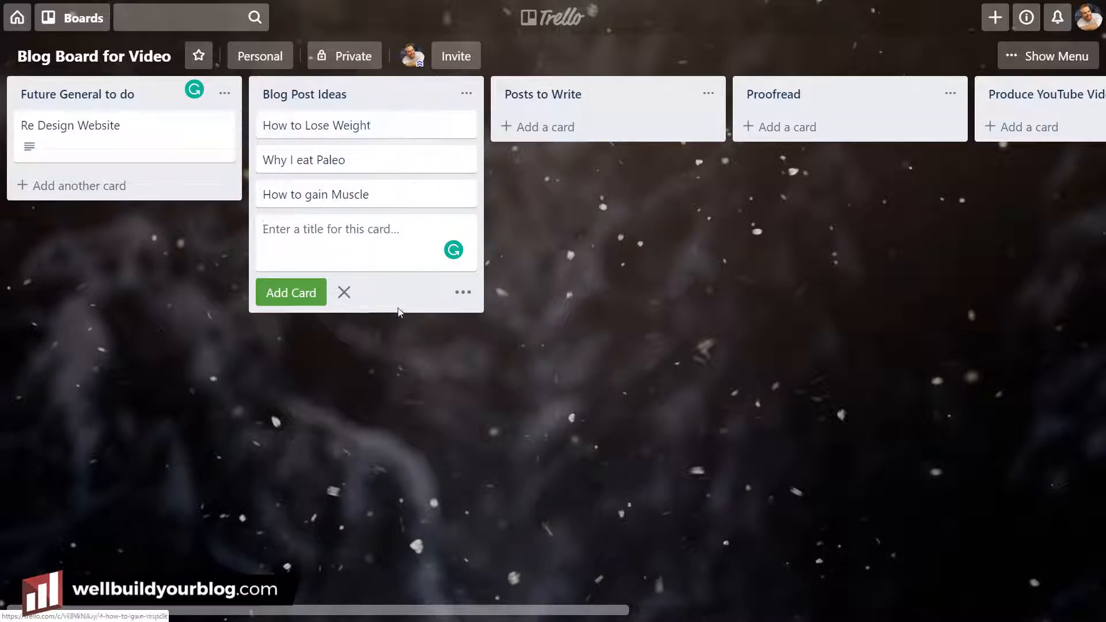
{"action": "mouse_move", "coordinate": [403, 109]}
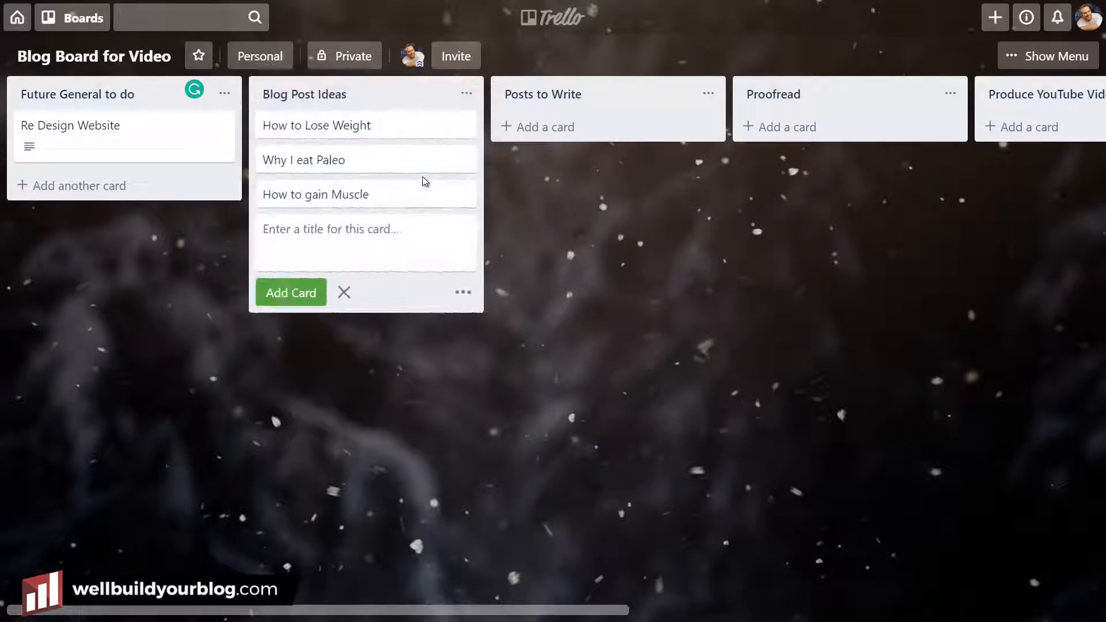
{"action": "mouse_move", "coordinate": [320, 105]}
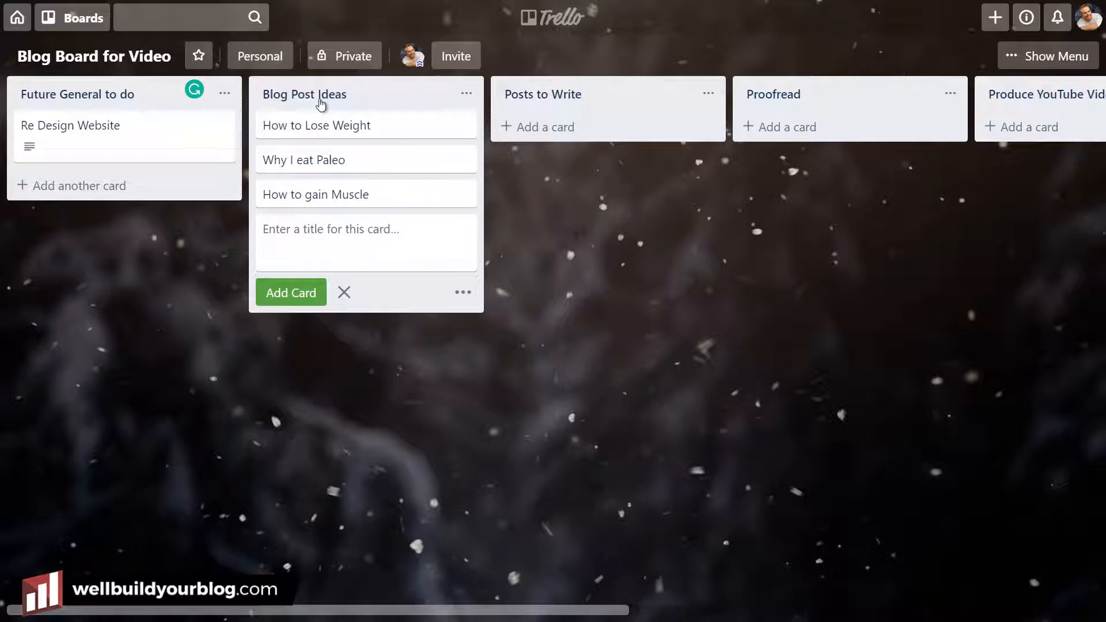
{"action": "mouse_move", "coordinate": [269, 72]}
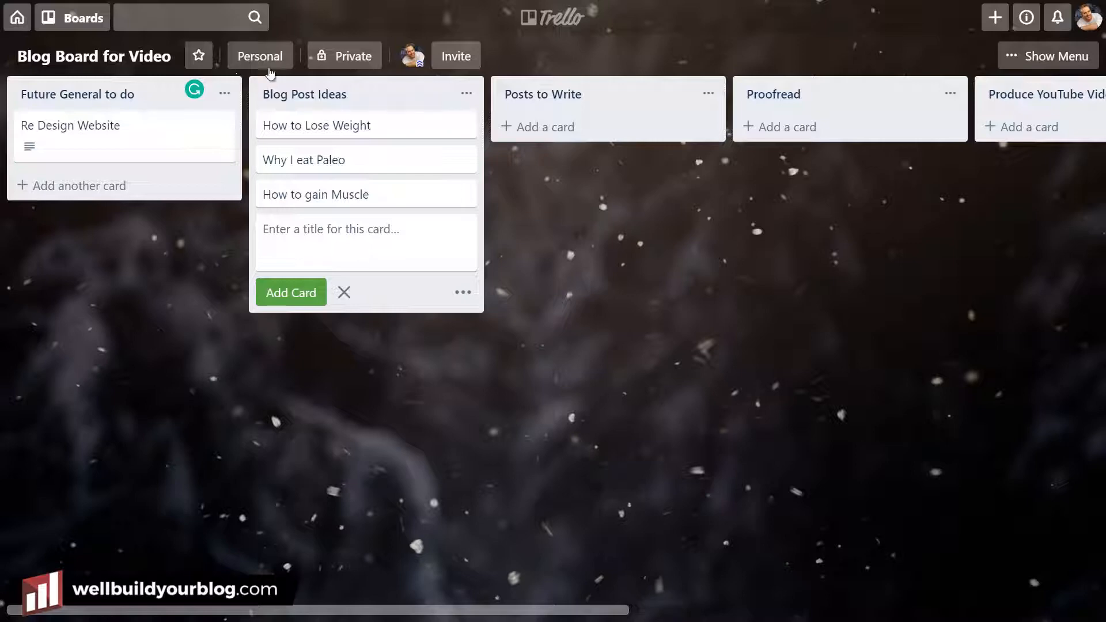
{"action": "mouse_move", "coordinate": [216, 58]}
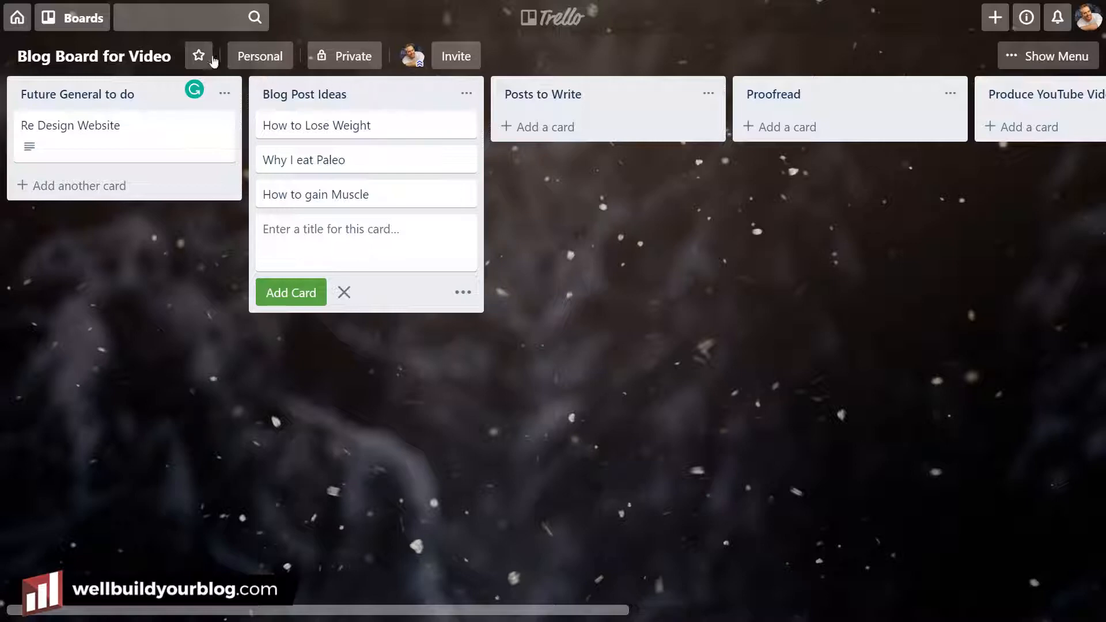
{"action": "mouse_move", "coordinate": [513, 350]}
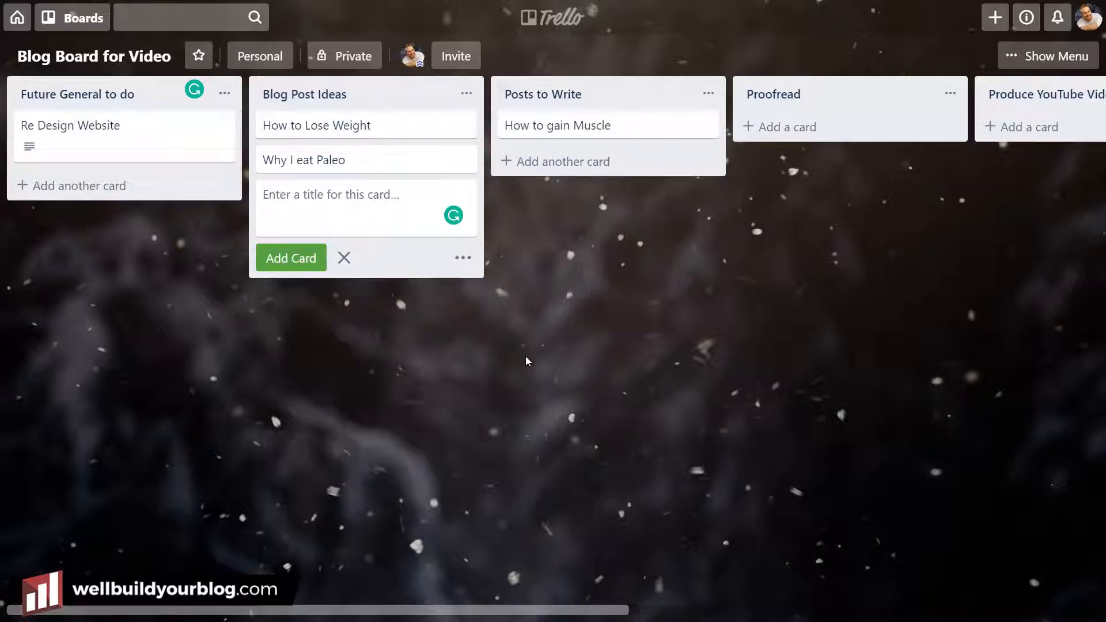
{"action": "mouse_move", "coordinate": [709, 194]}
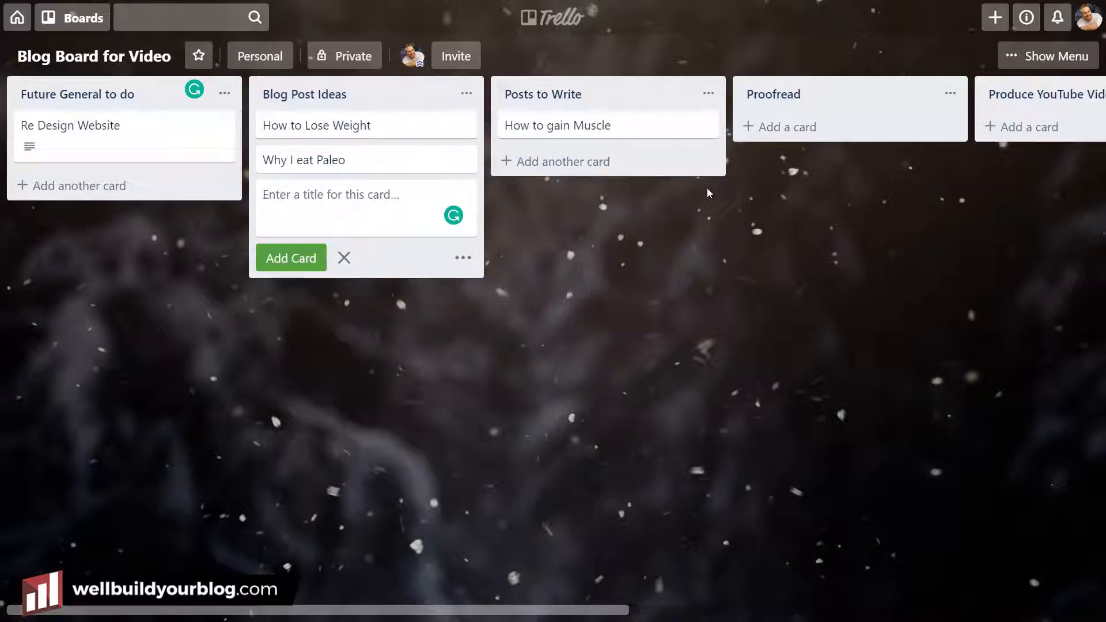
{"action": "type", "text": "Ten eXERC"}
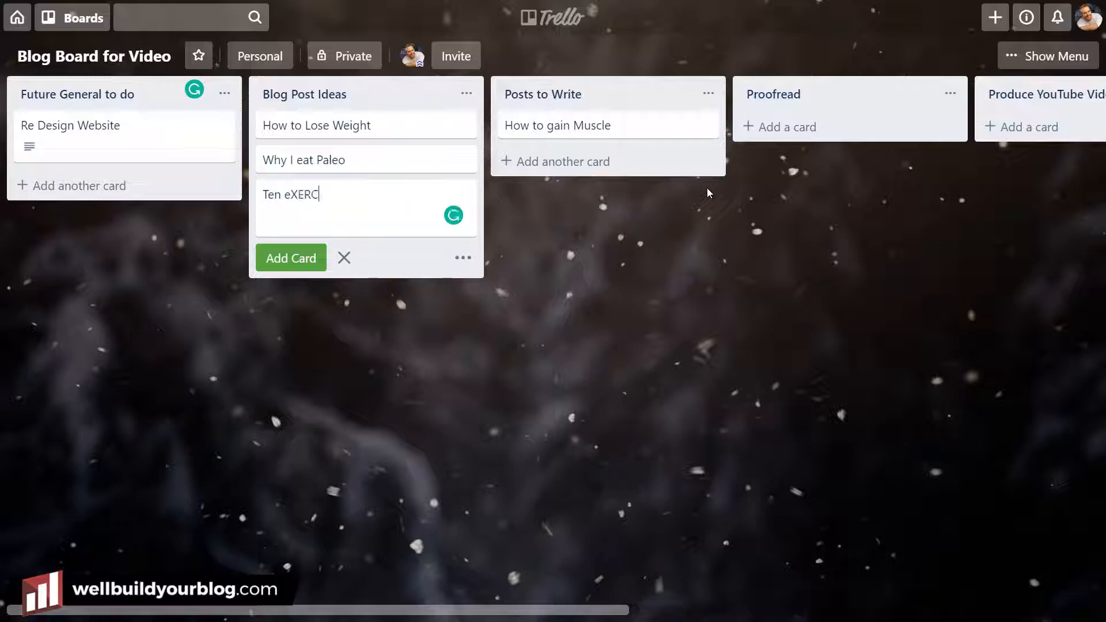
{"action": "type", "text": "ISES TO GROW YOUR BICEPOS"}
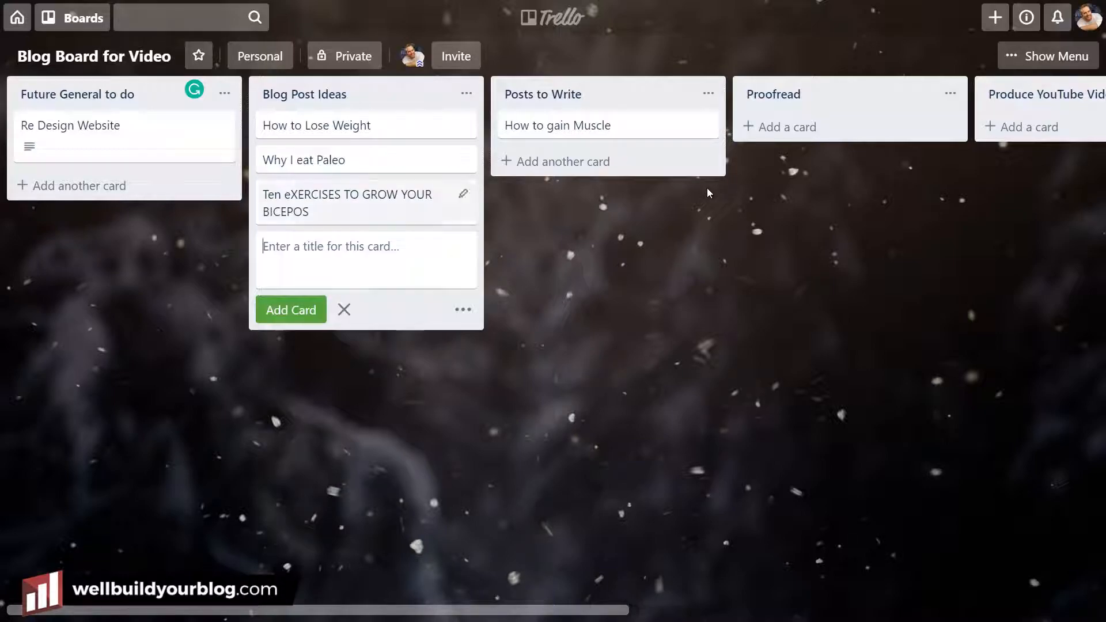
- Retitle the card '10 Exercises to grow your biceps' and move it into Posts to Write
{"action": "left_click", "coordinate": [345, 203]}
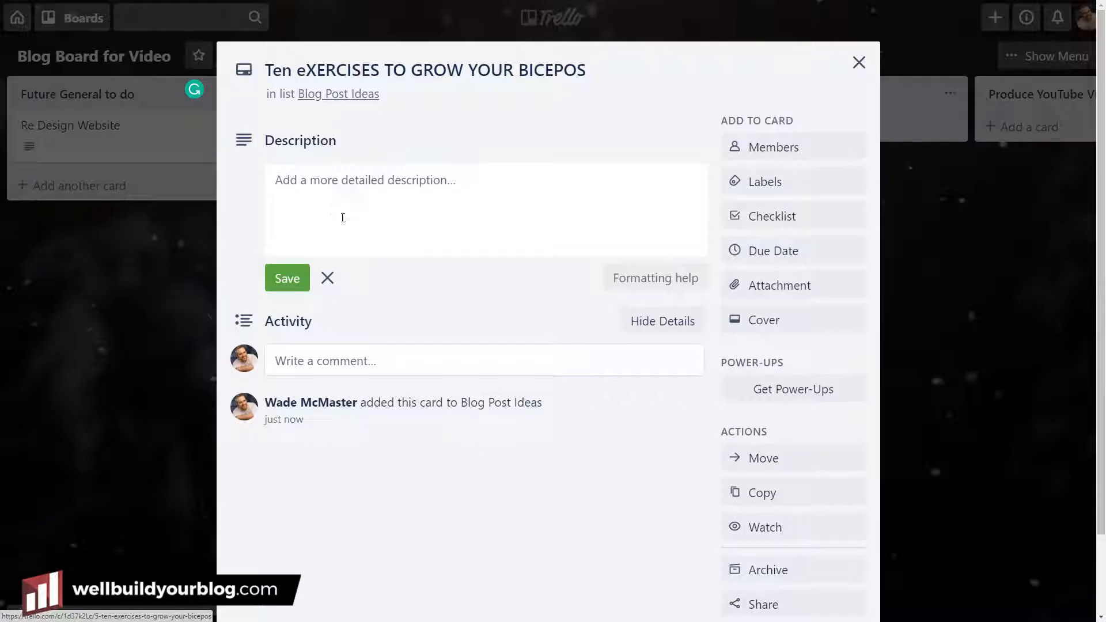
{"action": "left_click", "coordinate": [424, 69]}
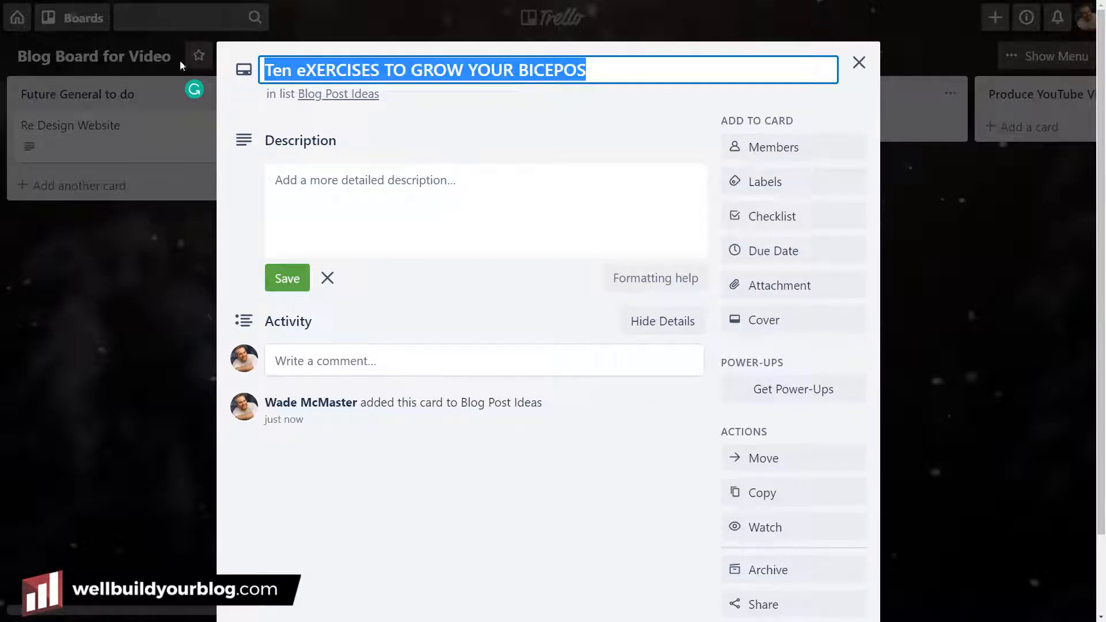
{"action": "type", "text": "10 E"}
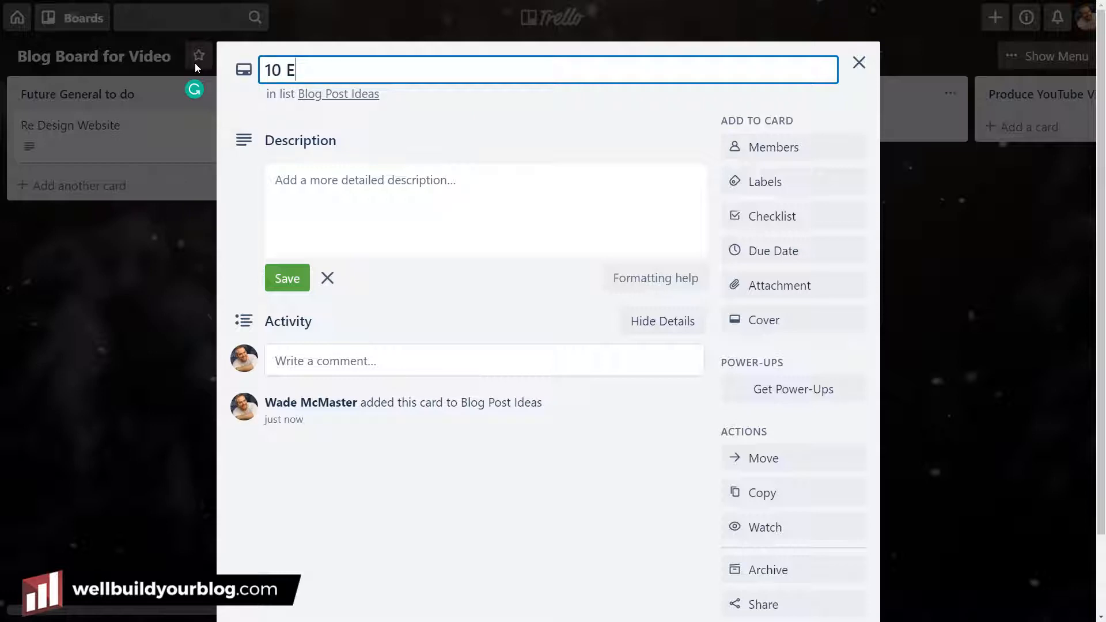
{"action": "type", "text": "xercises to gro"}
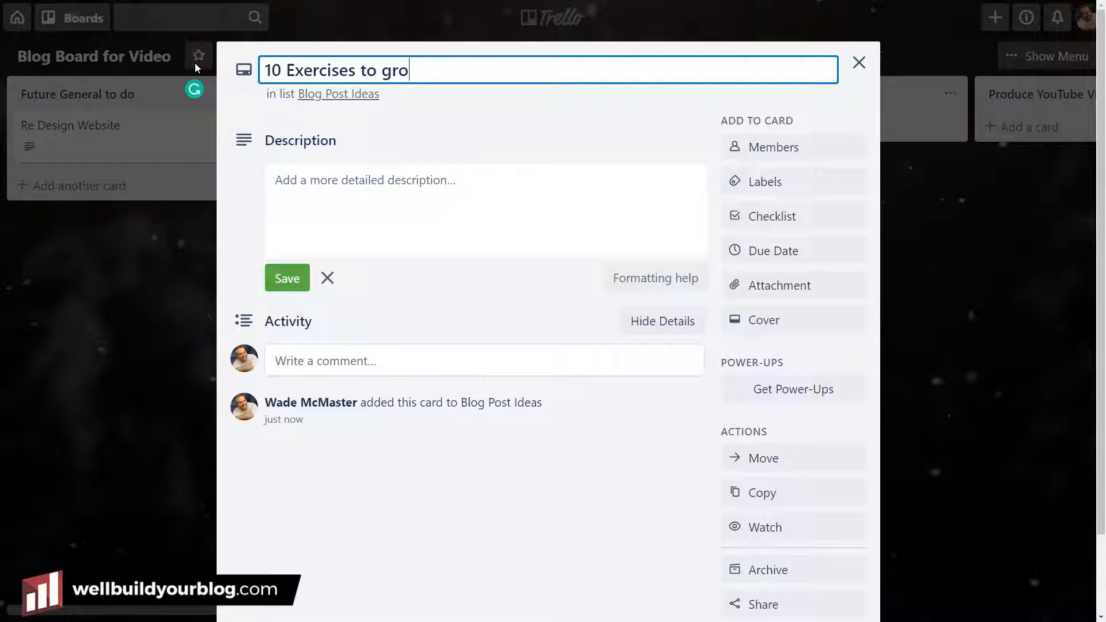
{"action": "type", "text": "w your biceps"}
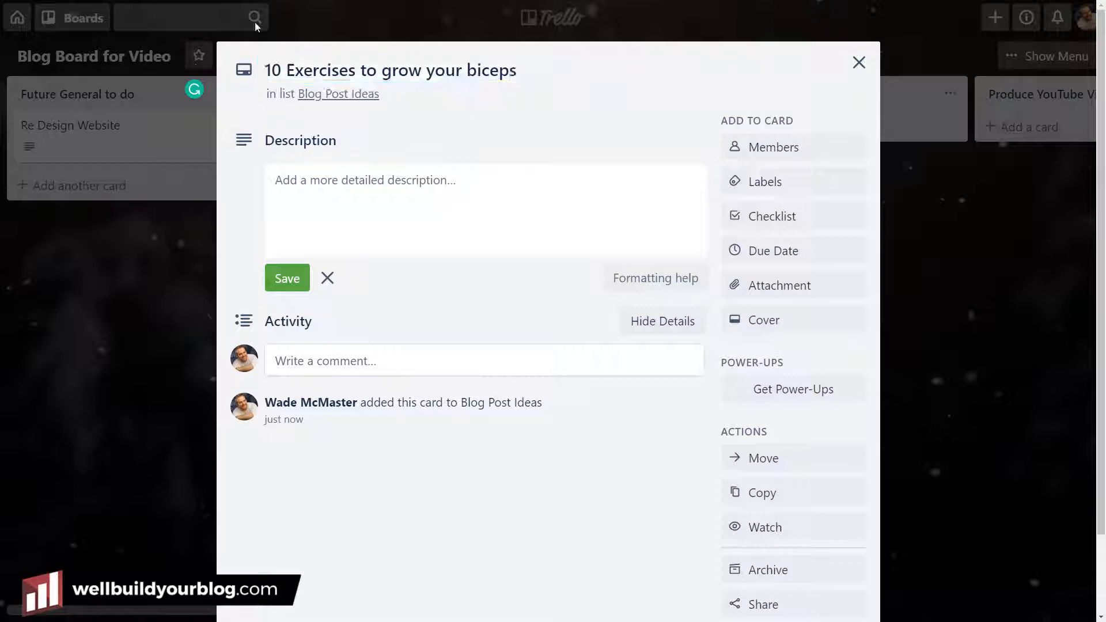
{"action": "left_click", "coordinate": [859, 62]}
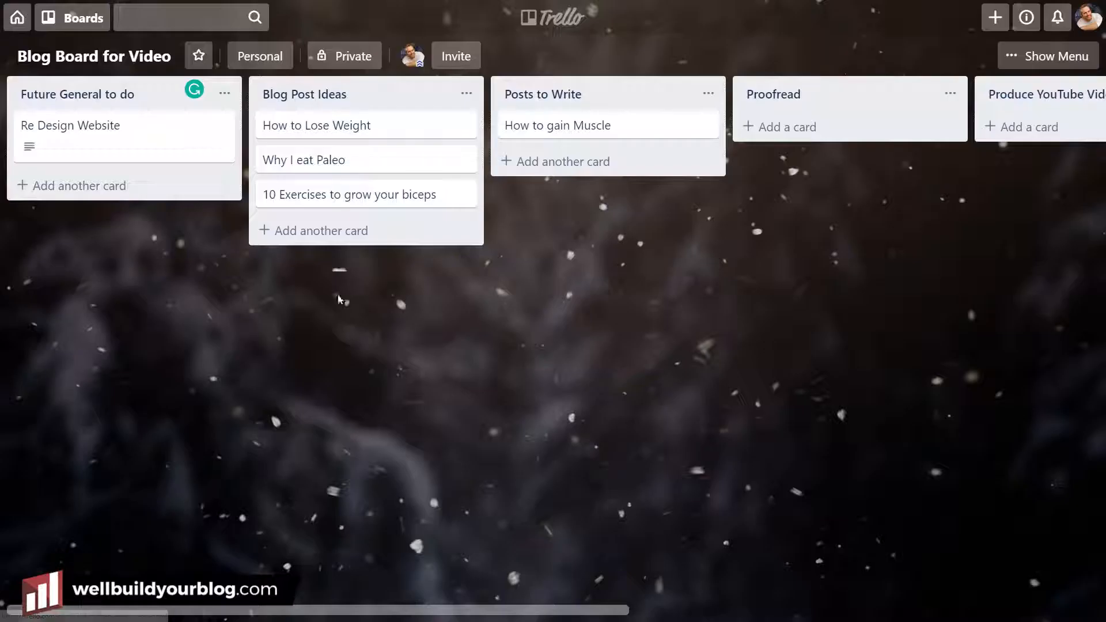
{"action": "left_click_drag", "start_coordinate": [350, 195], "coordinate": [593, 160]}
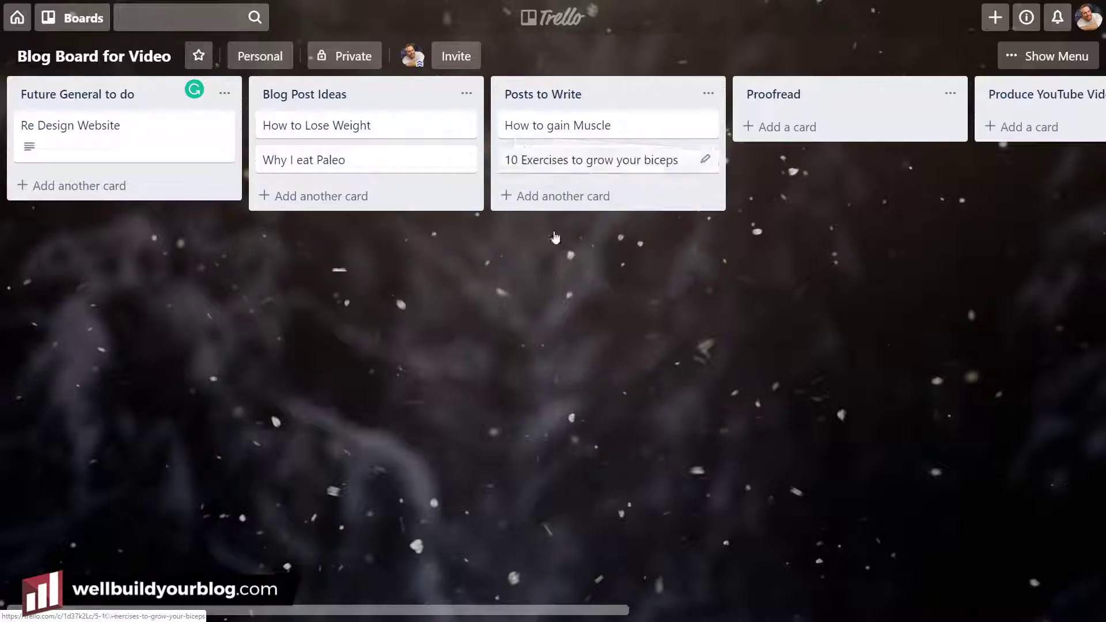
{"action": "mouse_move", "coordinate": [714, 152]}
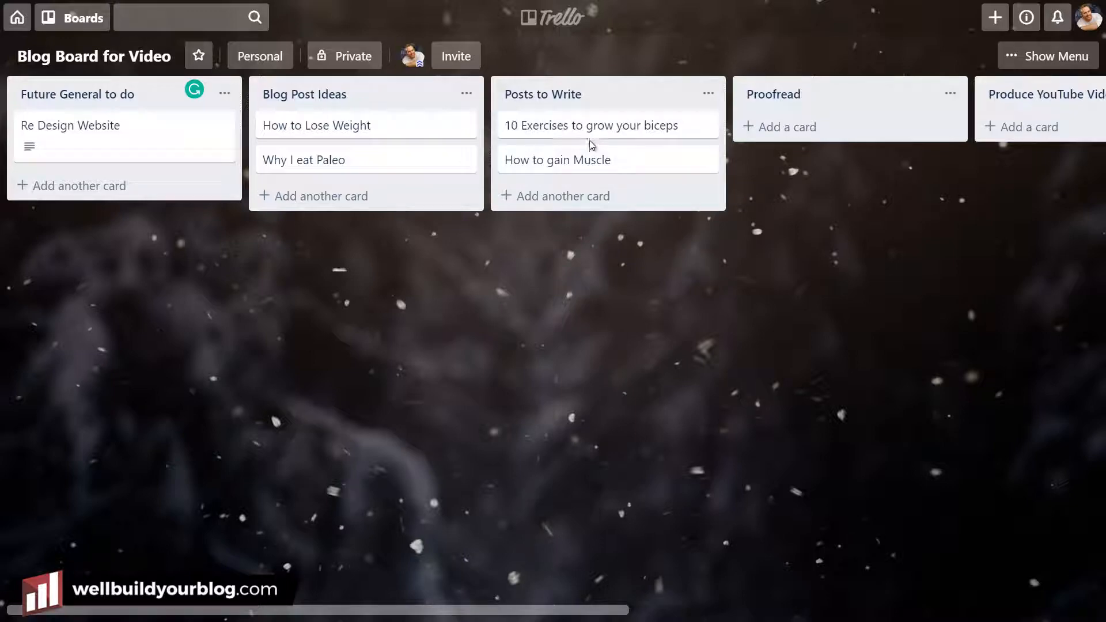
- Save a description on the biceps card listing Barbell Curls, EZ Bar Curls, Concentration Curls, Drinking a Beer and Exercise 5
{"action": "left_click", "coordinate": [593, 124]}
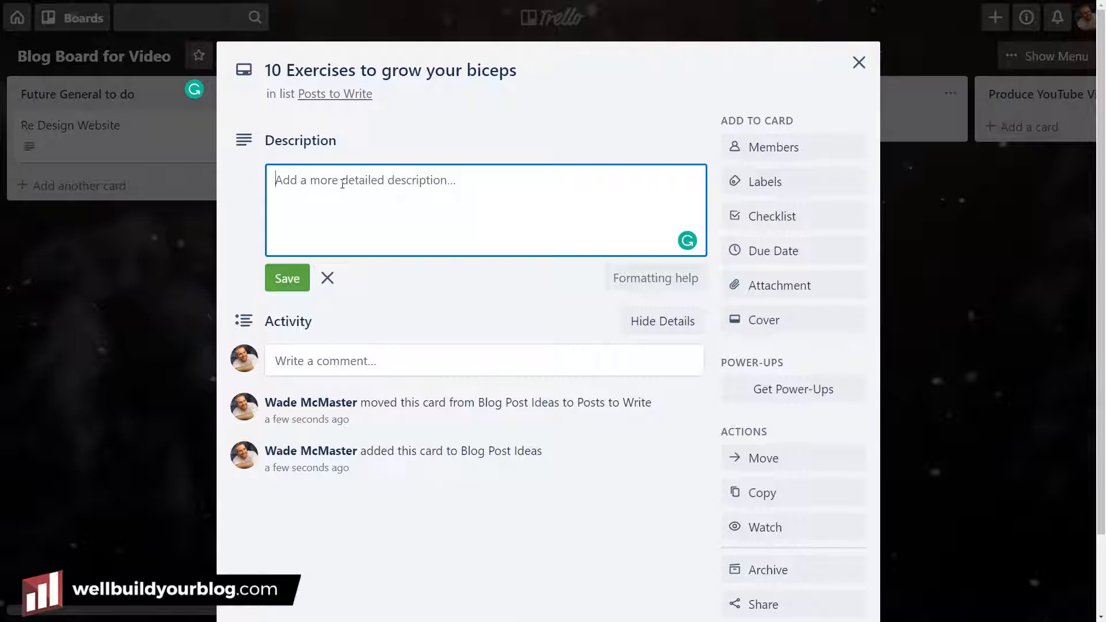
{"action": "type", "text": "Barbell Curls"}
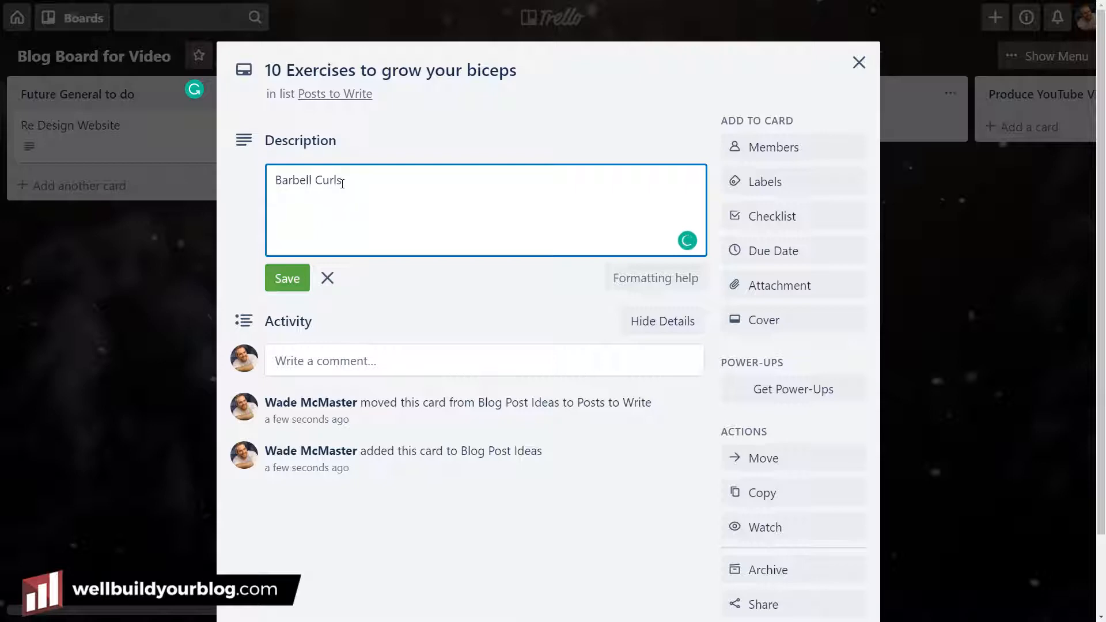
{"action": "type", "text": "EZ Bar Curls"}
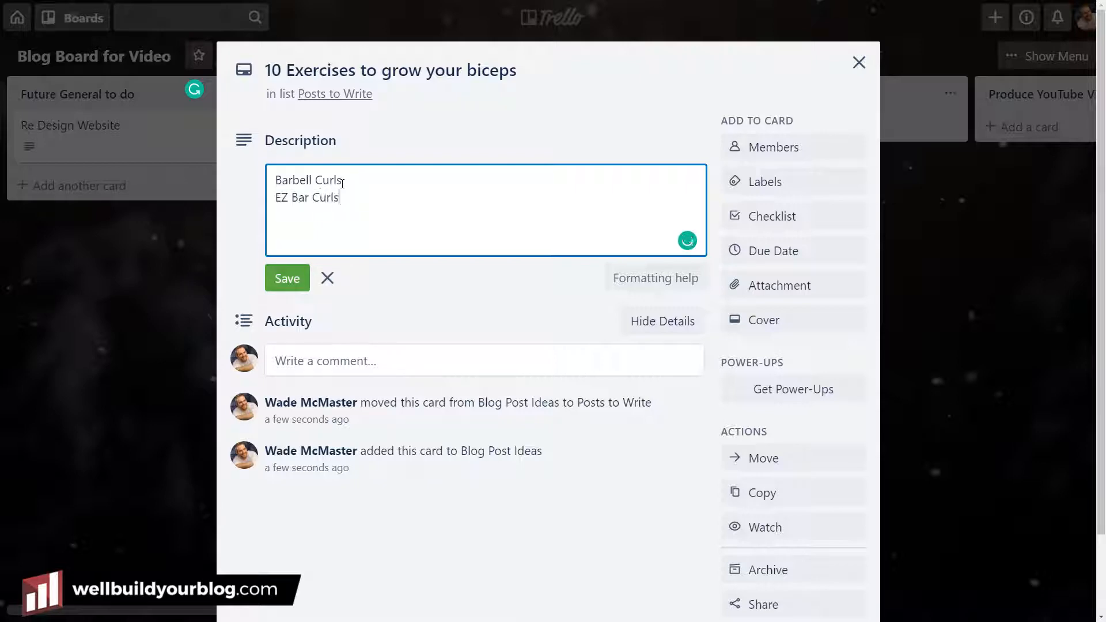
{"action": "type", "text": "Concentrati"}
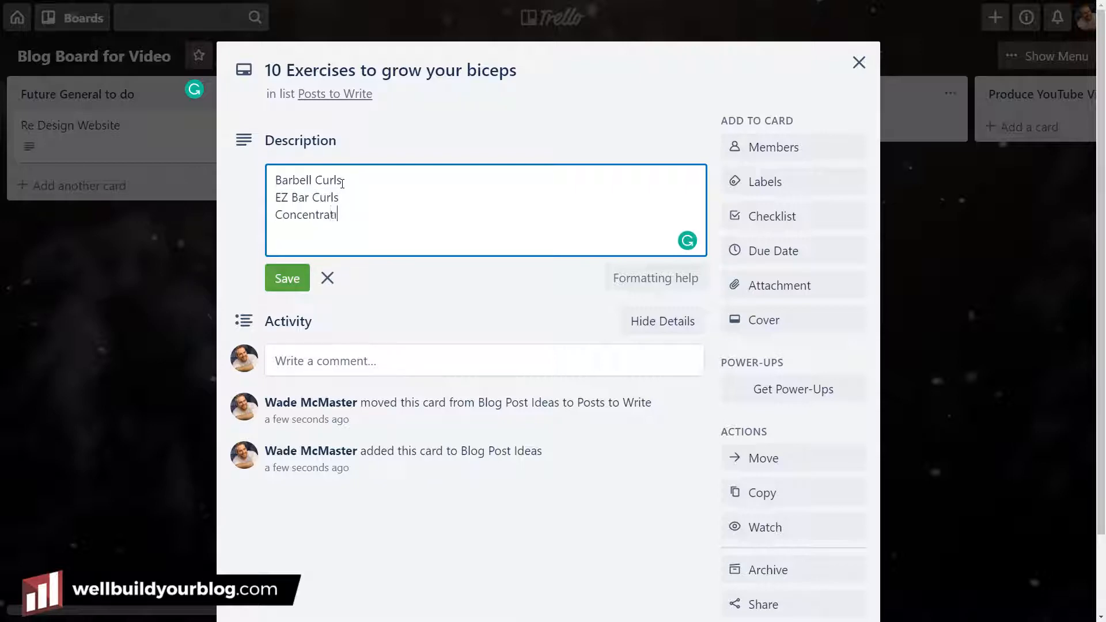
{"action": "type", "text": "on Curls"}
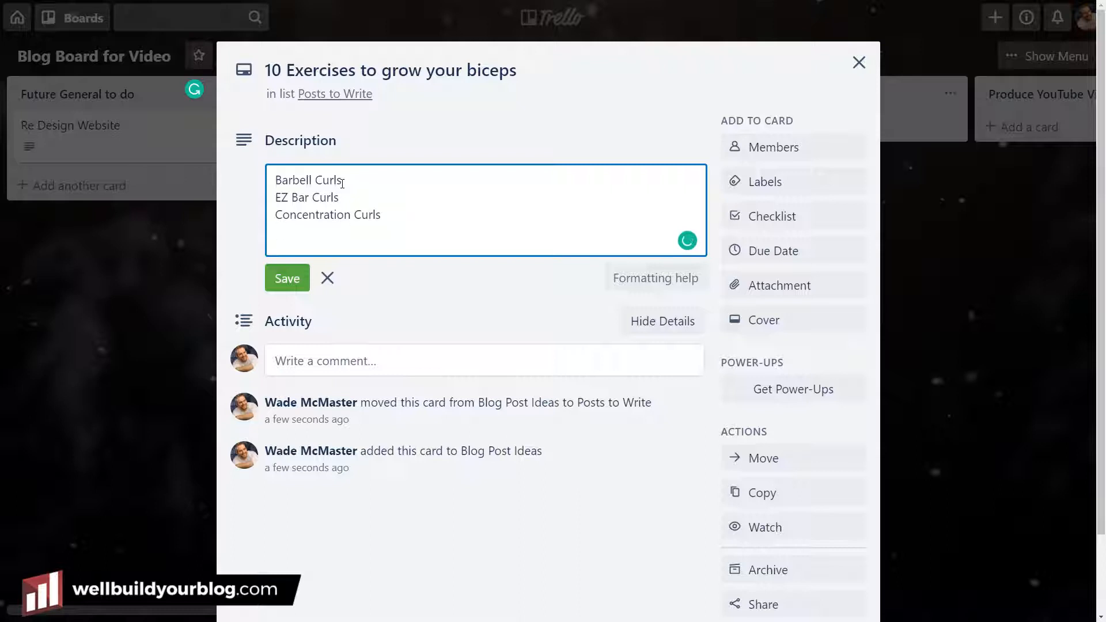
{"action": "type", "text": "Drinking a Beer"}
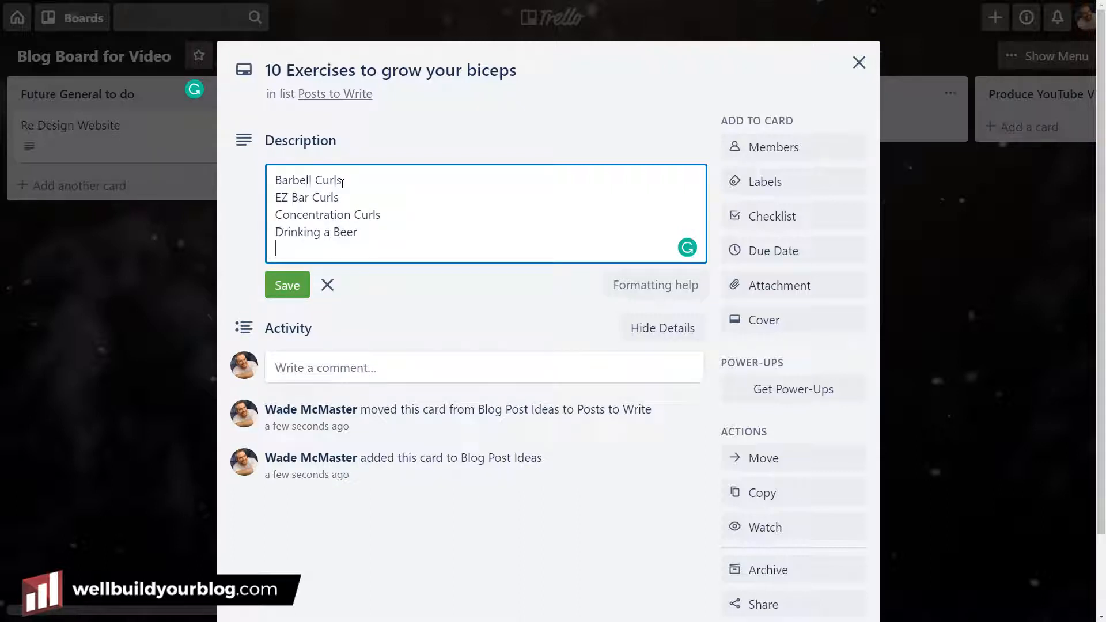
{"action": "type", "text": "Exercise 5"}
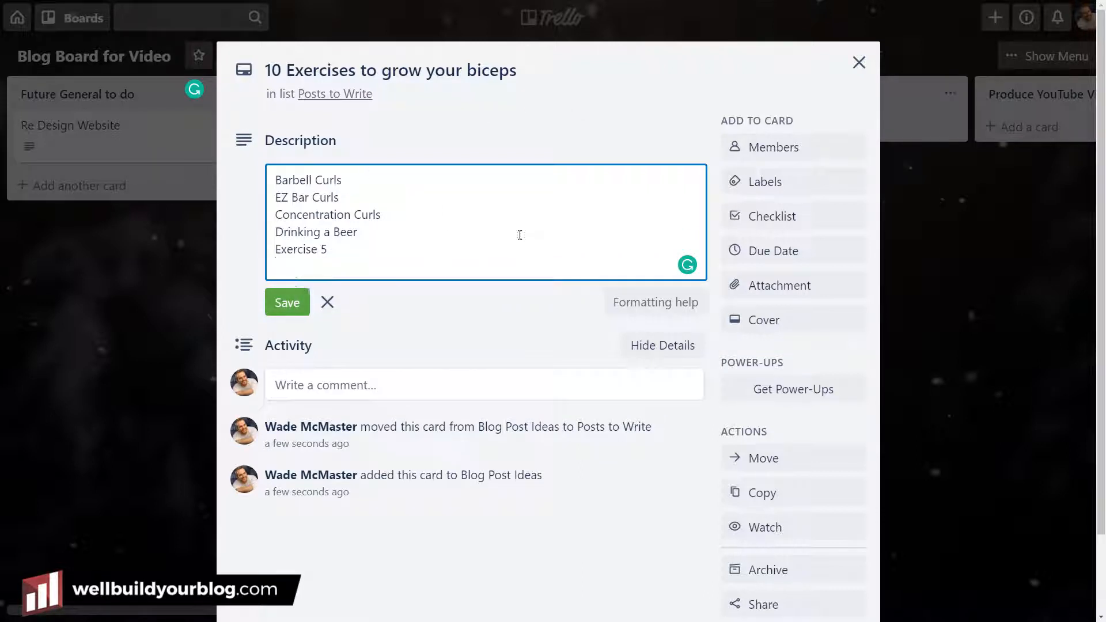
{"action": "left_click", "coordinate": [287, 302]}
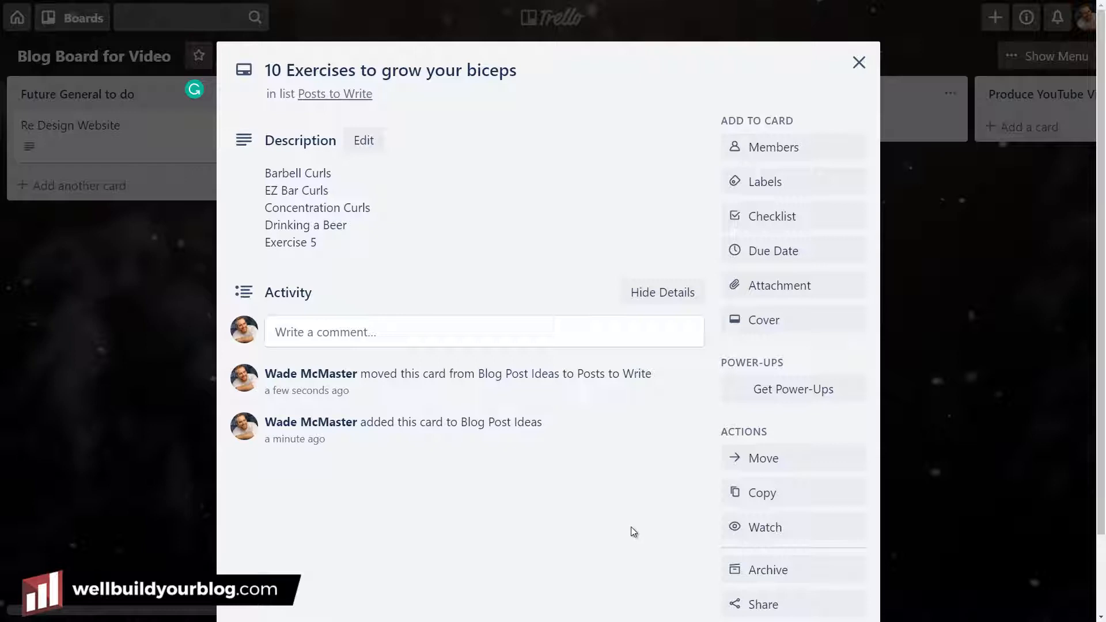
{"action": "mouse_move", "coordinate": [846, 189]}
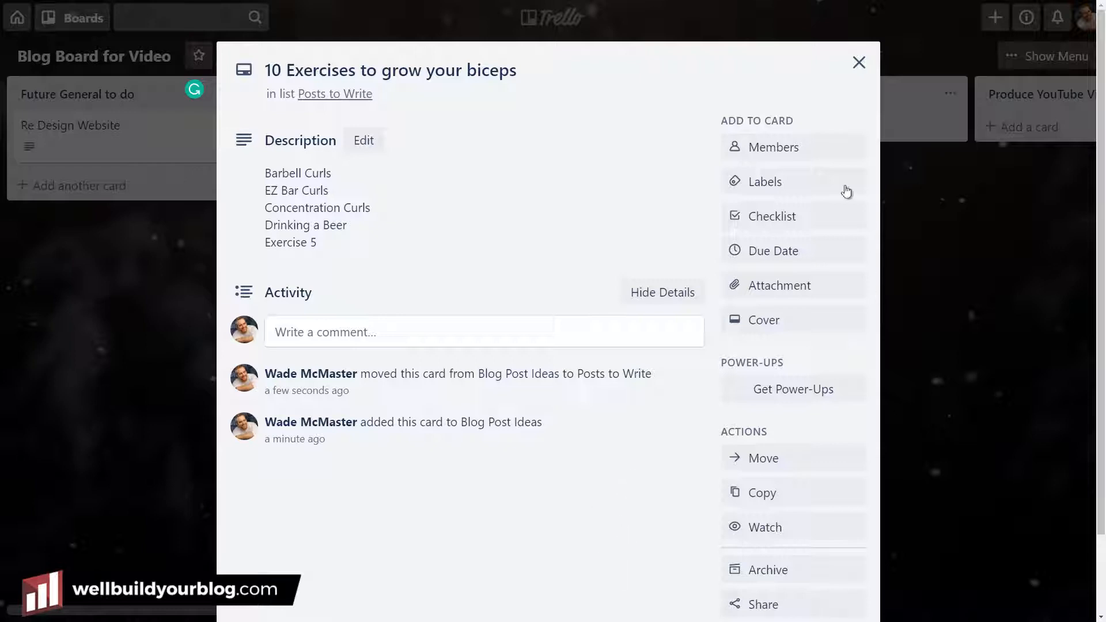
{"action": "mouse_move", "coordinate": [770, 147]}
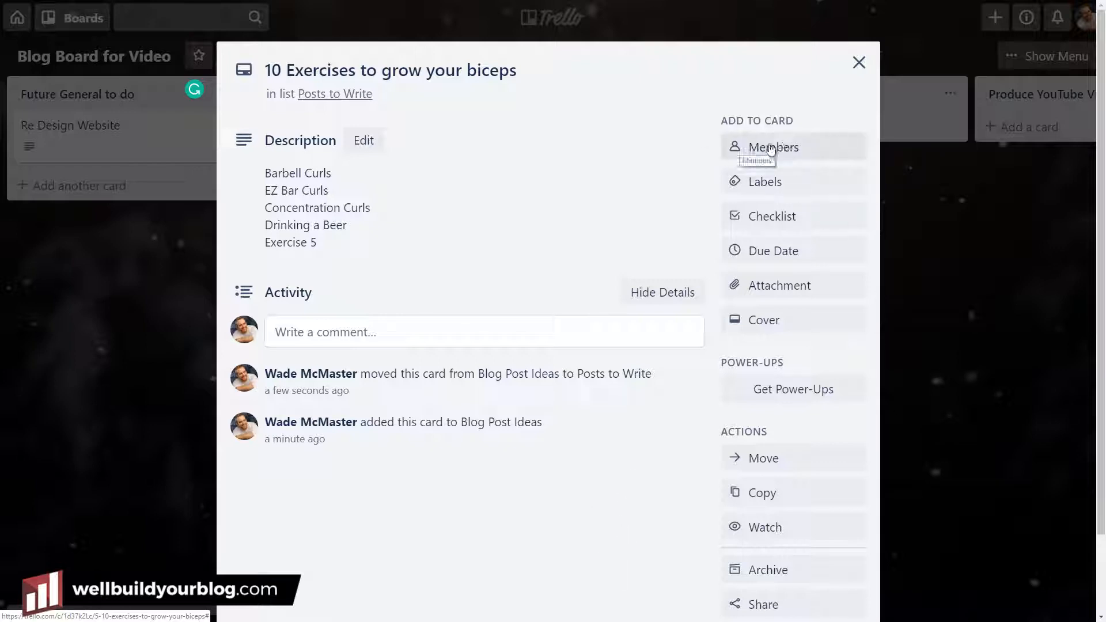
{"action": "mouse_move", "coordinate": [781, 155]}
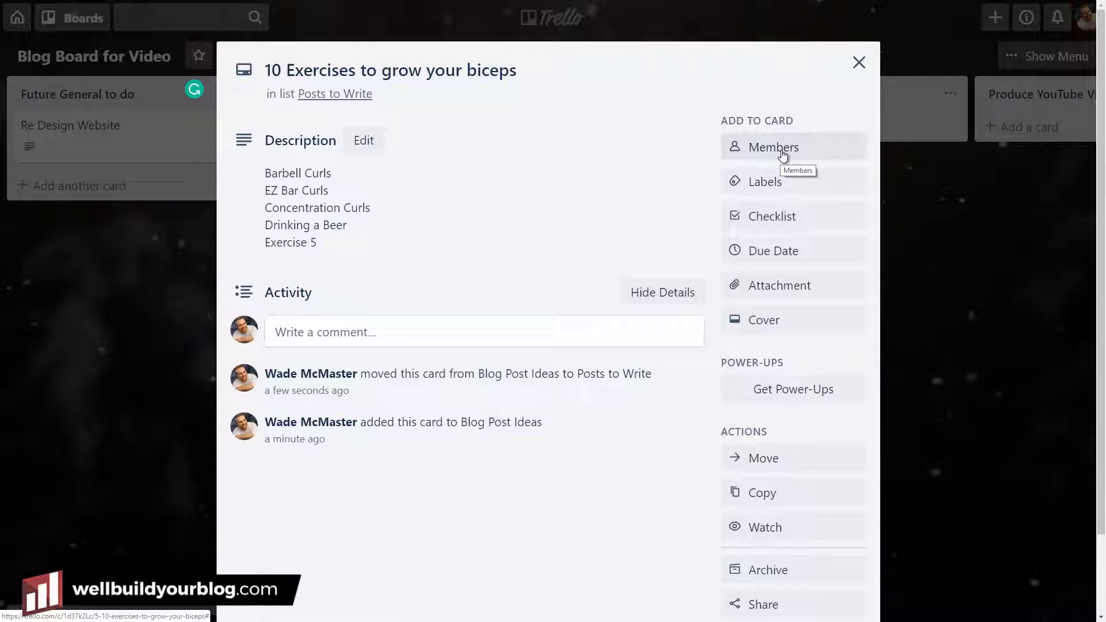
{"action": "mouse_move", "coordinate": [764, 320]}
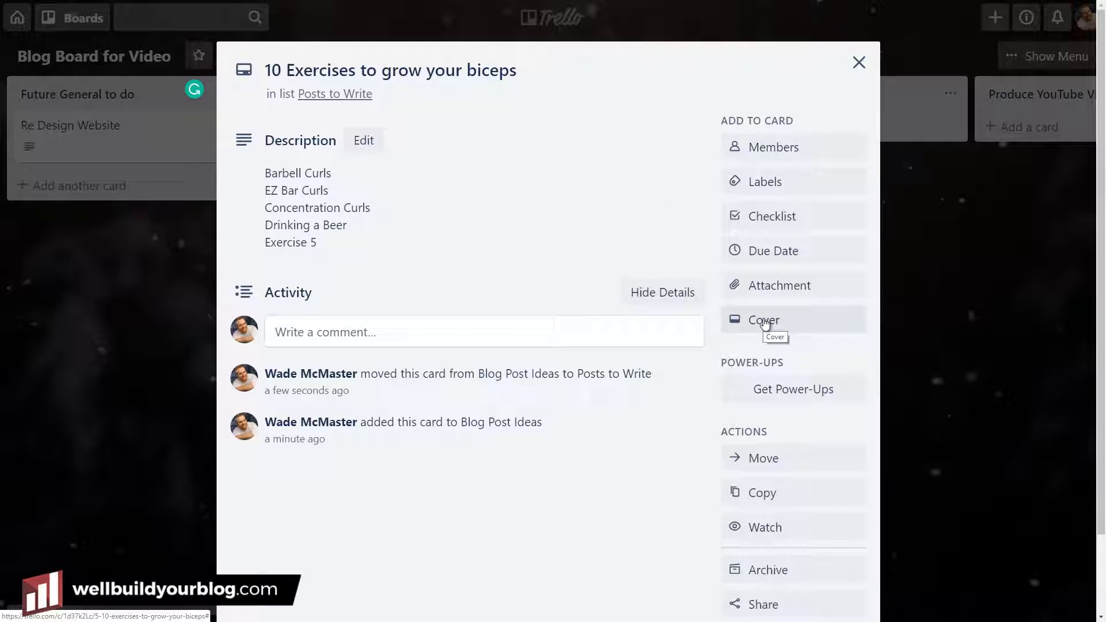
- Upload pexels-photo.jpg from the computer as the biceps card's cover image and attachment
{"action": "left_click", "coordinate": [763, 320]}
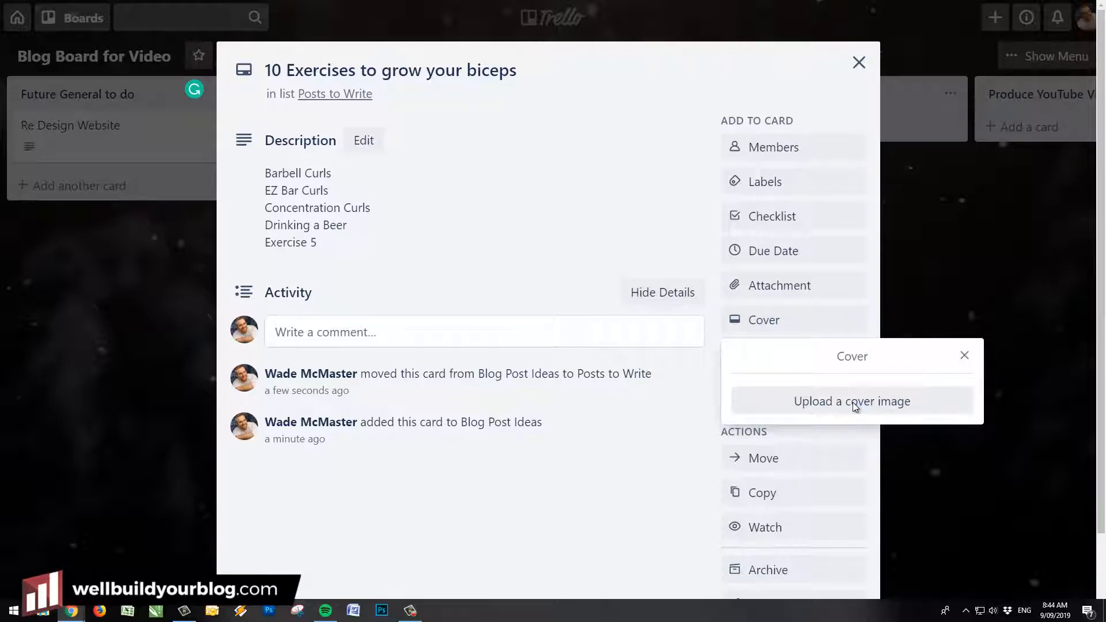
{"action": "left_click", "coordinate": [853, 401]}
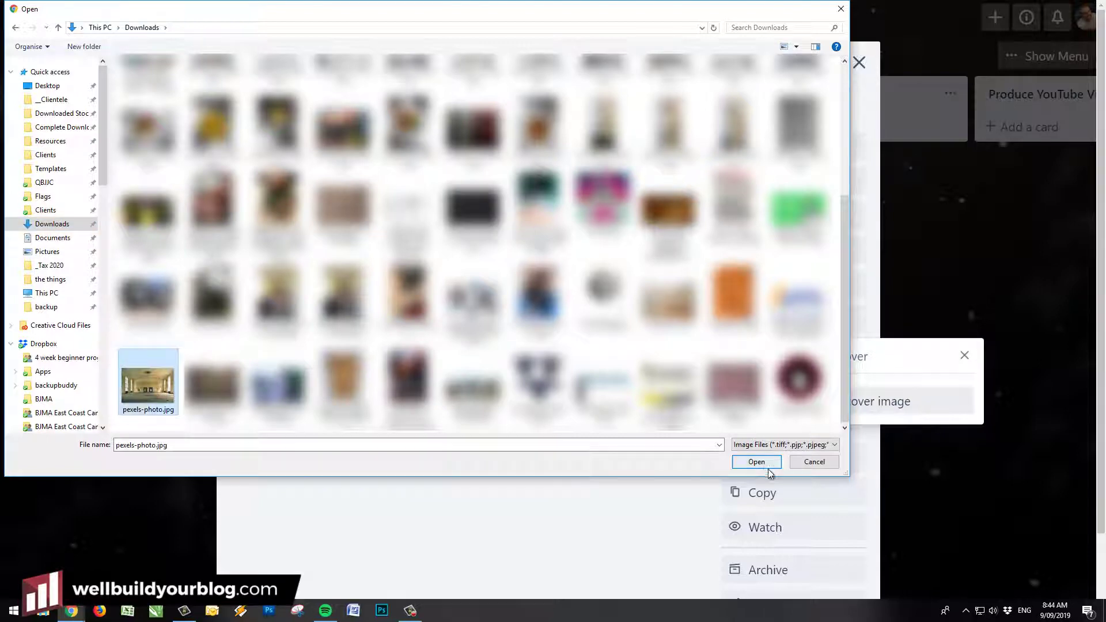
{"action": "left_click", "coordinate": [756, 461]}
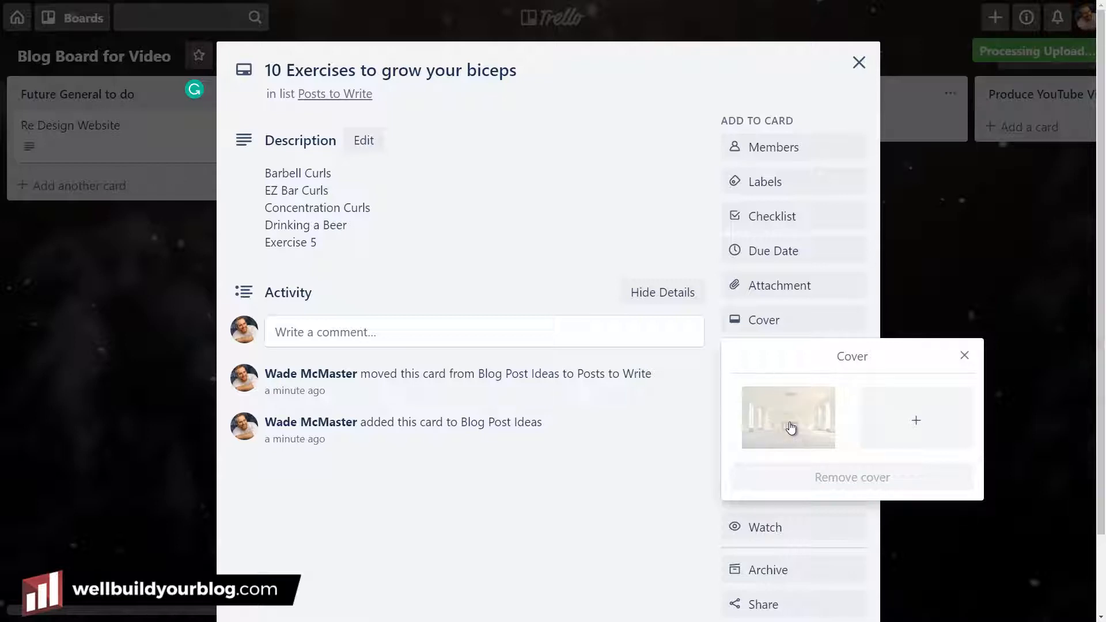
{"action": "left_click", "coordinate": [789, 419]}
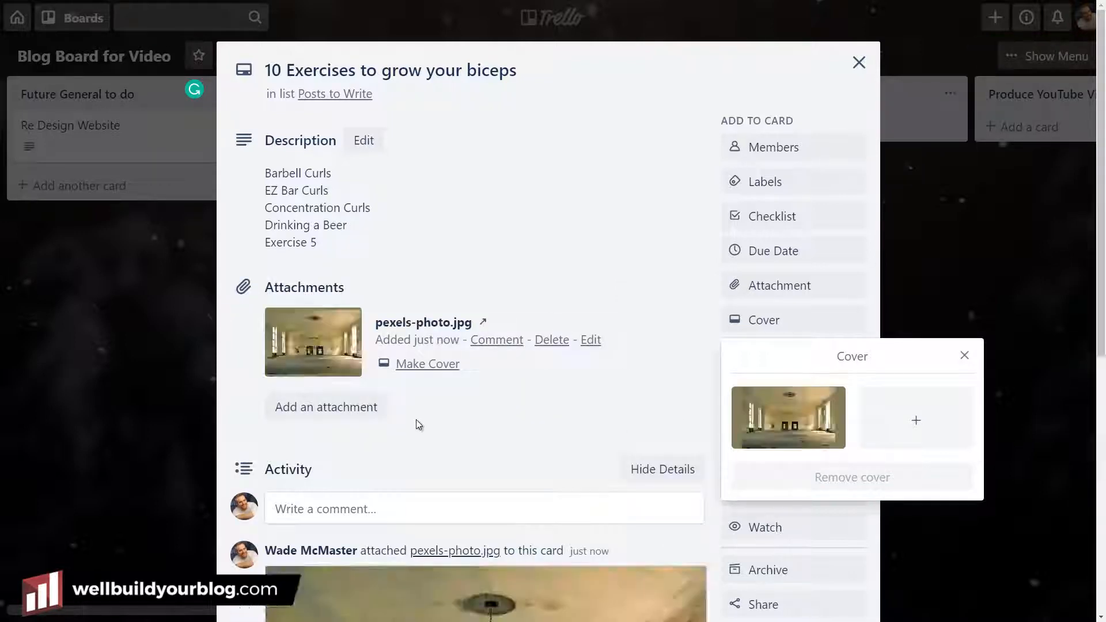
{"action": "scroll", "scroll_direction": "down", "scroll_amount": 3}
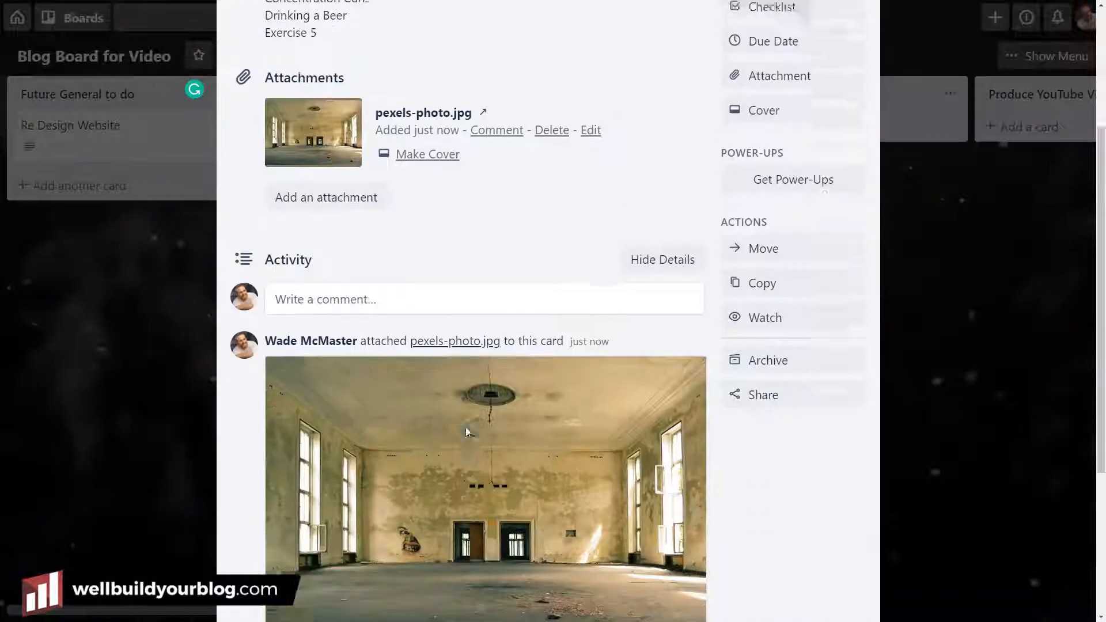
{"action": "scroll", "scroll_direction": "down", "scroll_amount": 3}
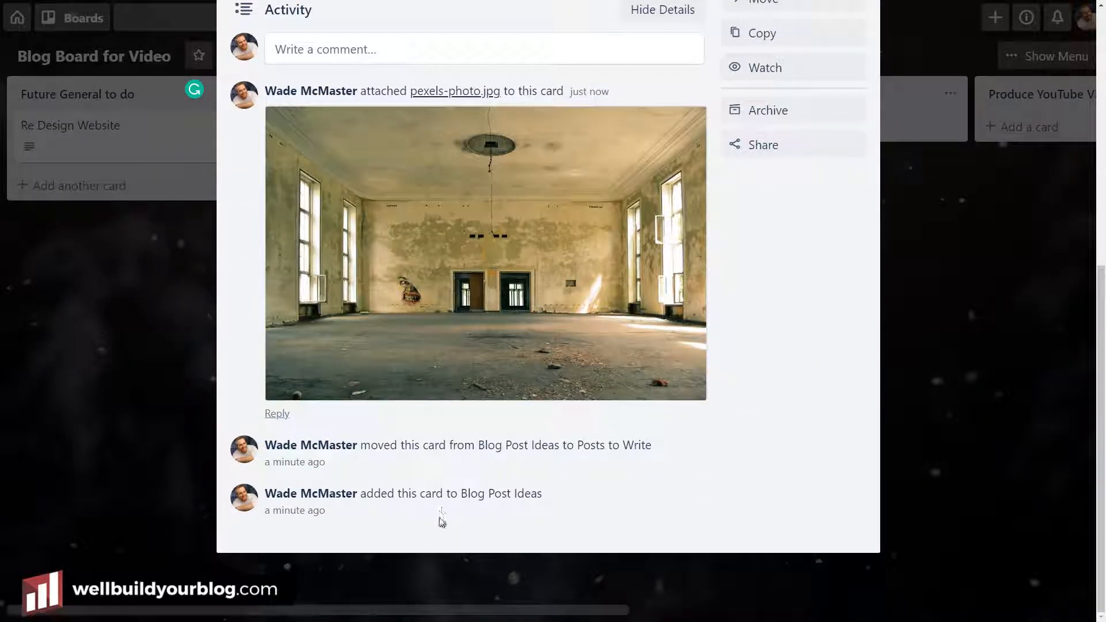
{"action": "mouse_move", "coordinate": [471, 405]}
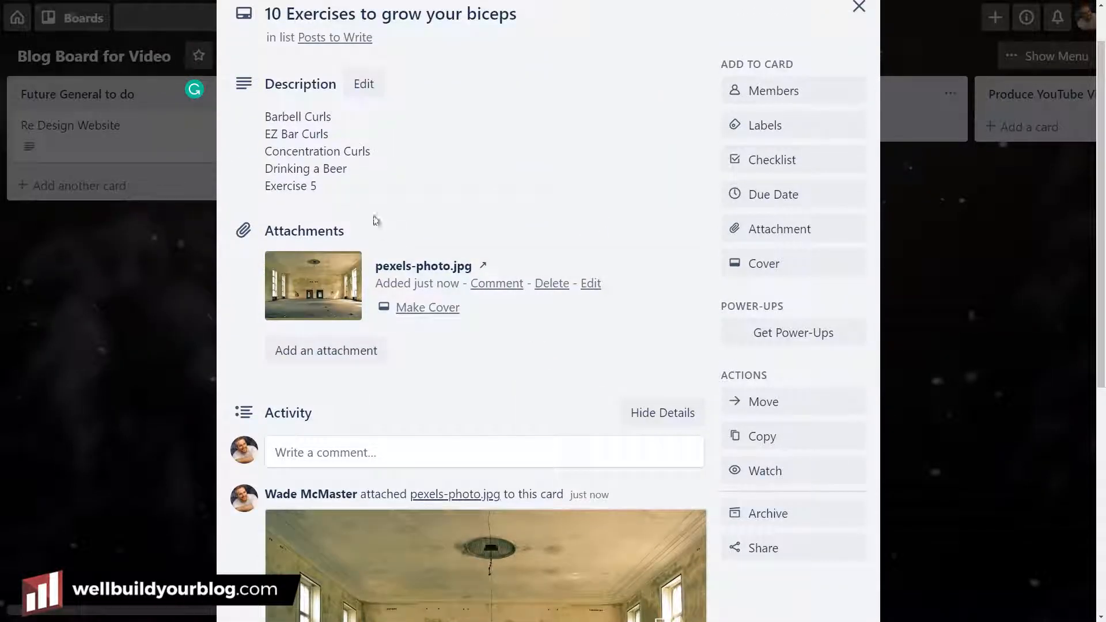
{"action": "mouse_move", "coordinate": [468, 97]}
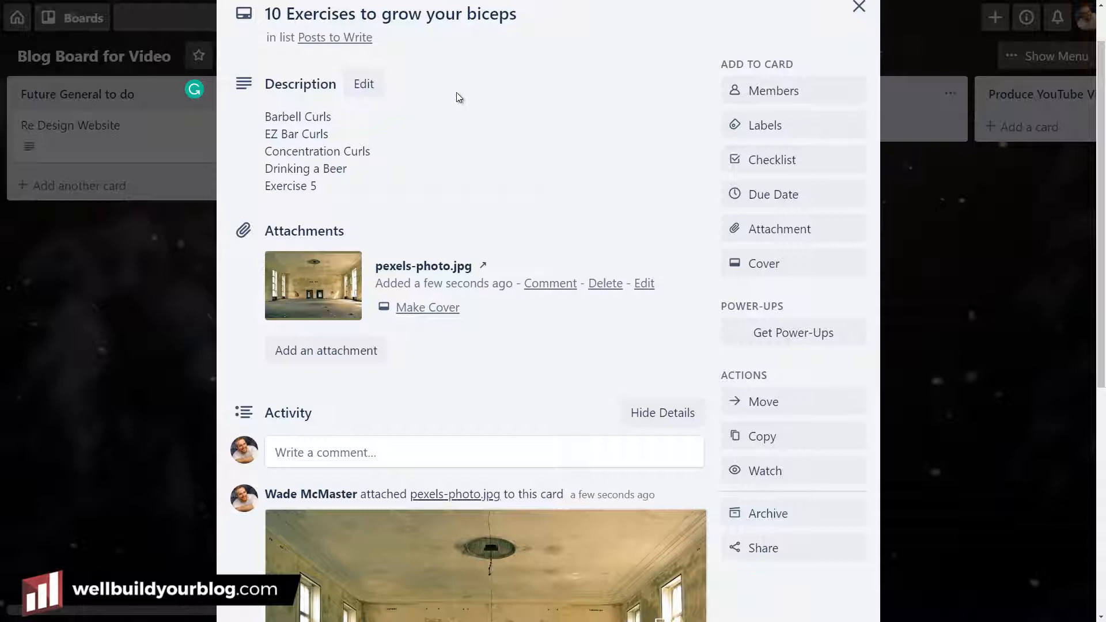
{"action": "mouse_move", "coordinate": [779, 238]}
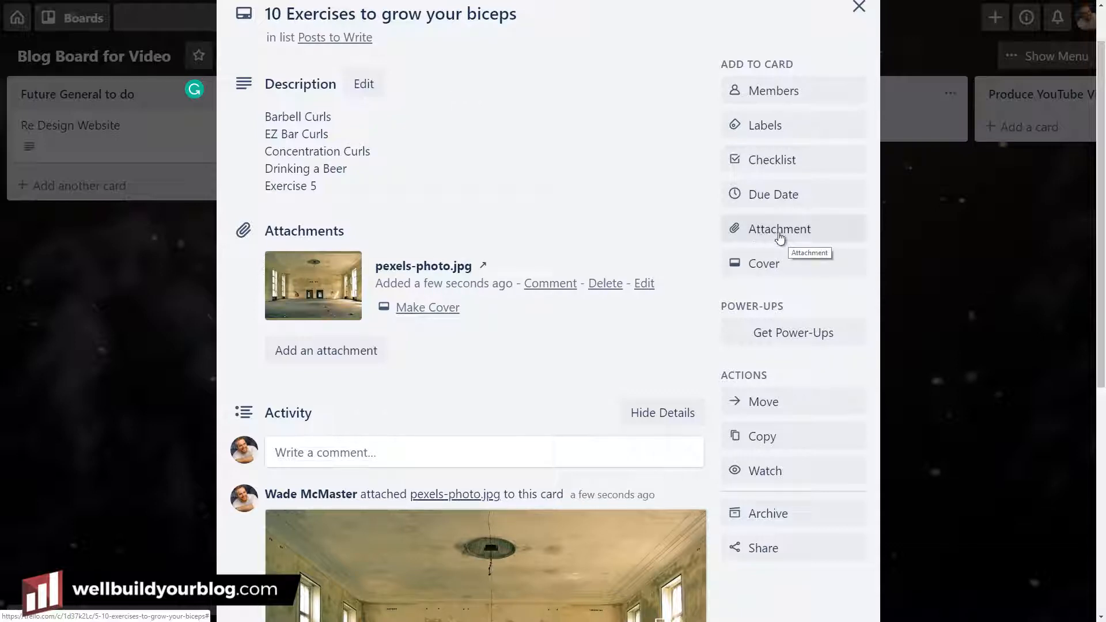
{"action": "left_click", "coordinate": [779, 228]}
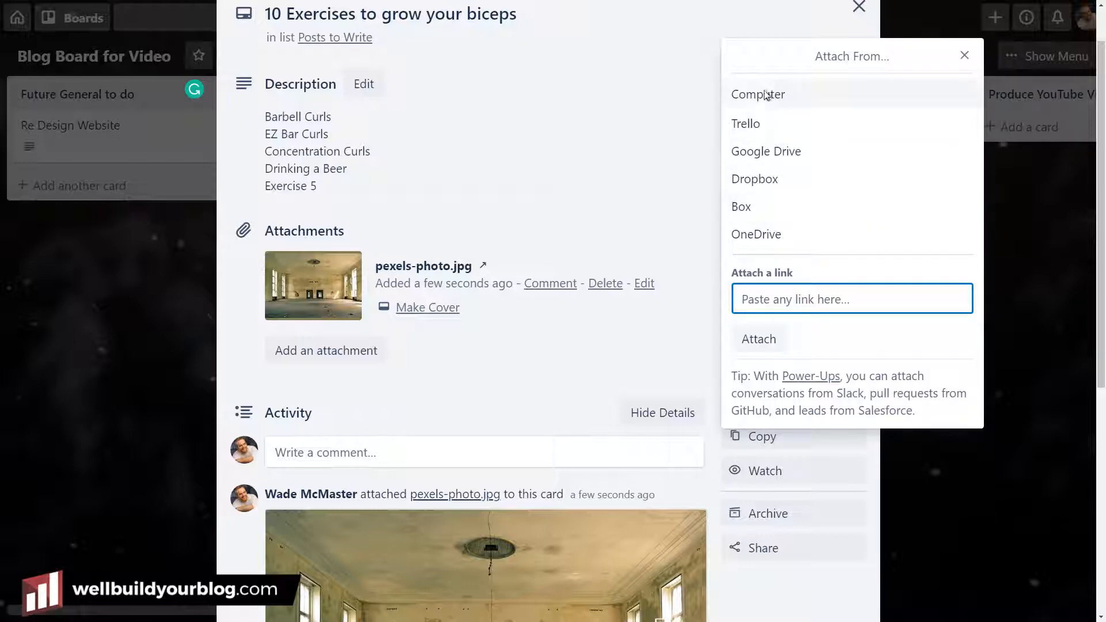
{"action": "mouse_move", "coordinate": [866, 379]}
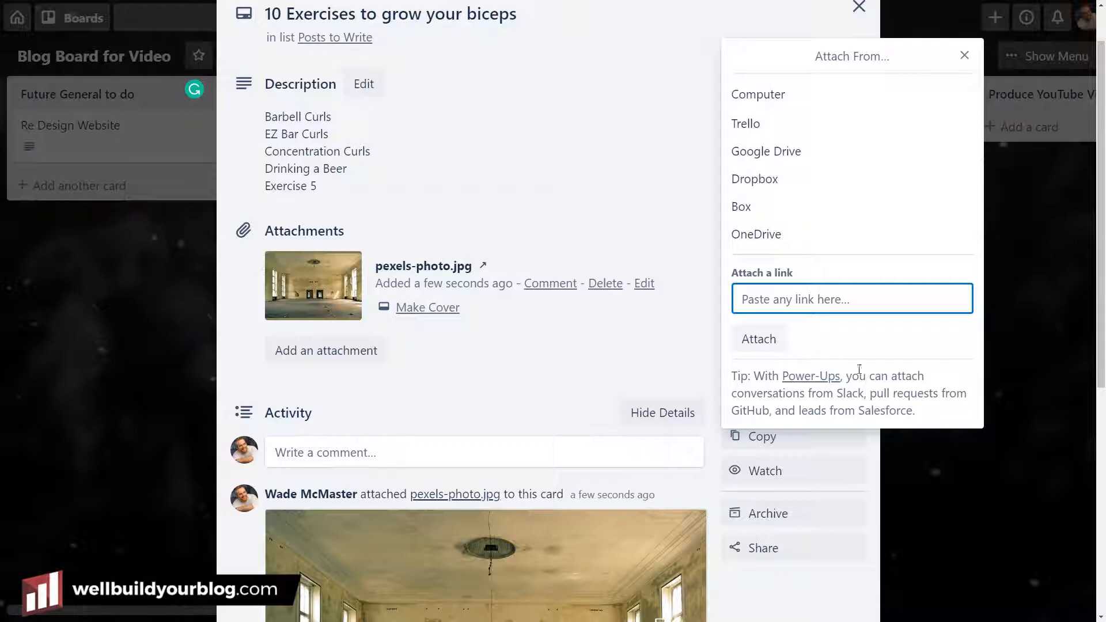
{"action": "mouse_move", "coordinate": [775, 184]}
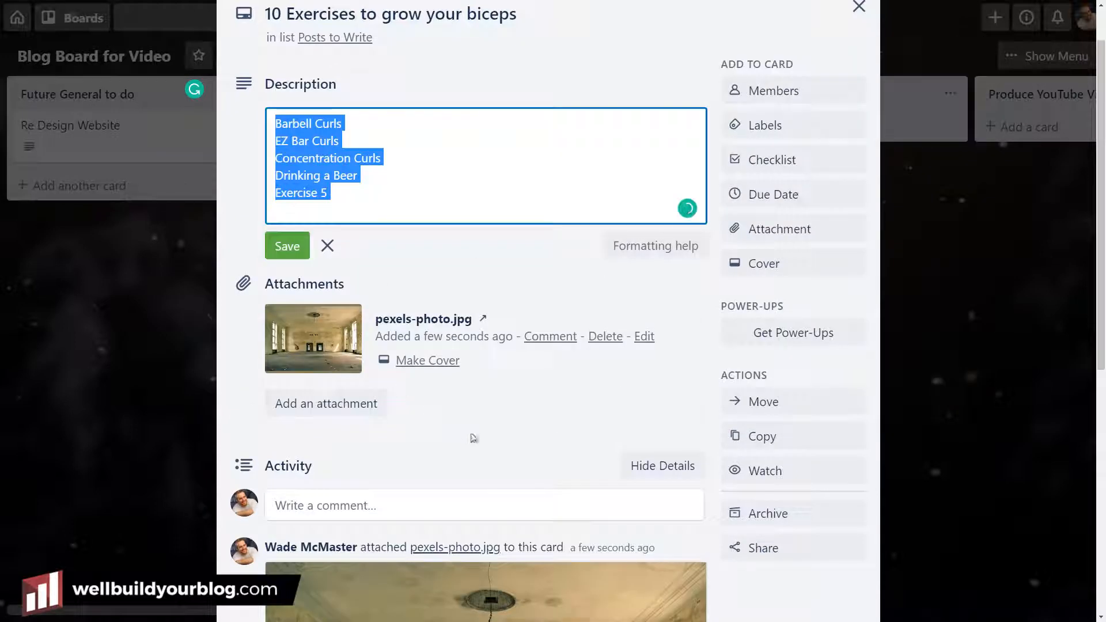
- Draft the comment in all caps, then select and retype it as "Hey, is that PDF ready yet?"
{"action": "left_click", "coordinate": [287, 245]}
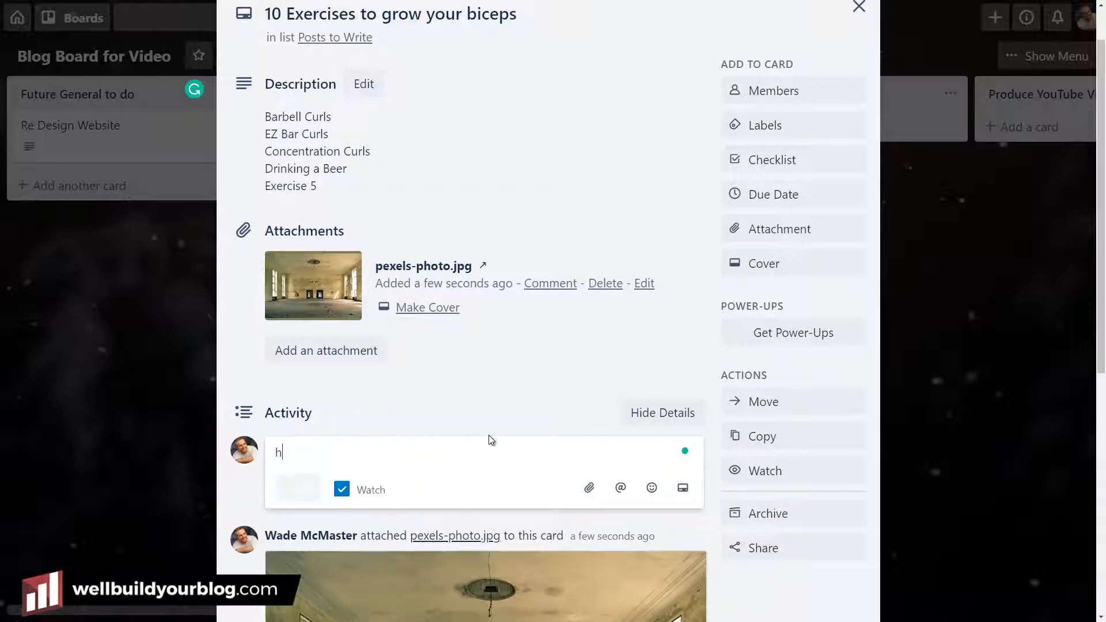
{"action": "type", "text": "EY, IS THAT pdF"}
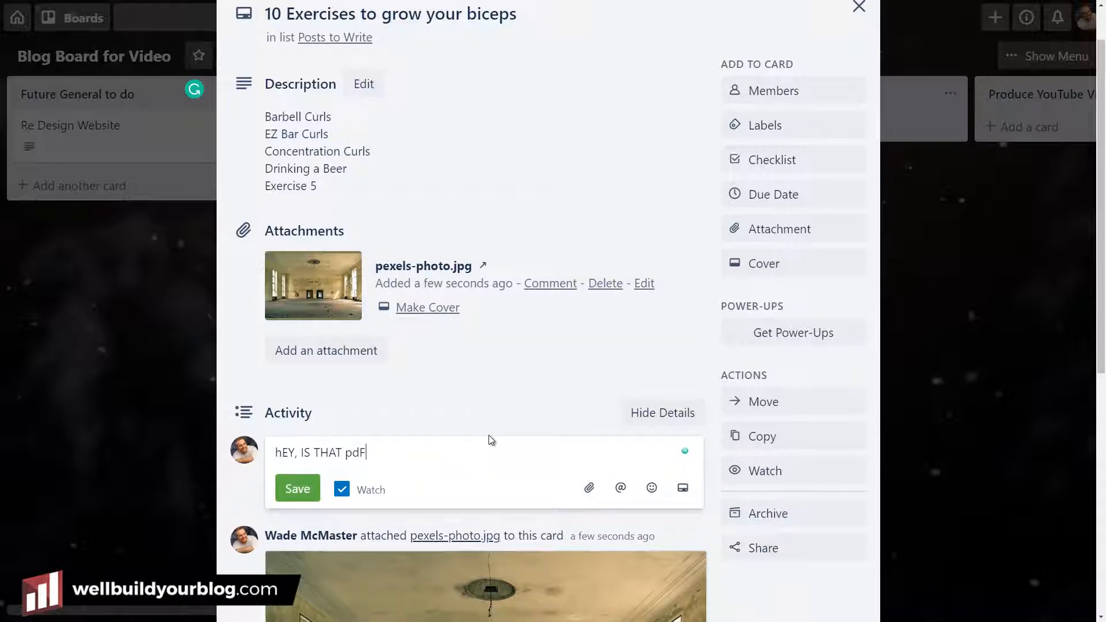
{"action": "type", "text": "READY YET?"}
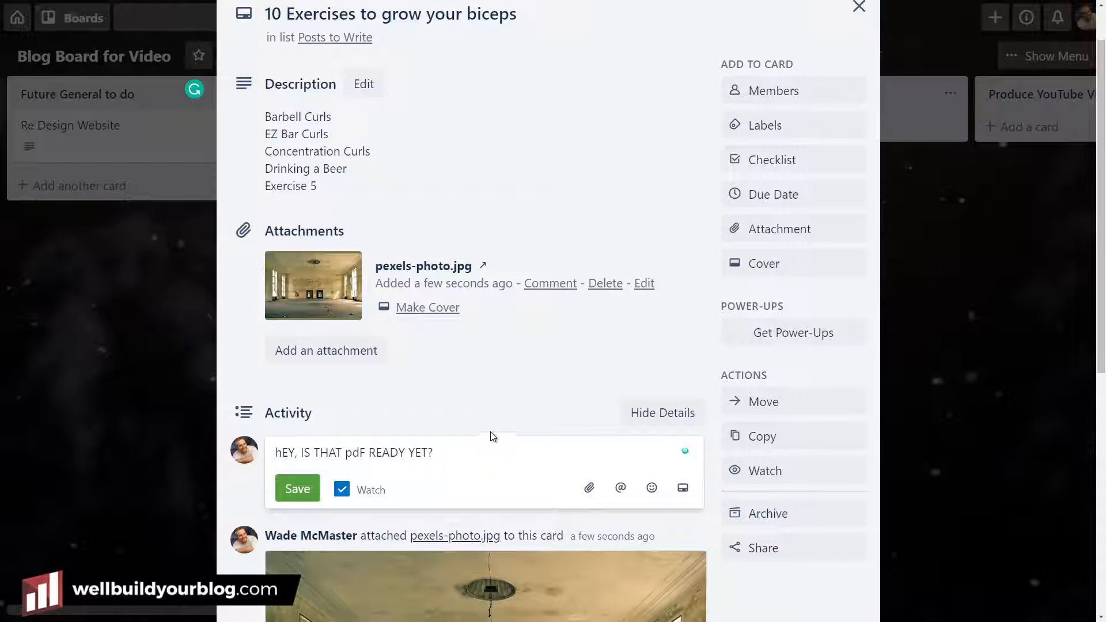
{"action": "triple_click", "coordinate": [353, 452]}
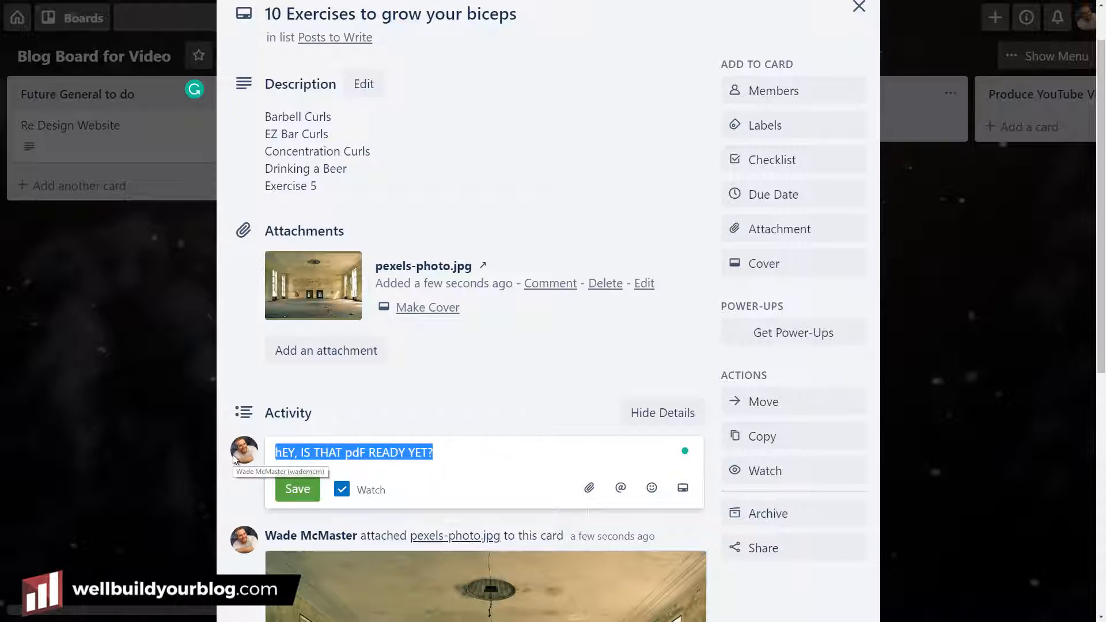
{"action": "type", "text": "Hey, is that PDF ready yet?"}
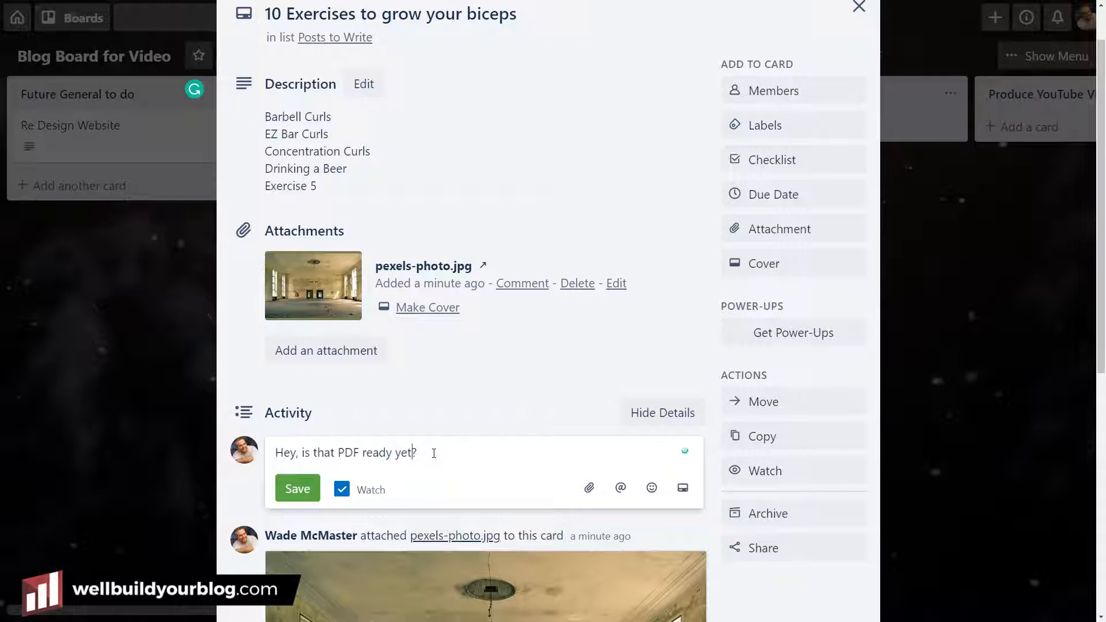
{"action": "type", "text": "@"}
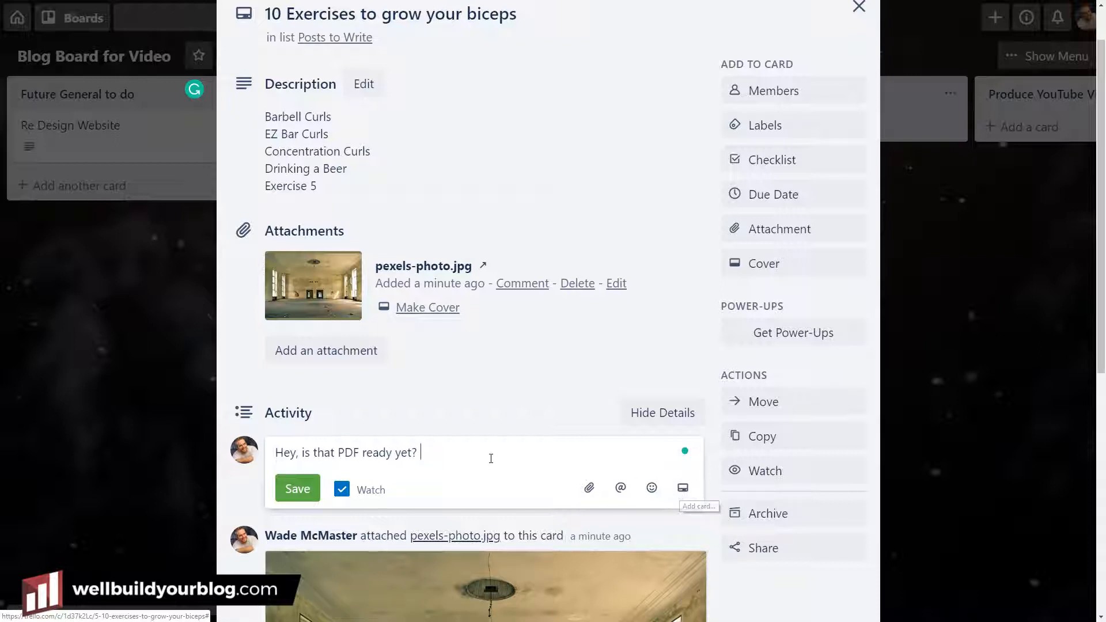
- Post the PDF question comment and look through the card's activity
{"action": "left_click", "coordinate": [297, 489]}
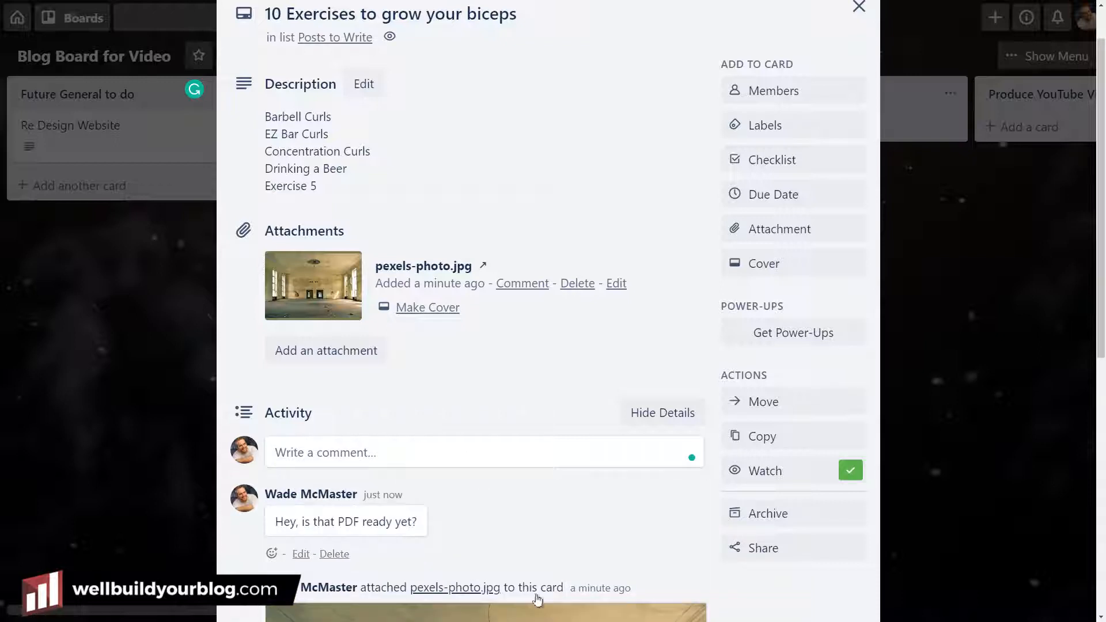
{"action": "scroll", "scroll_direction": "down", "scroll_amount": 3}
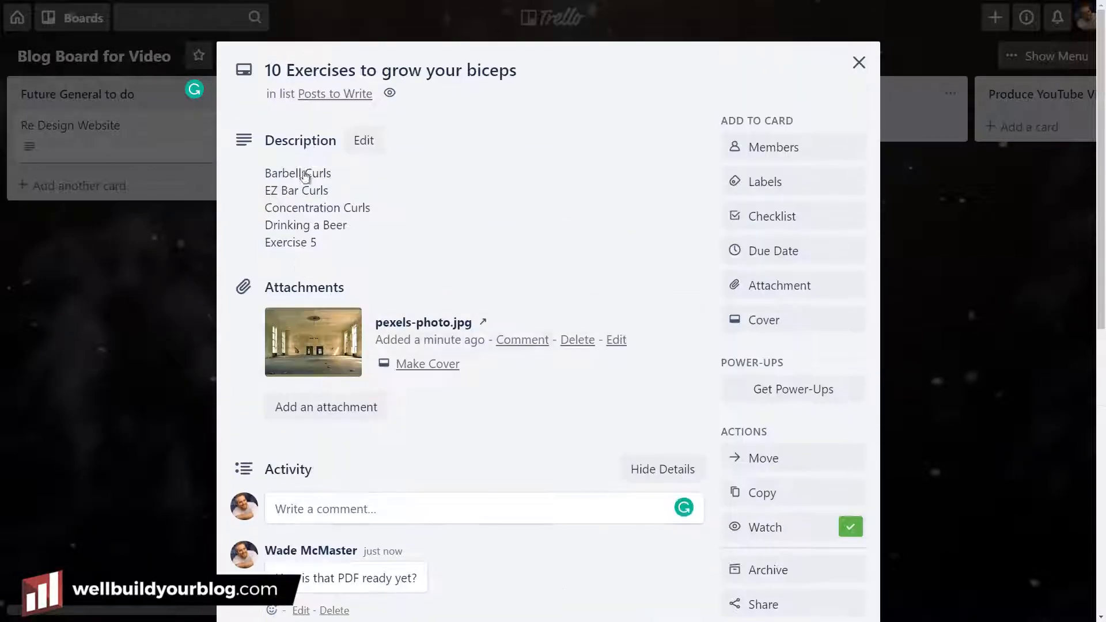
{"action": "scroll", "scroll_direction": "down", "scroll_amount": 3}
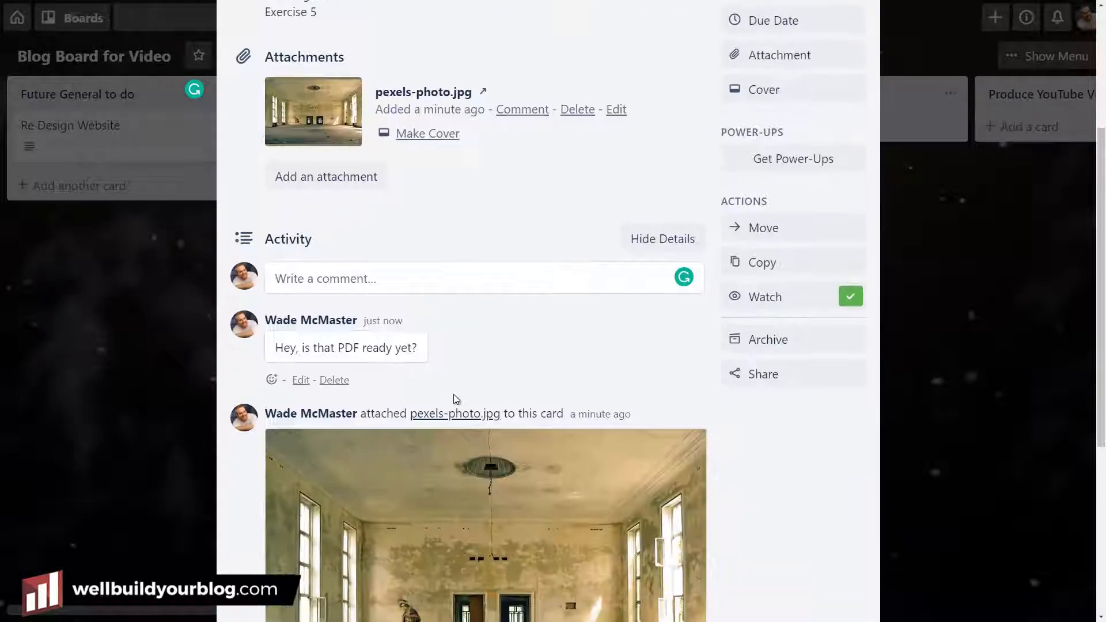
{"action": "scroll", "scroll_direction": "down", "scroll_amount": 3}
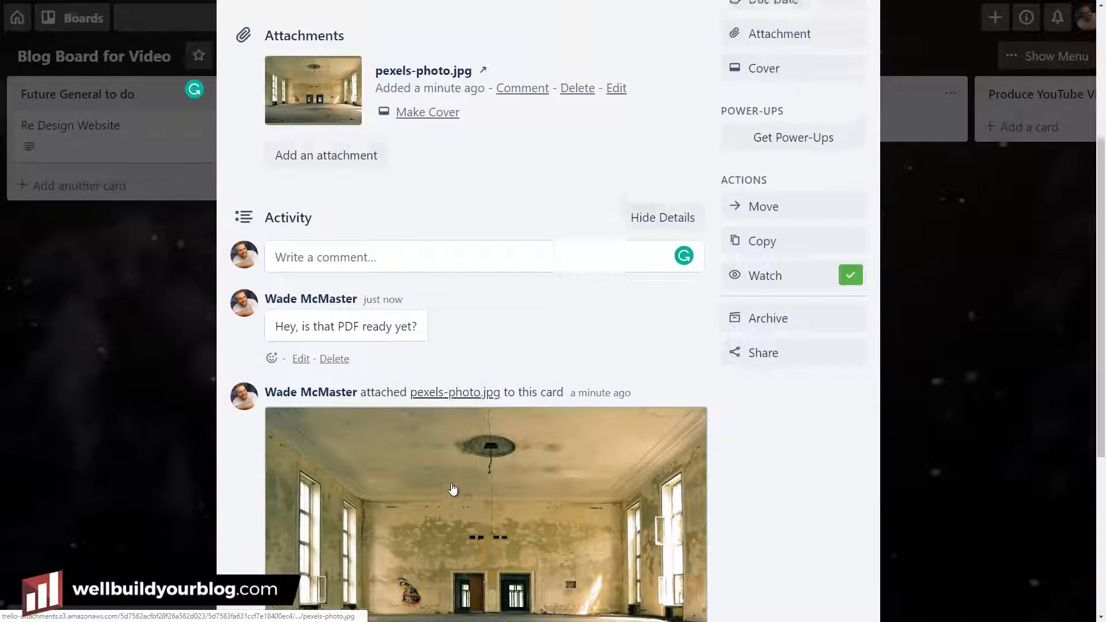
{"action": "scroll", "scroll_direction": "up", "scroll_amount": 3}
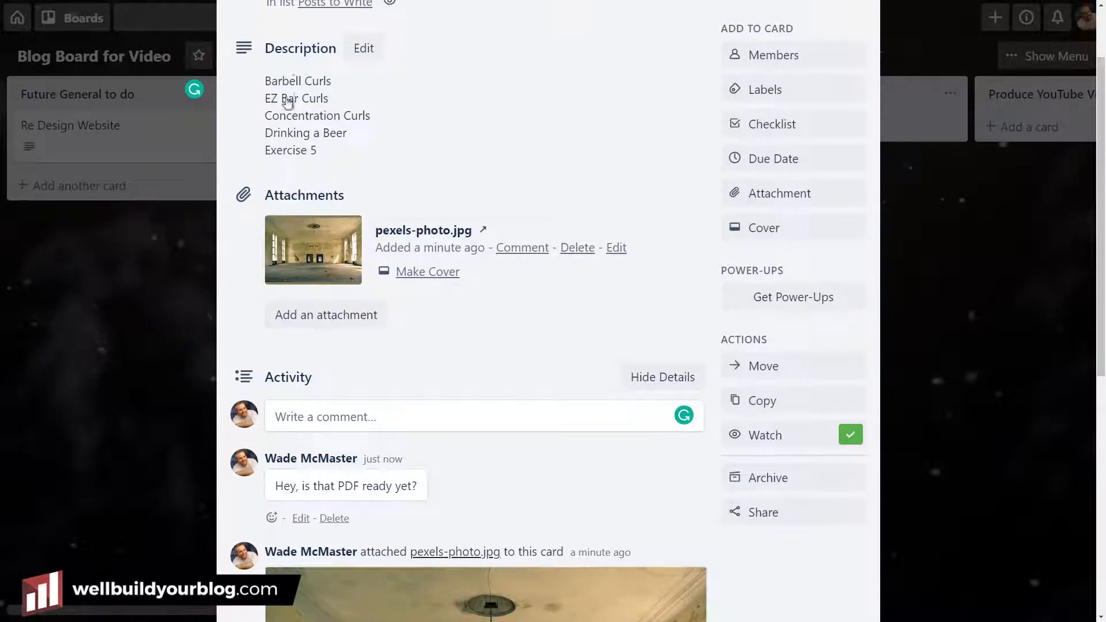
- Type a comment draft: Barbell Curls, best if done first with heavy weight
{"action": "type", "text": "Barbell Curls"}
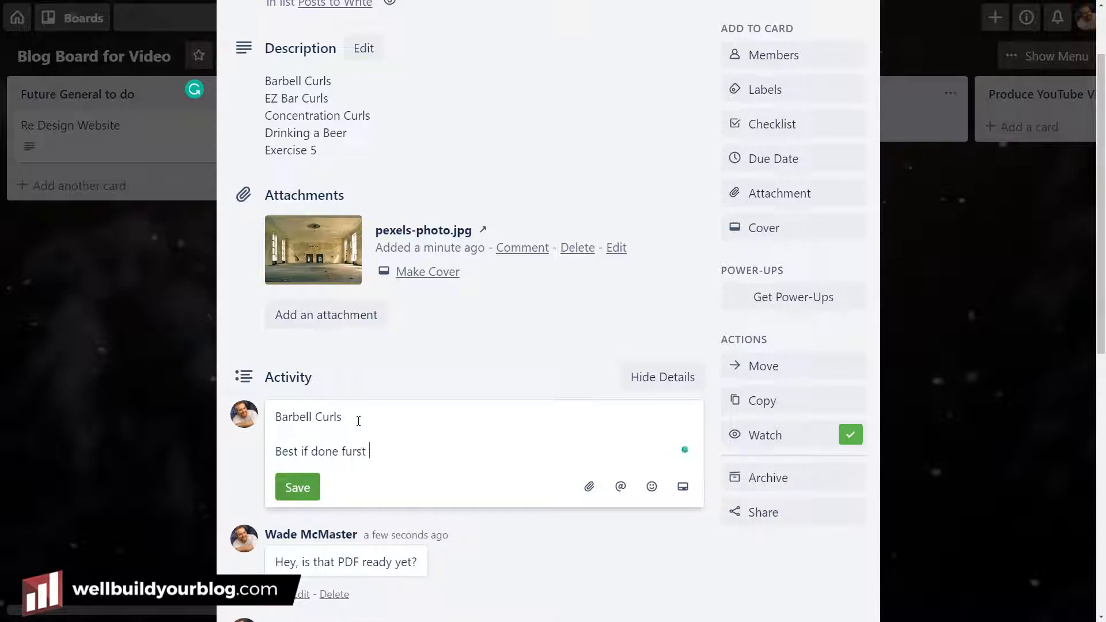
{"action": "type", "text": "wityh heavcy"}
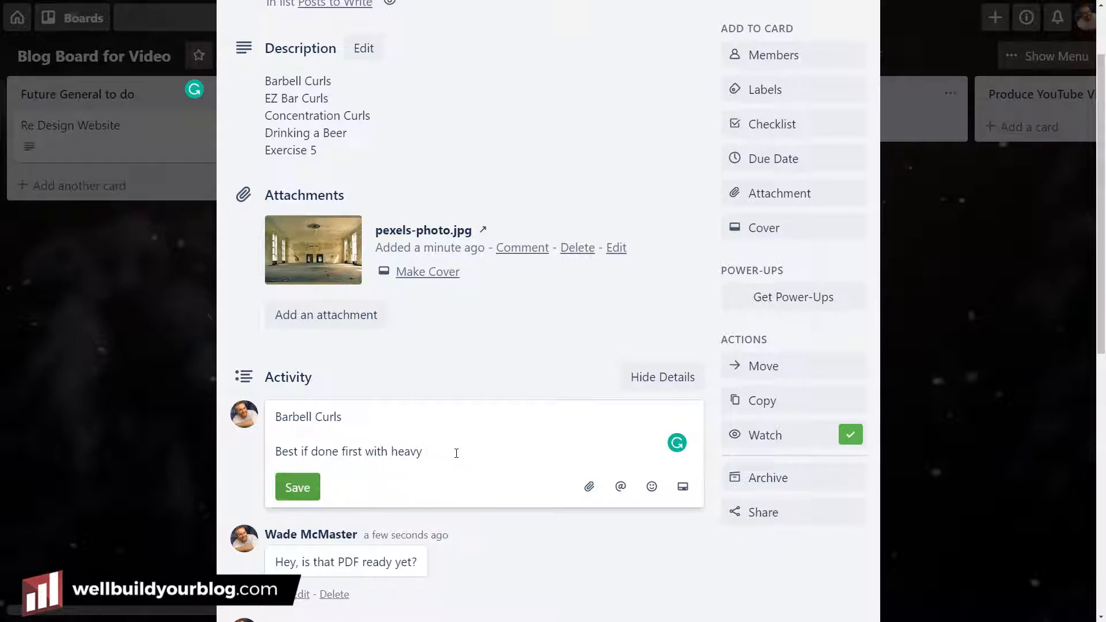
{"action": "type", "text": "we"}
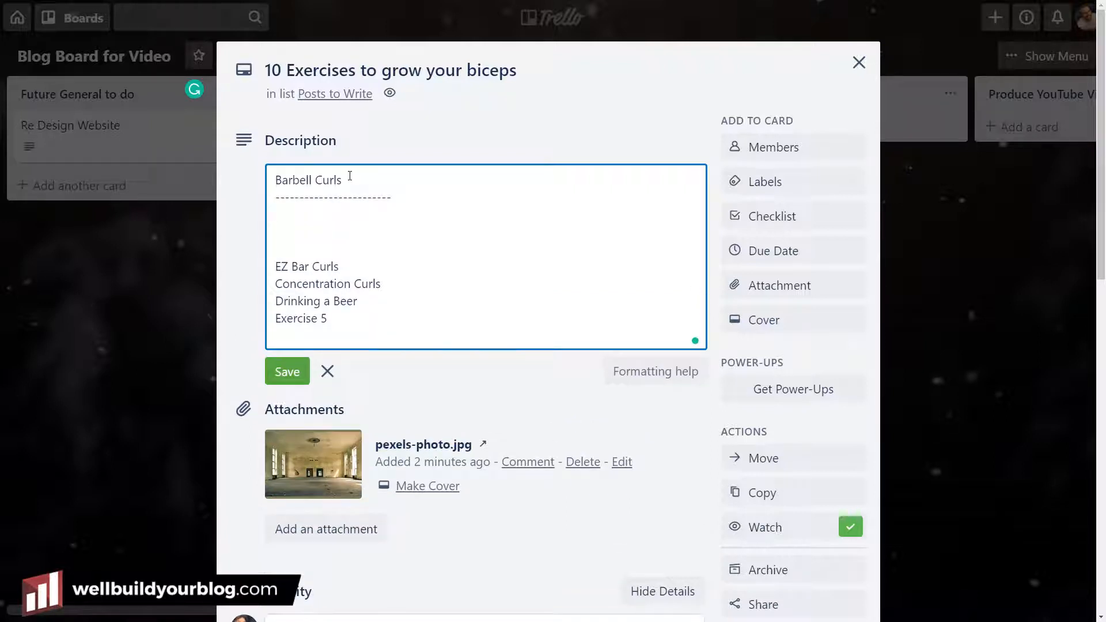
- Add "Lift heavy" under the Barbell Curls heading in the description and save it
{"action": "type", "text": "Lift hea"}
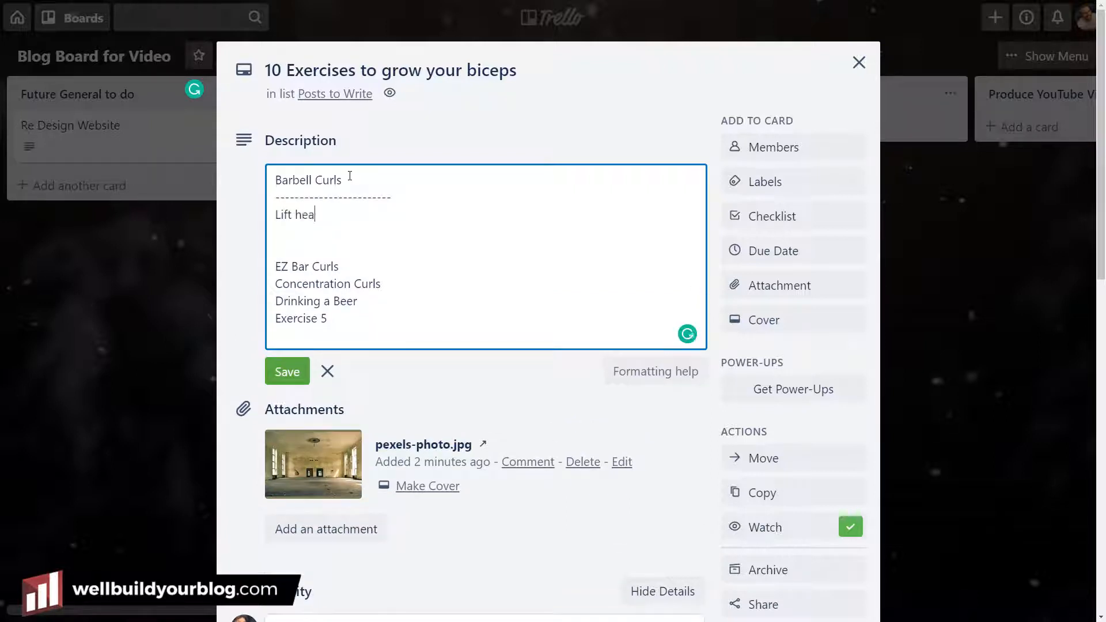
{"action": "type", "text": "vy"}
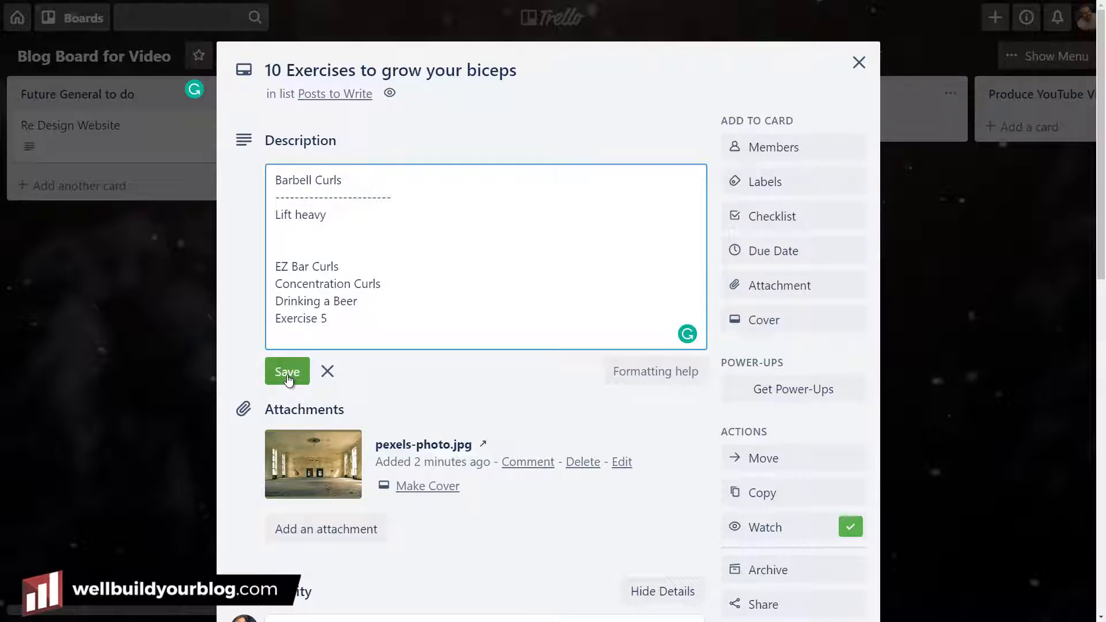
{"action": "left_click", "coordinate": [287, 371]}
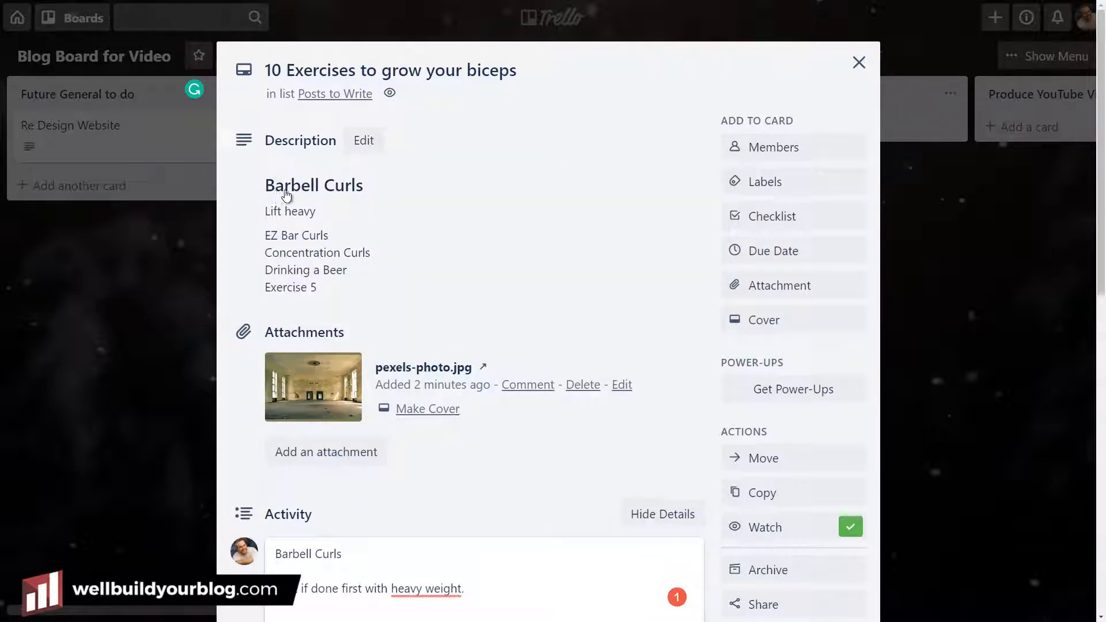
{"action": "mouse_move", "coordinate": [352, 203]}
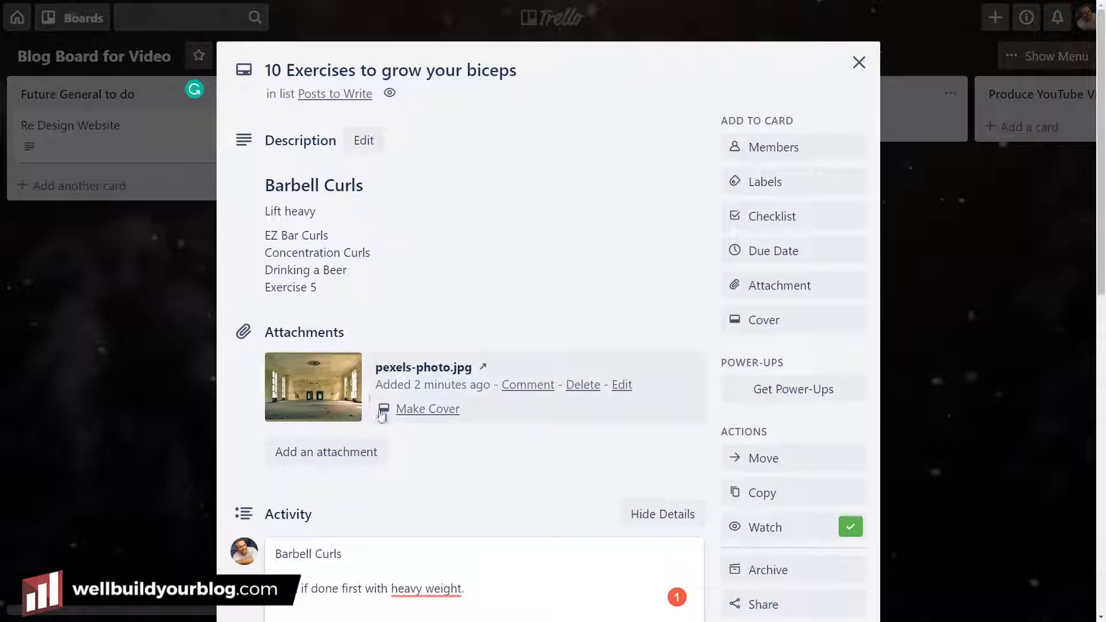
{"action": "scroll", "scroll_direction": "down", "scroll_amount": 3}
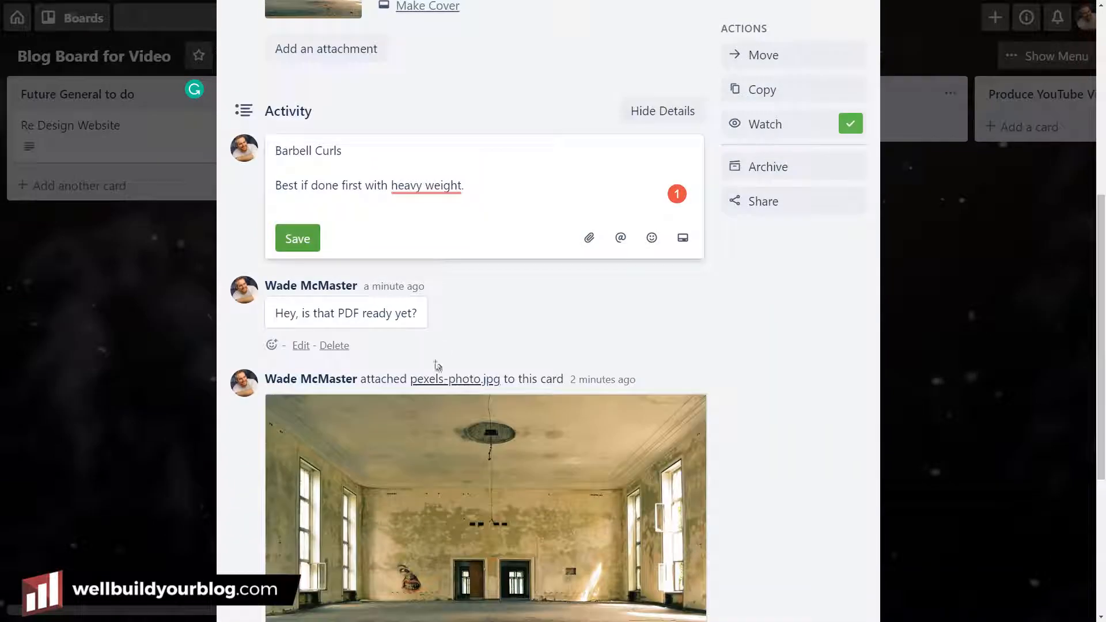
{"action": "scroll", "scroll_direction": "down", "scroll_amount": 3}
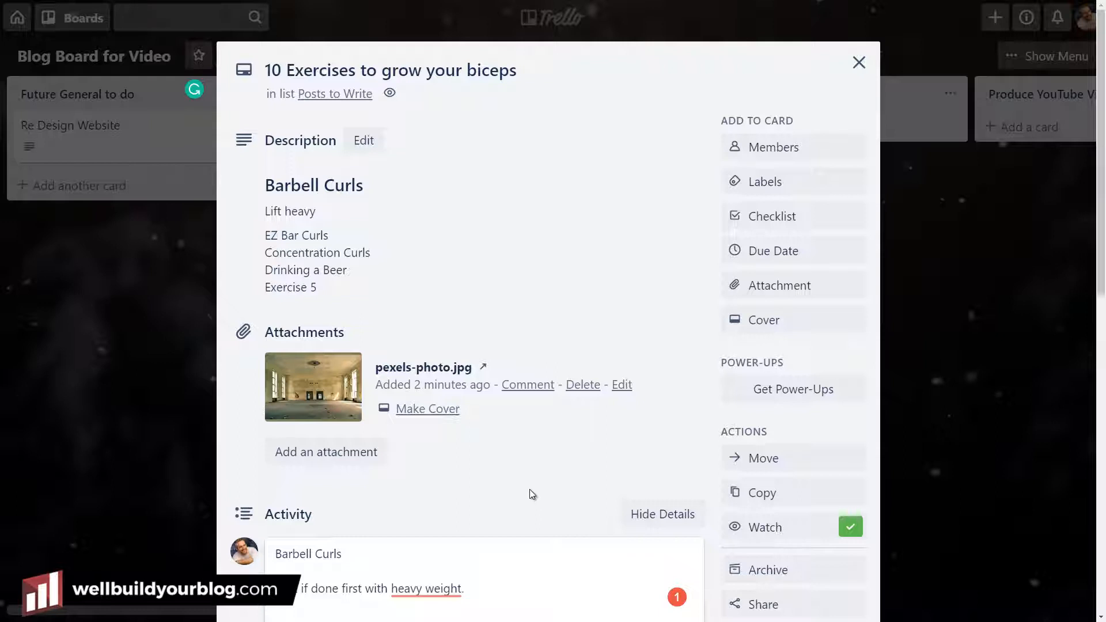
{"action": "mouse_move", "coordinate": [467, 230]}
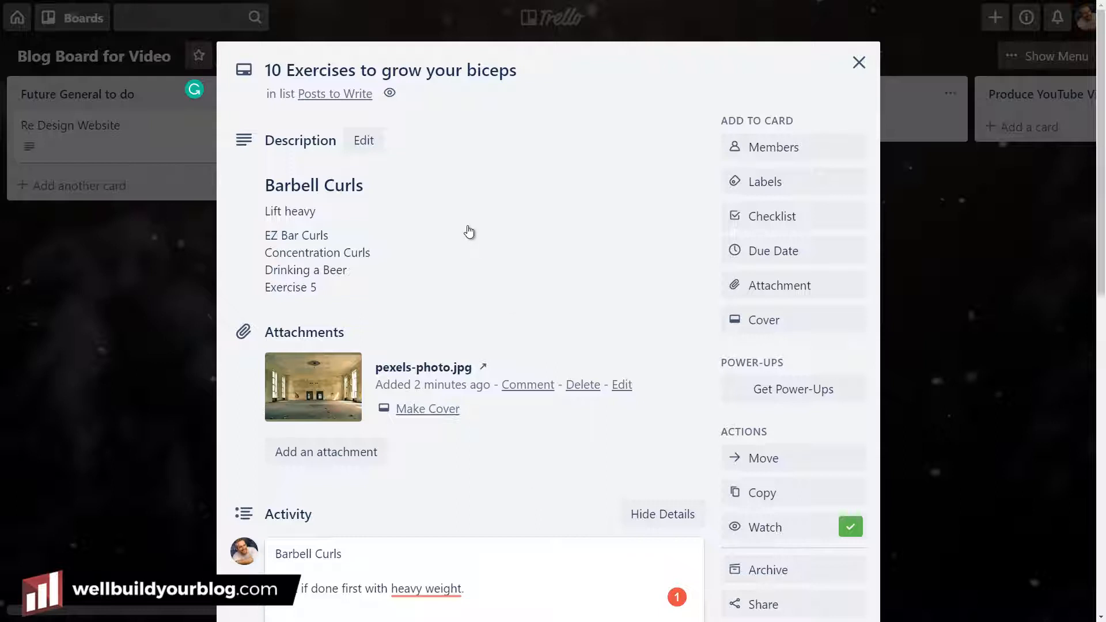
{"action": "mouse_move", "coordinate": [867, 223]}
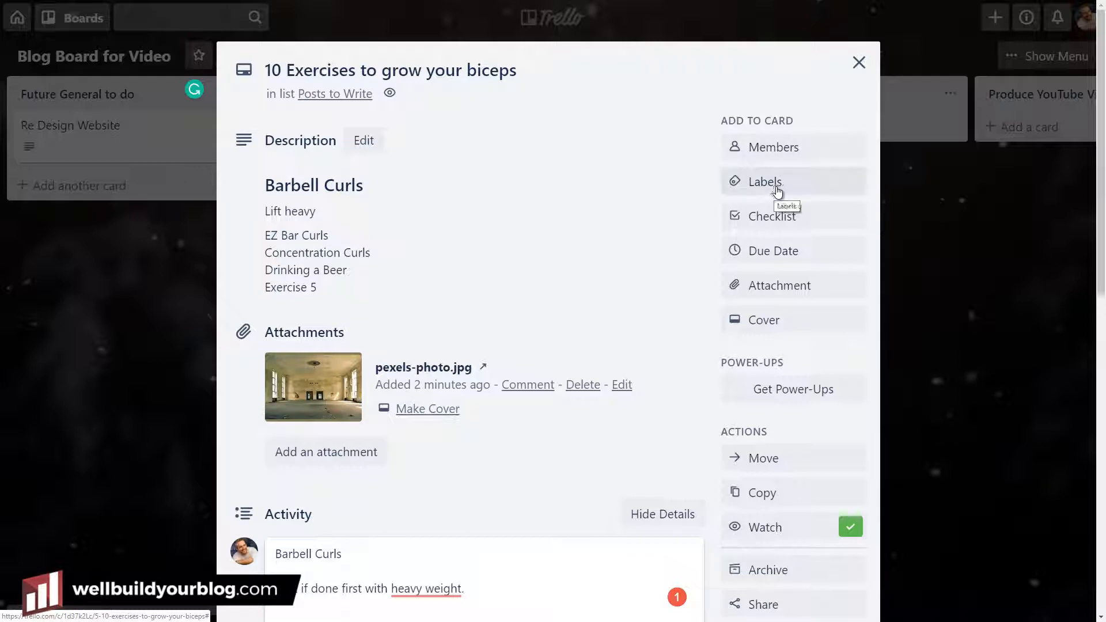
- Rename the green label to No rush in the card's Labels popover
{"action": "left_click", "coordinate": [765, 182]}
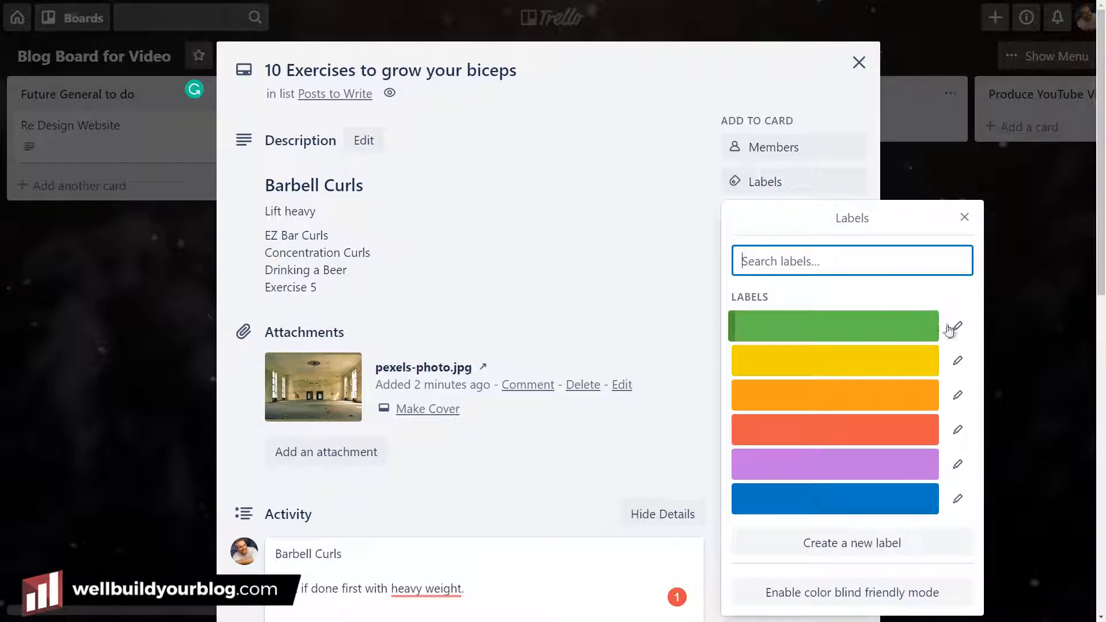
{"action": "left_click", "coordinate": [957, 326]}
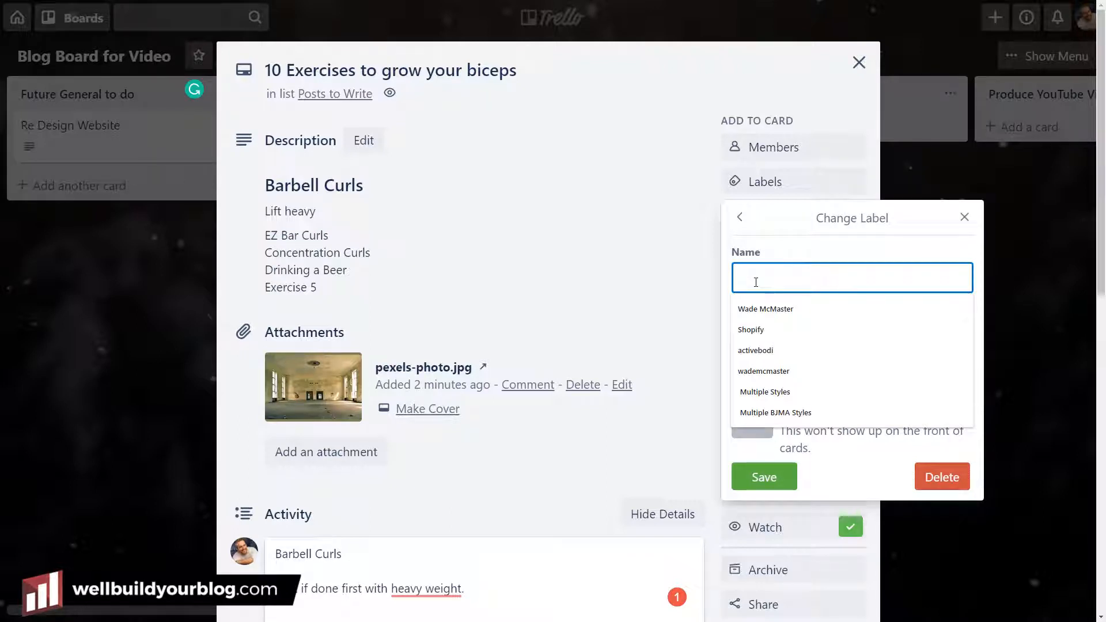
{"action": "type", "text": "N"}
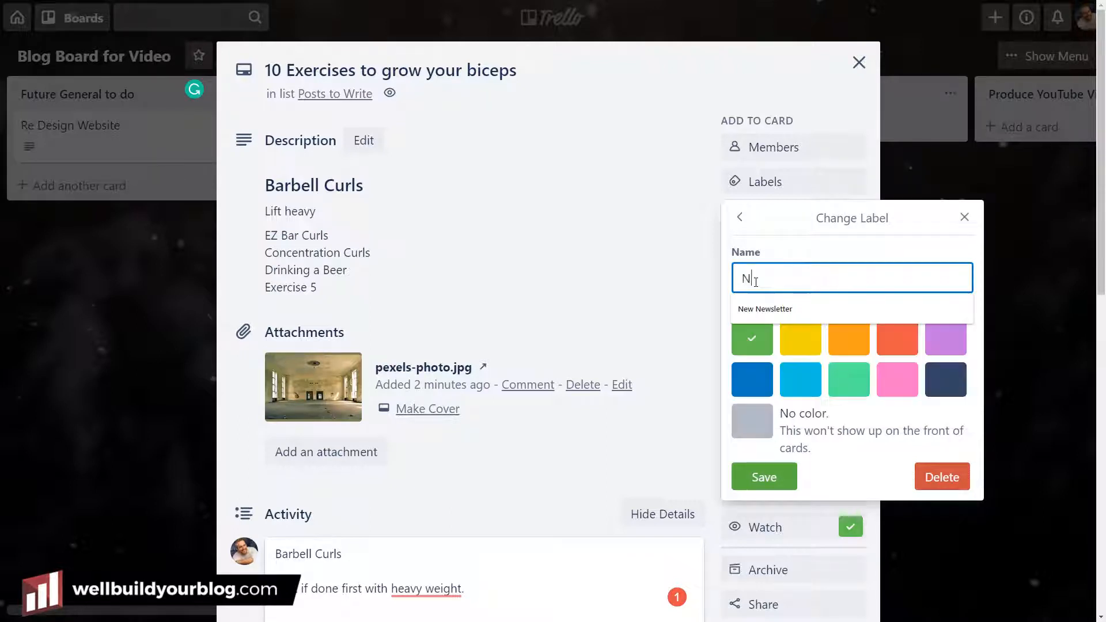
{"action": "type", "text": "o rush"}
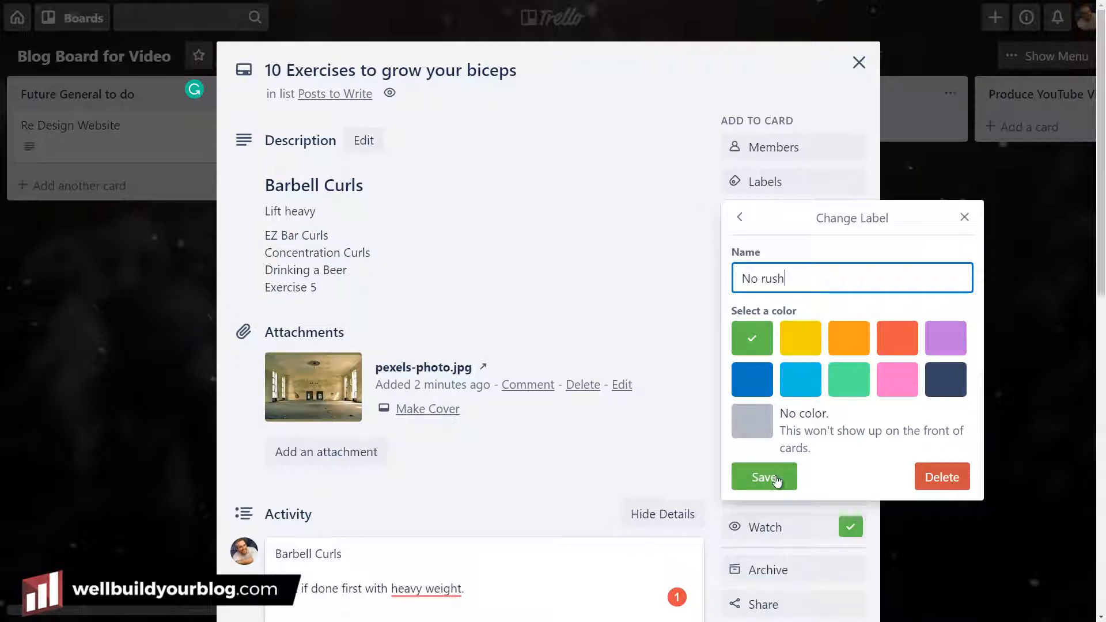
{"action": "left_click", "coordinate": [763, 477]}
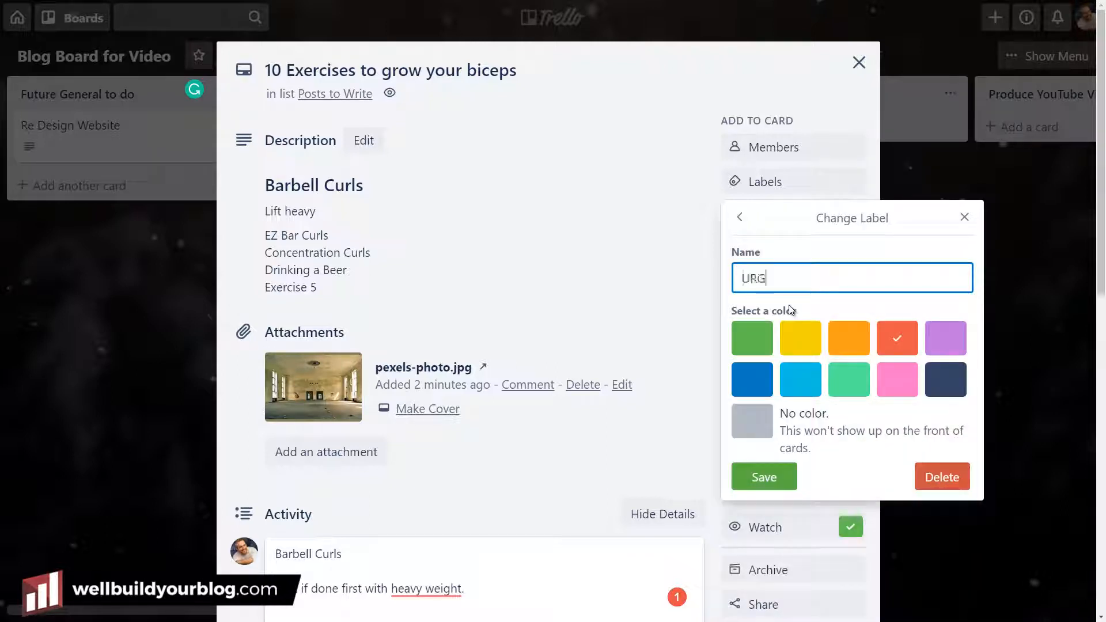
- Name the red label URGENT Publish Soon and the yellow one Make Video to go with Post, applying them to the card
{"action": "type", "text": "ENT Pu"}
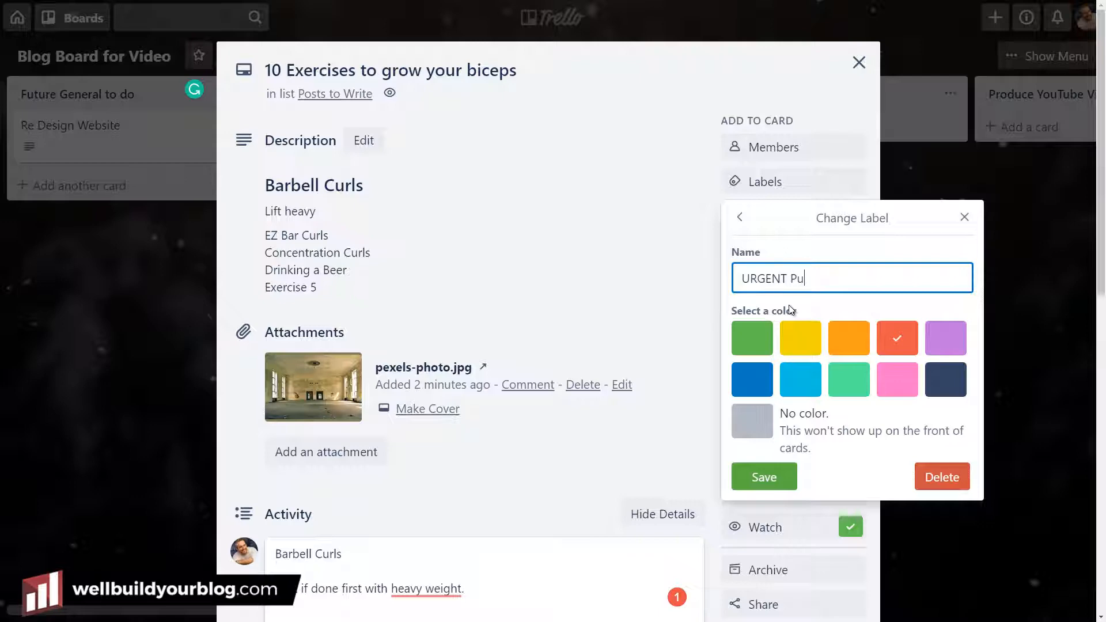
{"action": "type", "text": "blish Soon"}
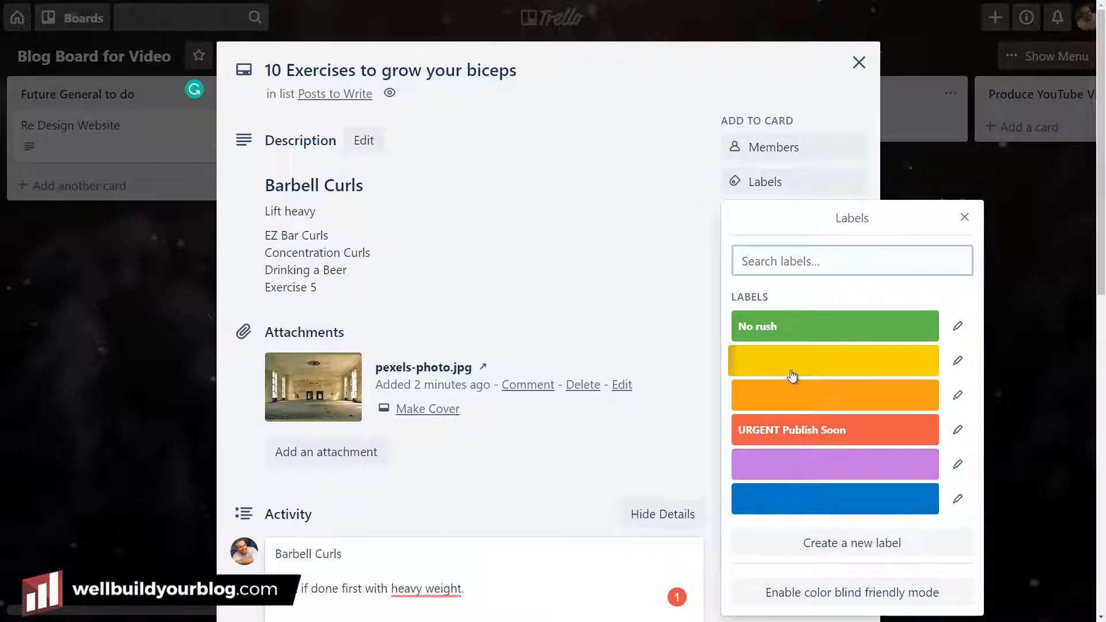
{"action": "left_click", "coordinate": [834, 361]}
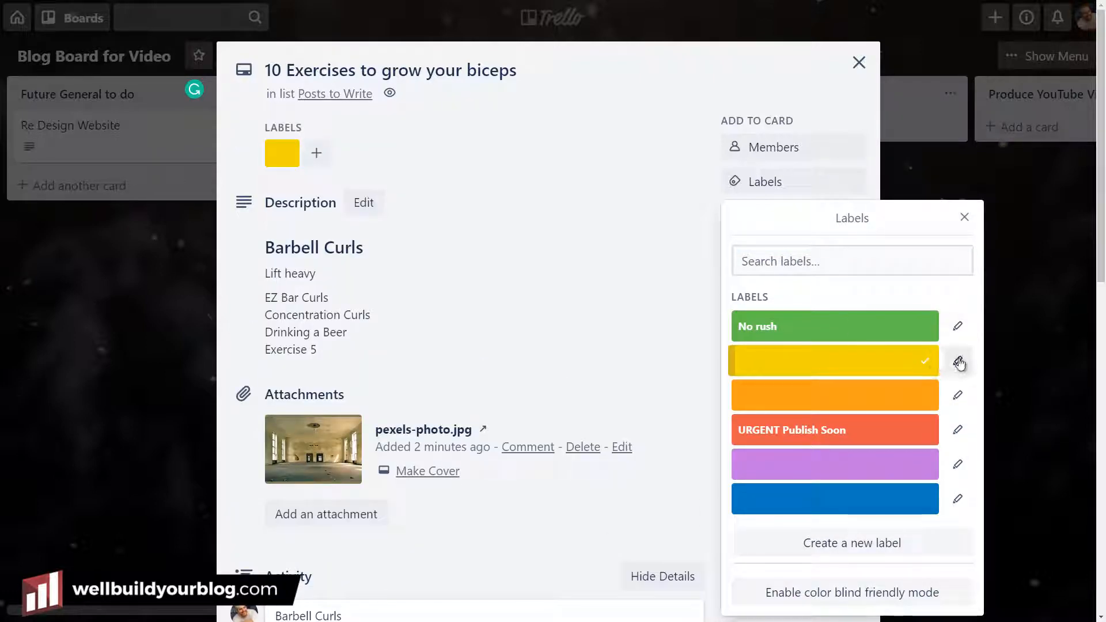
{"action": "left_click", "coordinate": [958, 362]}
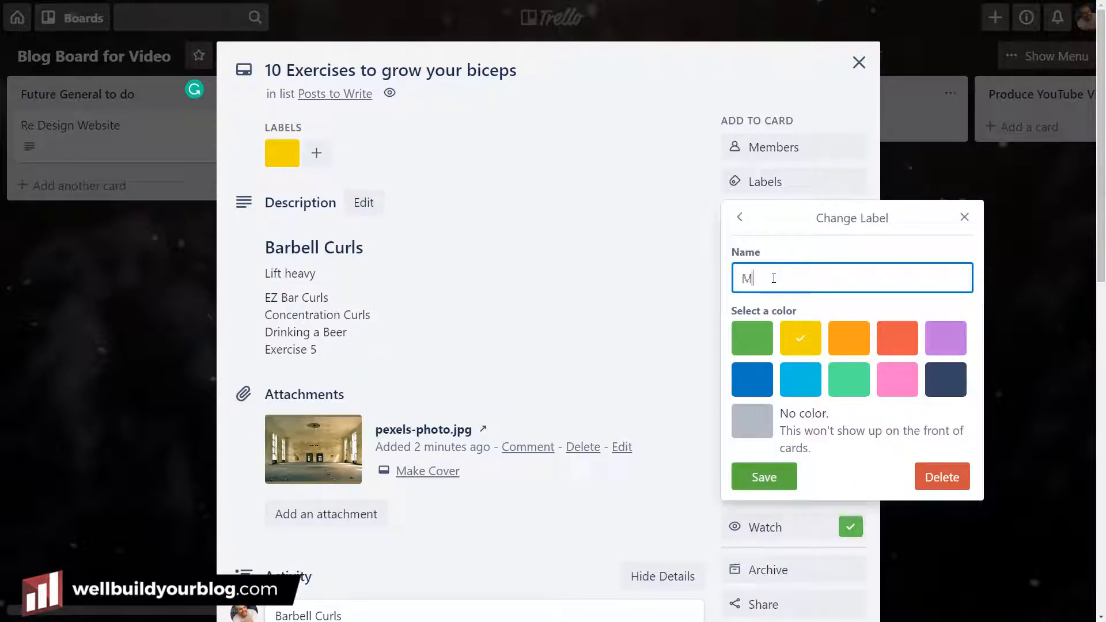
{"action": "type", "text": "Make Video to go with Post"}
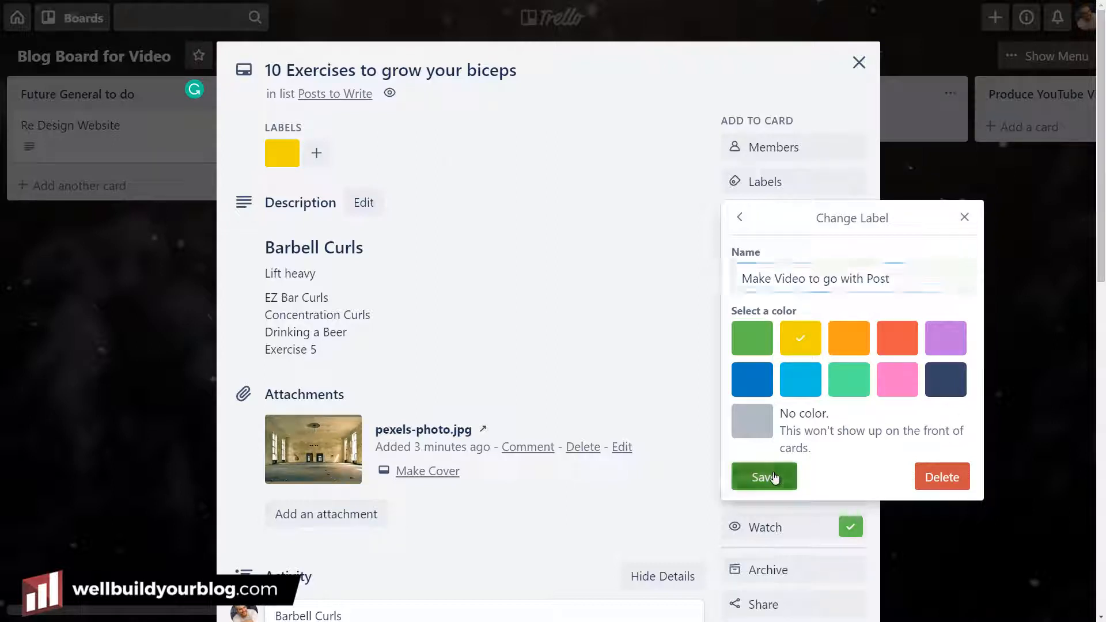
{"action": "left_click", "coordinate": [764, 476]}
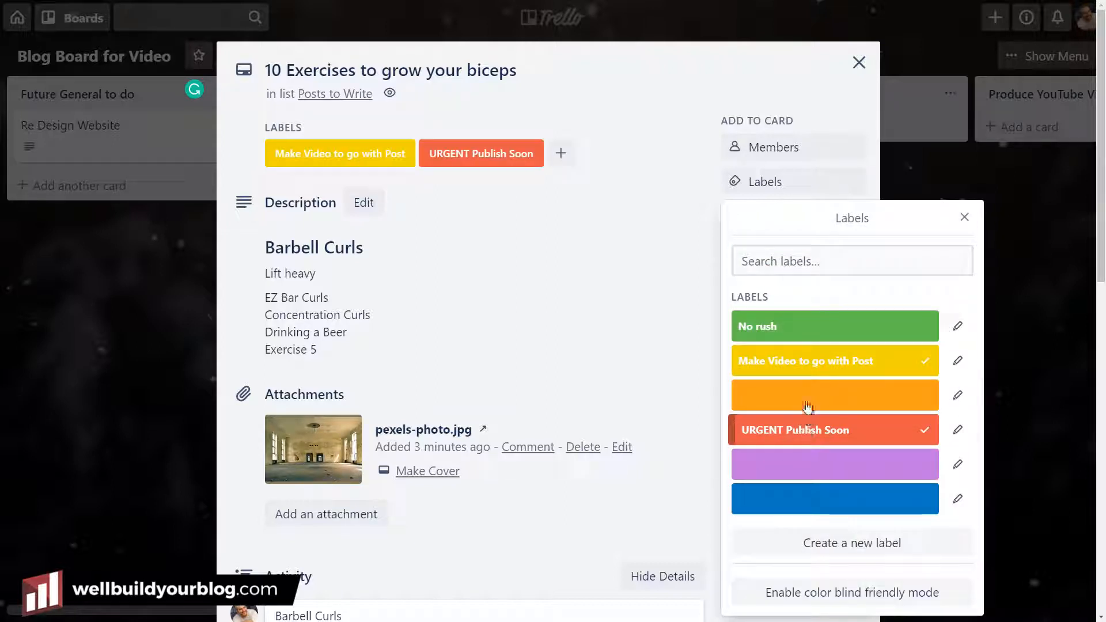
{"action": "mouse_move", "coordinate": [825, 288]}
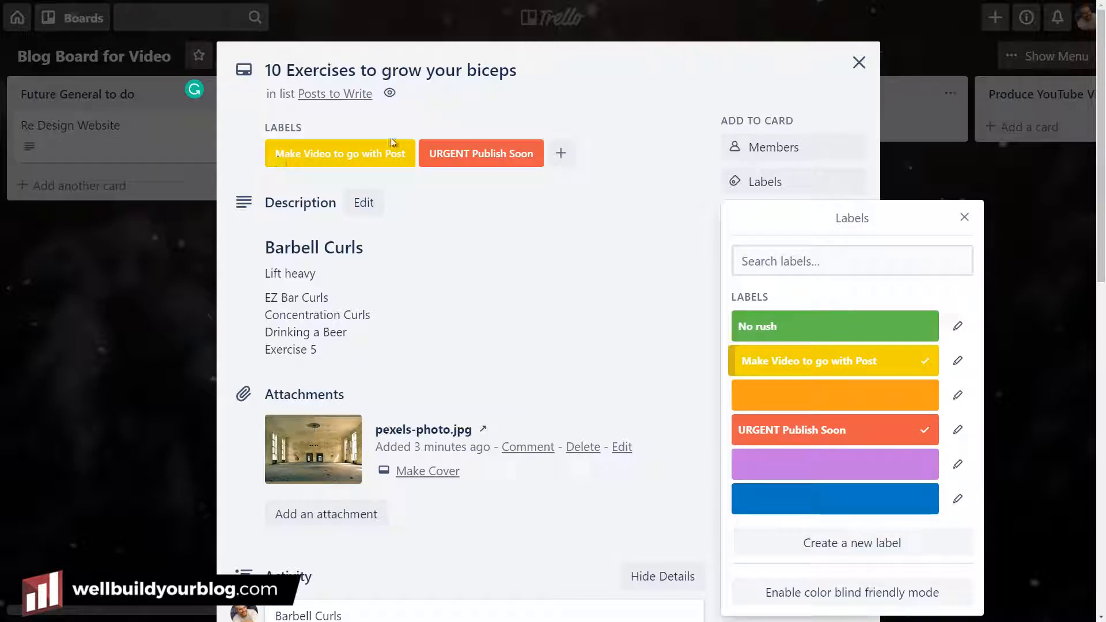
{"action": "left_click", "coordinate": [964, 217]}
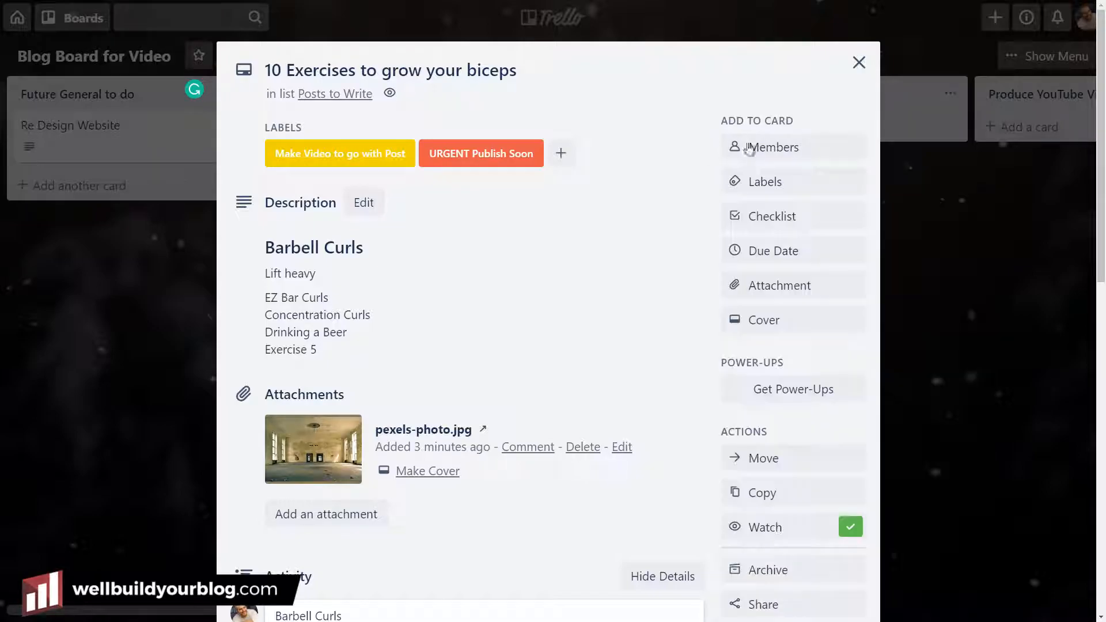
{"action": "left_click", "coordinate": [858, 62]}
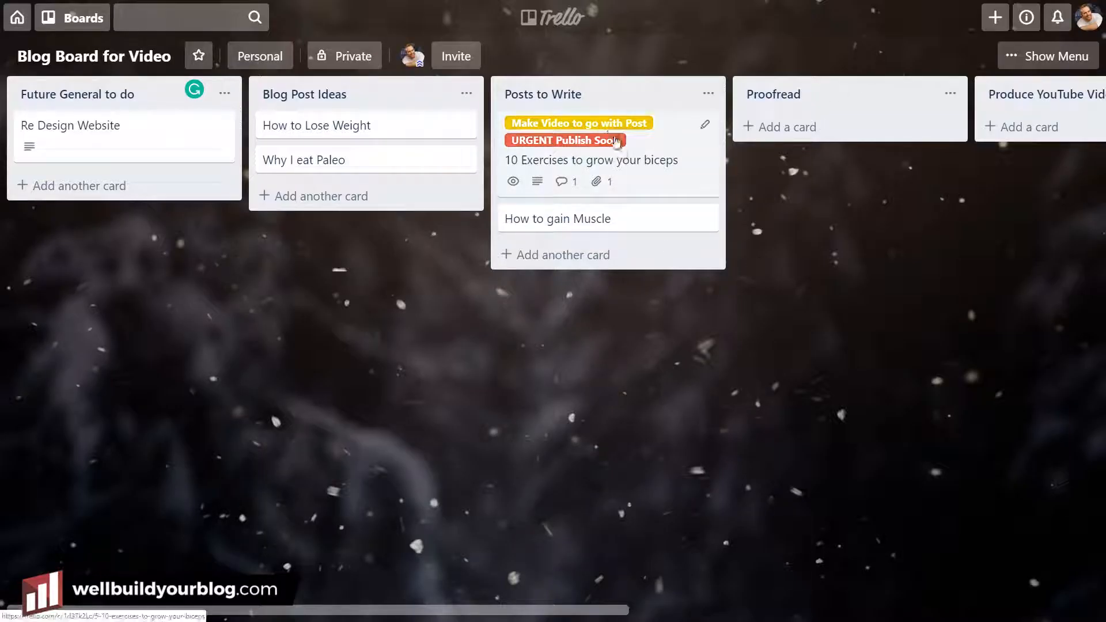
{"action": "mouse_move", "coordinate": [606, 121]}
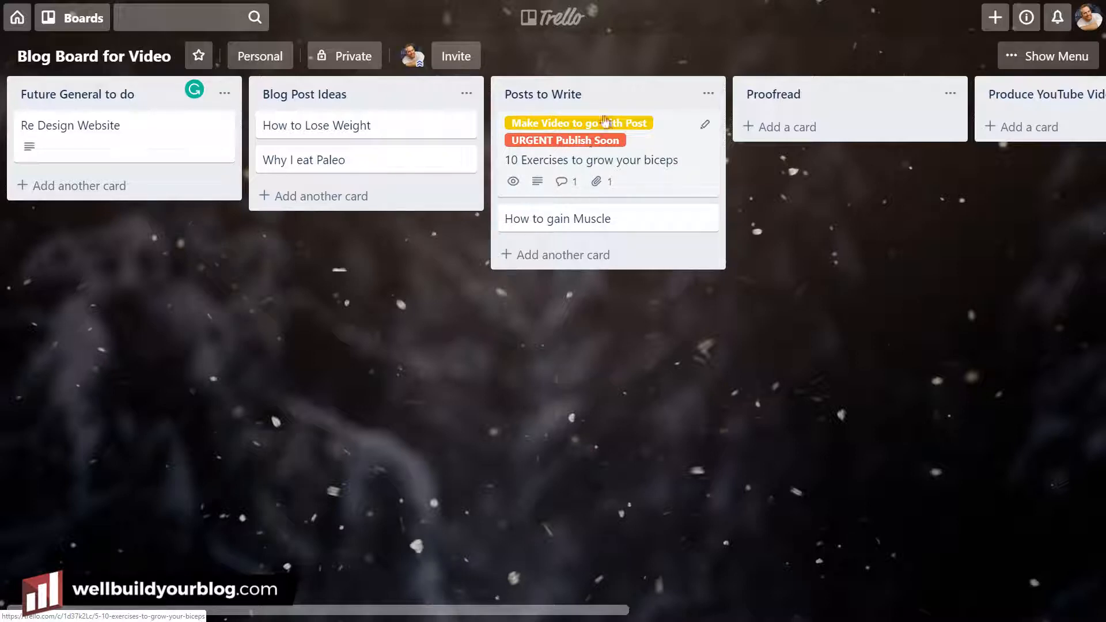
{"action": "mouse_move", "coordinate": [562, 138]}
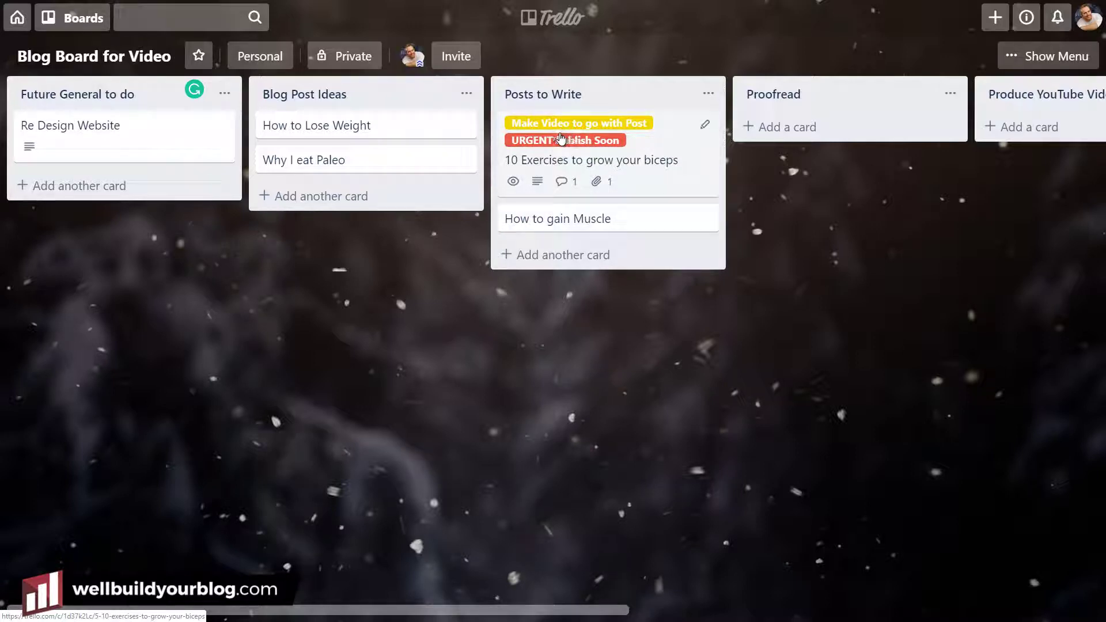
{"action": "left_click", "coordinate": [591, 160]}
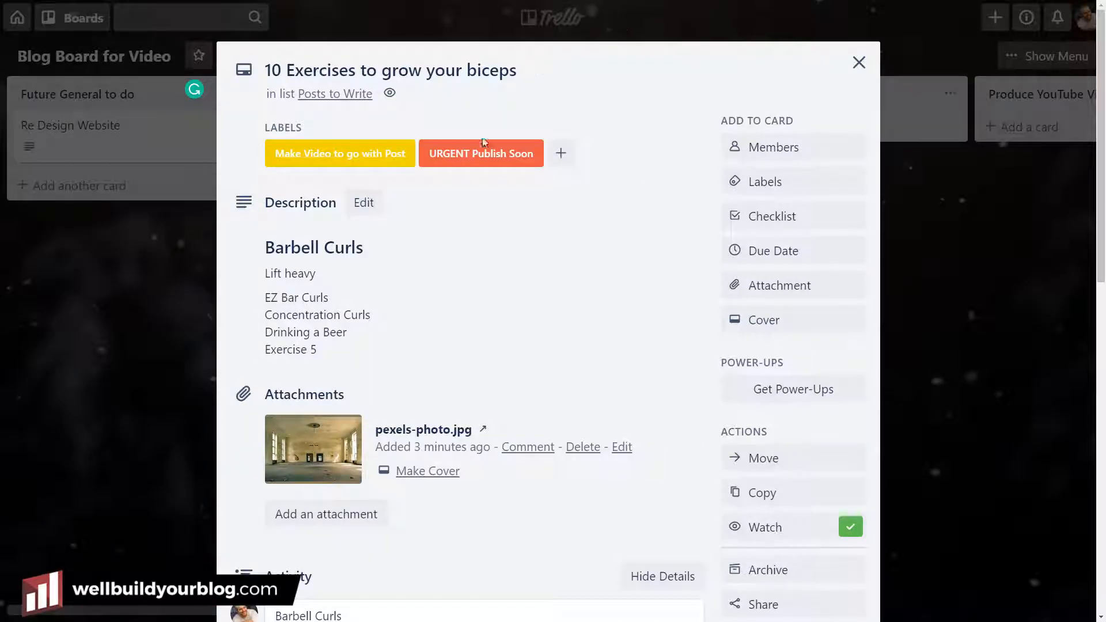
{"action": "mouse_move", "coordinate": [764, 258]}
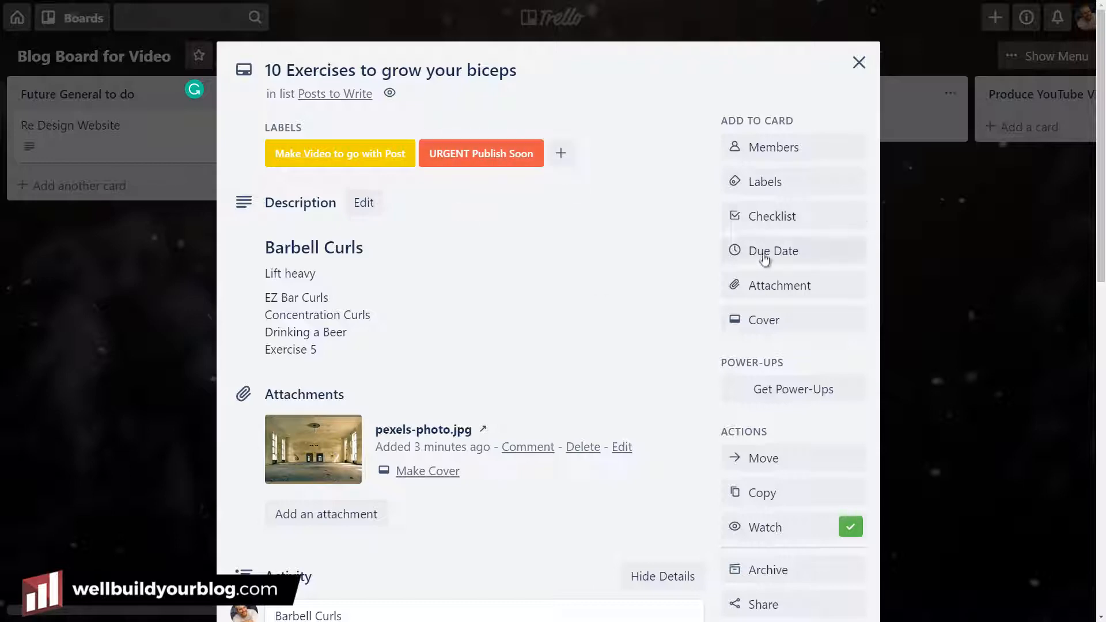
- Set the card's due date to Sep 19, then change it to the 10th
{"action": "left_click", "coordinate": [772, 251]}
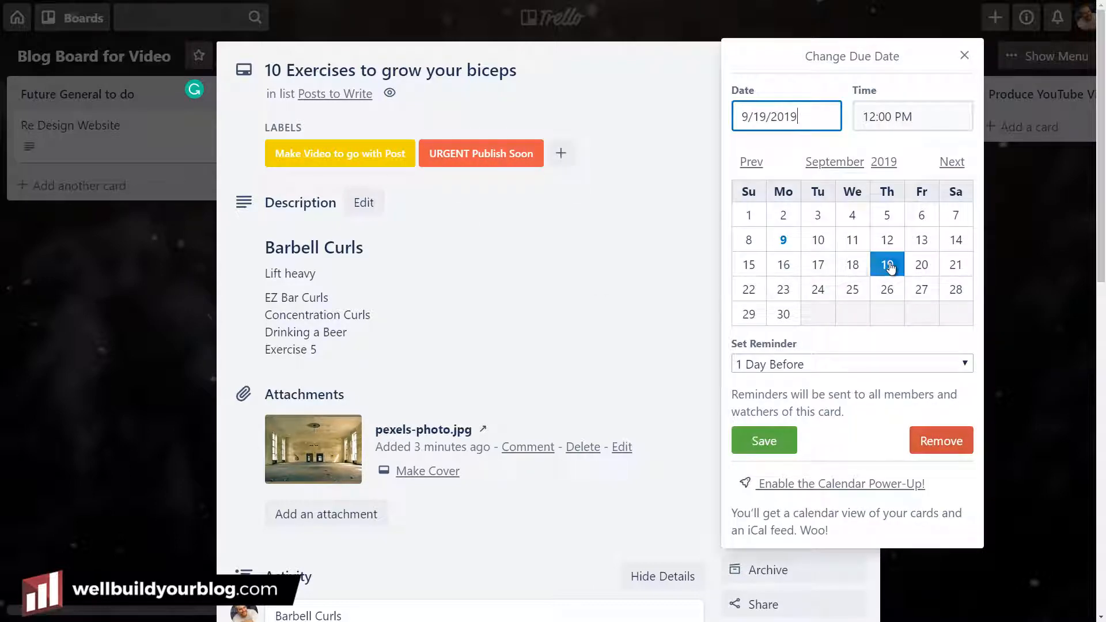
{"action": "left_click", "coordinate": [763, 440]}
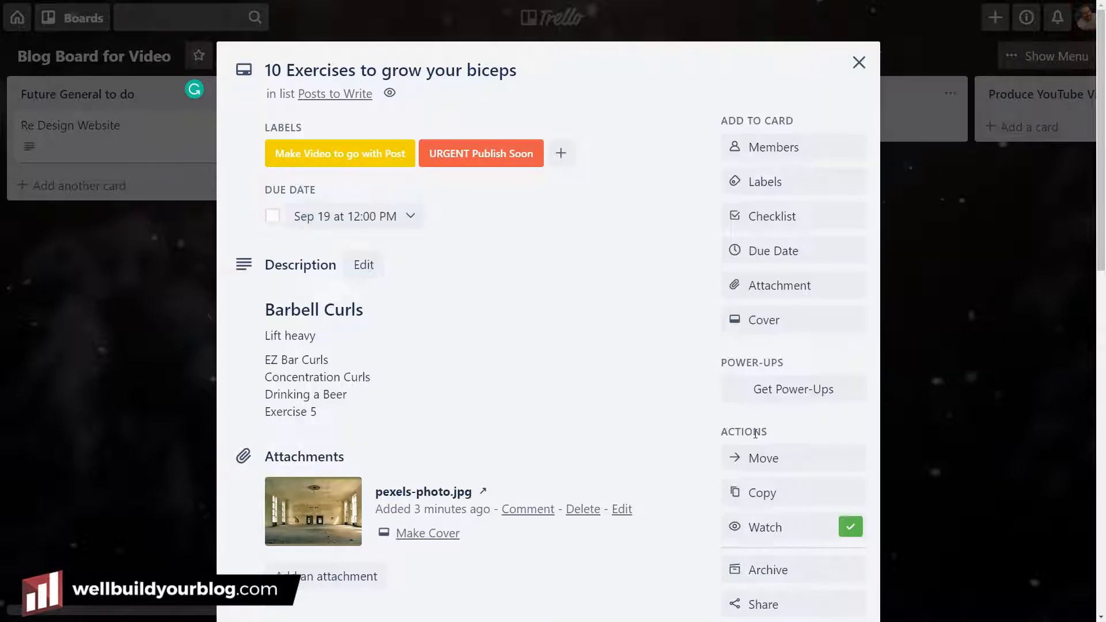
{"action": "mouse_move", "coordinate": [364, 219]}
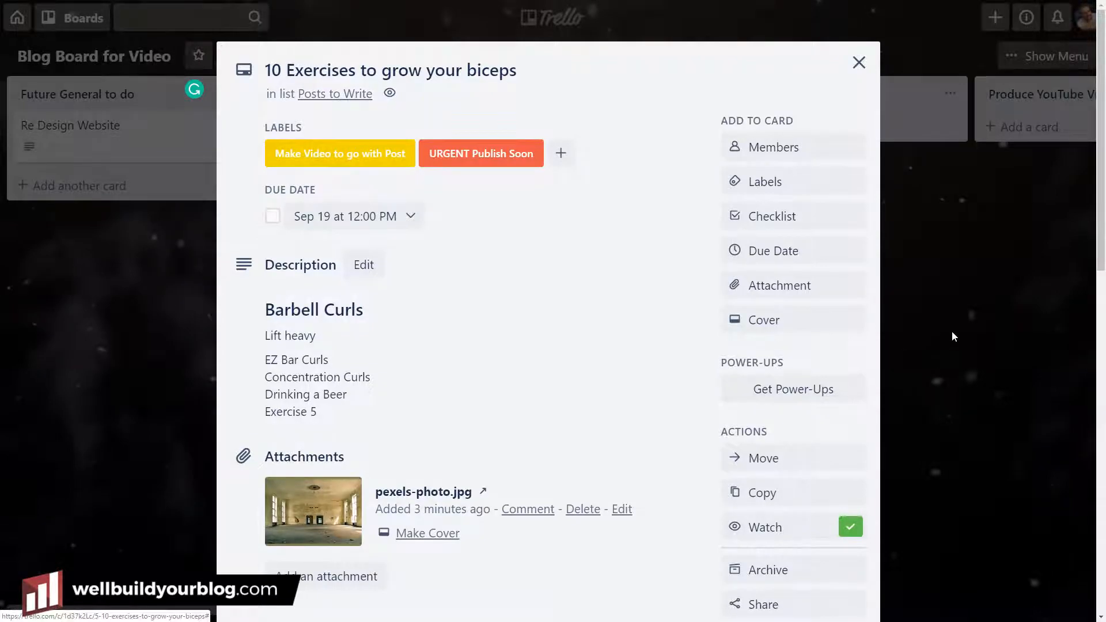
{"action": "left_click", "coordinate": [858, 62]}
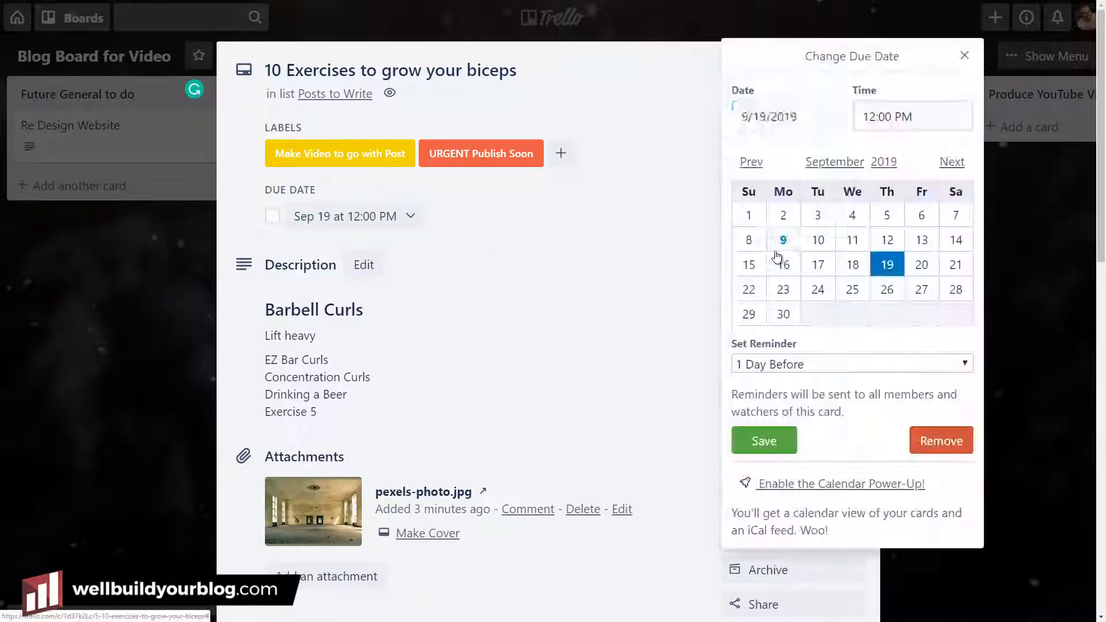
{"action": "left_click", "coordinate": [818, 239]}
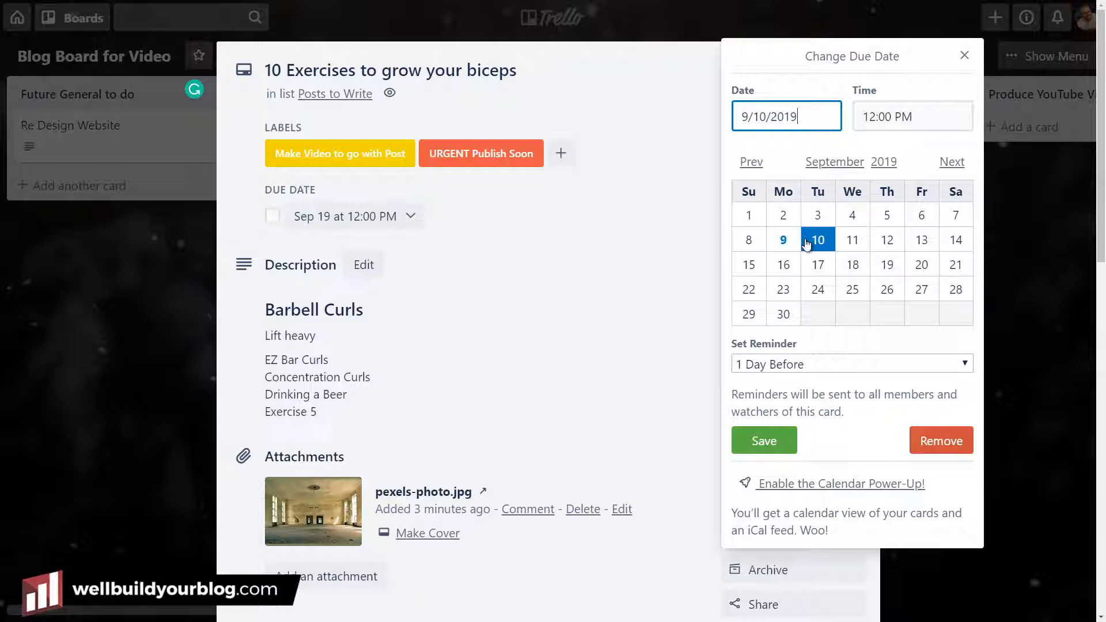
{"action": "left_click", "coordinate": [764, 440]}
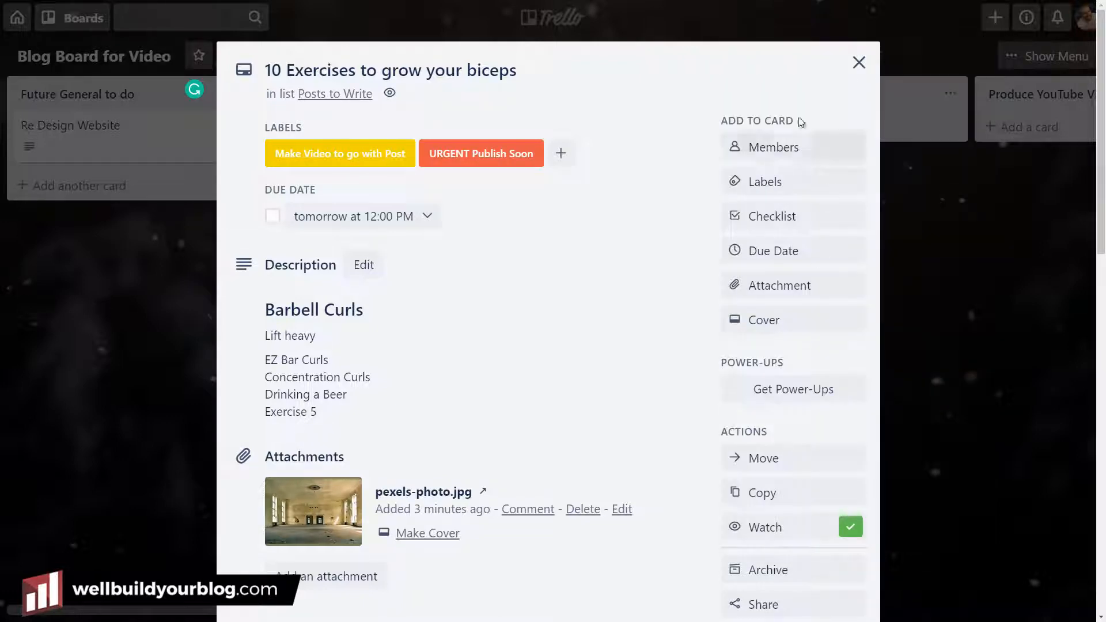
- Change the due date to today at 12:00 PM and return to the board
{"action": "left_click", "coordinate": [858, 63]}
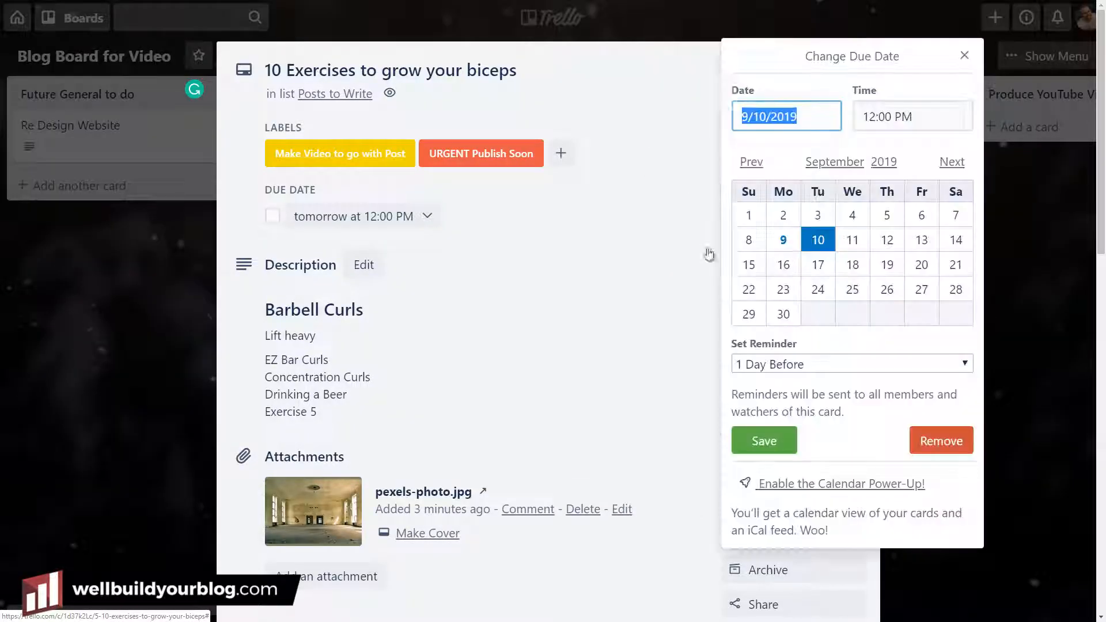
{"action": "left_click", "coordinate": [764, 440]}
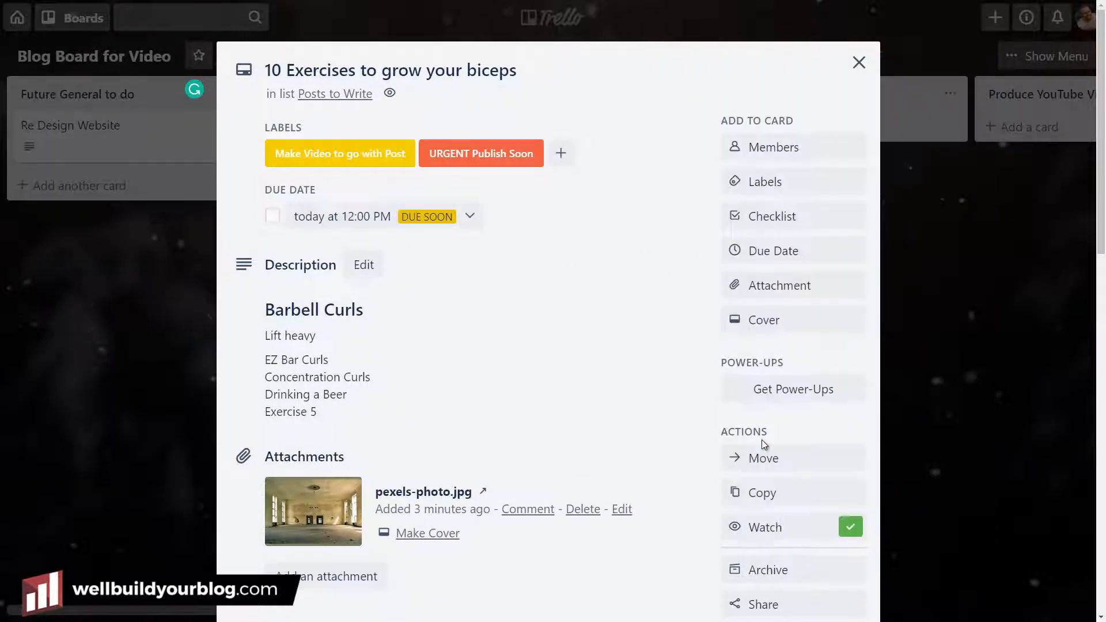
{"action": "left_click", "coordinate": [858, 62]}
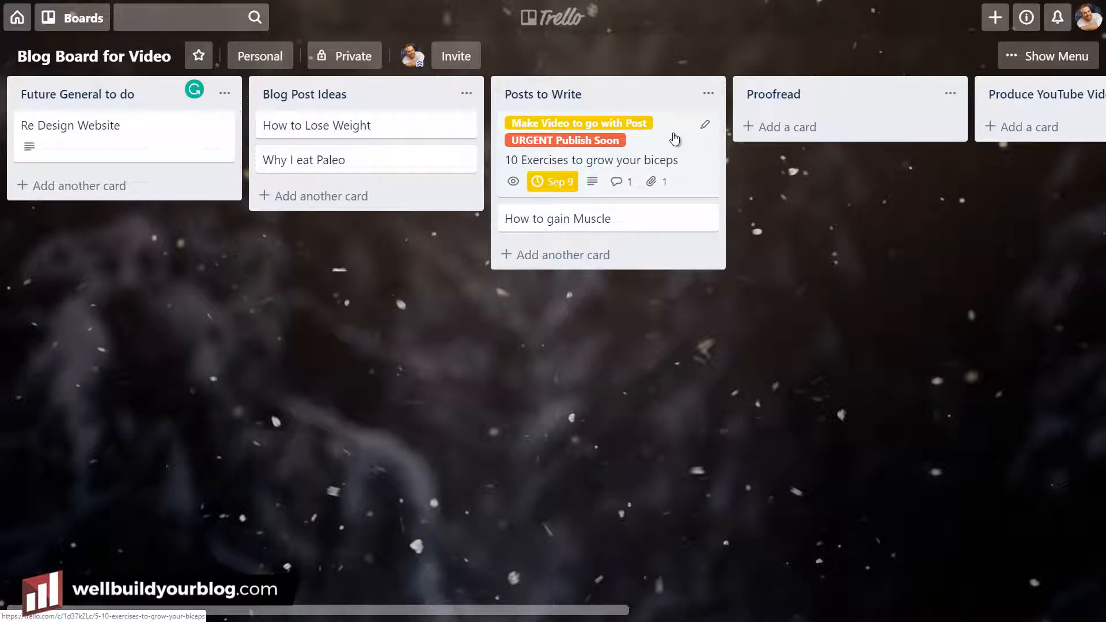
- Reopen the biceps card and browse the Power-Ups directory
{"action": "left_click", "coordinate": [591, 160]}
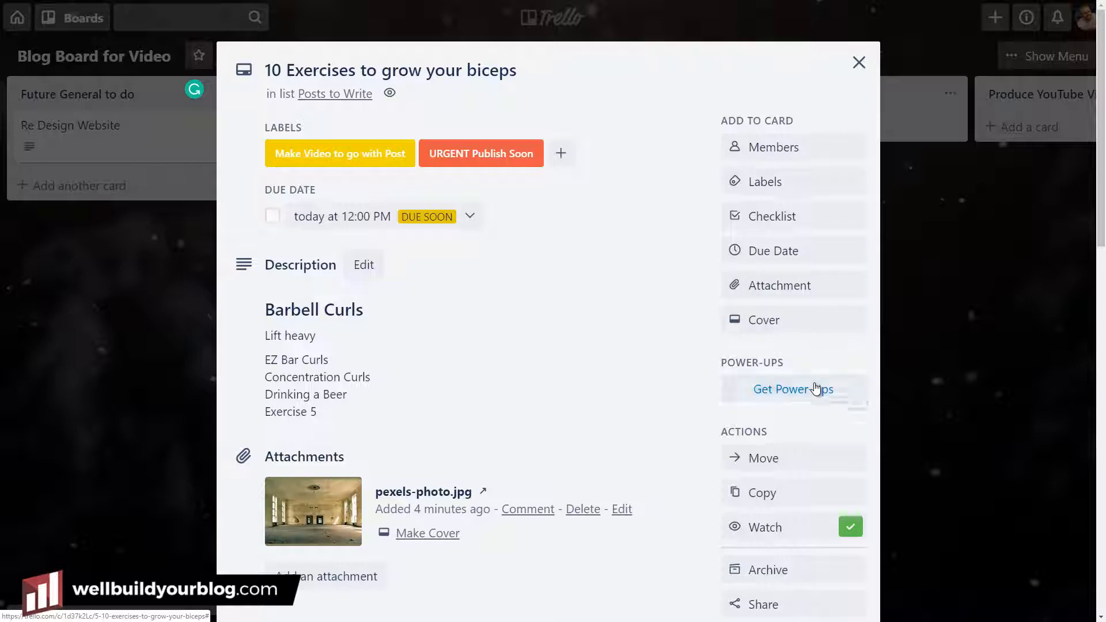
{"action": "left_click", "coordinate": [792, 390]}
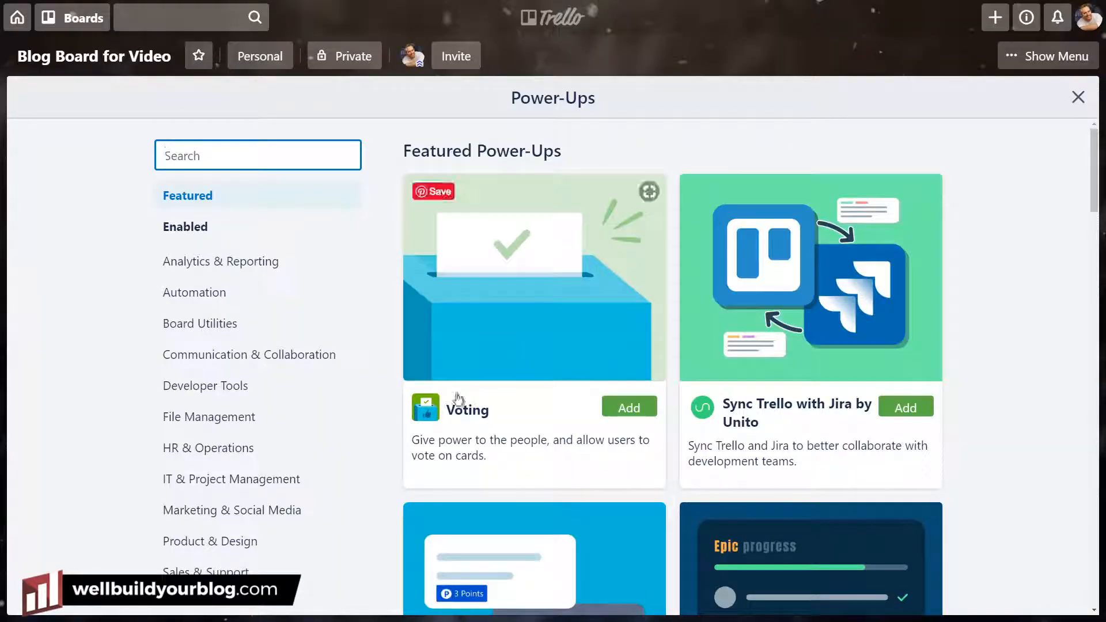
{"action": "mouse_move", "coordinate": [1079, 96]}
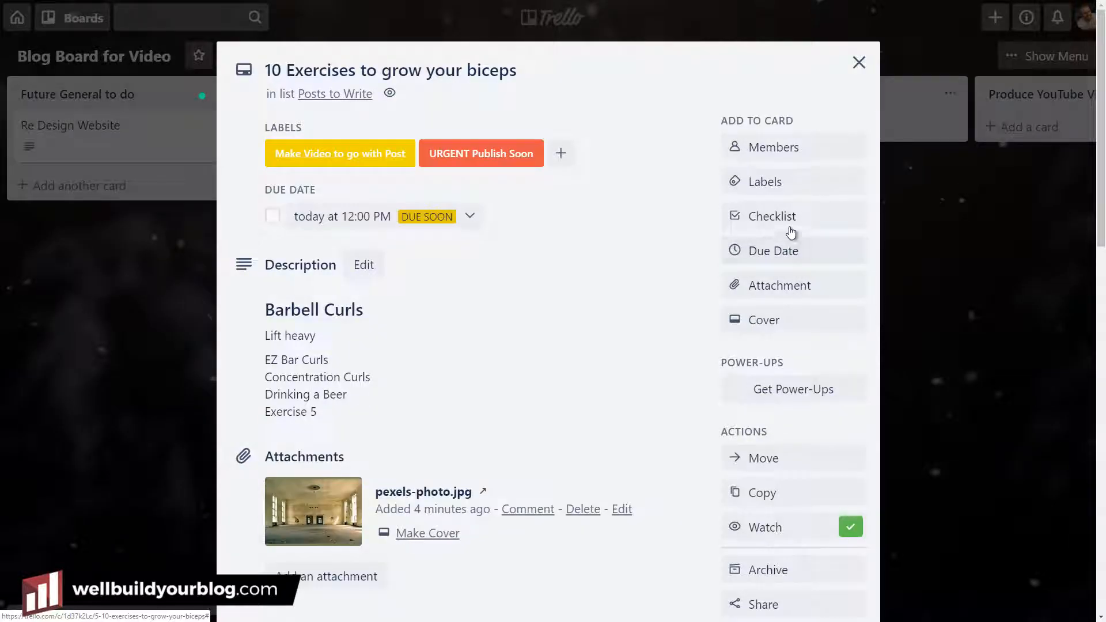
- Create a Written checklist on the card with a corrected Proofread item
{"action": "left_click", "coordinate": [772, 216]}
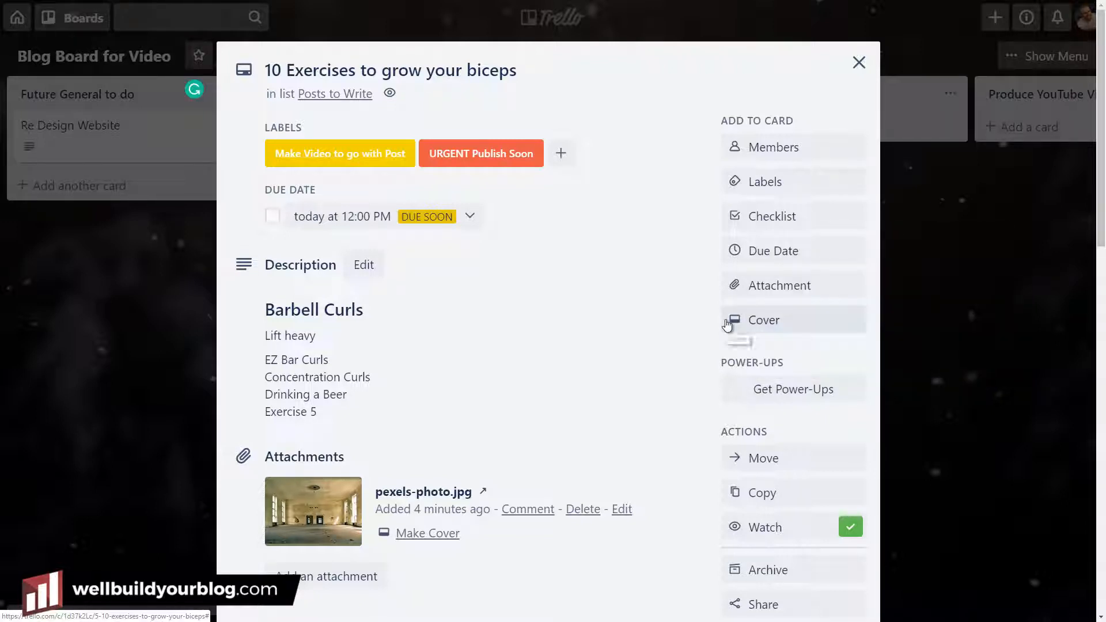
{"action": "left_click", "coordinate": [772, 217]}
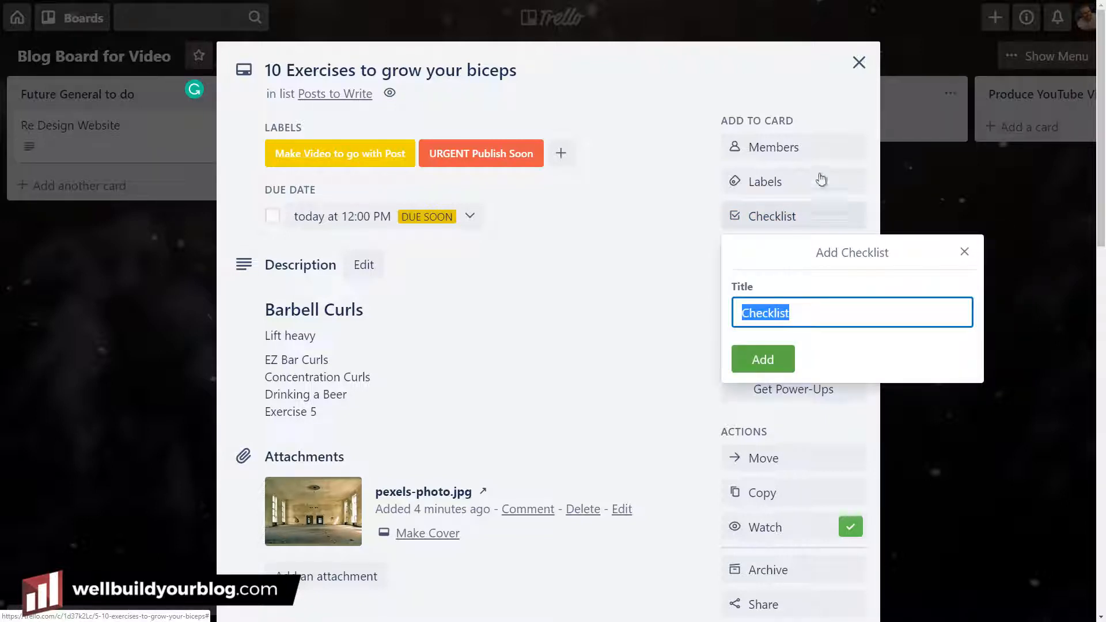
{"action": "mouse_move", "coordinate": [853, 74]}
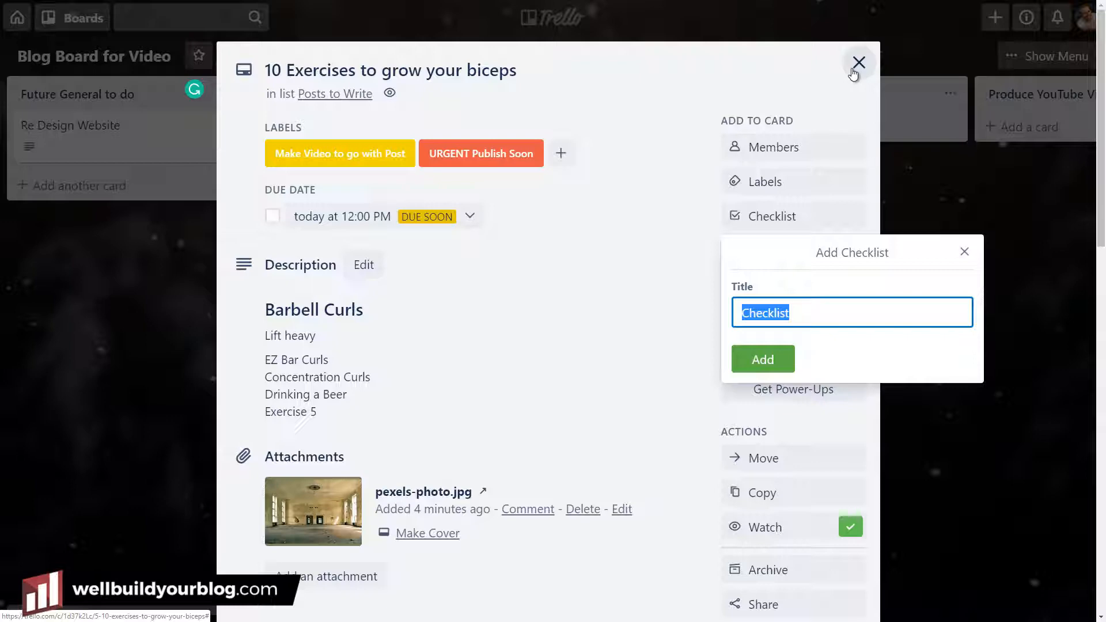
{"action": "left_click", "coordinate": [763, 359]}
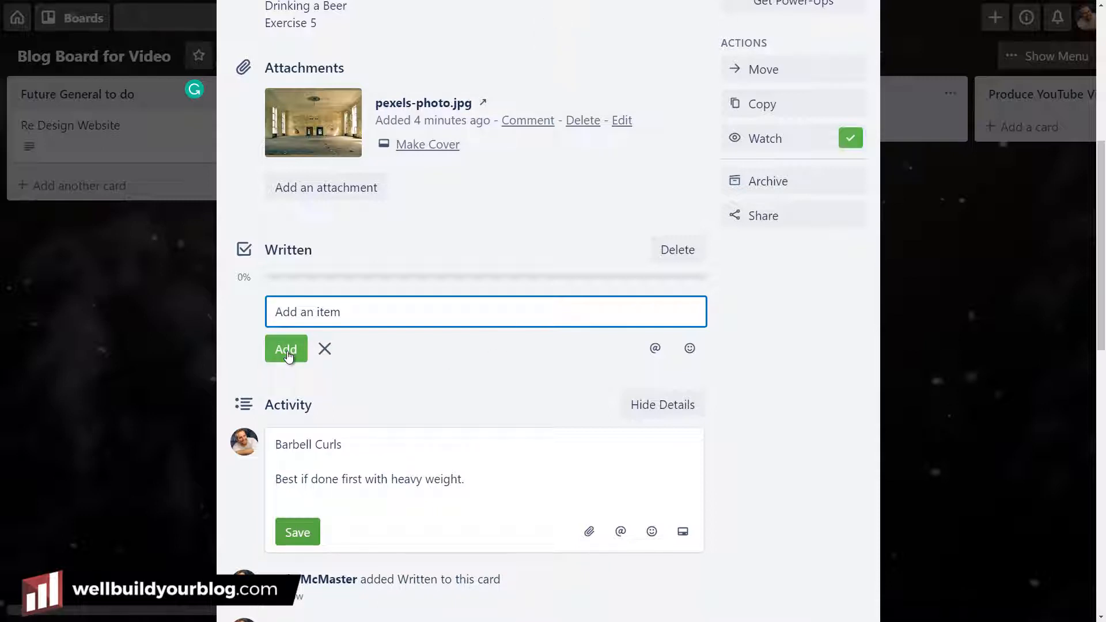
{"action": "left_click", "coordinate": [286, 349]}
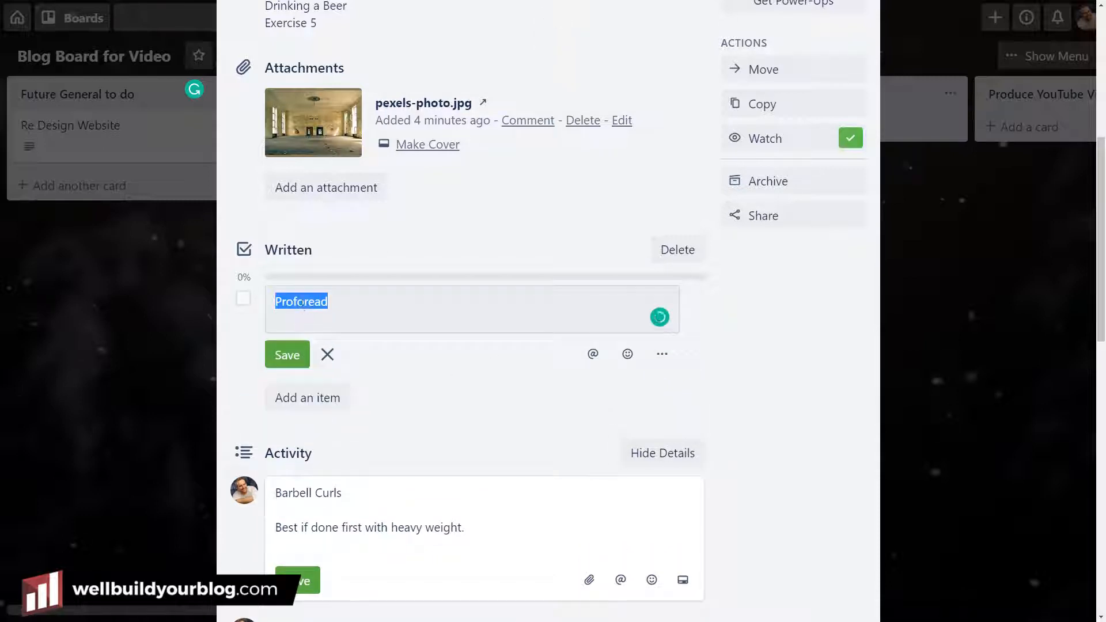
{"action": "left_click", "coordinate": [293, 311]}
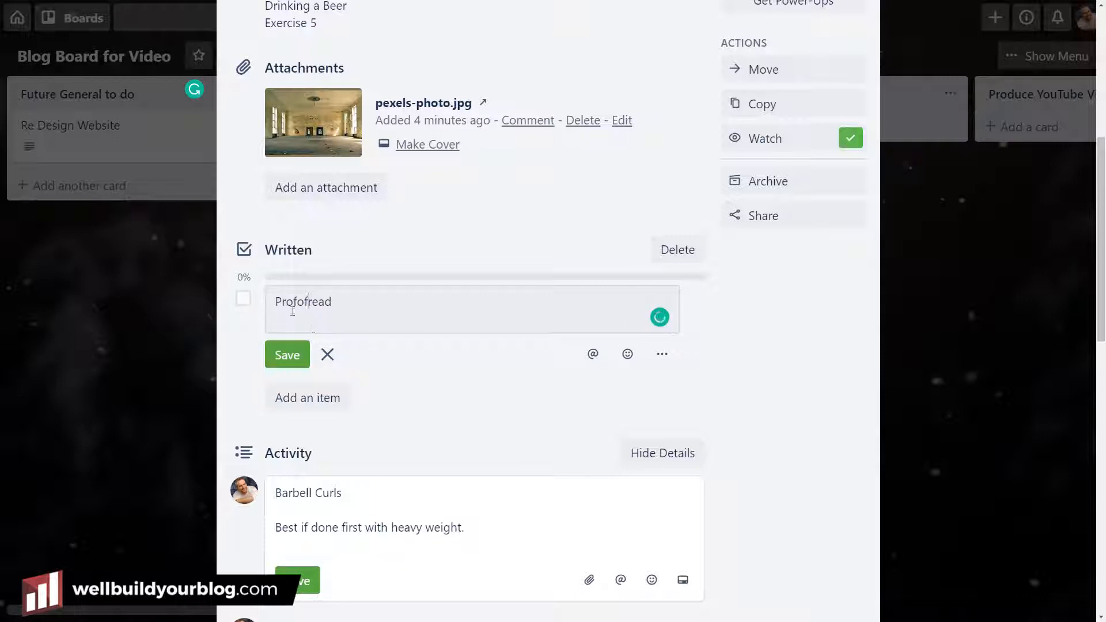
{"action": "left_click", "coordinate": [287, 355]}
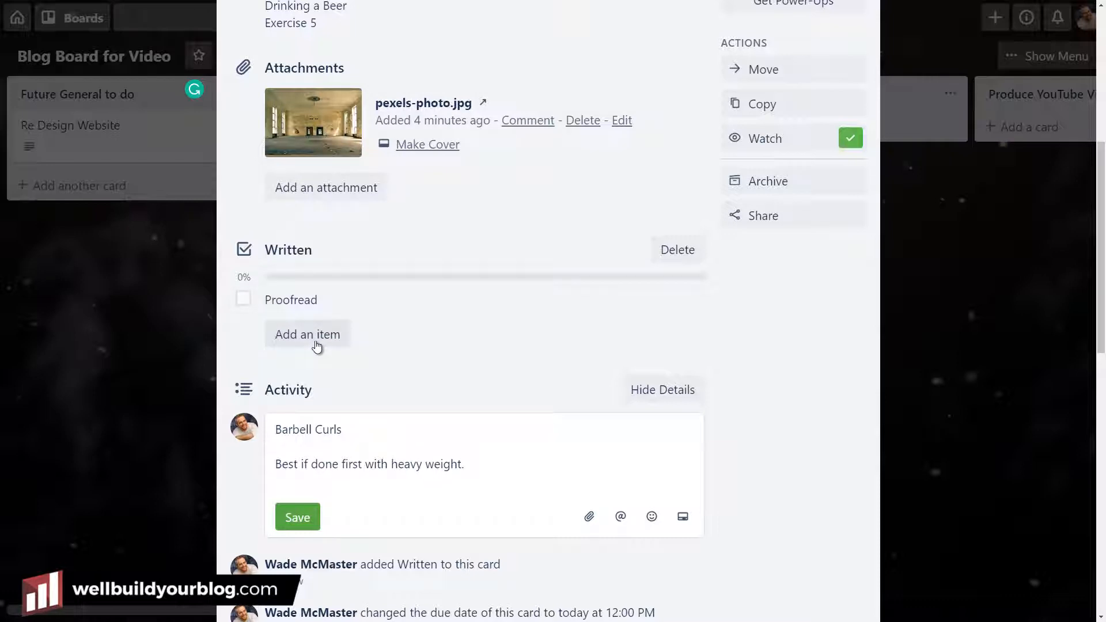
- Add a YouTube Video item to the Written checklist
{"action": "left_click", "coordinate": [307, 334]}
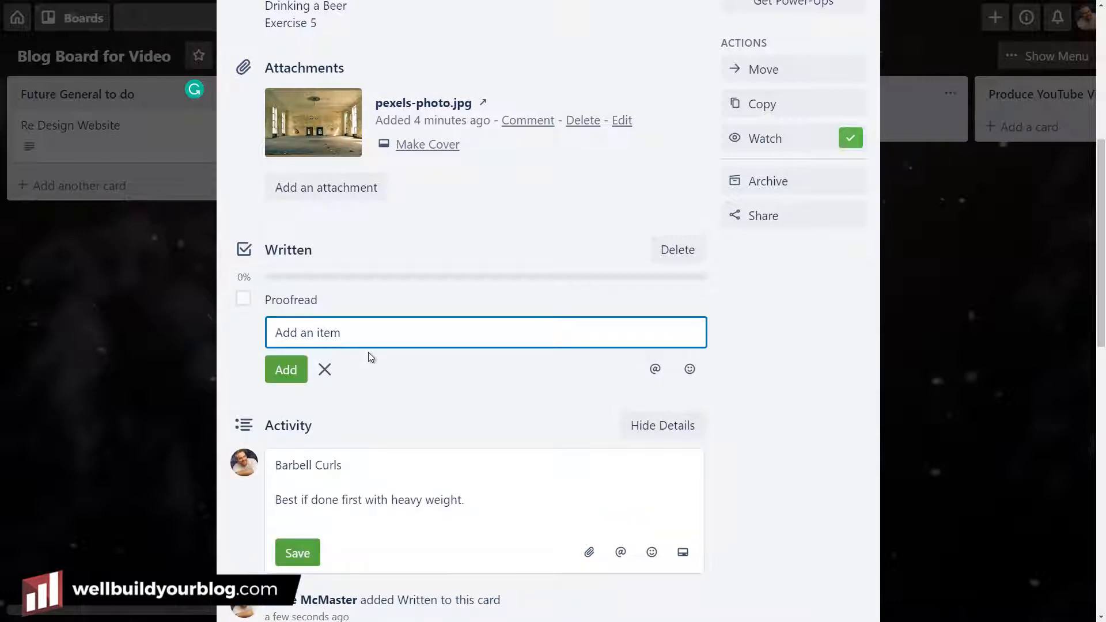
{"action": "type", "text": "Yout"}
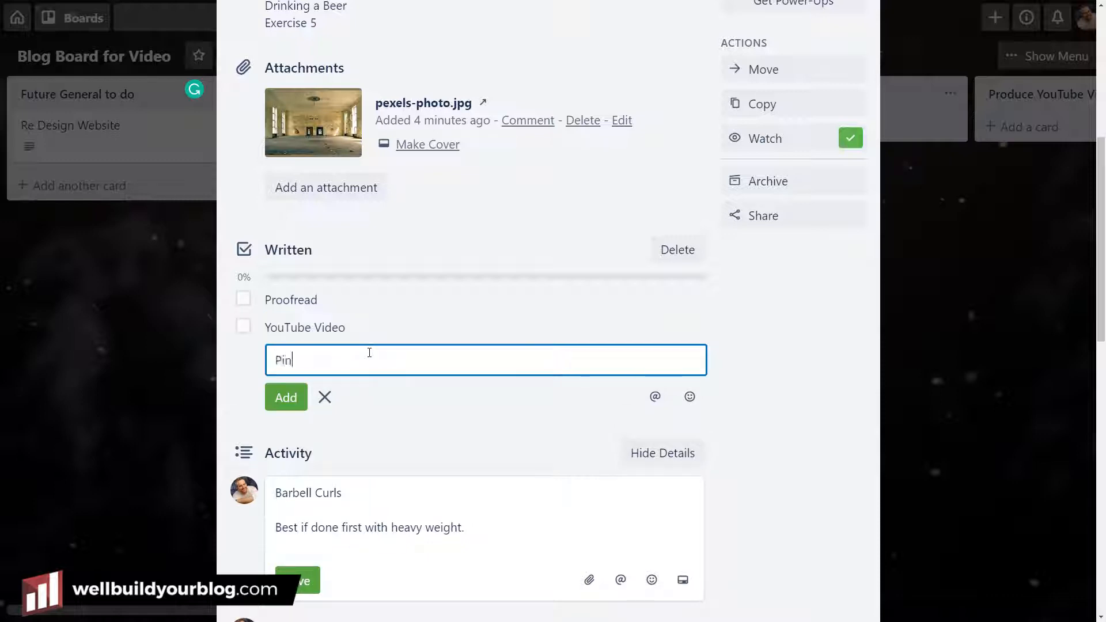
{"action": "left_click", "coordinate": [286, 397]}
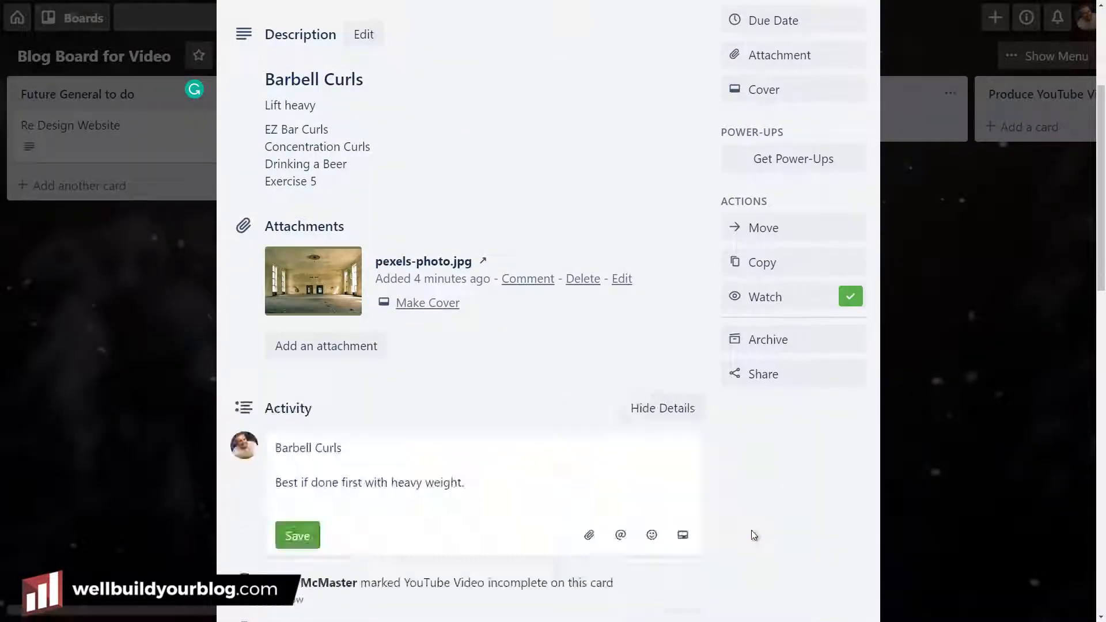
- Scroll through the biceps card's details past the labels, due date, description and photo
{"action": "scroll", "scroll_direction": "down", "scroll_amount": 3}
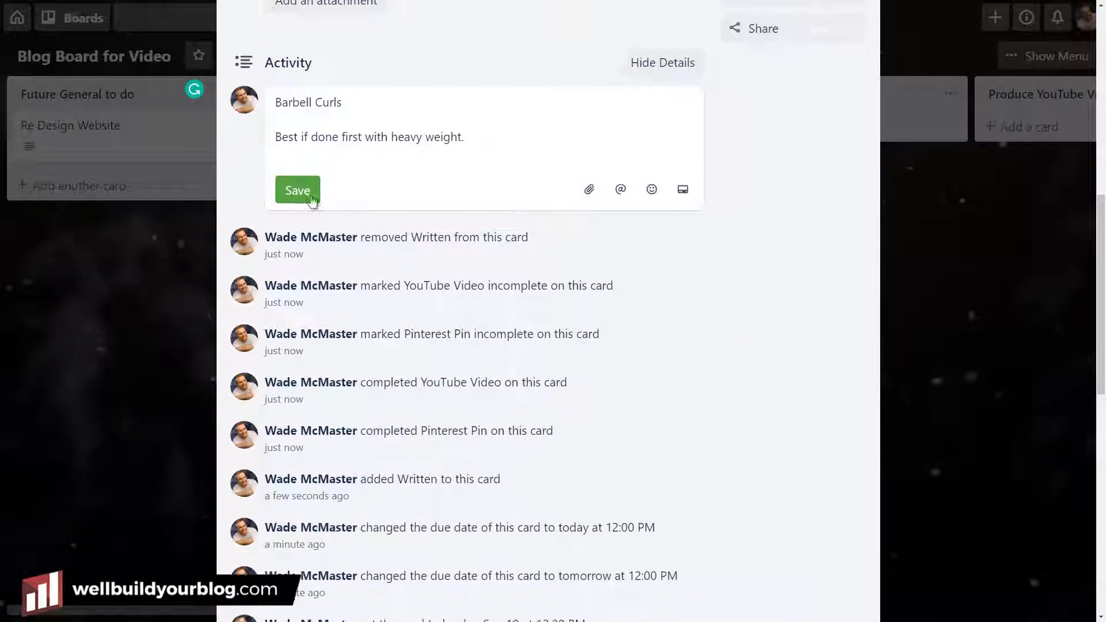
{"action": "mouse_move", "coordinate": [532, 244]}
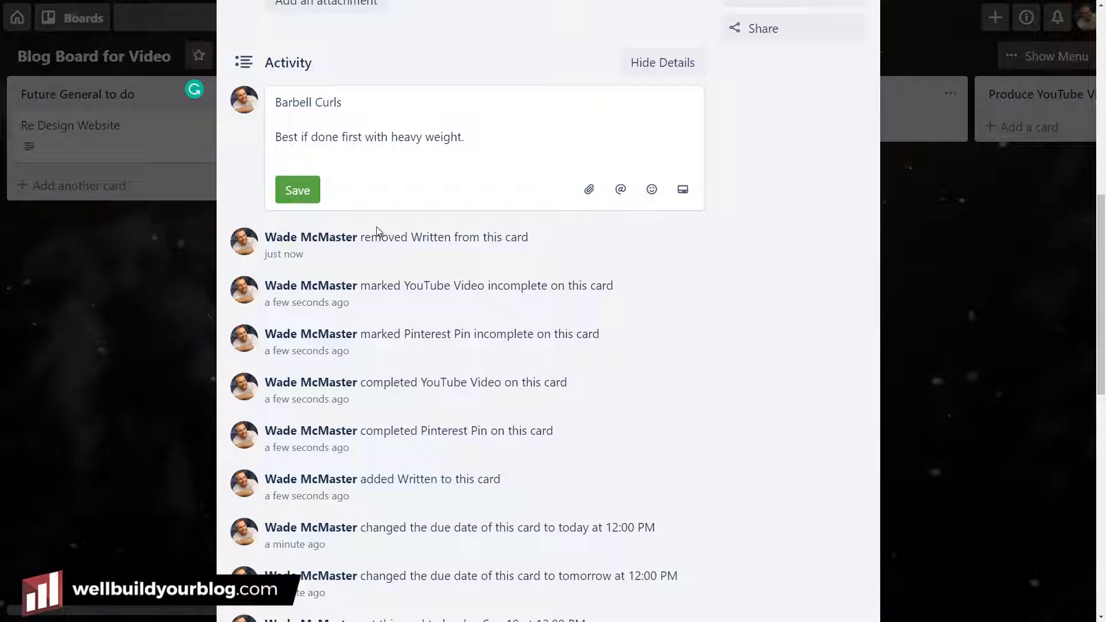
{"action": "scroll", "scroll_direction": "down", "scroll_amount": 3}
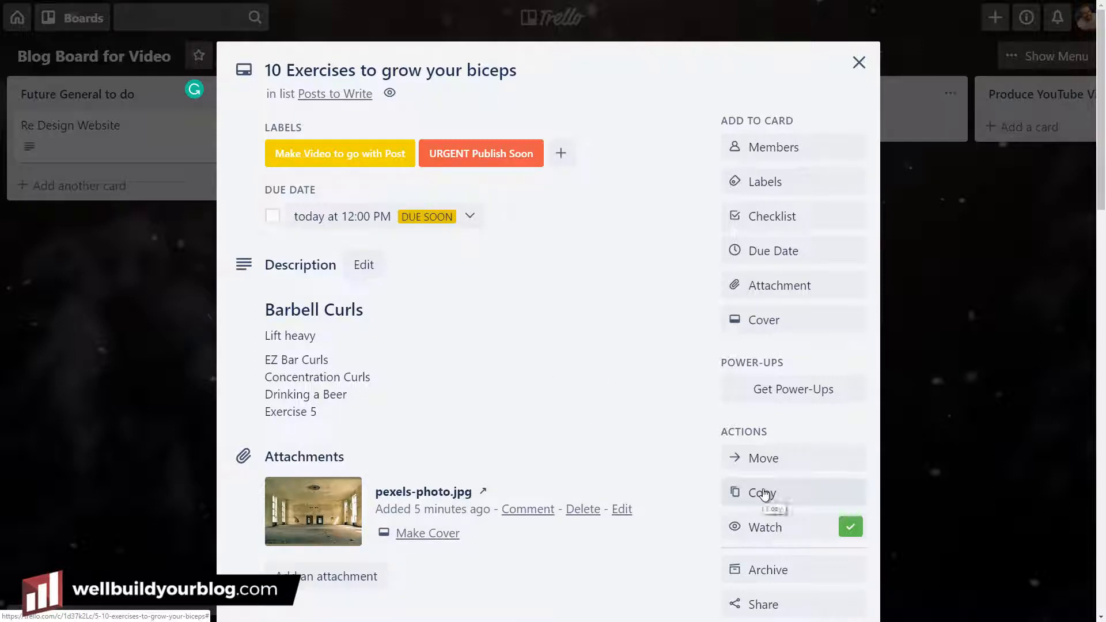
{"action": "mouse_move", "coordinate": [769, 588]}
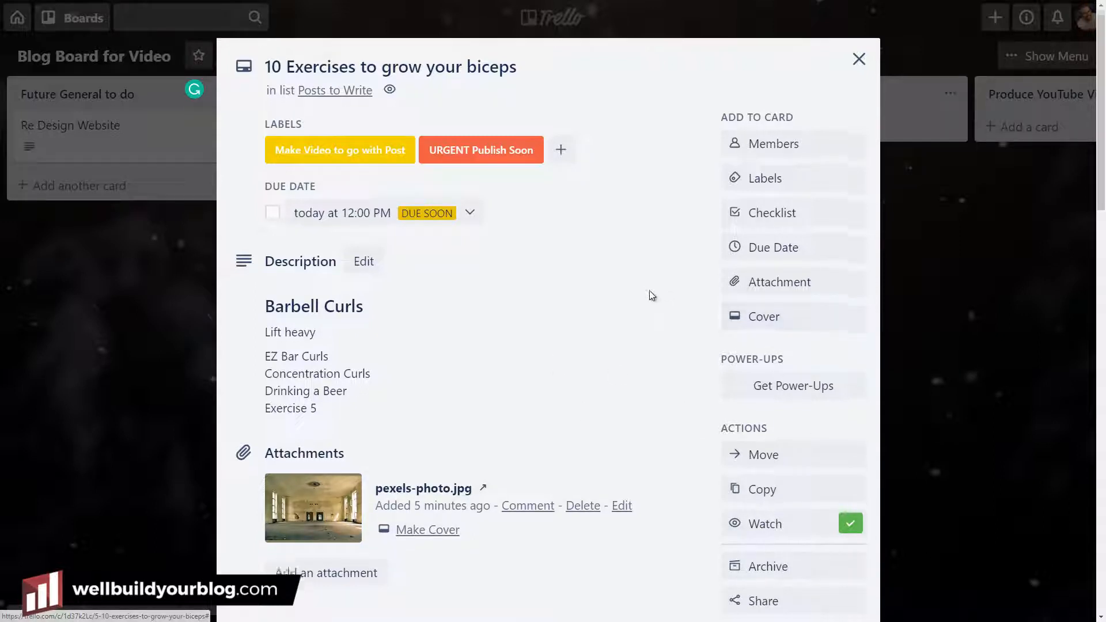
{"action": "scroll", "scroll_direction": "down", "scroll_amount": 3}
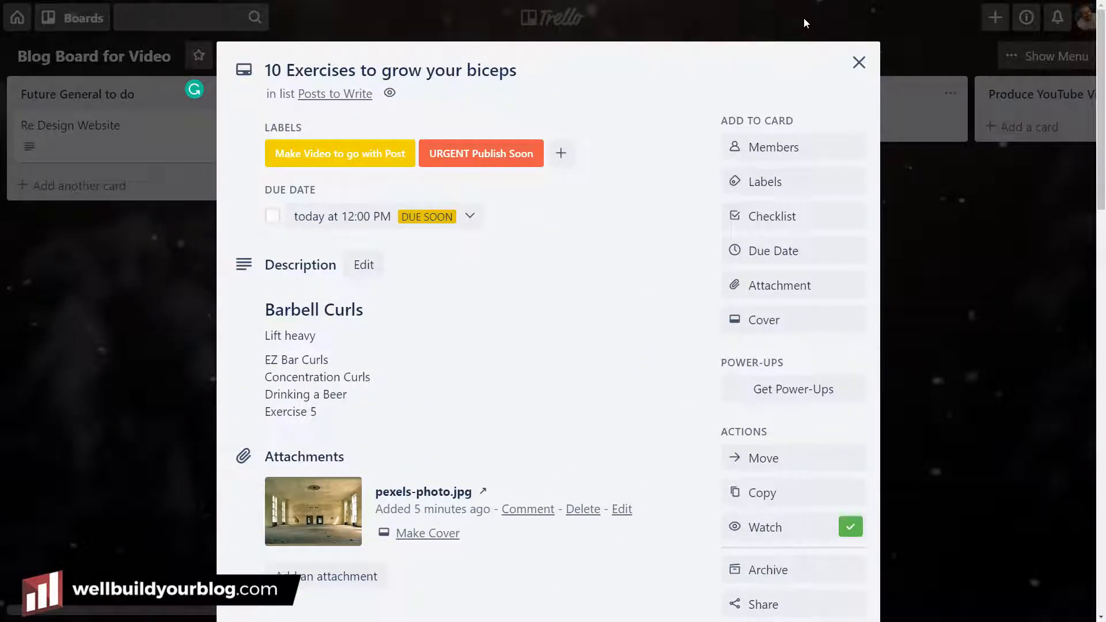
- Move the biceps card into the Posts to Publish list and reopen its details
{"action": "left_click", "coordinate": [858, 63]}
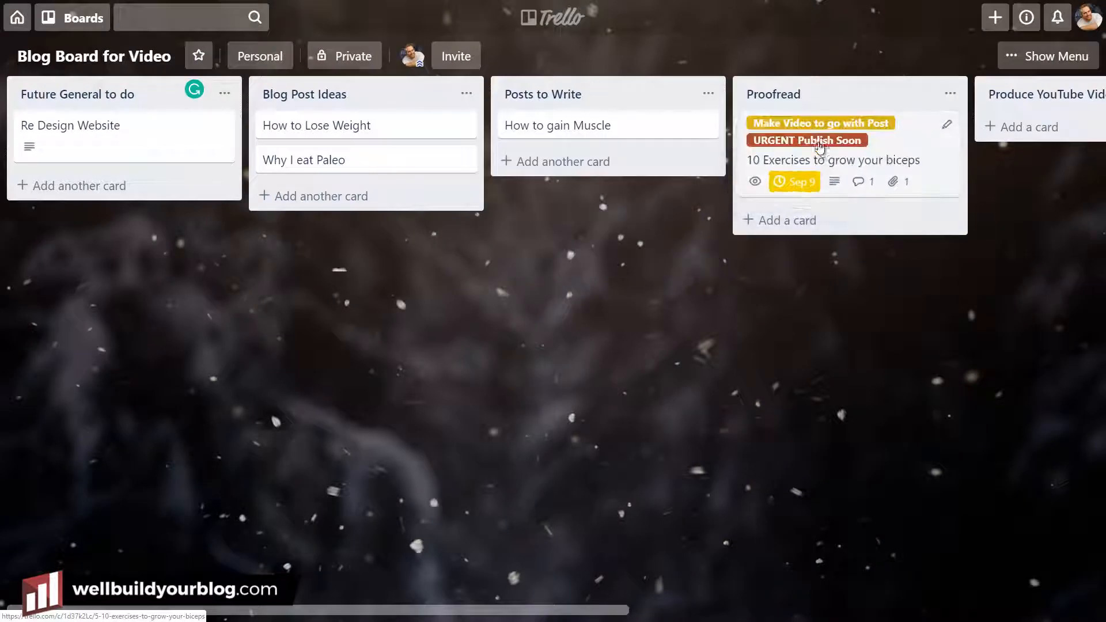
{"action": "scroll", "scroll_direction": "right", "scroll_amount": 3}
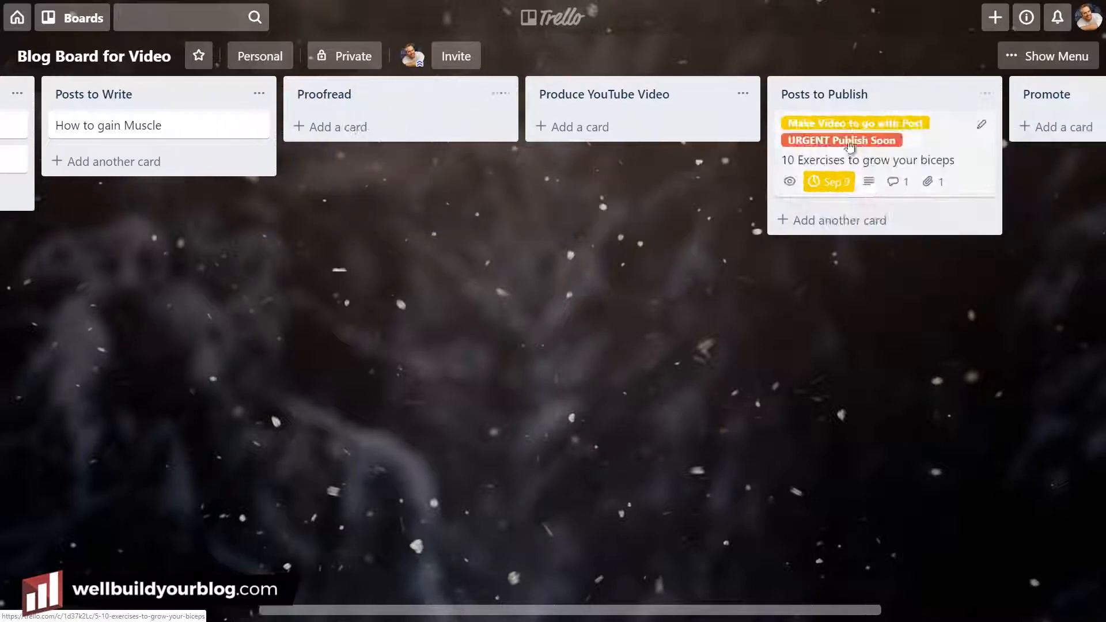
{"action": "left_click", "coordinate": [824, 95]}
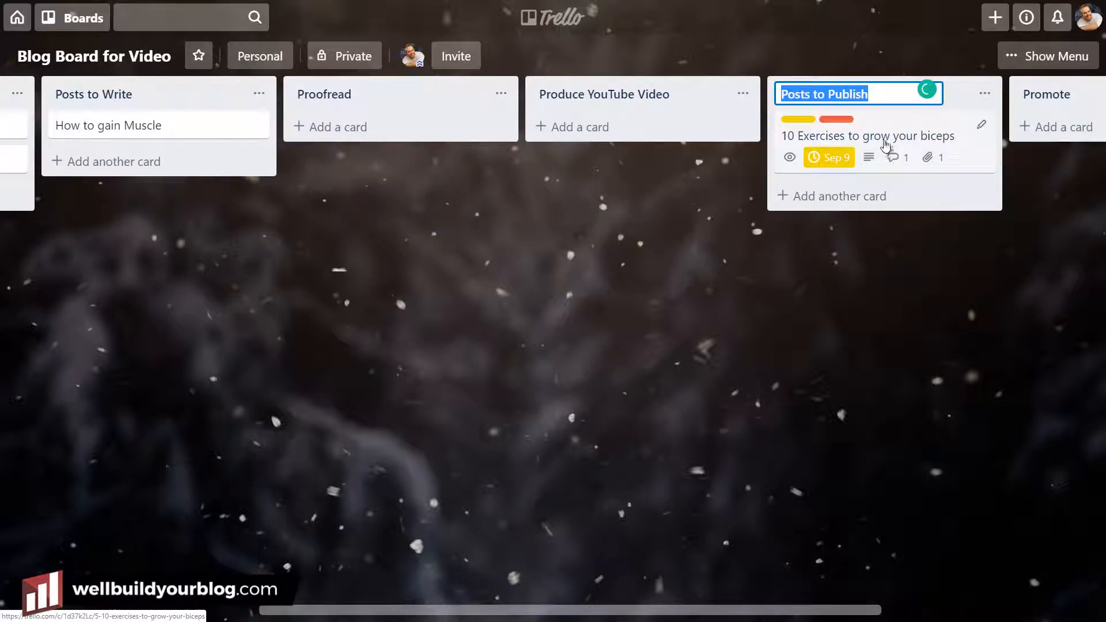
{"action": "left_click", "coordinate": [868, 136]}
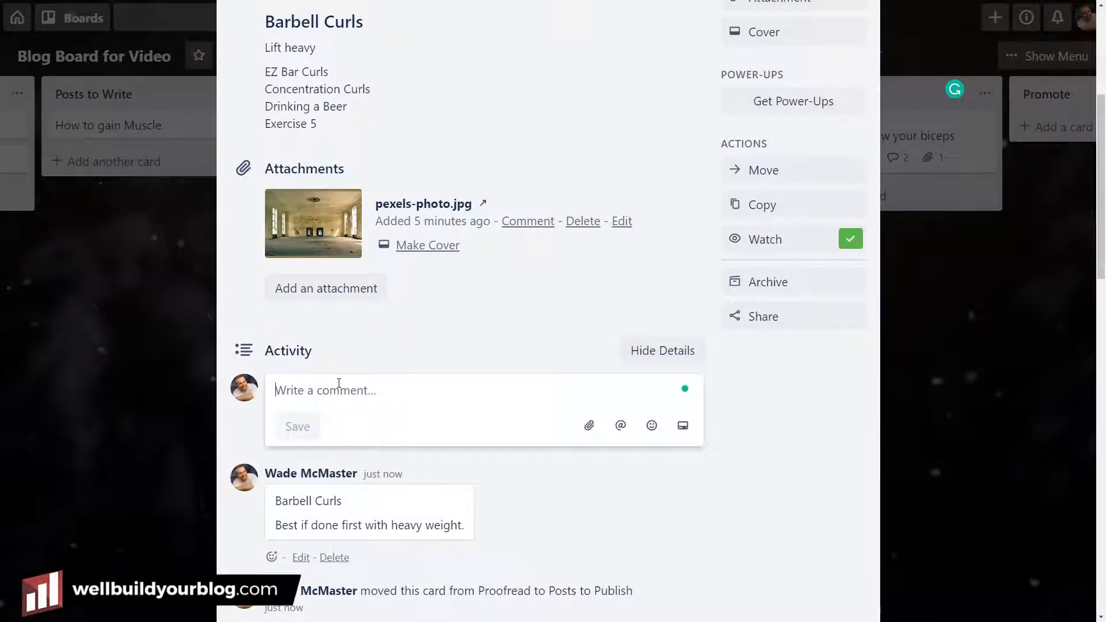
- Add a 'Published on Facebook' comment to the biceps card
{"action": "type", "text": "Published on Fa"}
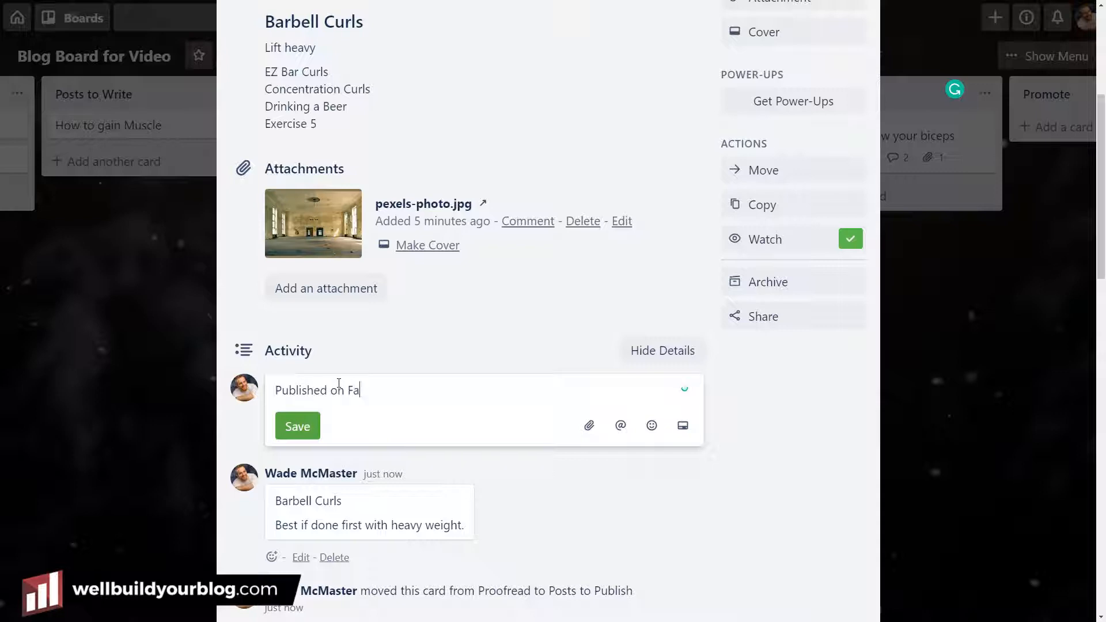
{"action": "left_click", "coordinate": [297, 427]}
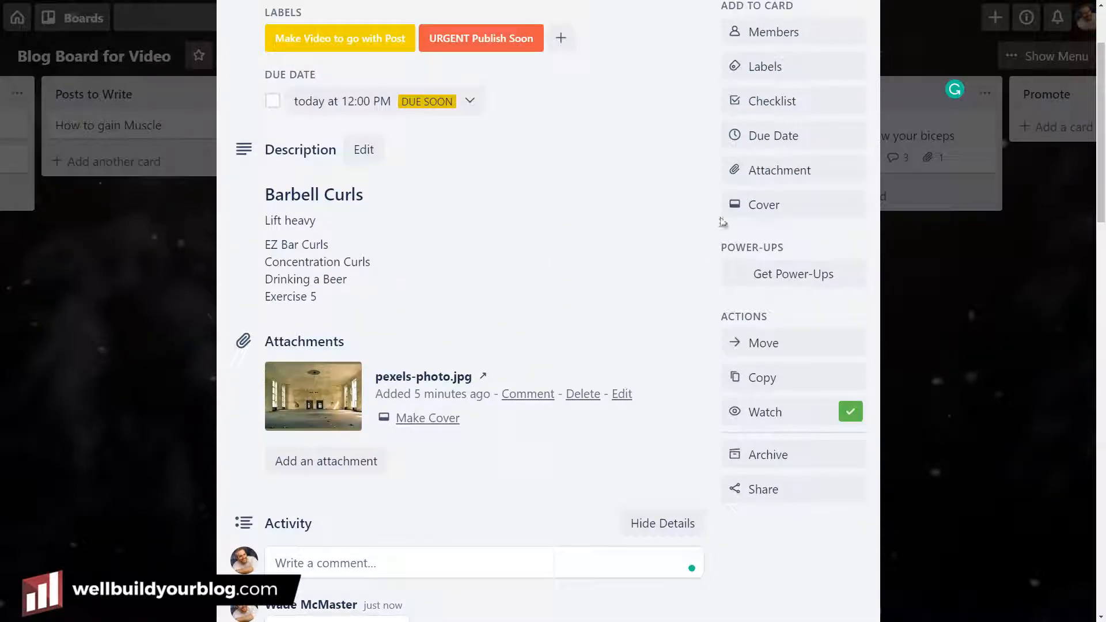
- Create a Promote checklist with Email List, Facebo9ok and Twitter items on the card
{"action": "left_click", "coordinate": [772, 101]}
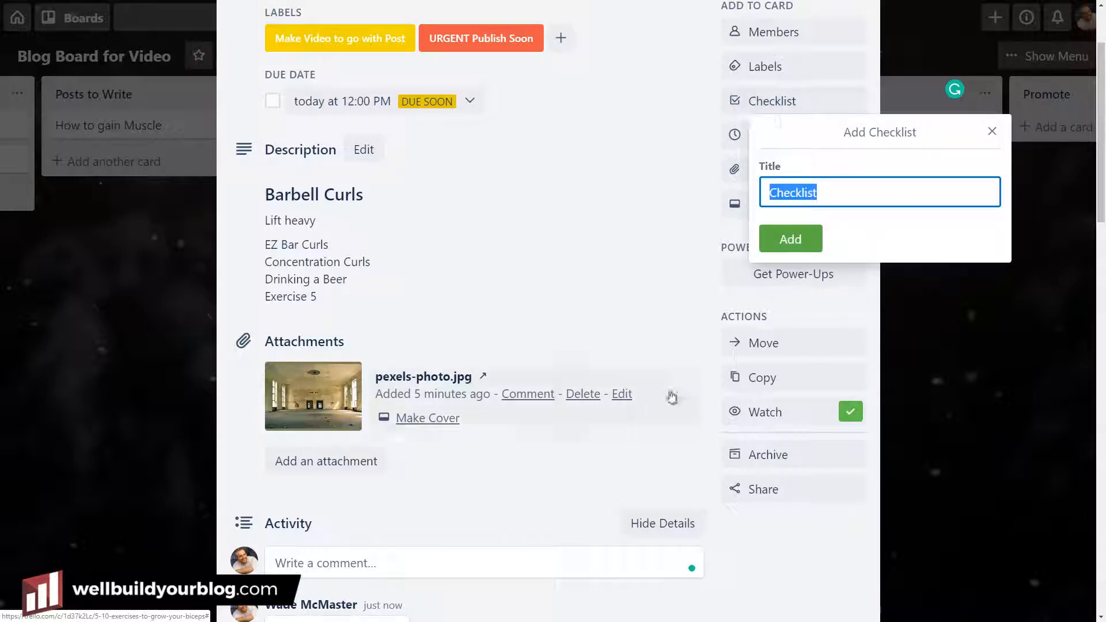
{"action": "type", "text": "Proim"}
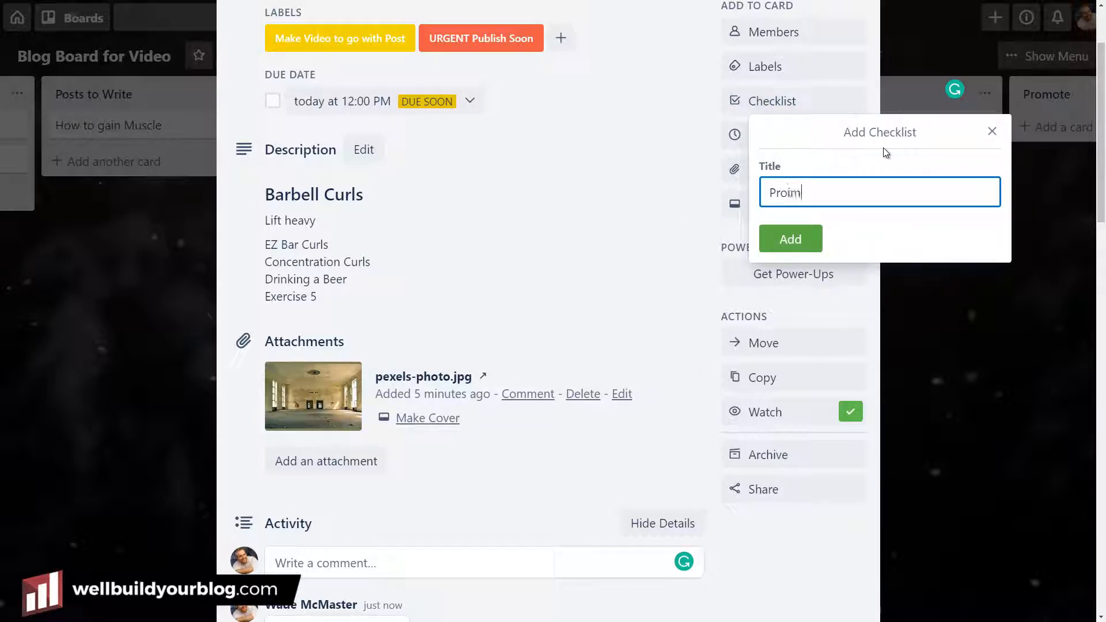
{"action": "left_click", "coordinate": [789, 239]}
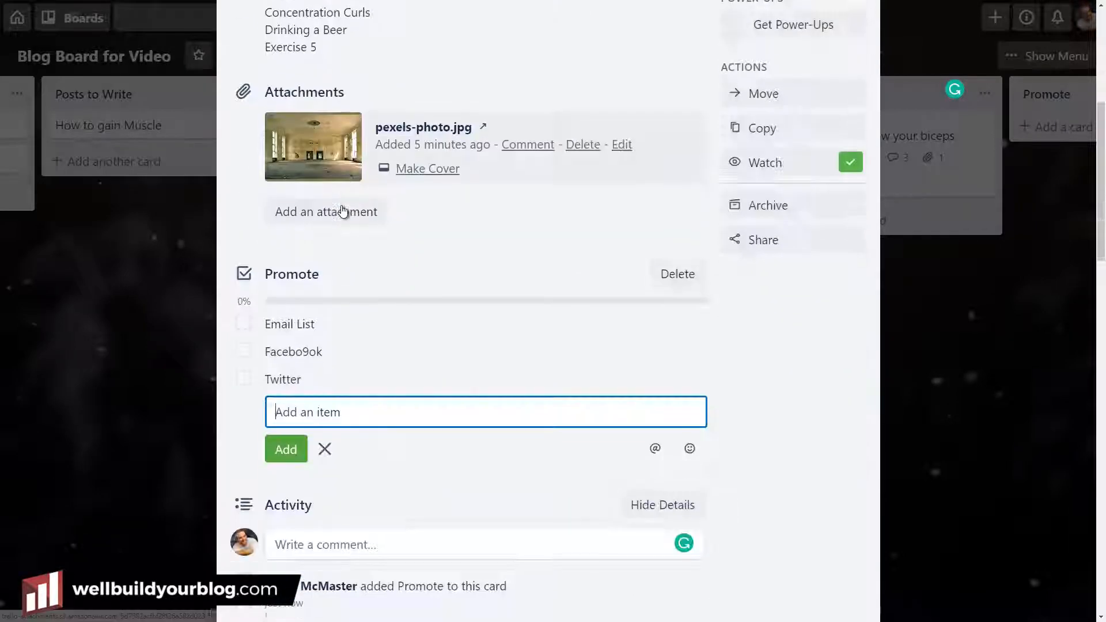
{"action": "left_click", "coordinate": [243, 324]}
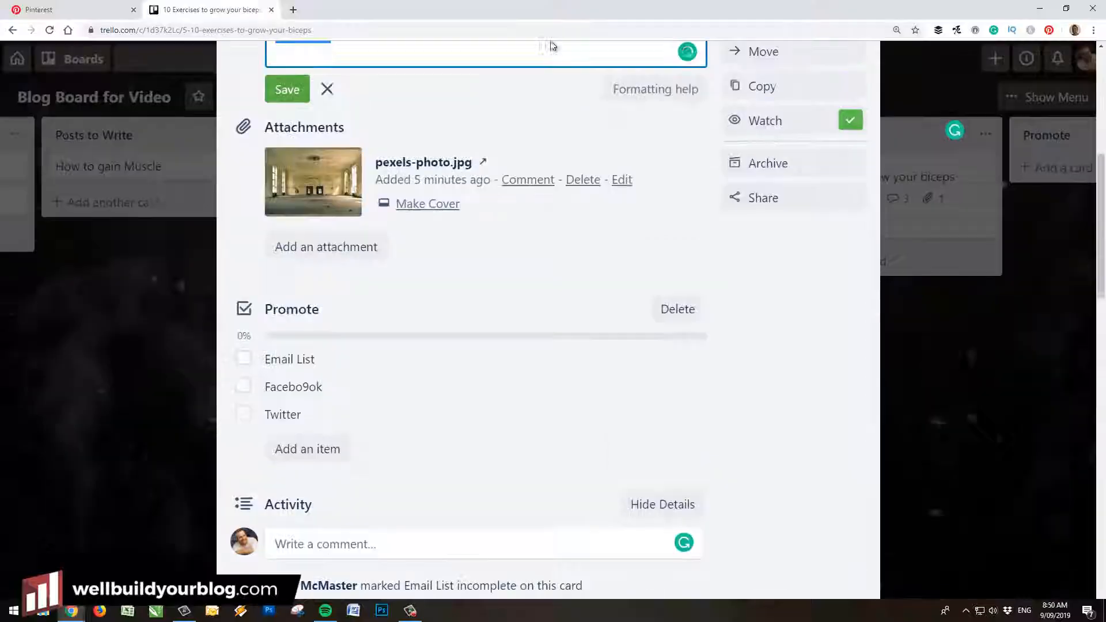
{"action": "mouse_move", "coordinate": [1000, 495]}
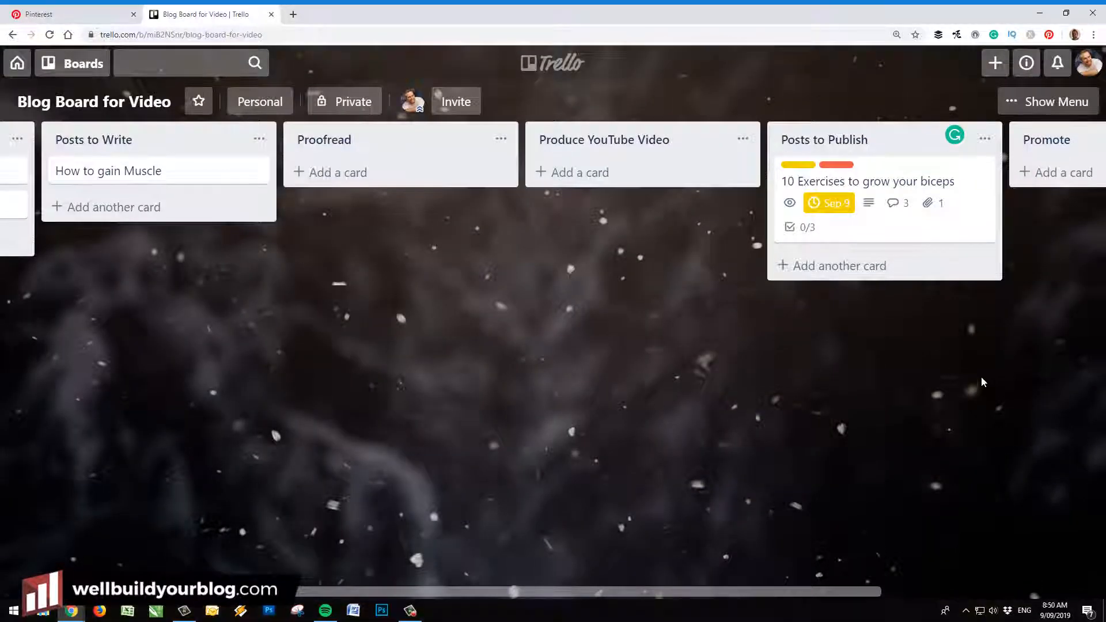
- In full screen, drag the biceps card into the Promote list
{"action": "key", "text": "F11"}
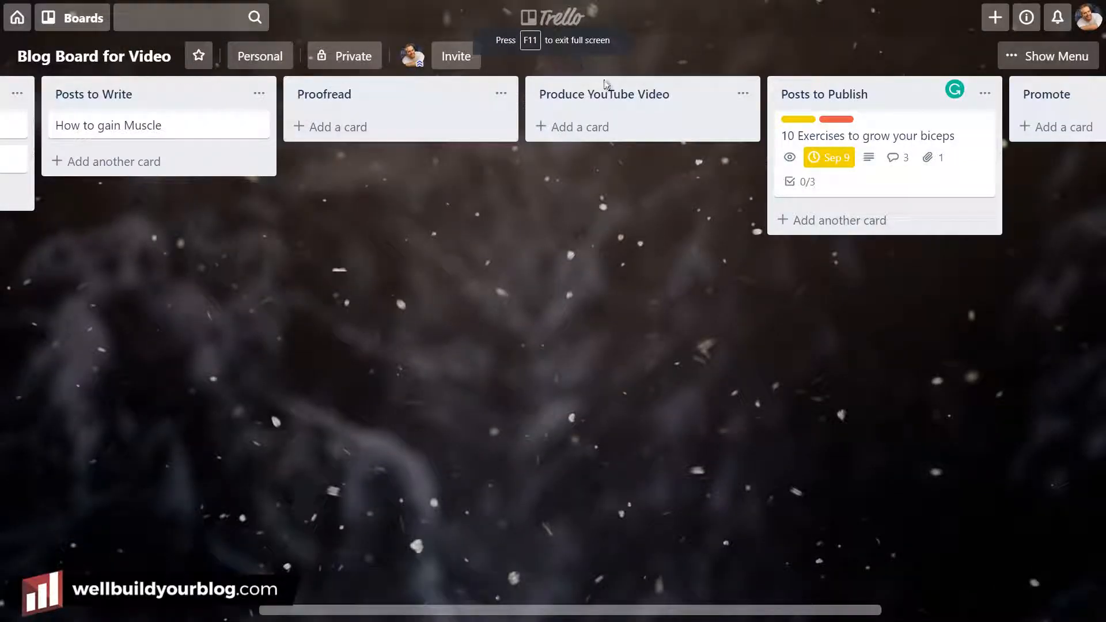
{"action": "scroll", "scroll_direction": "right", "scroll_amount": 3}
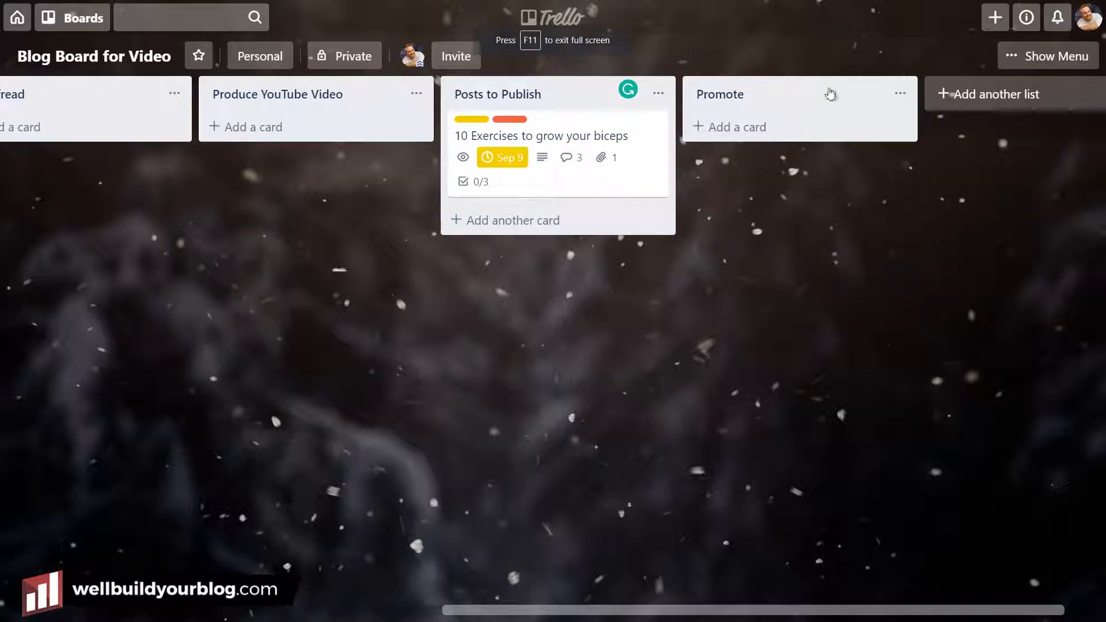
{"action": "left_click_drag", "start_coordinate": [557, 136], "coordinate": [798, 136]}
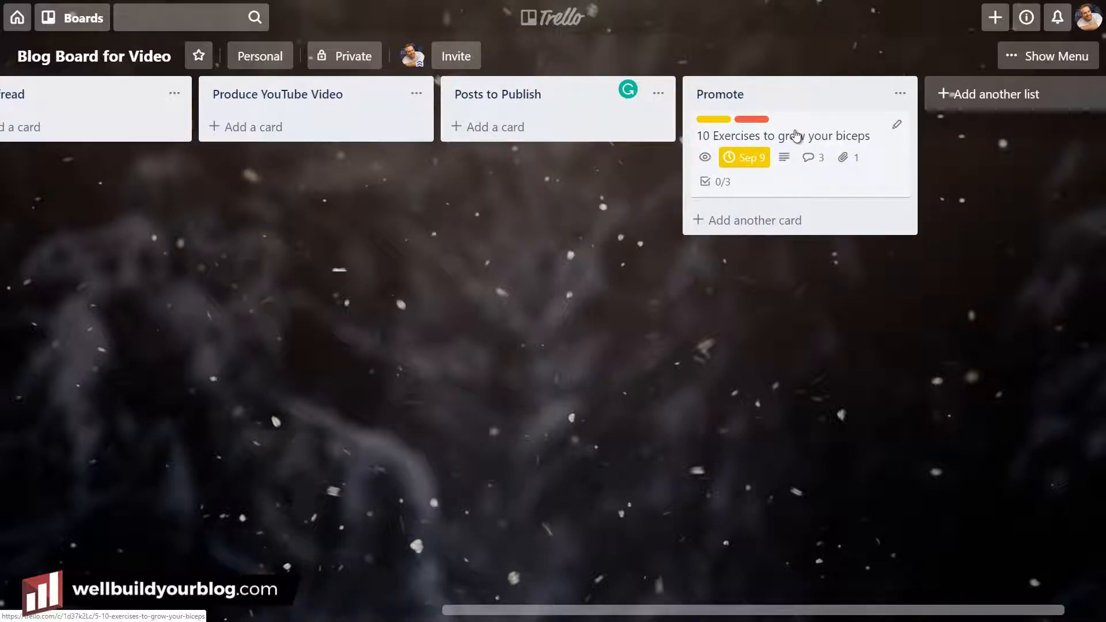
{"action": "left_click_drag", "start_coordinate": [784, 136], "coordinate": [367, 120]}
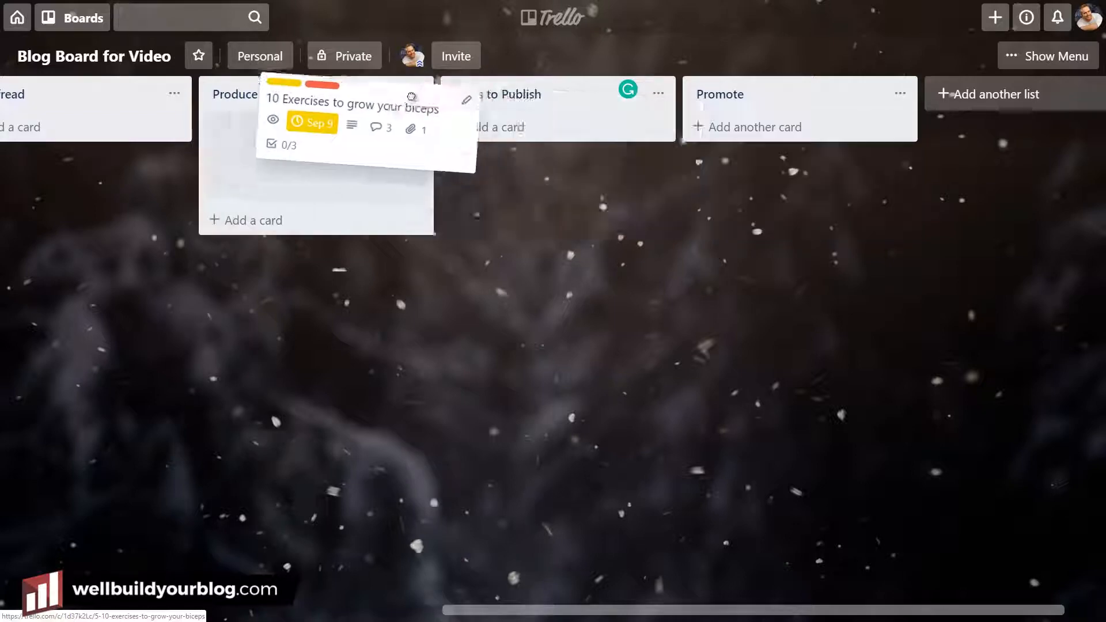
{"action": "left_click_drag", "start_coordinate": [352, 123], "coordinate": [797, 149]}
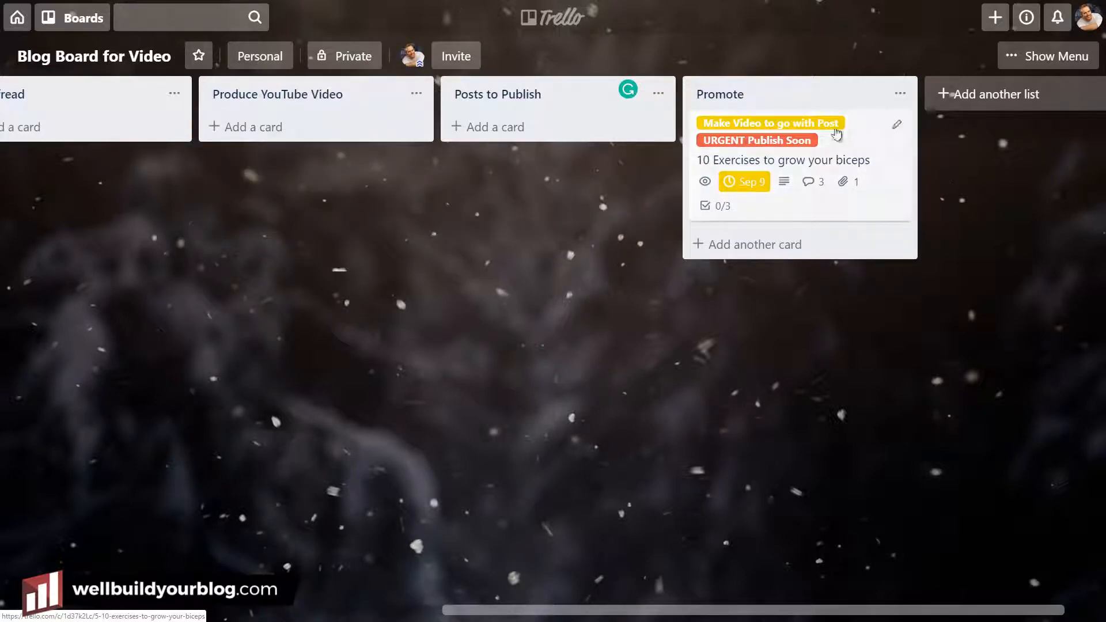
- Reopen the biceps card's full details from its quick-edit menu
{"action": "left_click", "coordinate": [896, 125]}
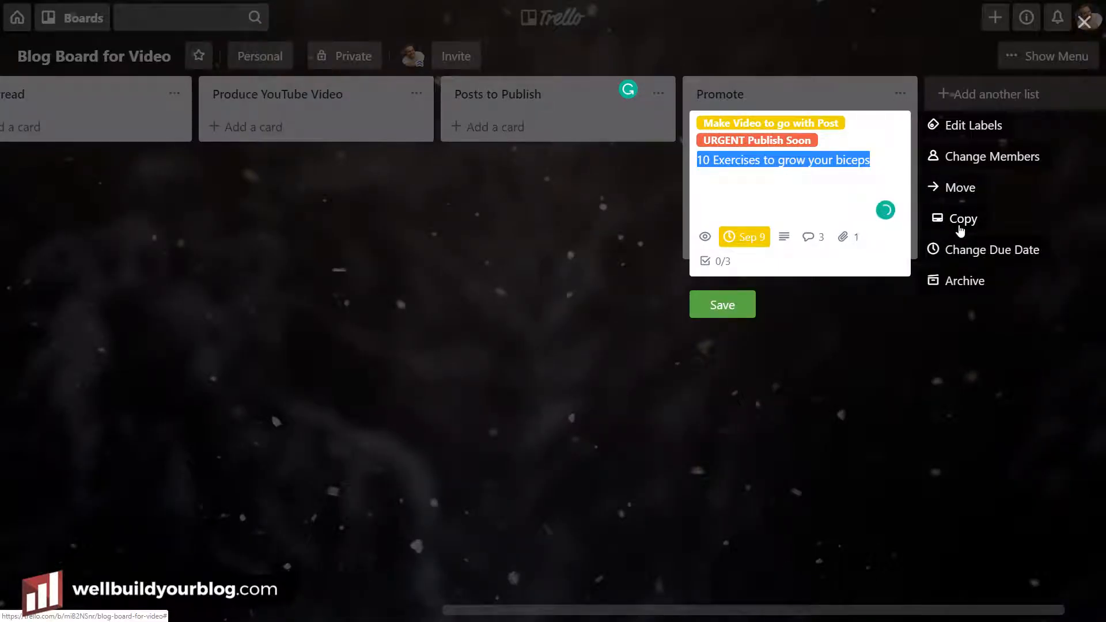
{"action": "mouse_move", "coordinate": [971, 160]}
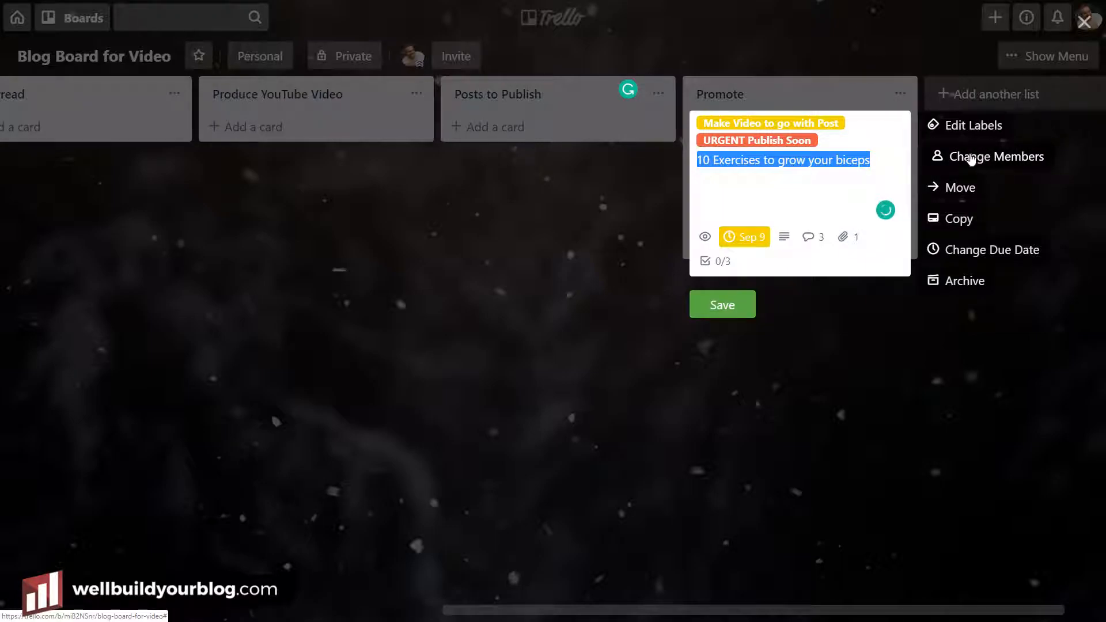
{"action": "left_click", "coordinate": [784, 160]}
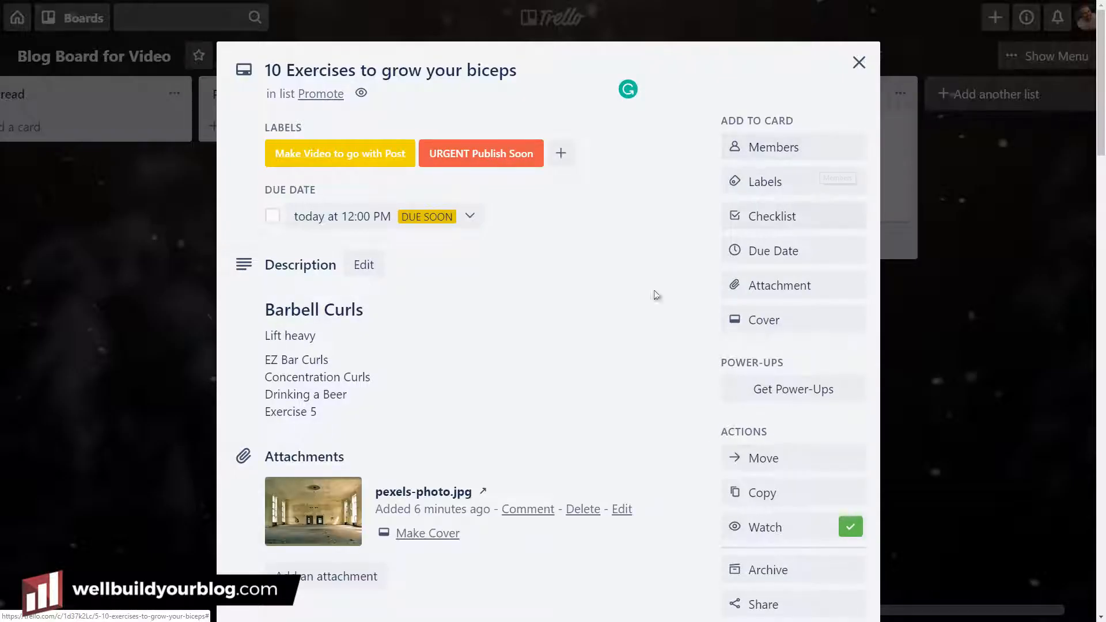
- Review the card's Activity, then close it to show the biceps card alone in Promote
{"action": "scroll", "scroll_direction": "down", "scroll_amount": 3}
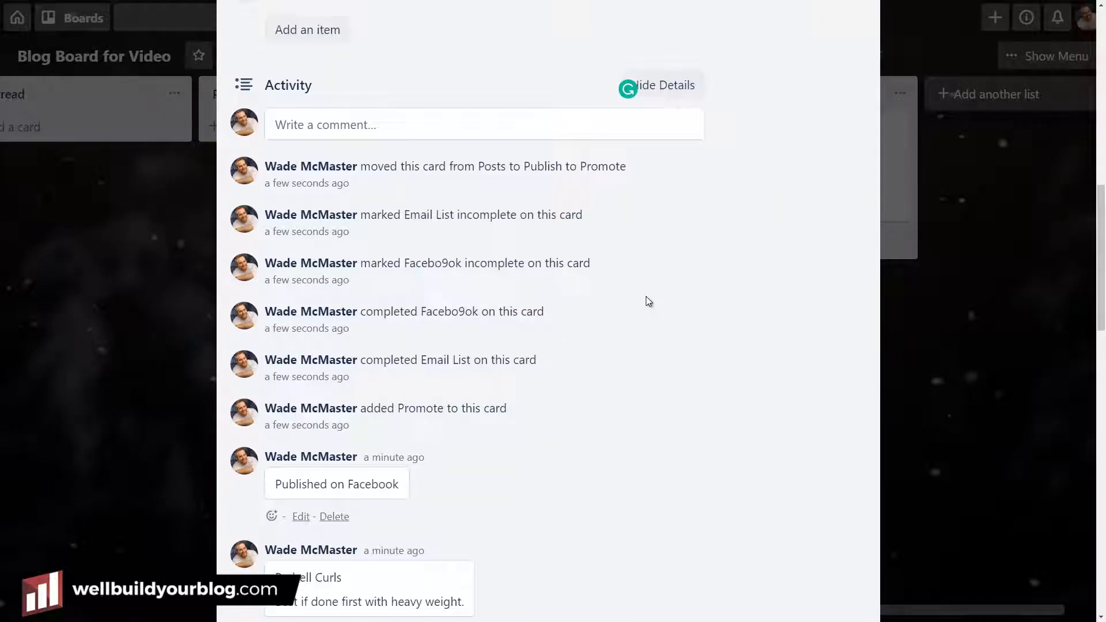
{"action": "scroll", "scroll_direction": "down", "scroll_amount": 3}
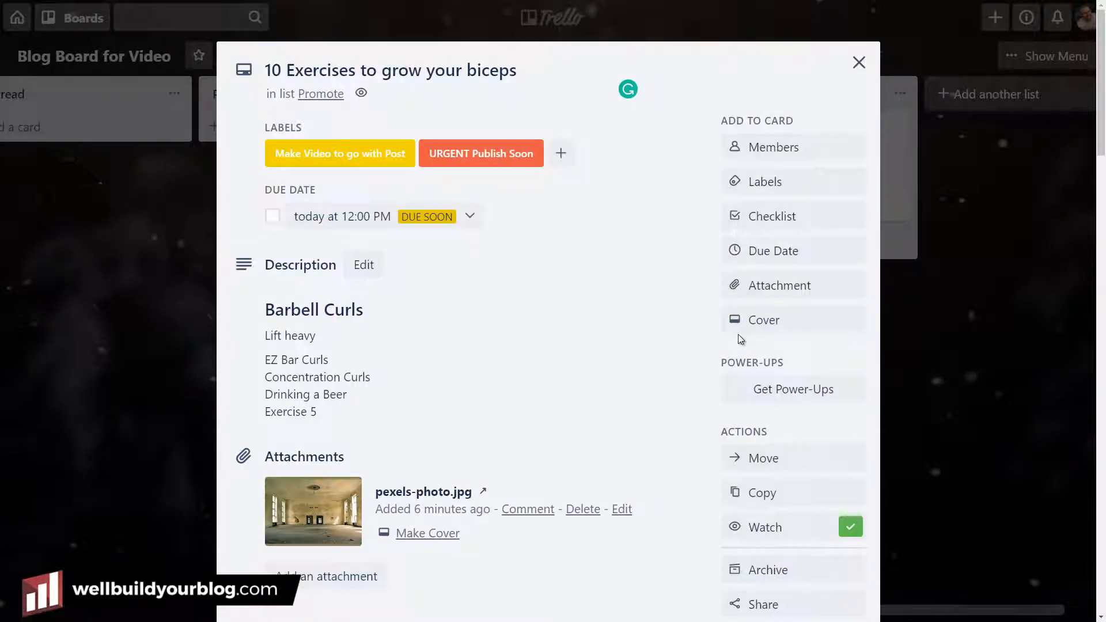
{"action": "mouse_move", "coordinate": [567, 327]}
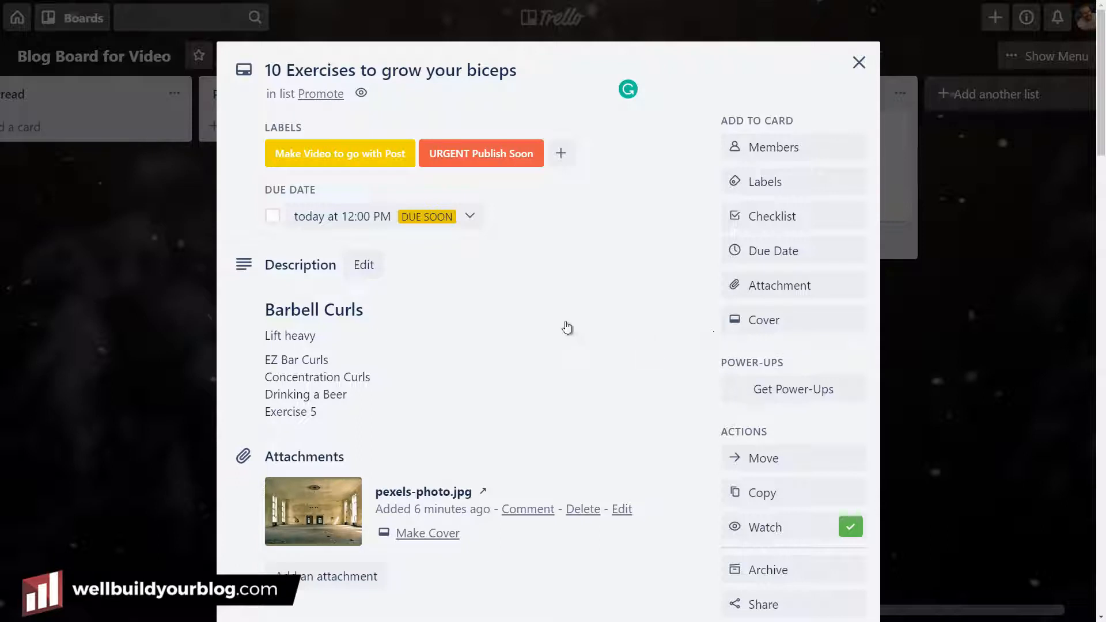
{"action": "mouse_move", "coordinate": [406, 325]}
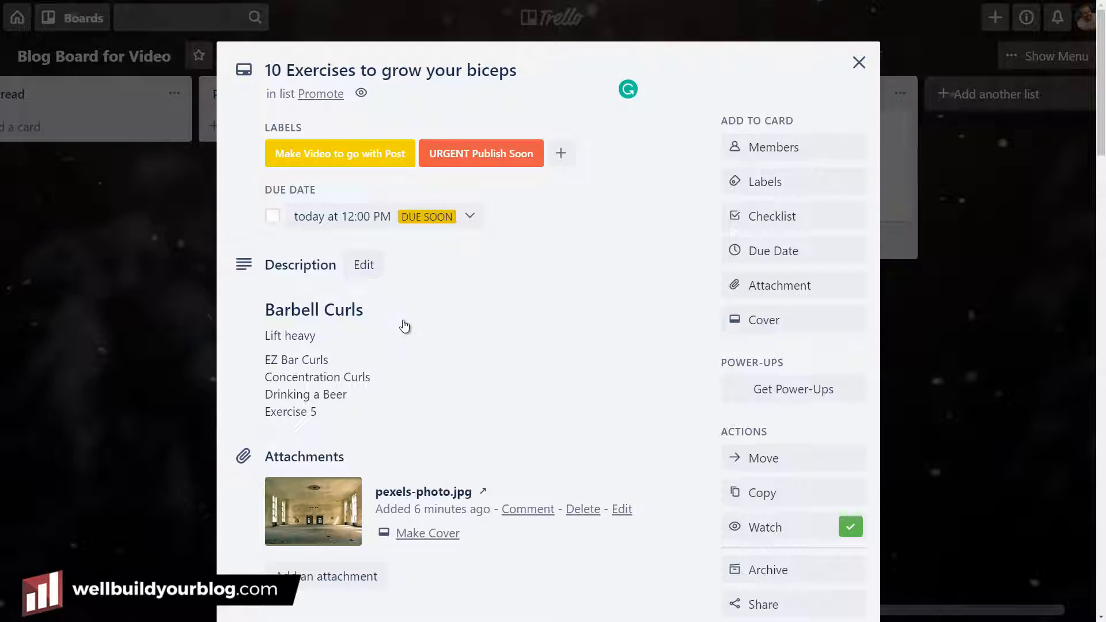
{"action": "mouse_move", "coordinate": [710, 134]}
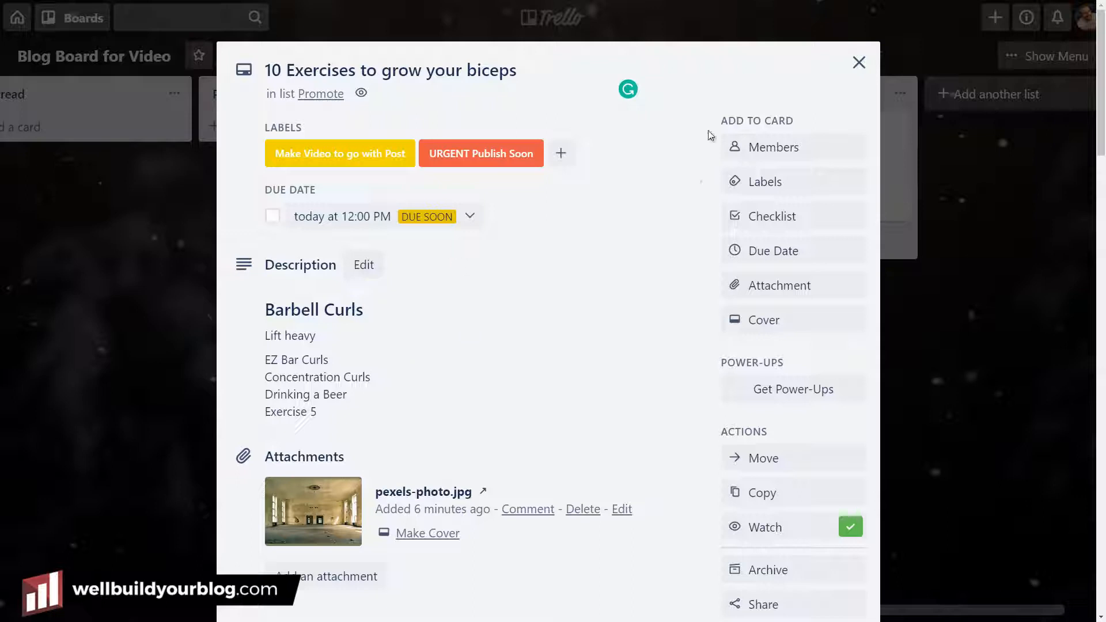
{"action": "mouse_move", "coordinate": [663, 358]}
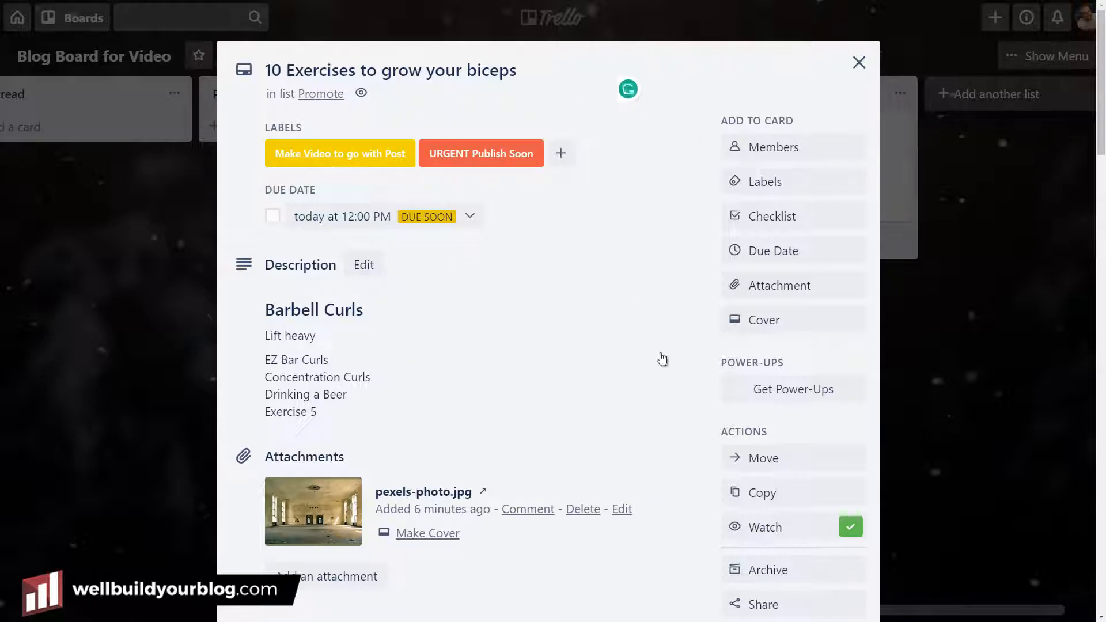
{"action": "mouse_move", "coordinate": [970, 394]}
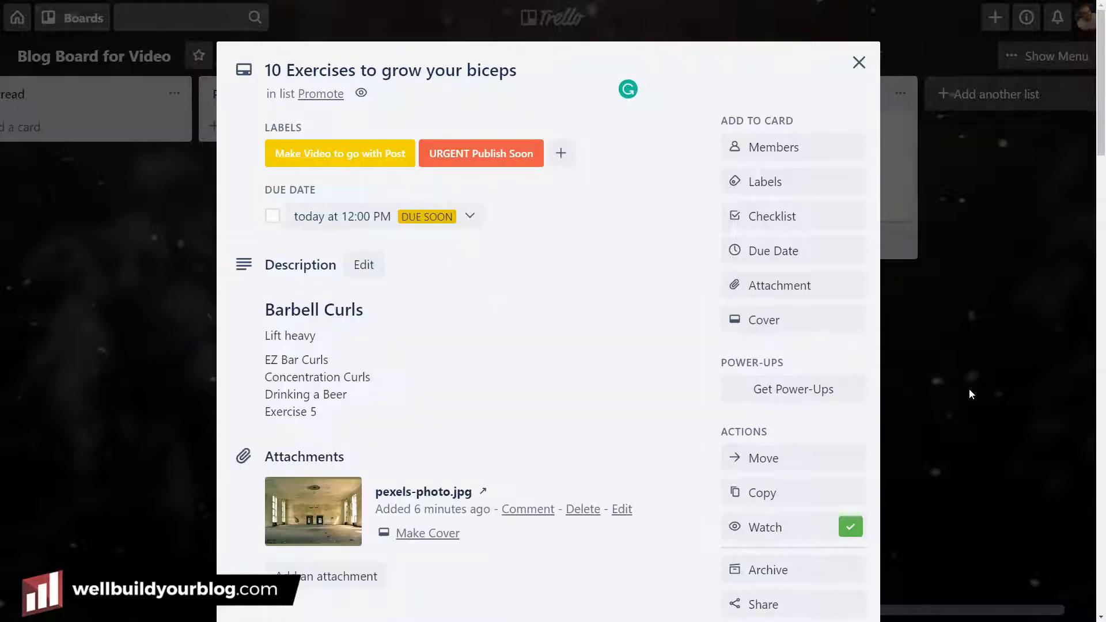
{"action": "left_click", "coordinate": [858, 62]}
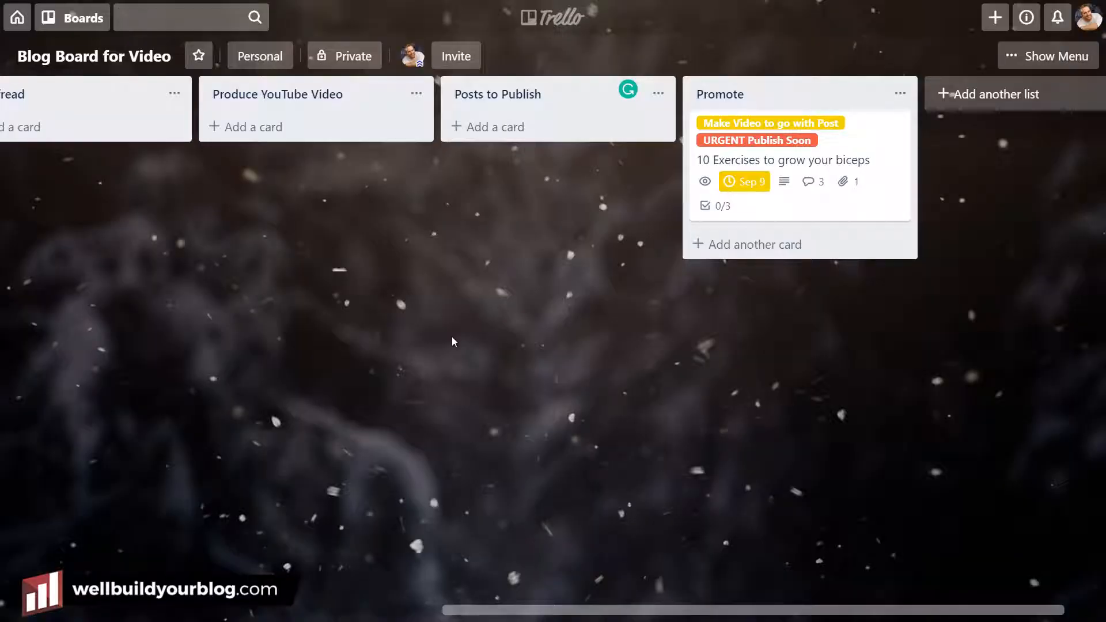